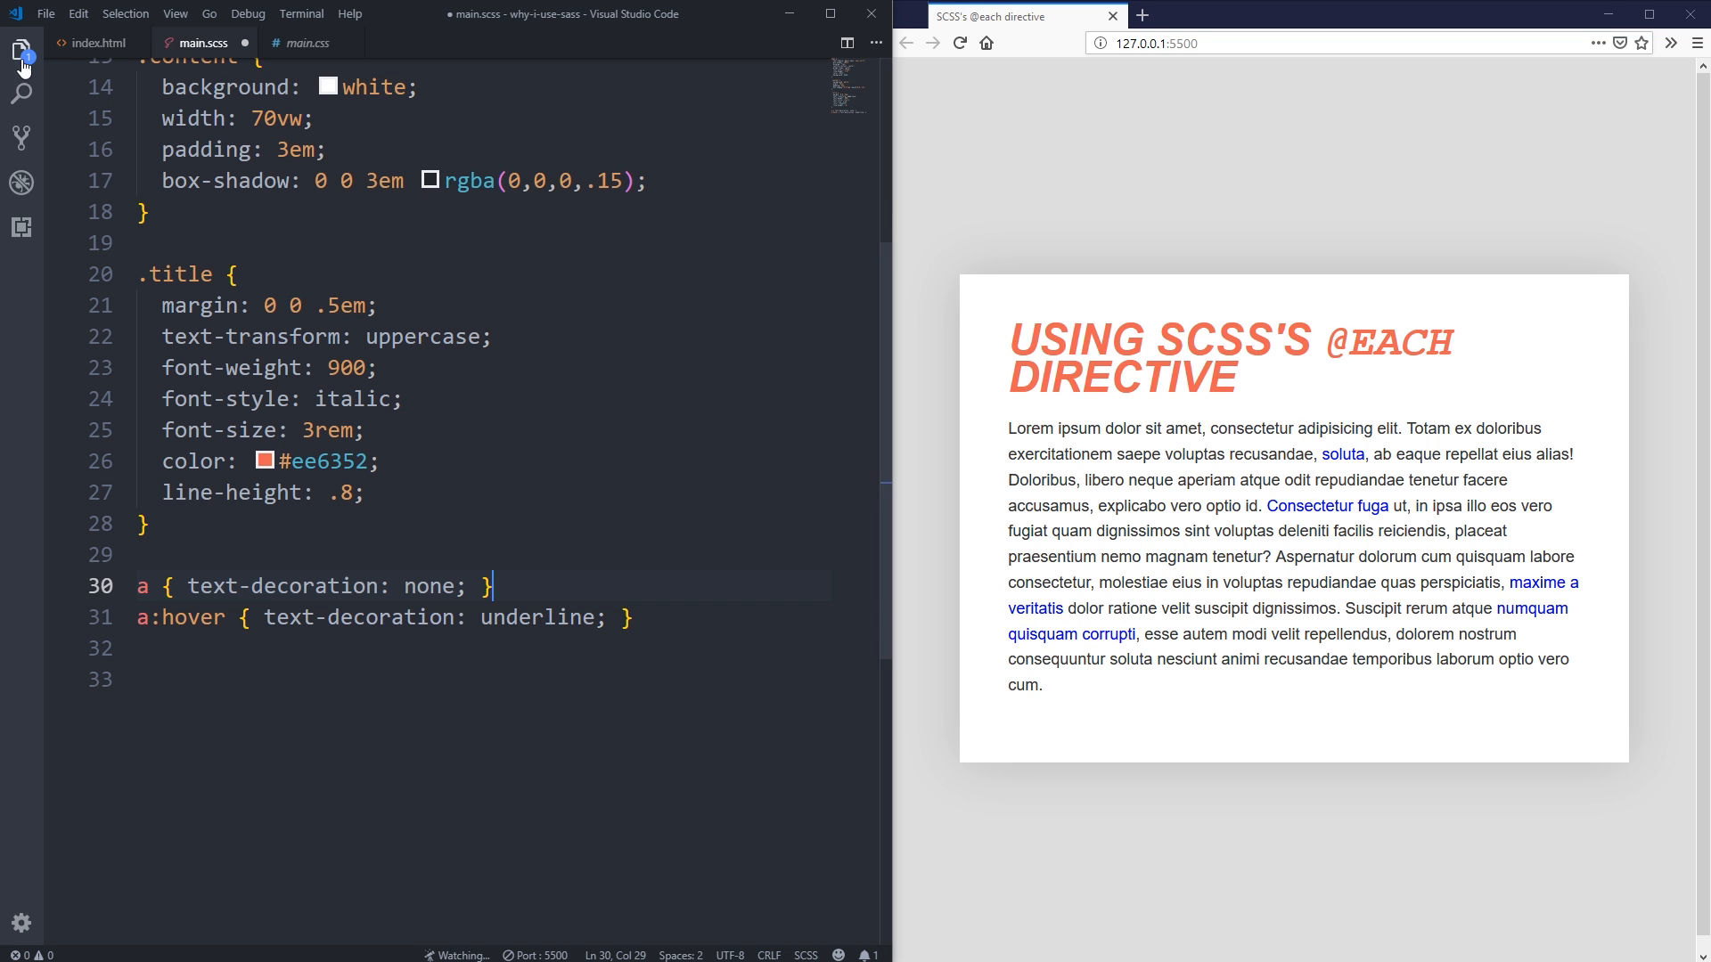
# Switch to index.html and scroll down through the markup to review the link class names.
pyautogui.click(98, 42)
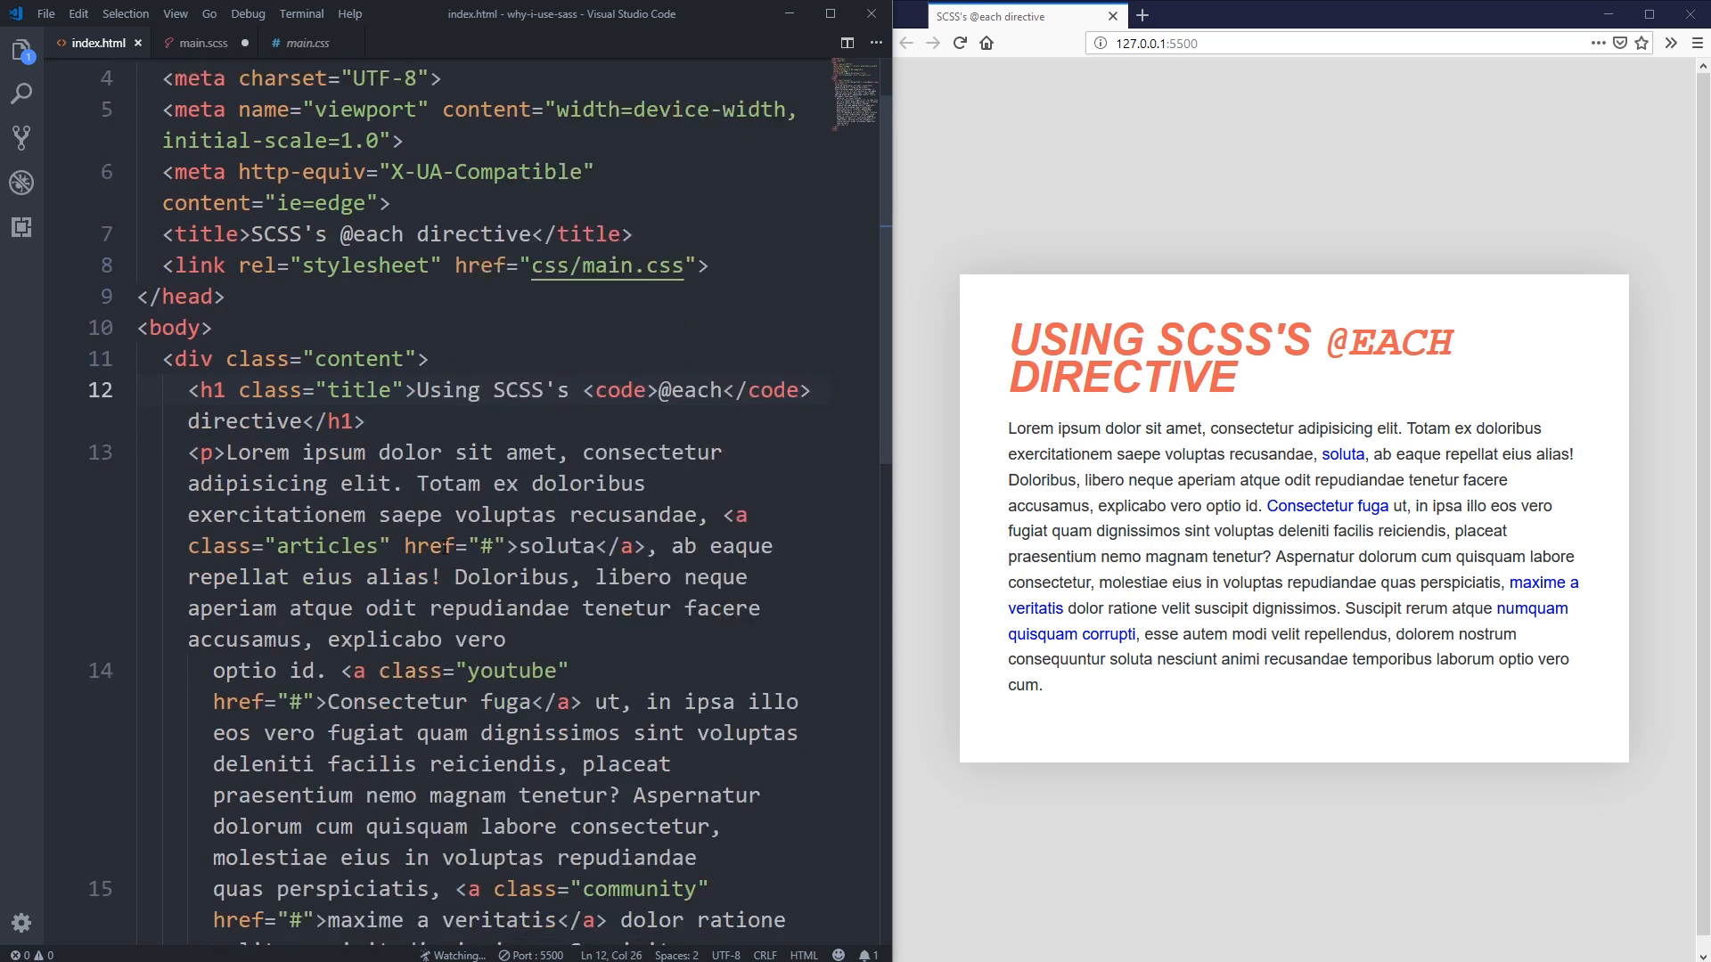
pyautogui.scroll(-3)
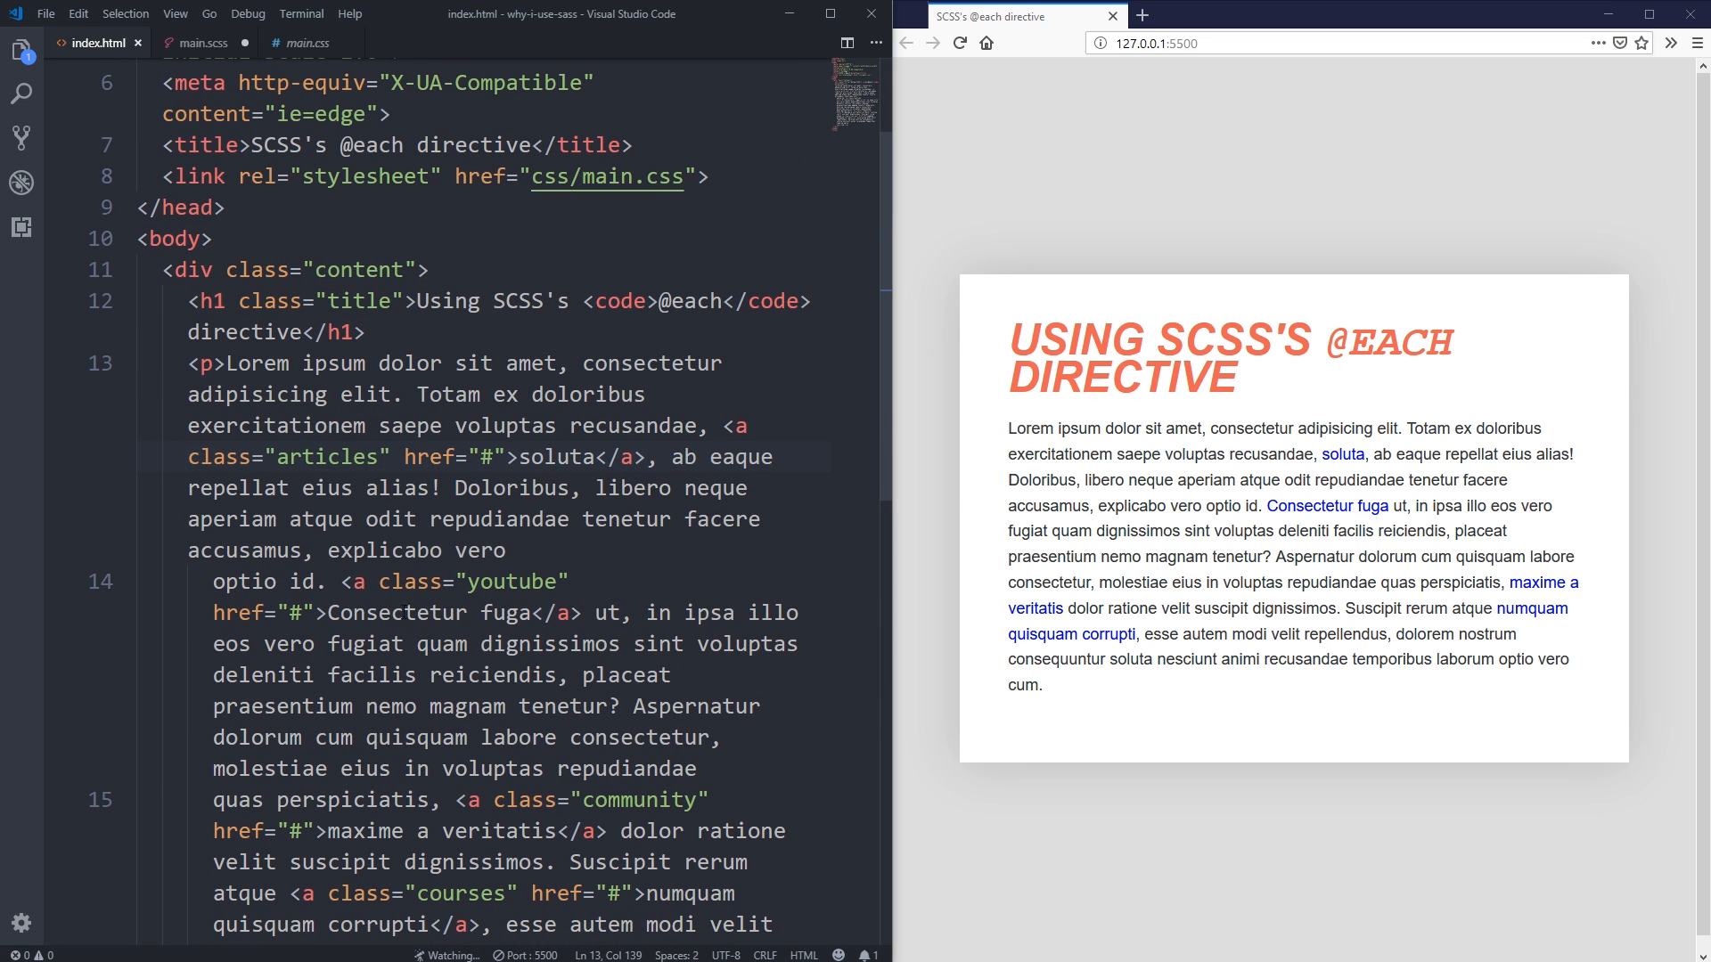
pyautogui.scroll(-3)
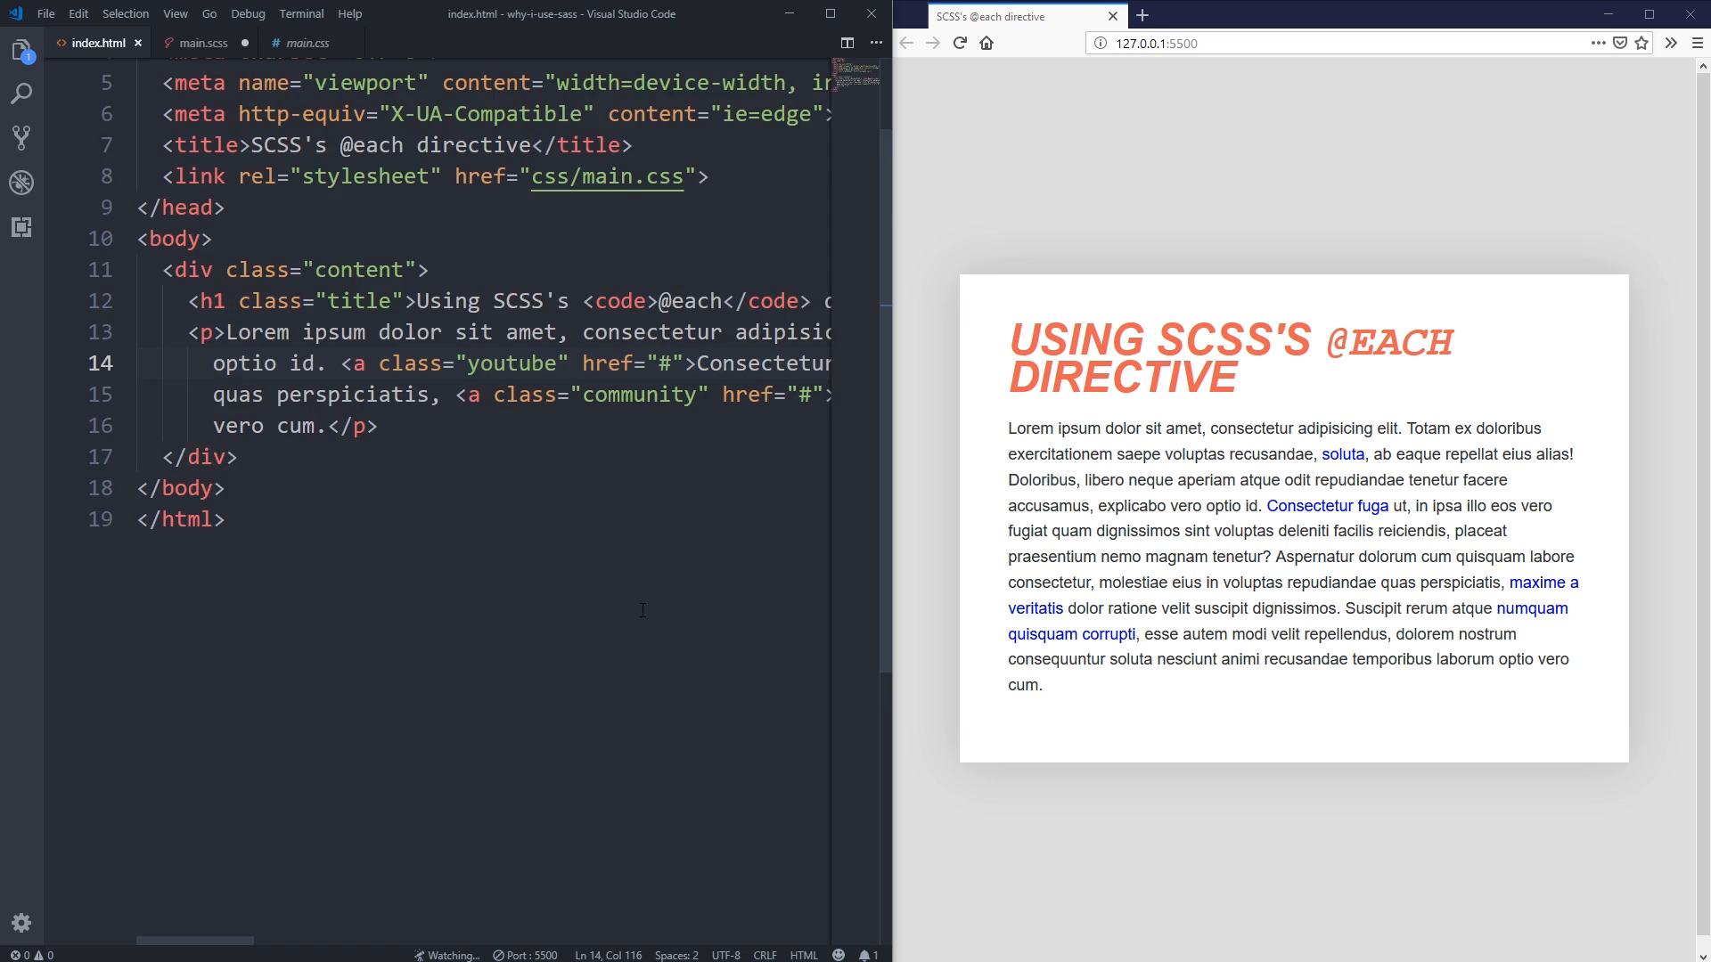
# In main.scss, go over the $colors map pairing youtube, articles, community and courses with hex colours.
pyautogui.click(200, 43)
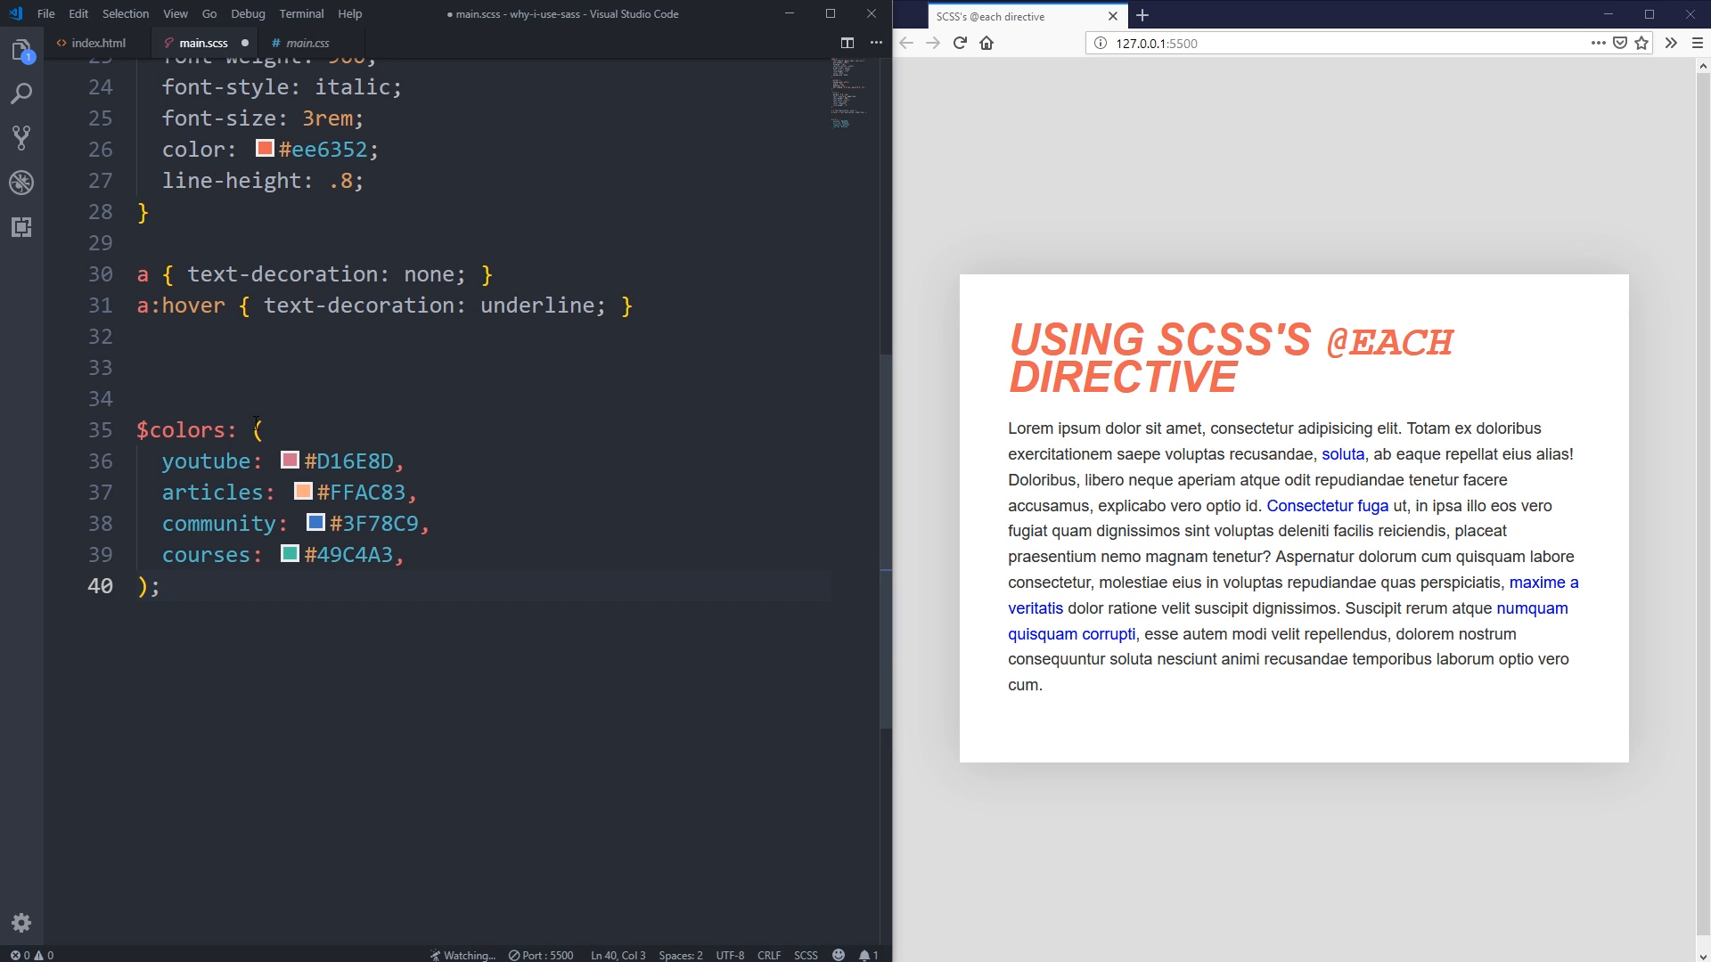
pyautogui.click(190, 430)
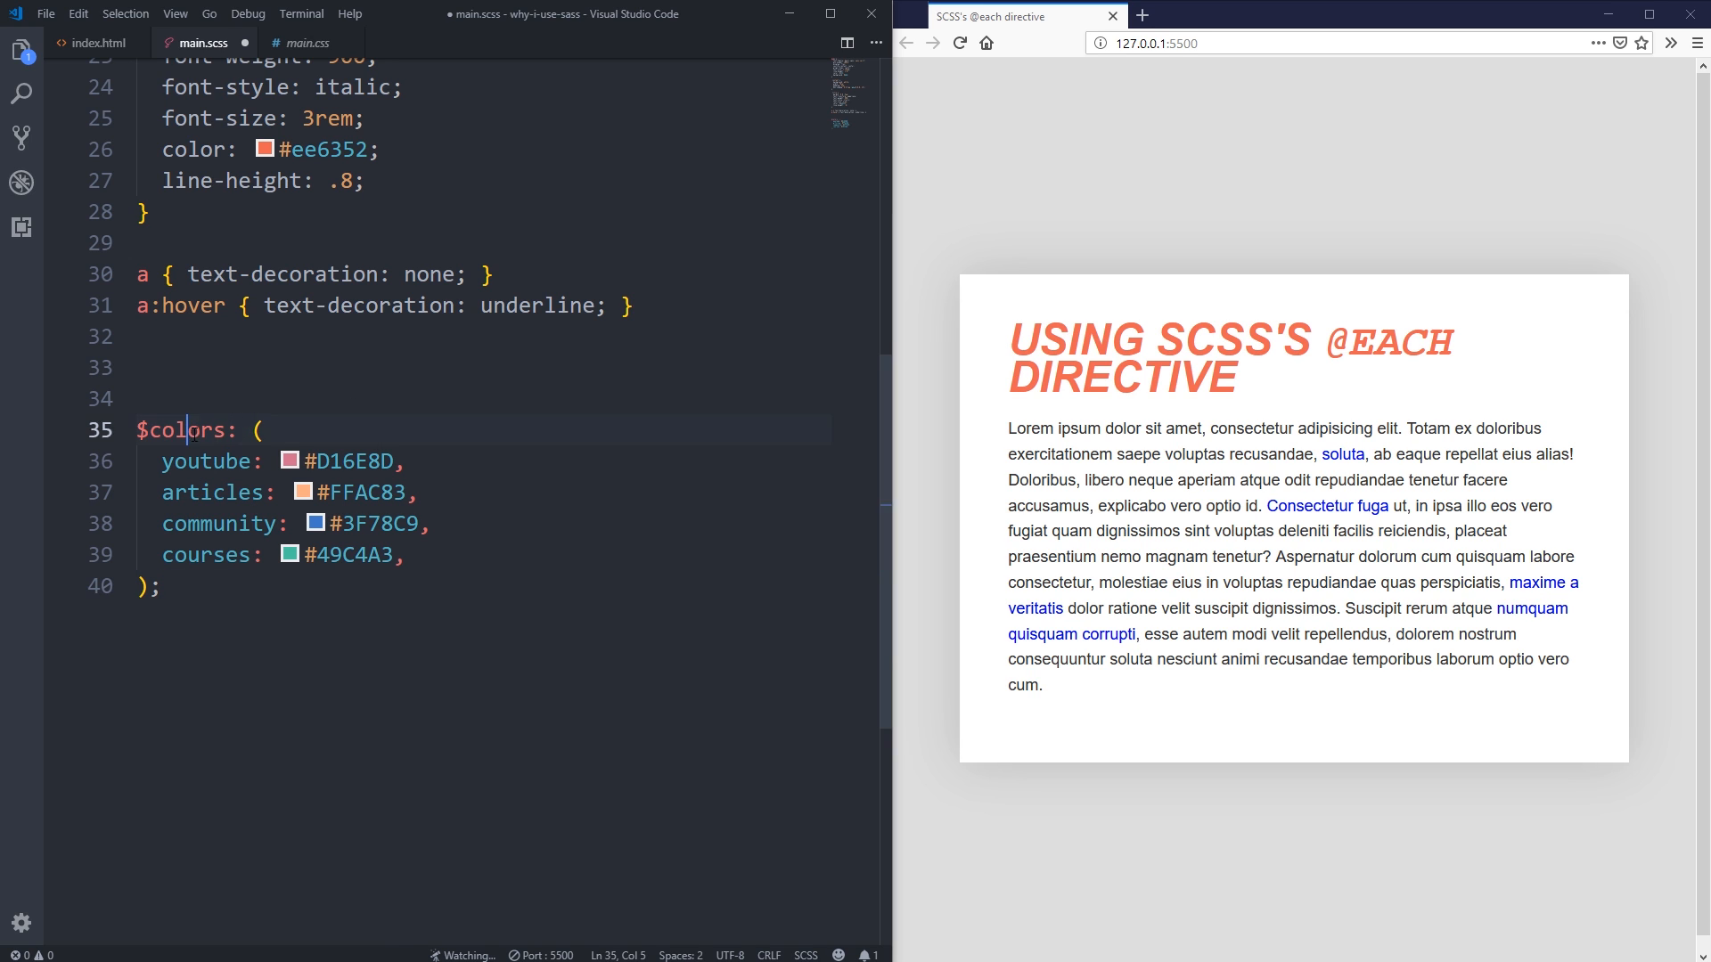
pyautogui.click(160, 586)
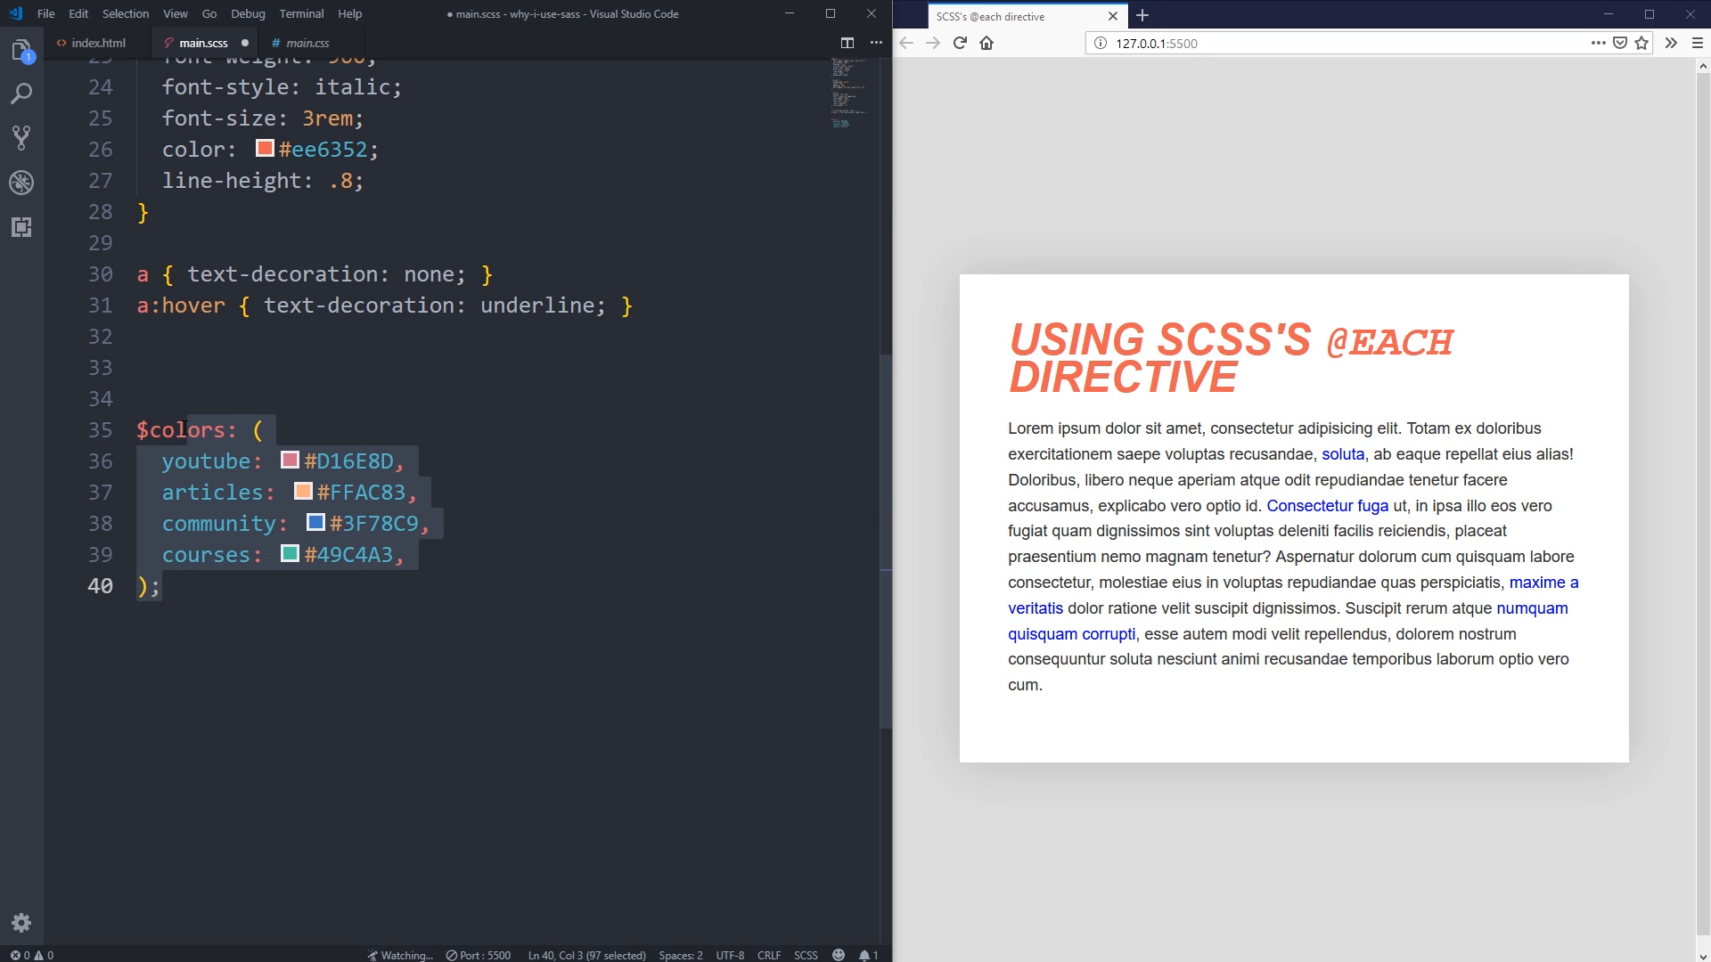
pyautogui.doubleClick(184, 429)
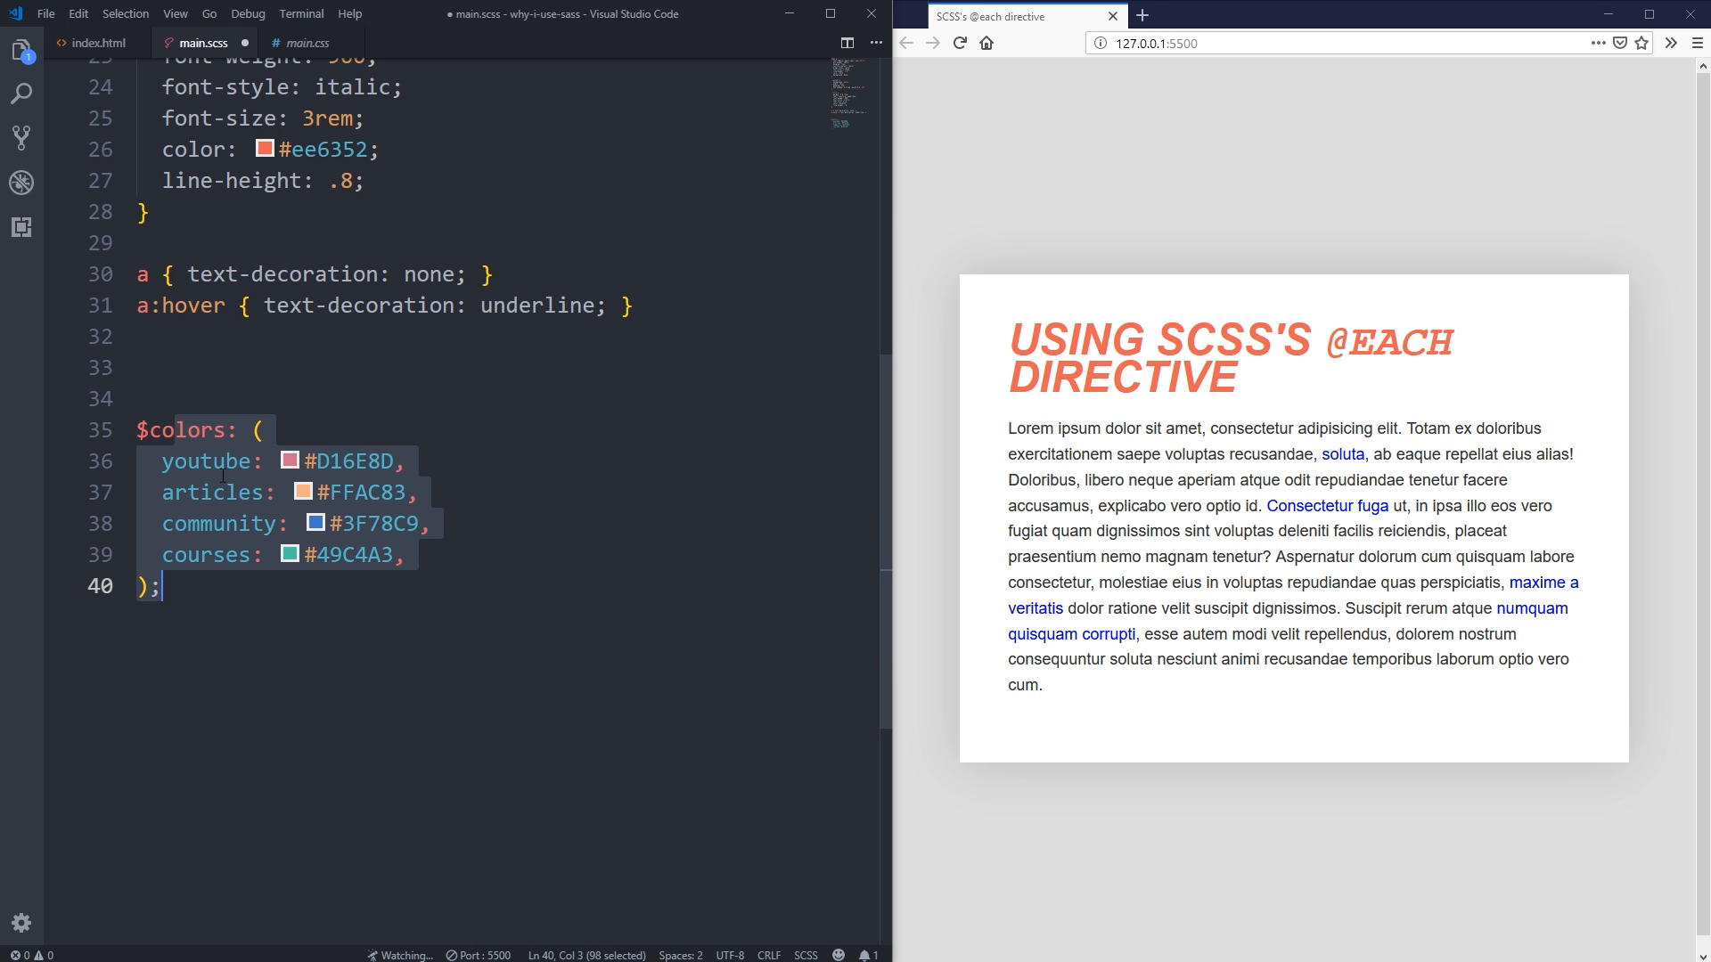
pyautogui.doubleClick(205, 460)
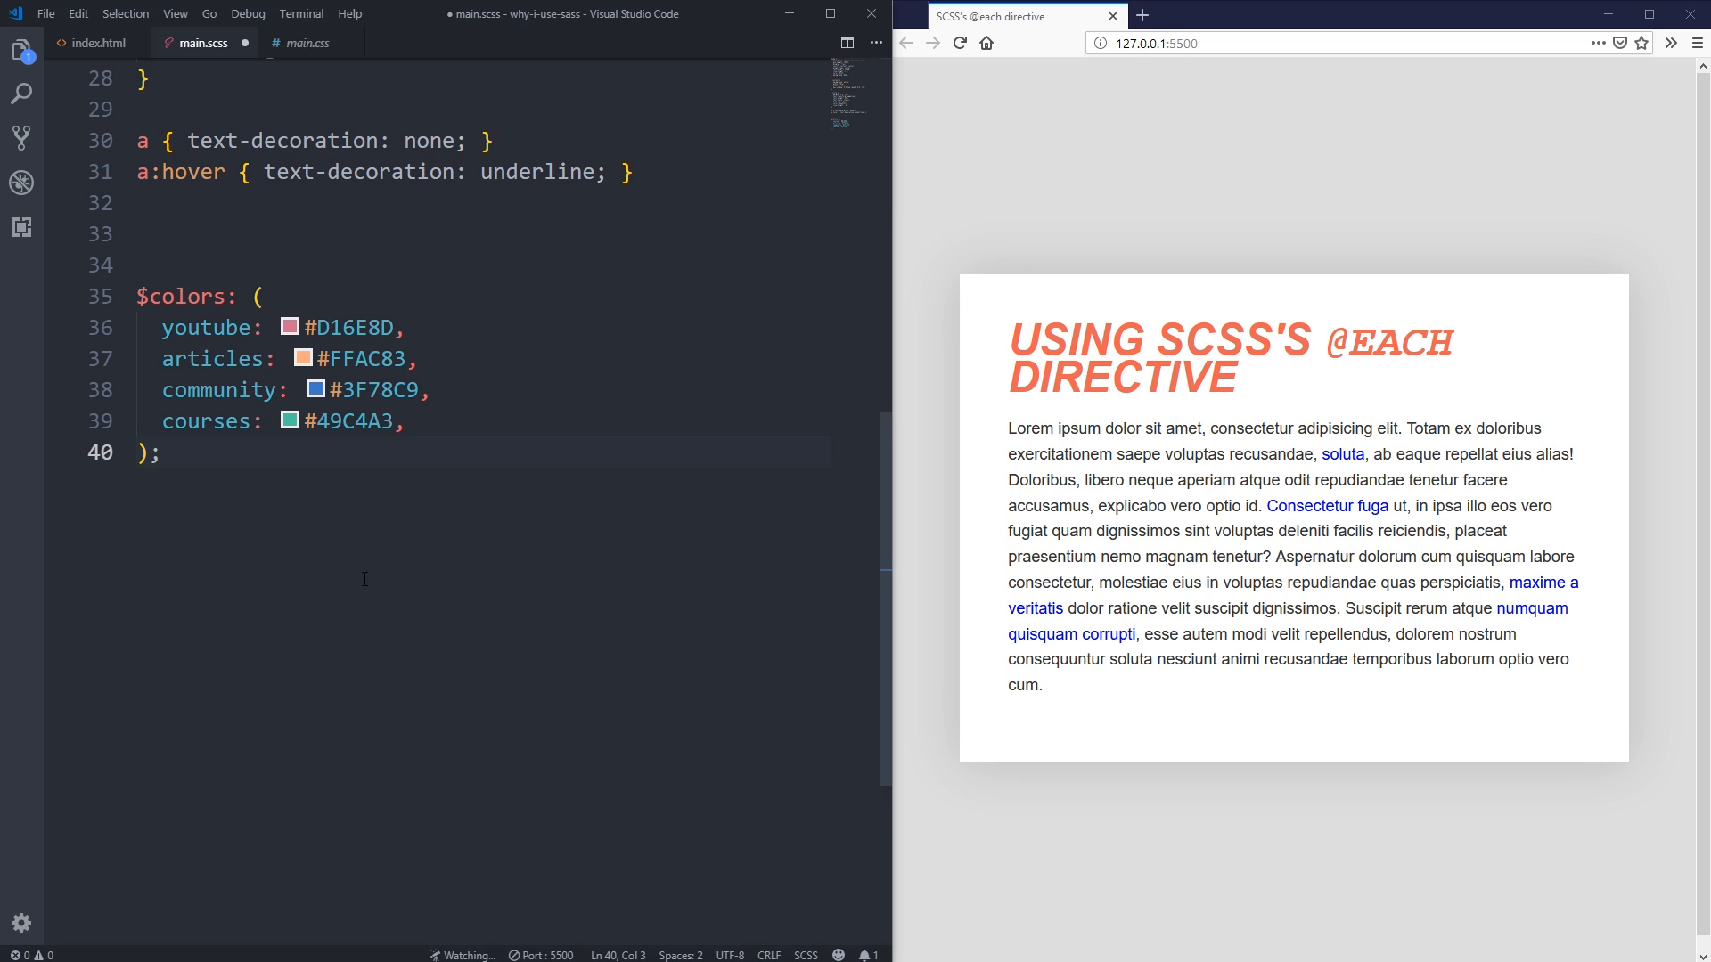
pyautogui.press('Return')
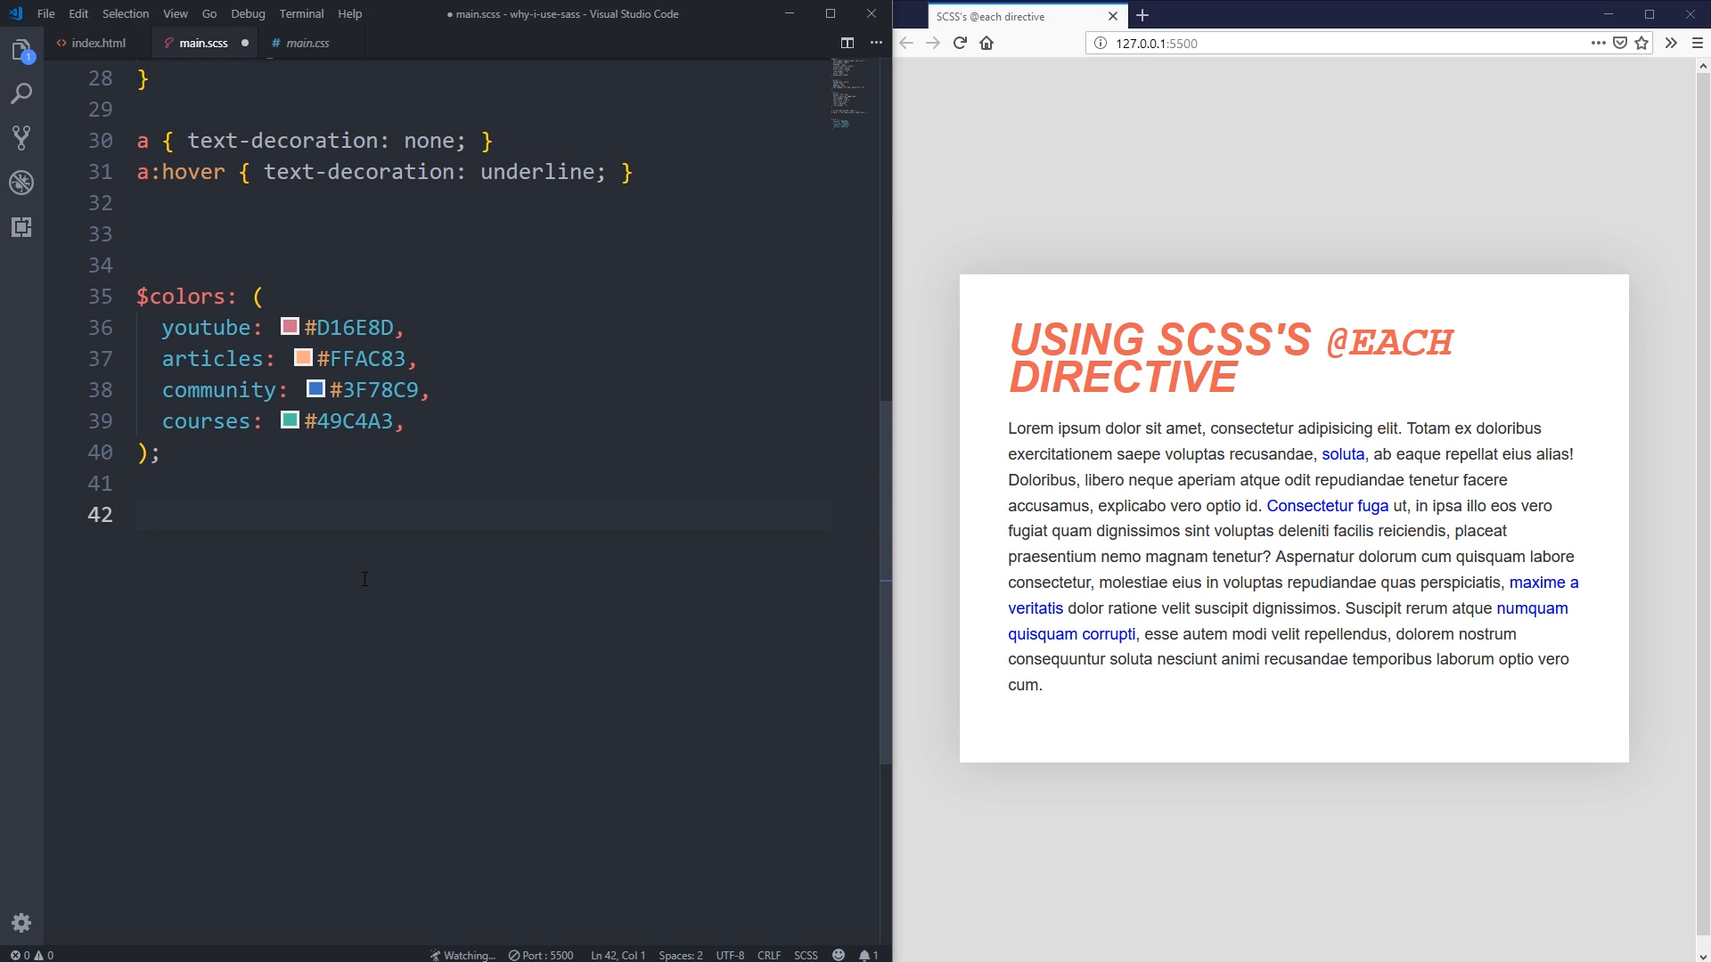
pyautogui.write('@each')
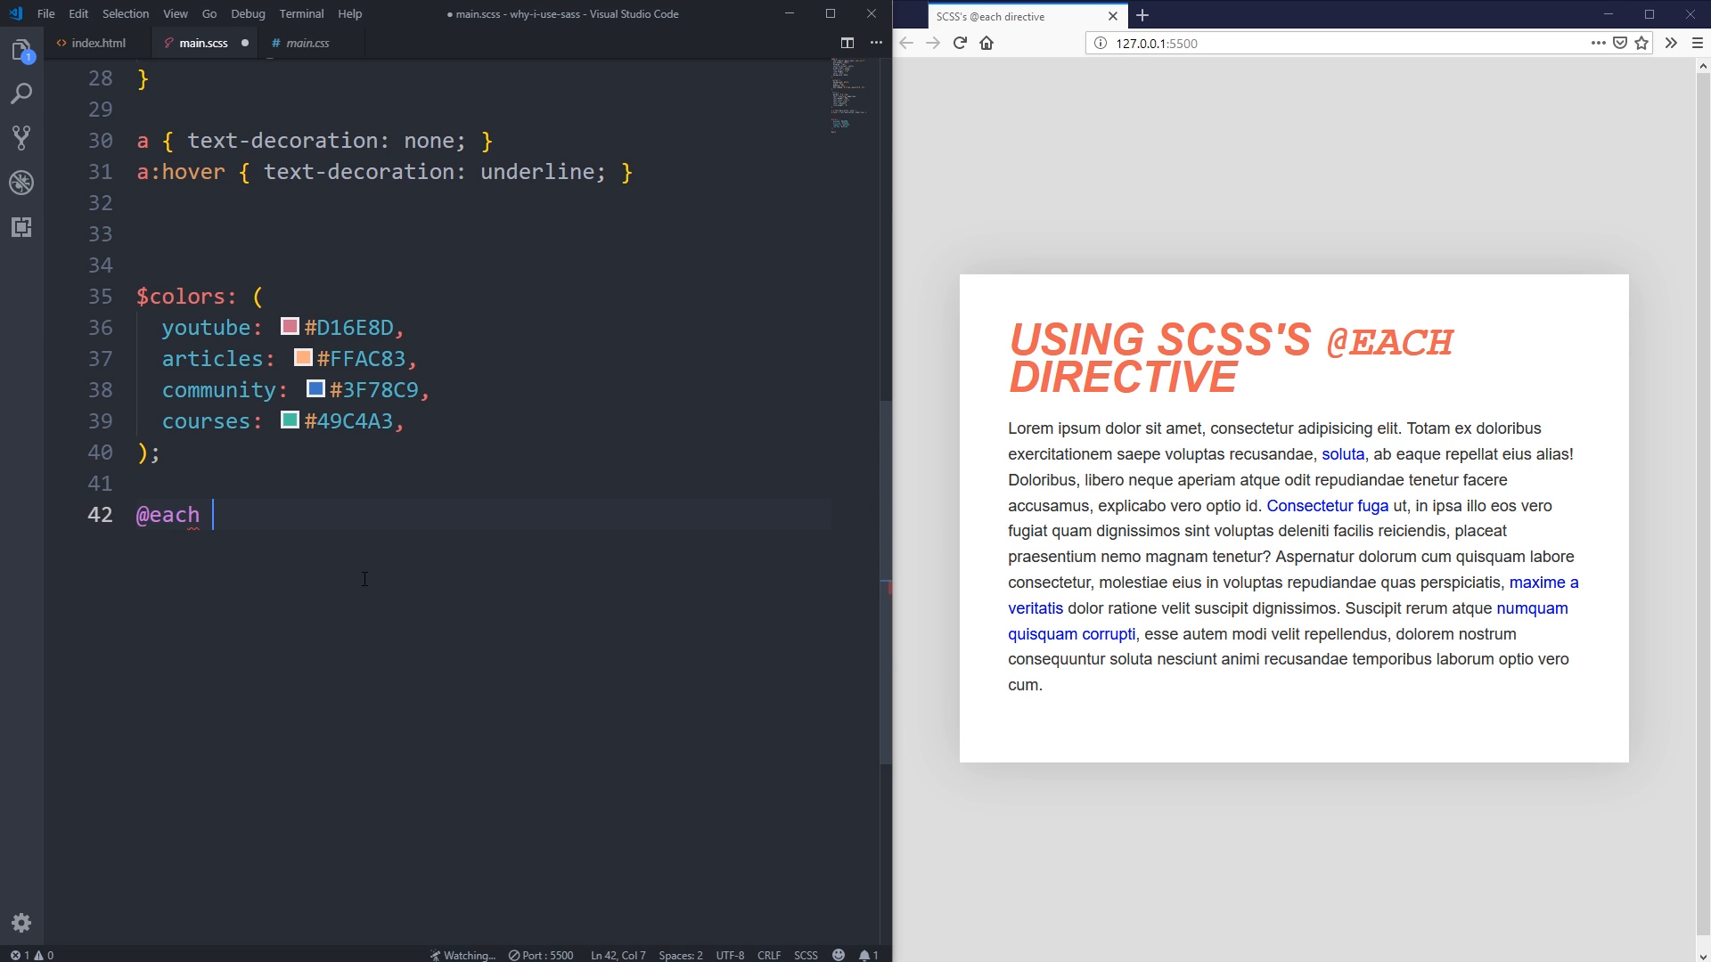
pyautogui.write('$name')
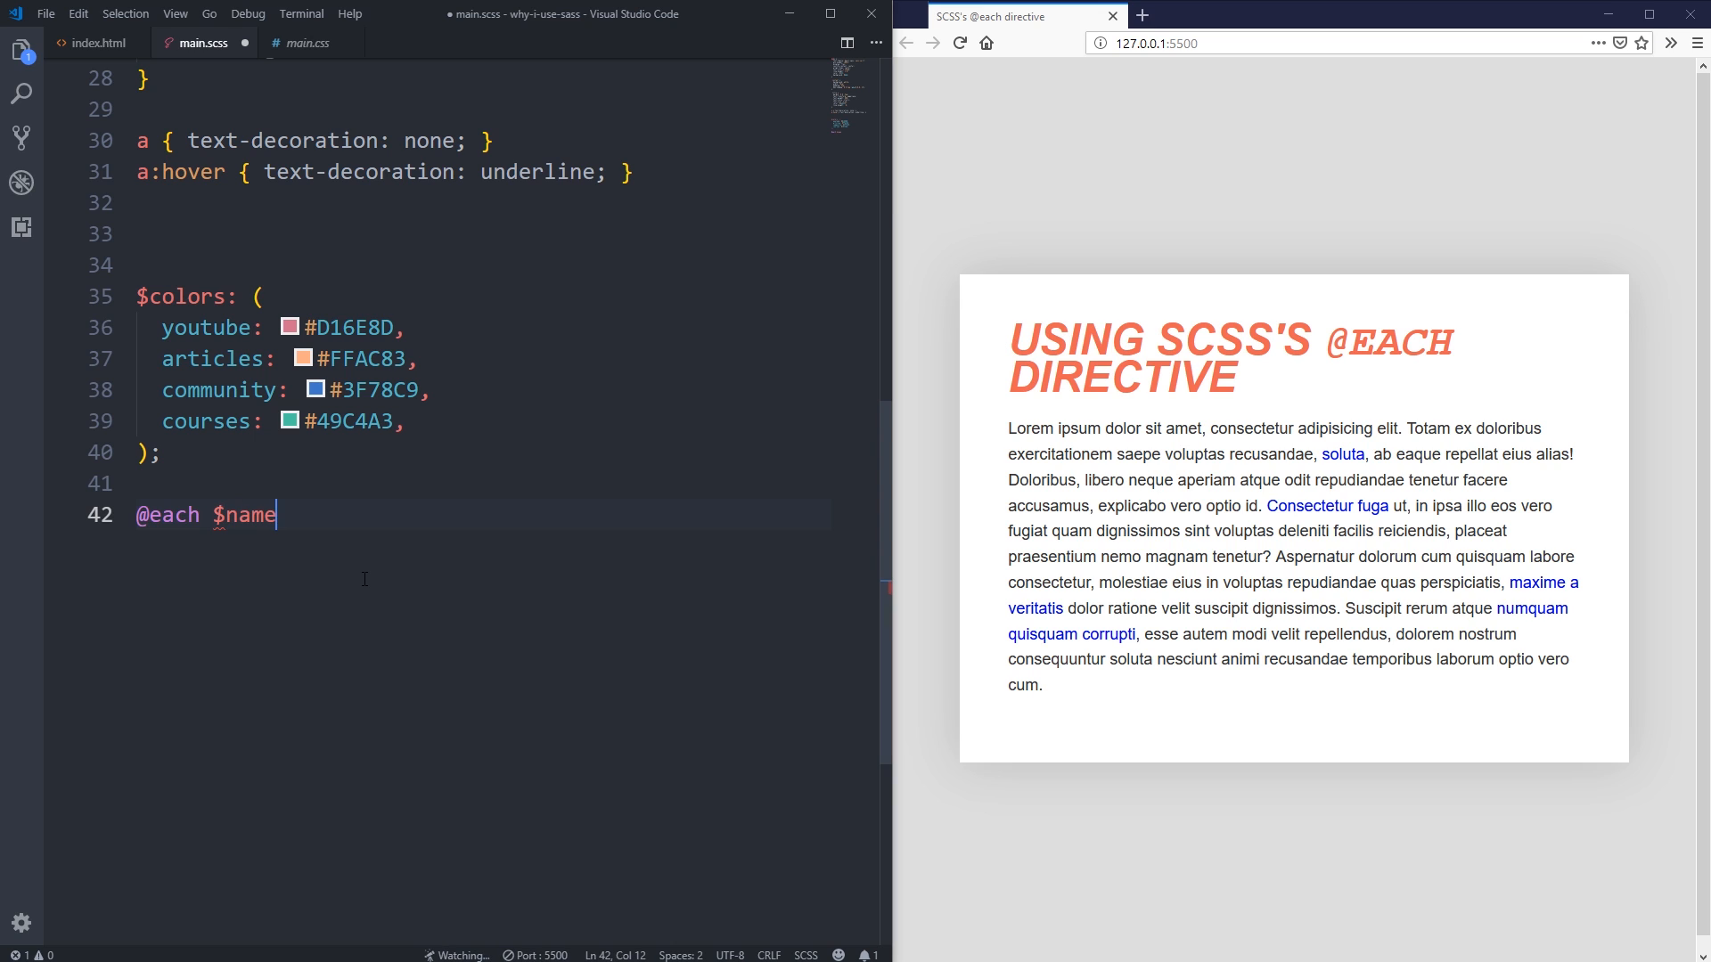
pyautogui.write(', $color')
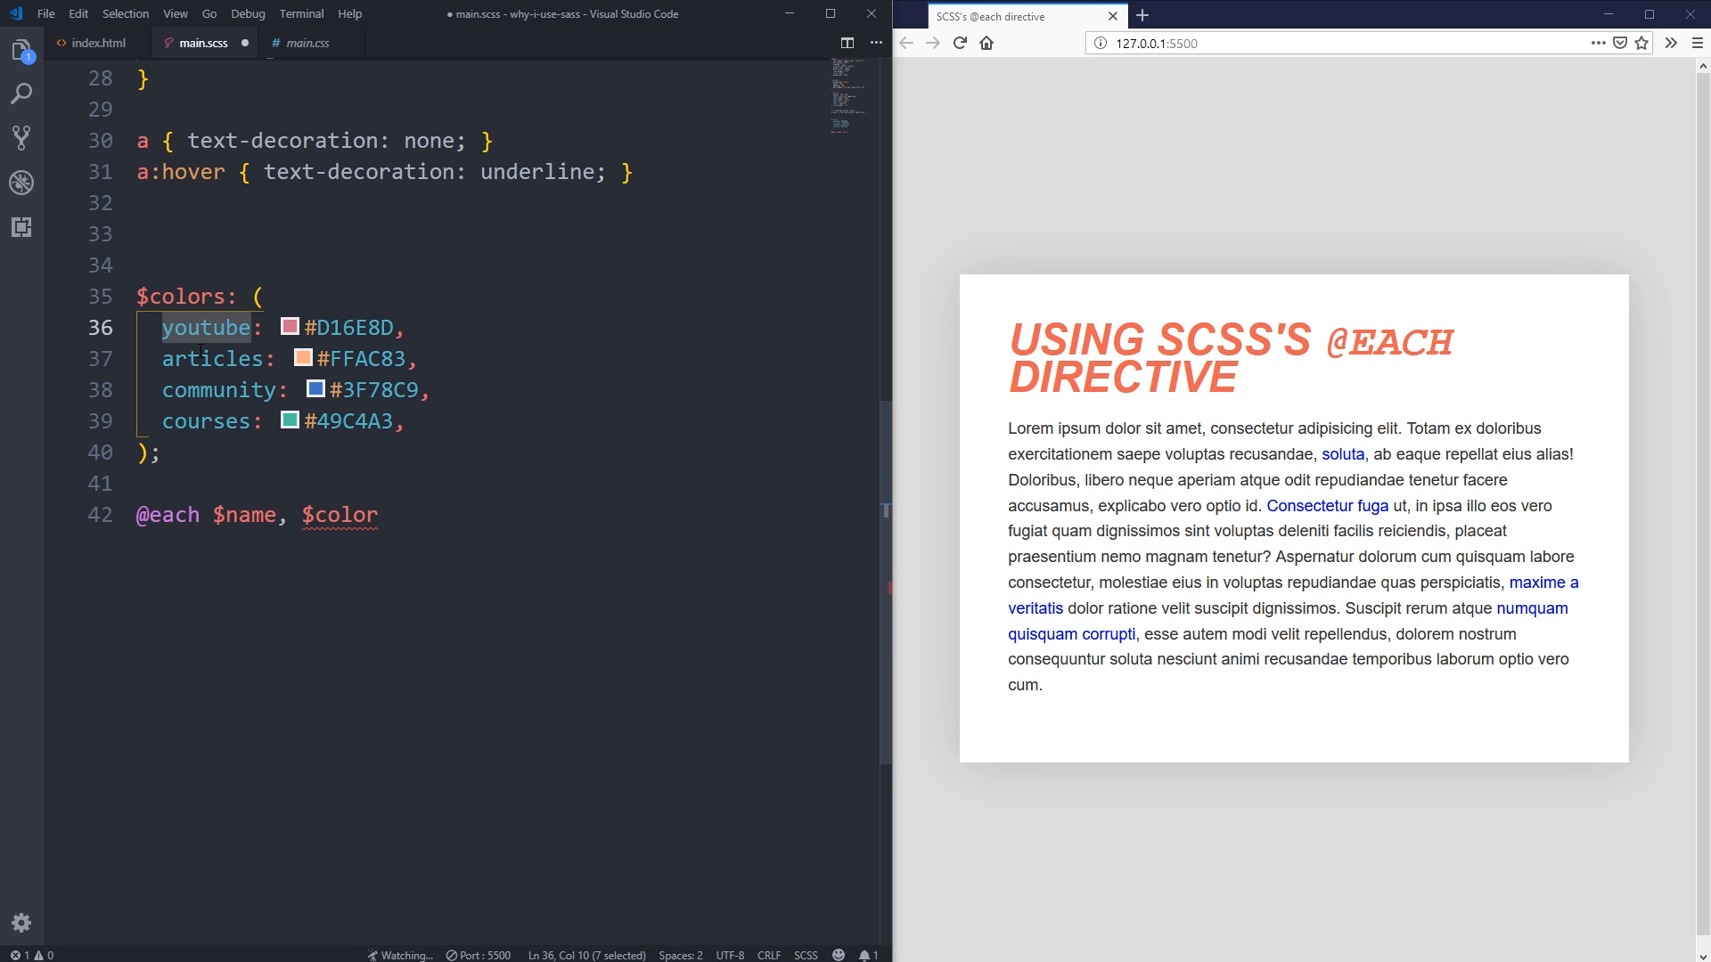
# Highlight map keys like youtube and values like D16E8D to show what $name and $color hold.
pyautogui.doubleClick(349, 327)
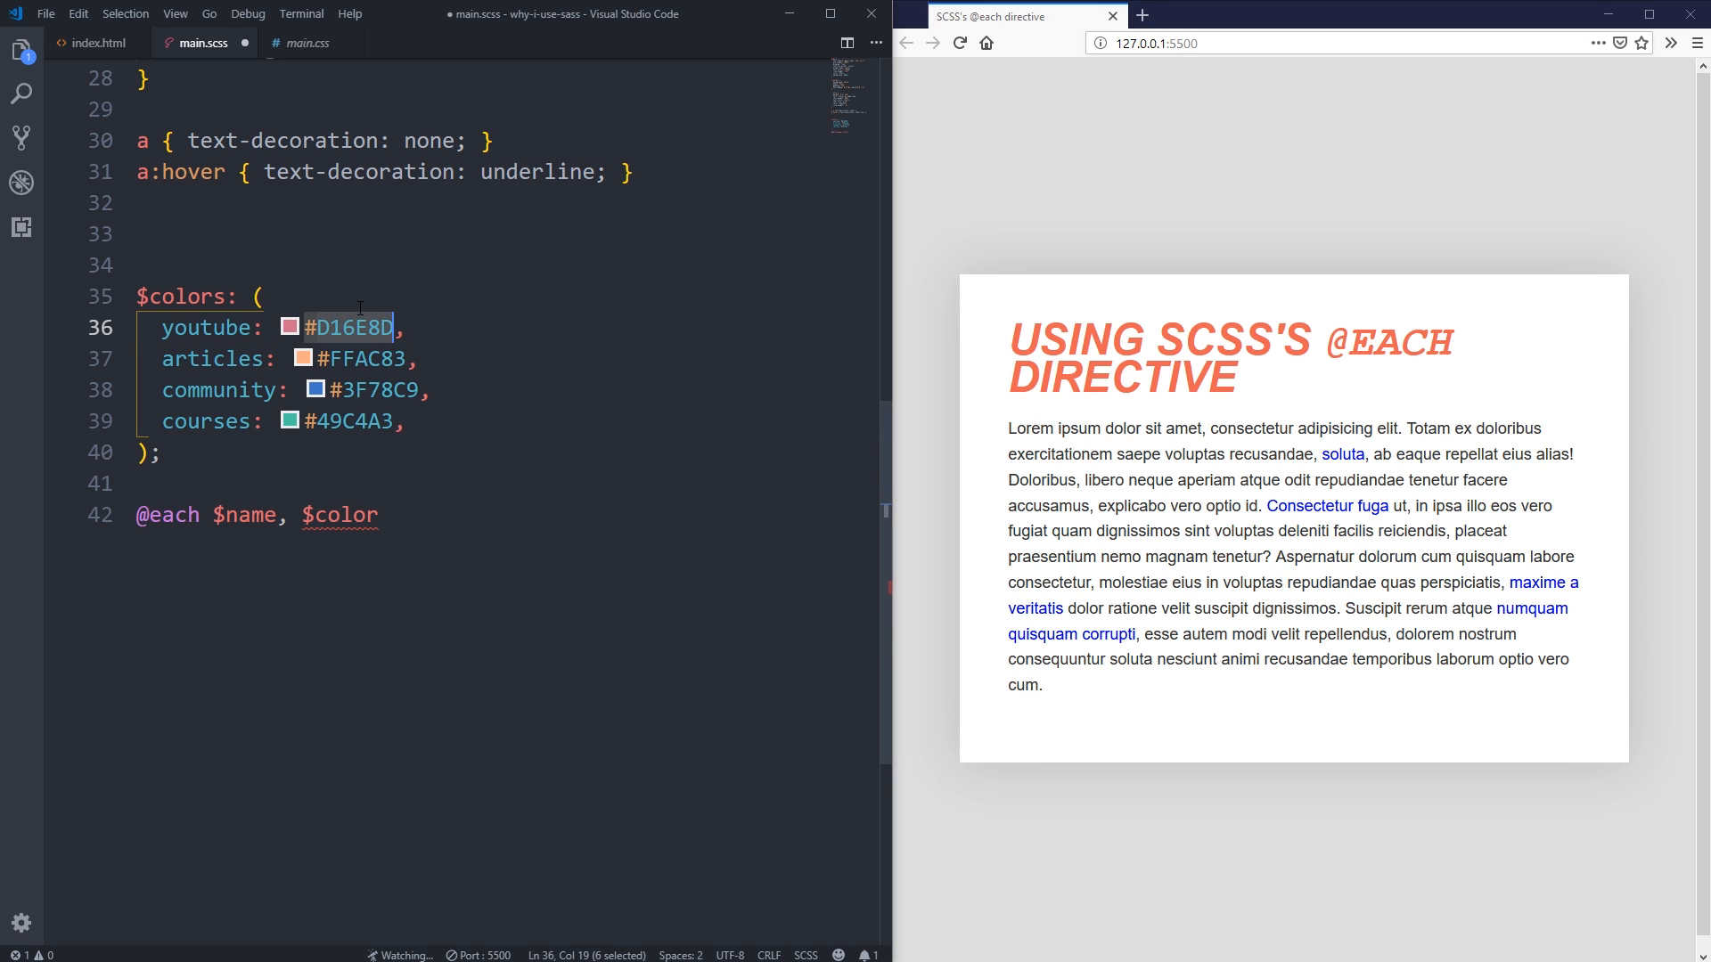
pyautogui.click(238, 515)
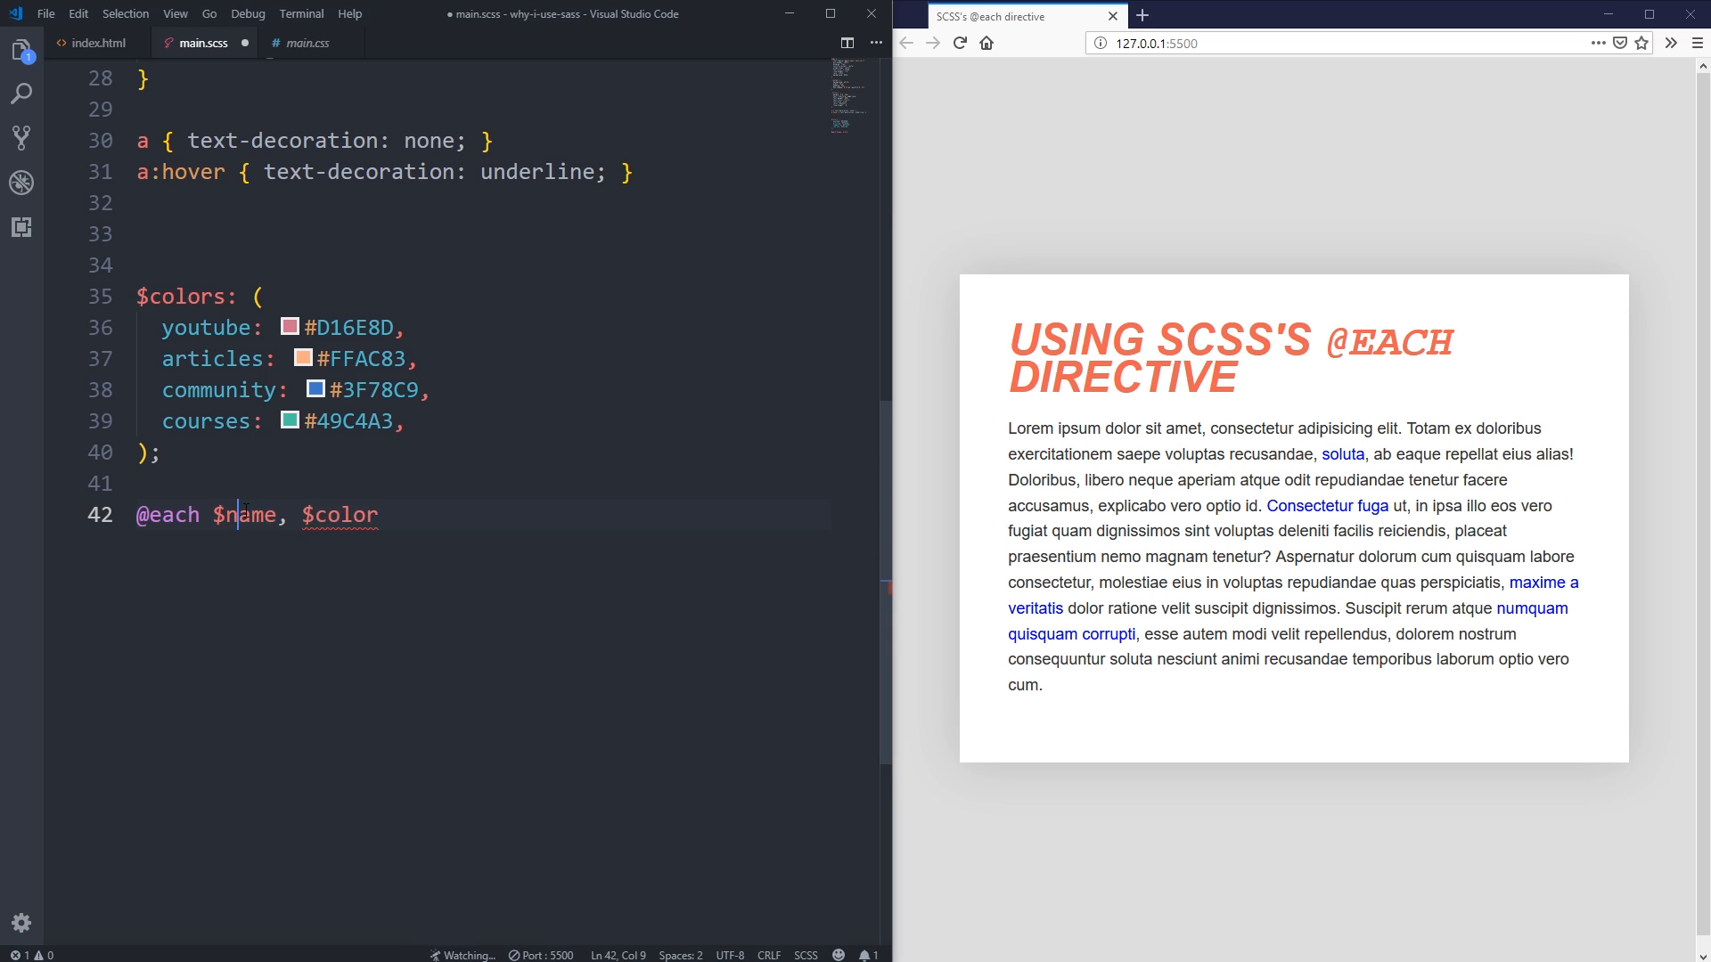
pyautogui.doubleClick(340, 514)
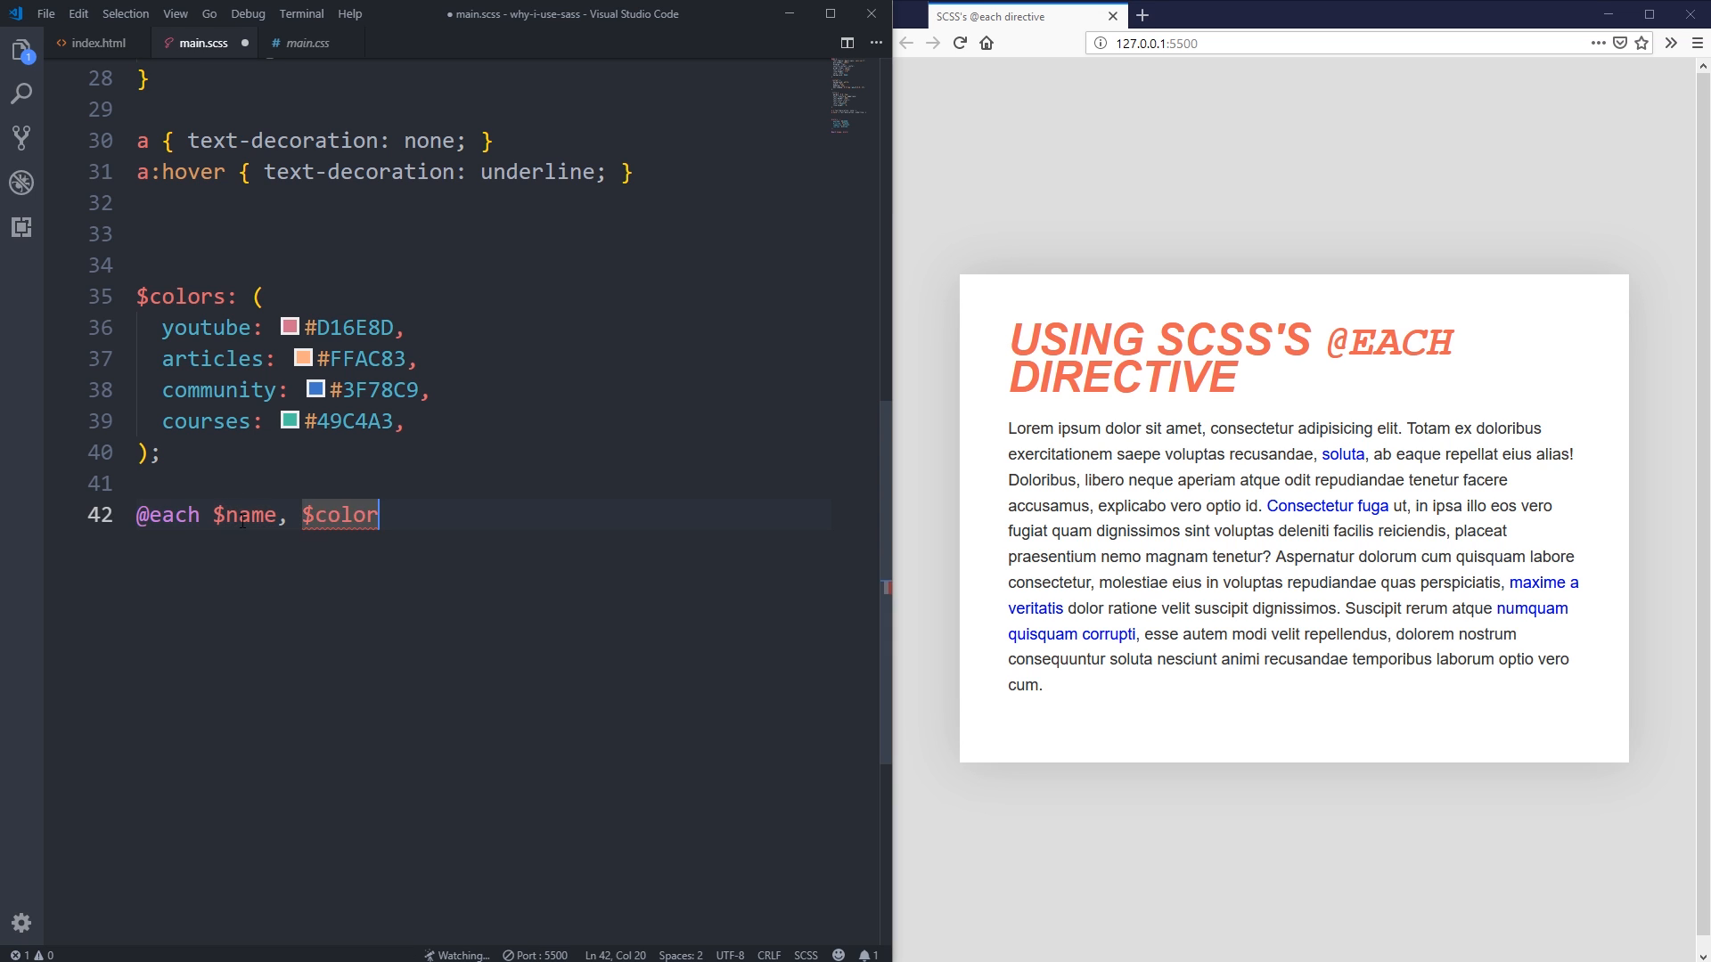
pyautogui.click(158, 452)
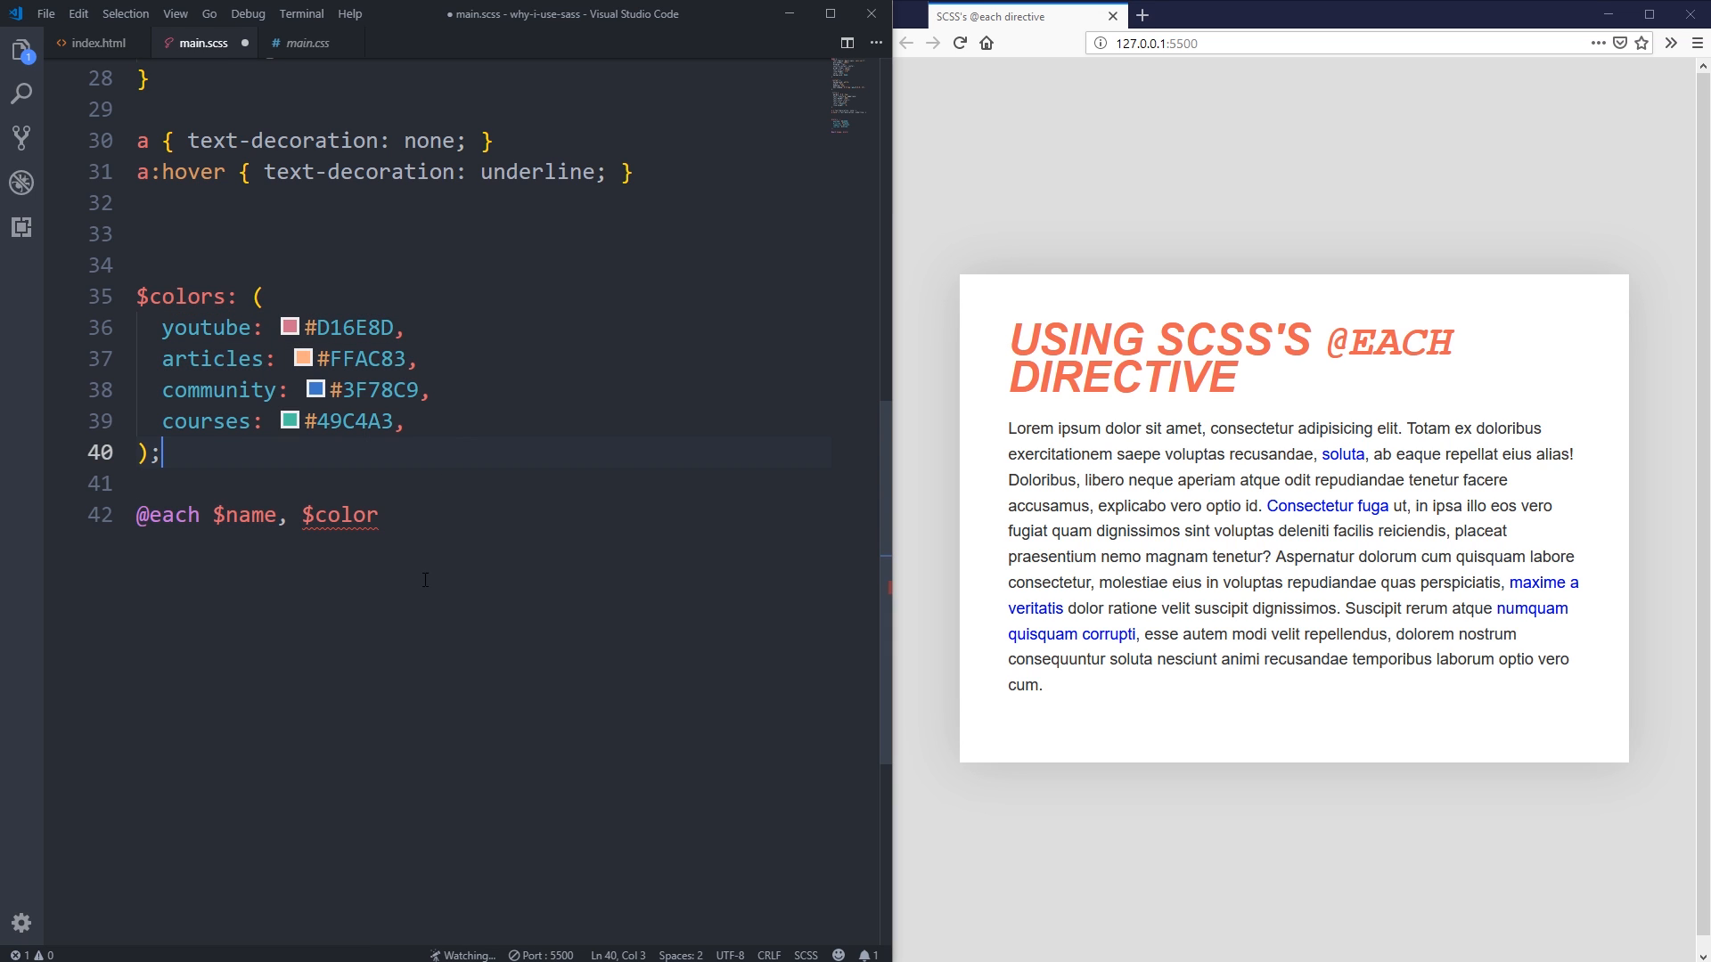
pyautogui.doubleClick(244, 514)
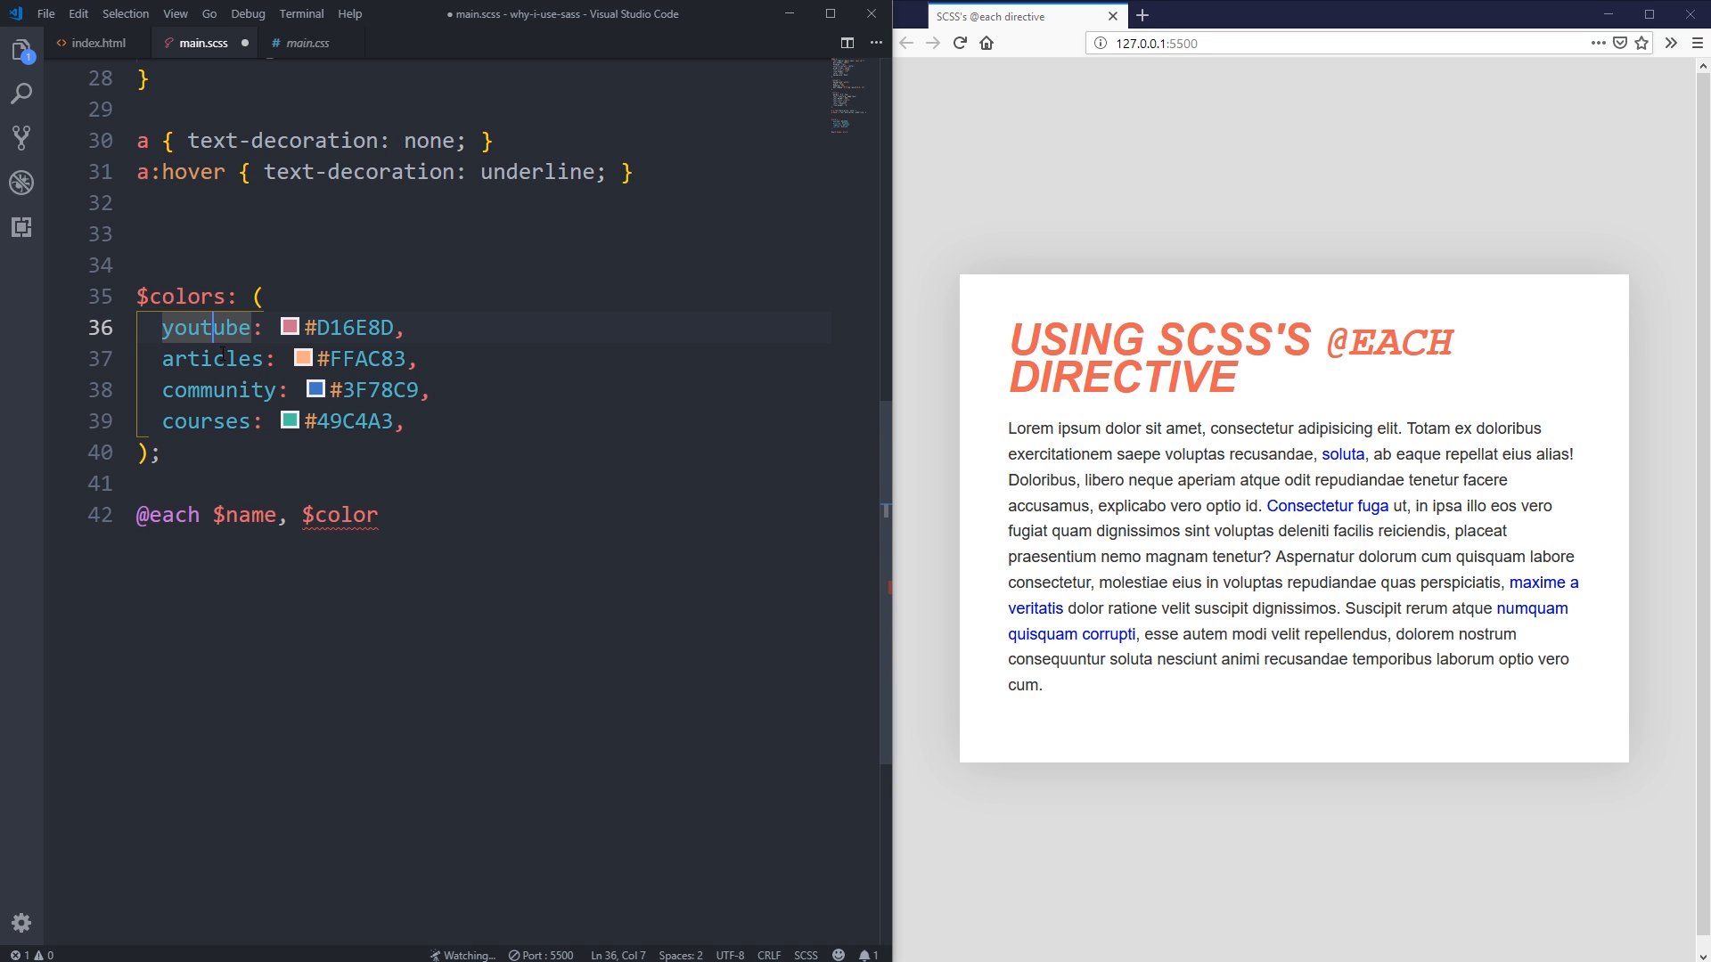
pyautogui.click(218, 358)
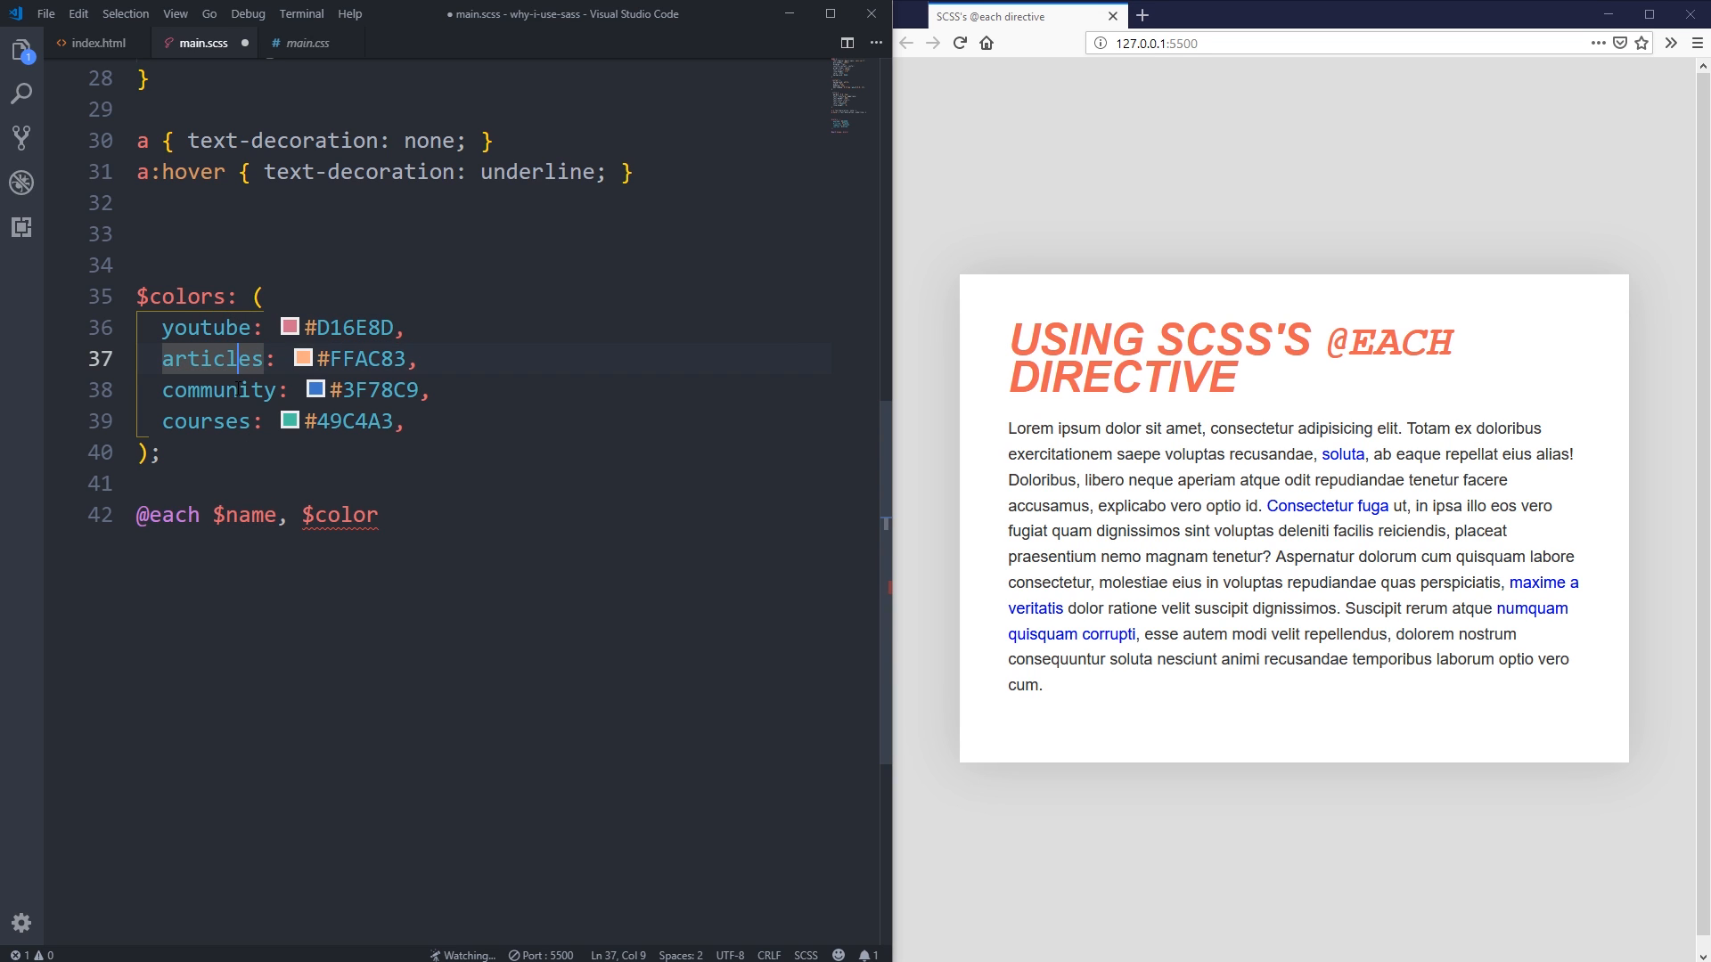
pyautogui.click(206, 419)
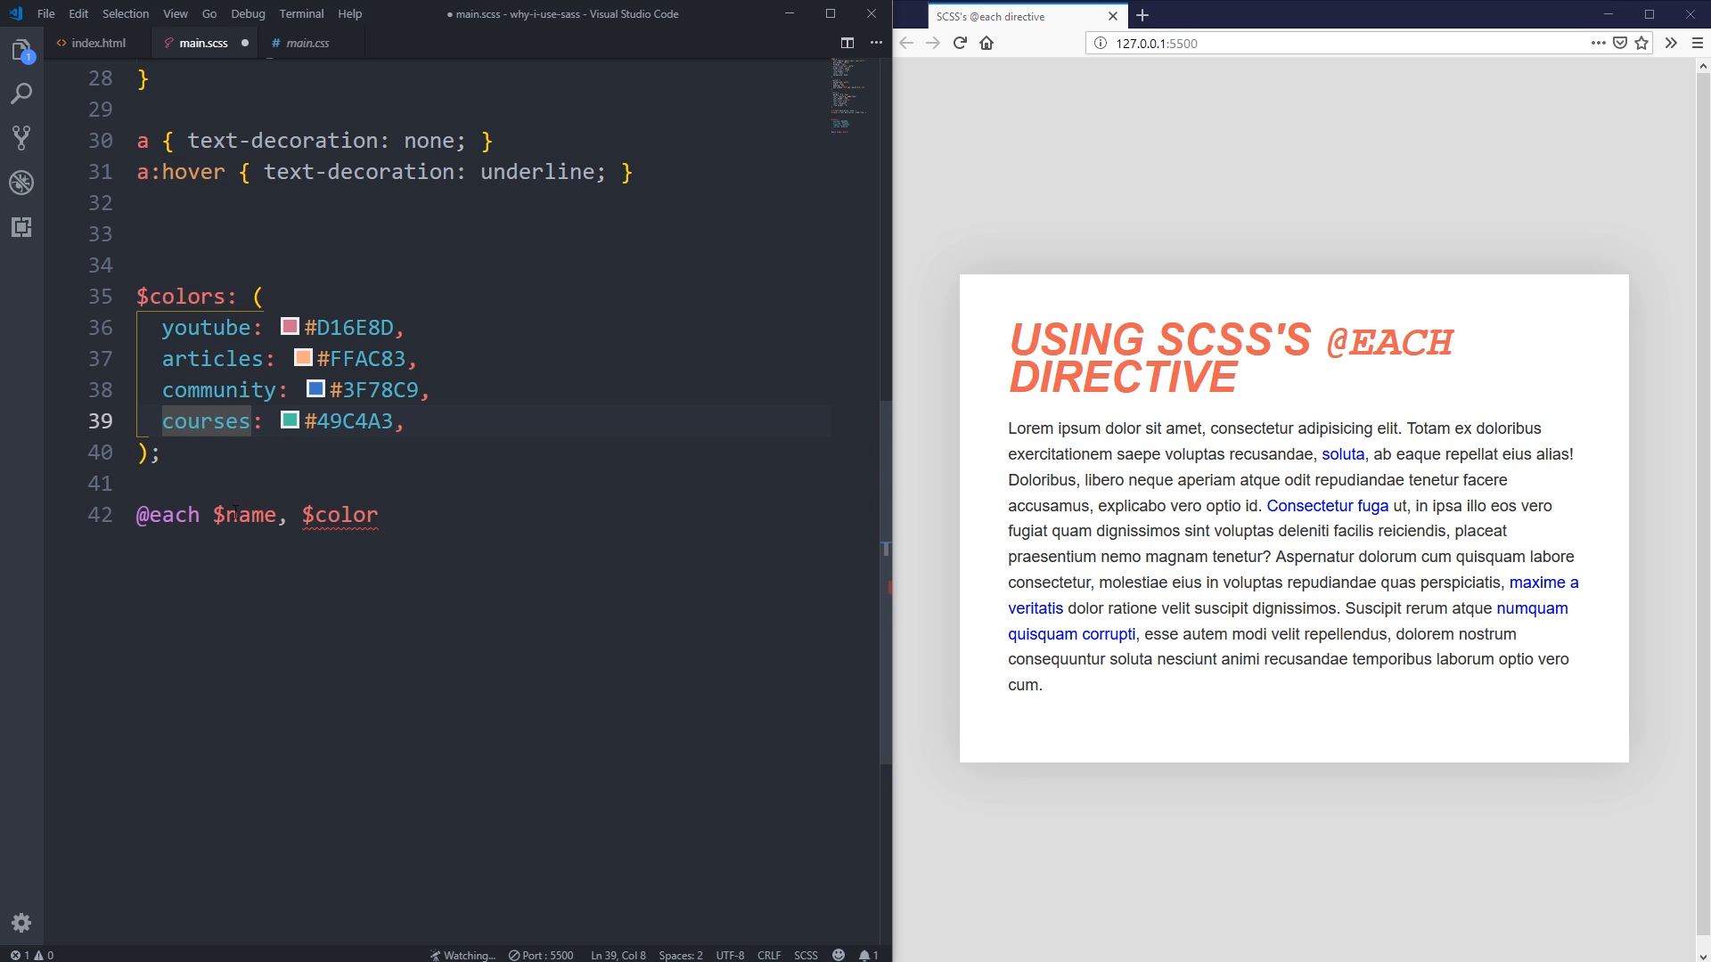
pyautogui.doubleClick(244, 514)
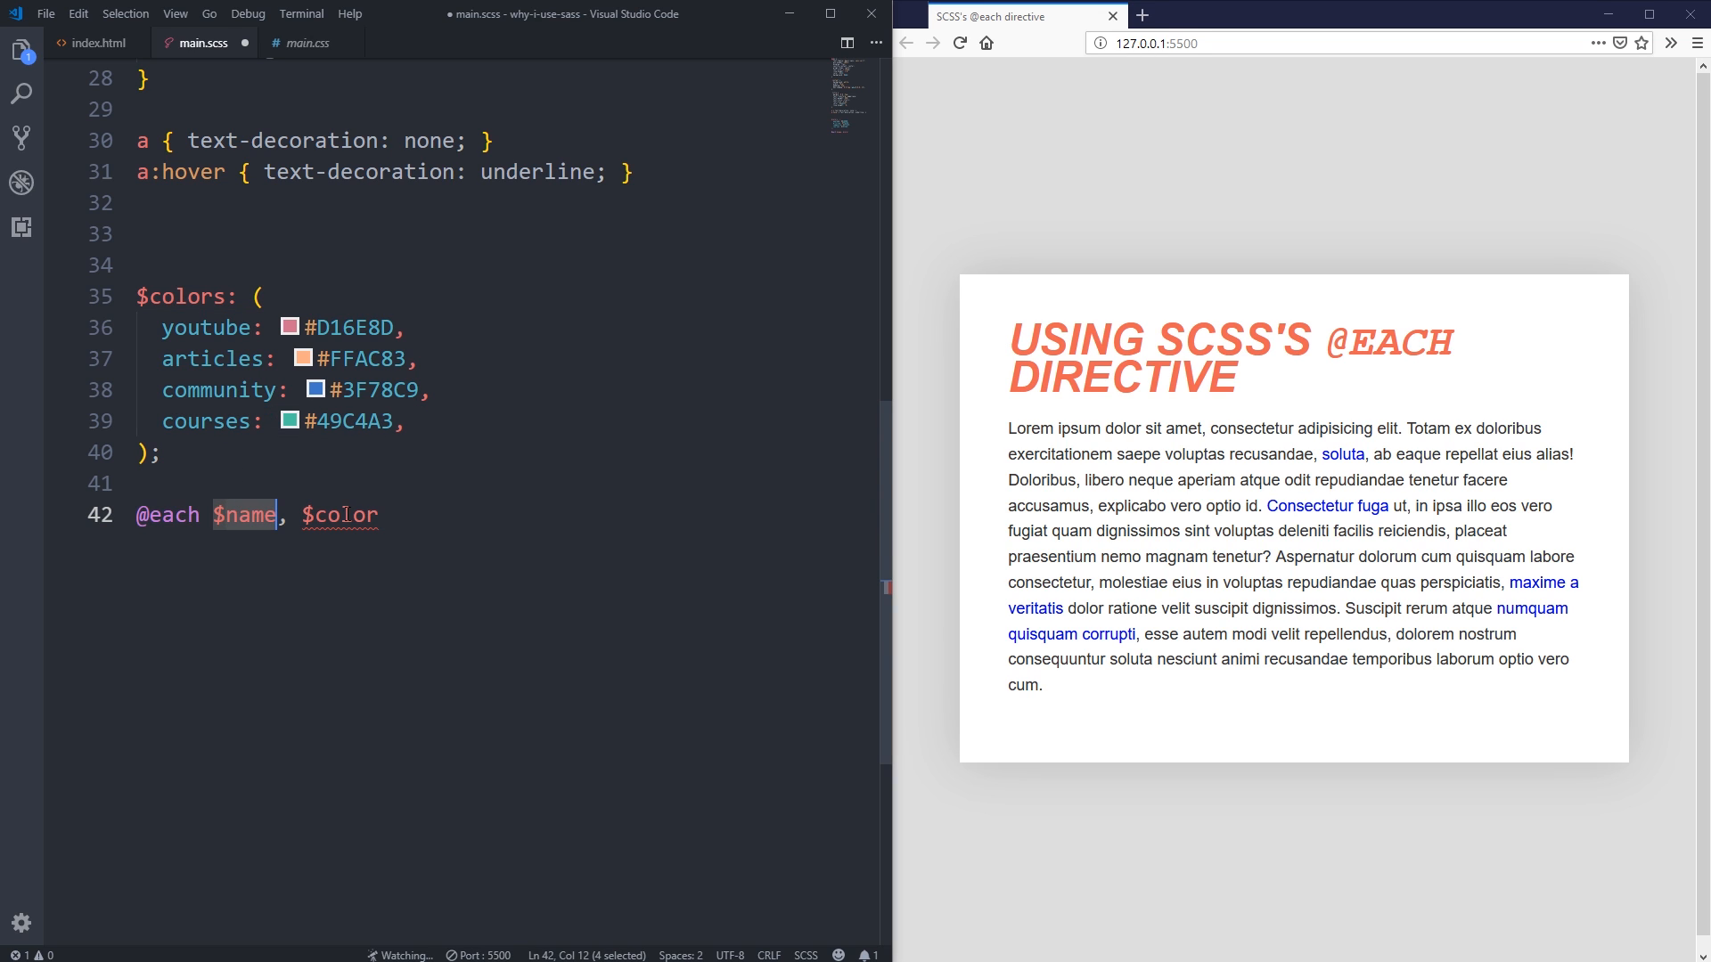
pyautogui.doubleClick(339, 515)
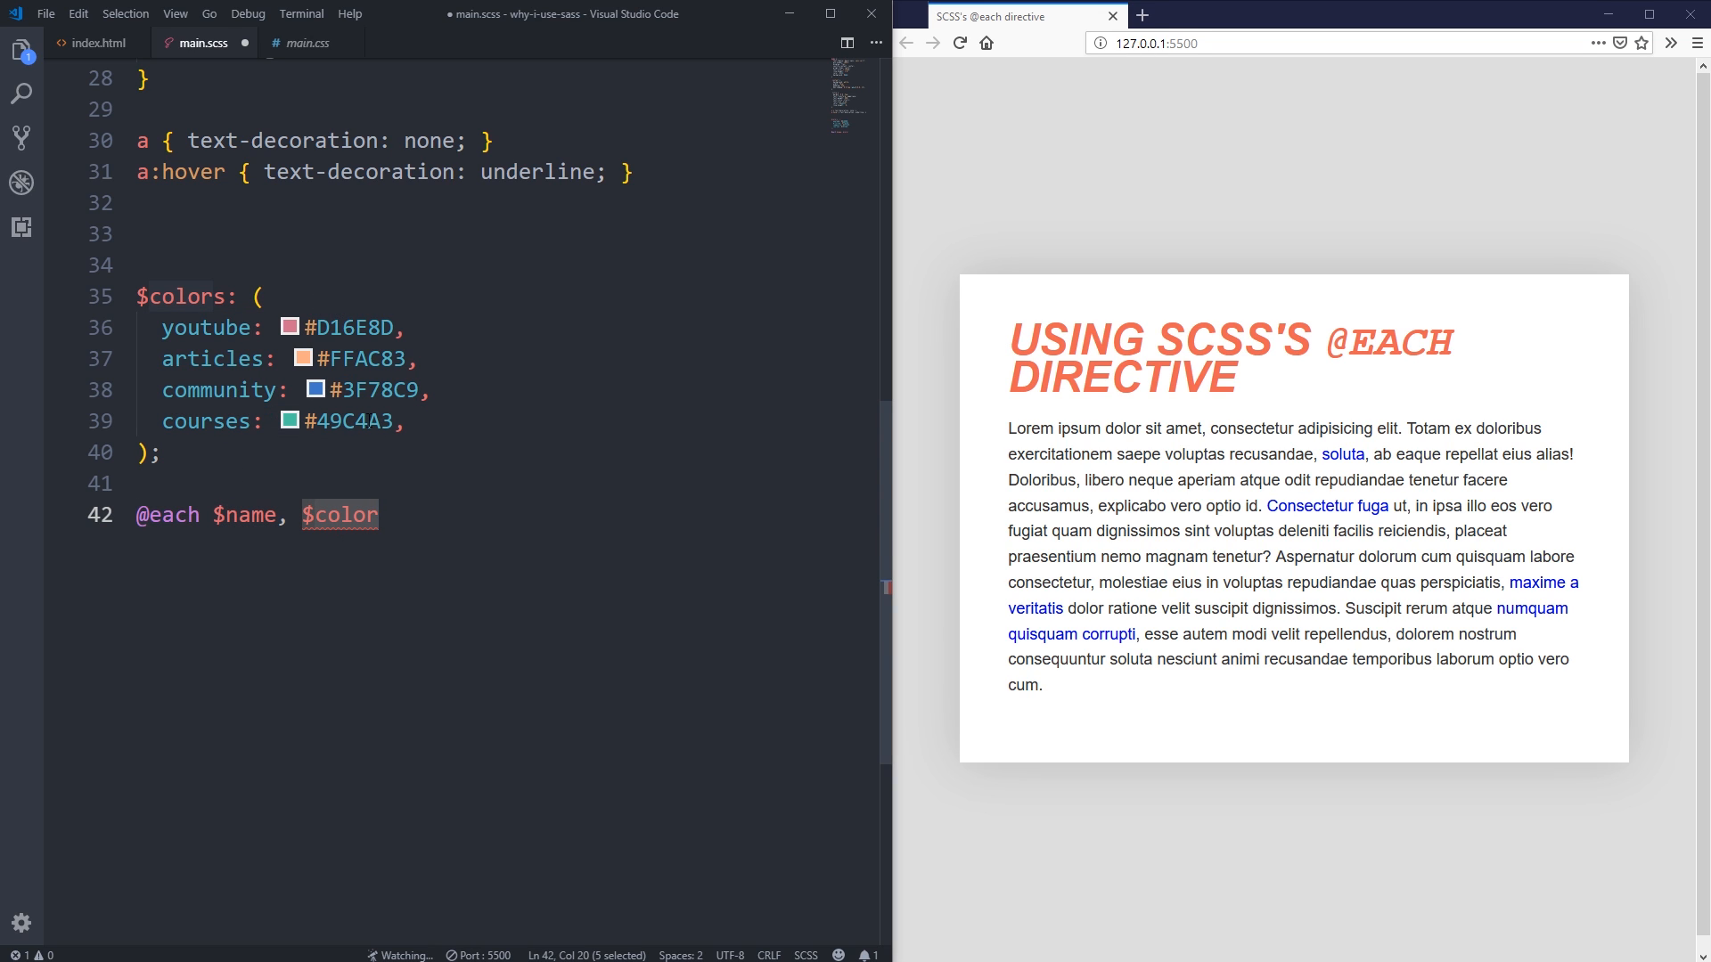
pyautogui.doubleClick(244, 514)
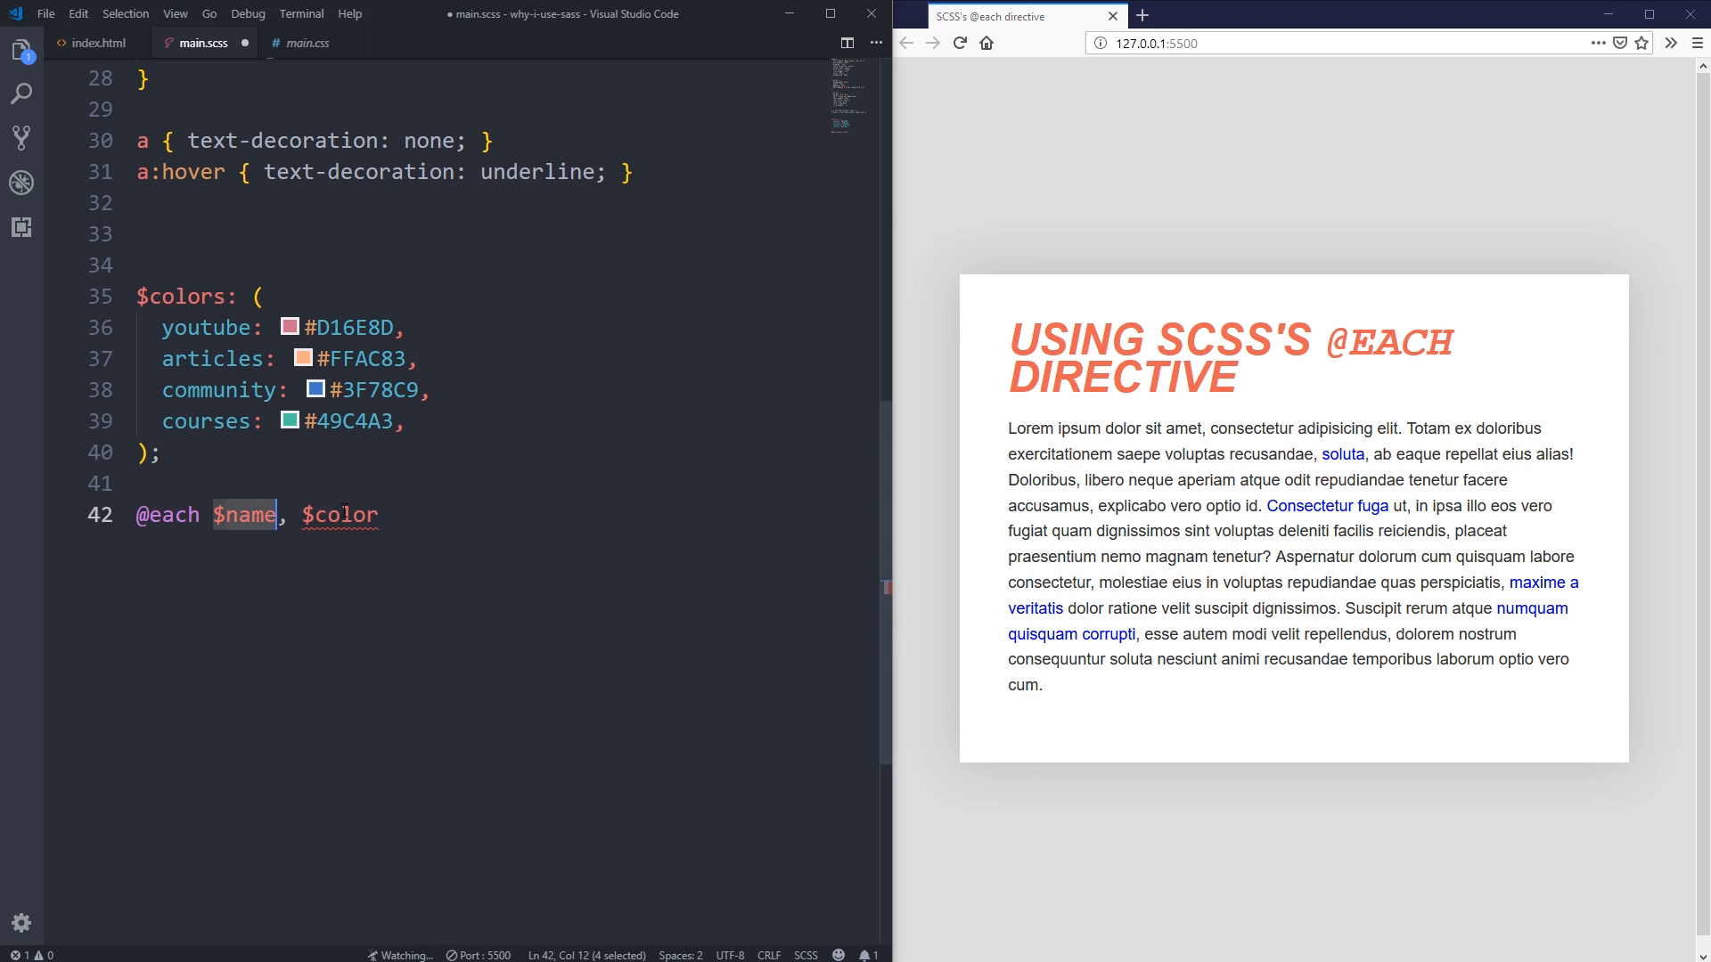
pyautogui.doubleClick(336, 515)
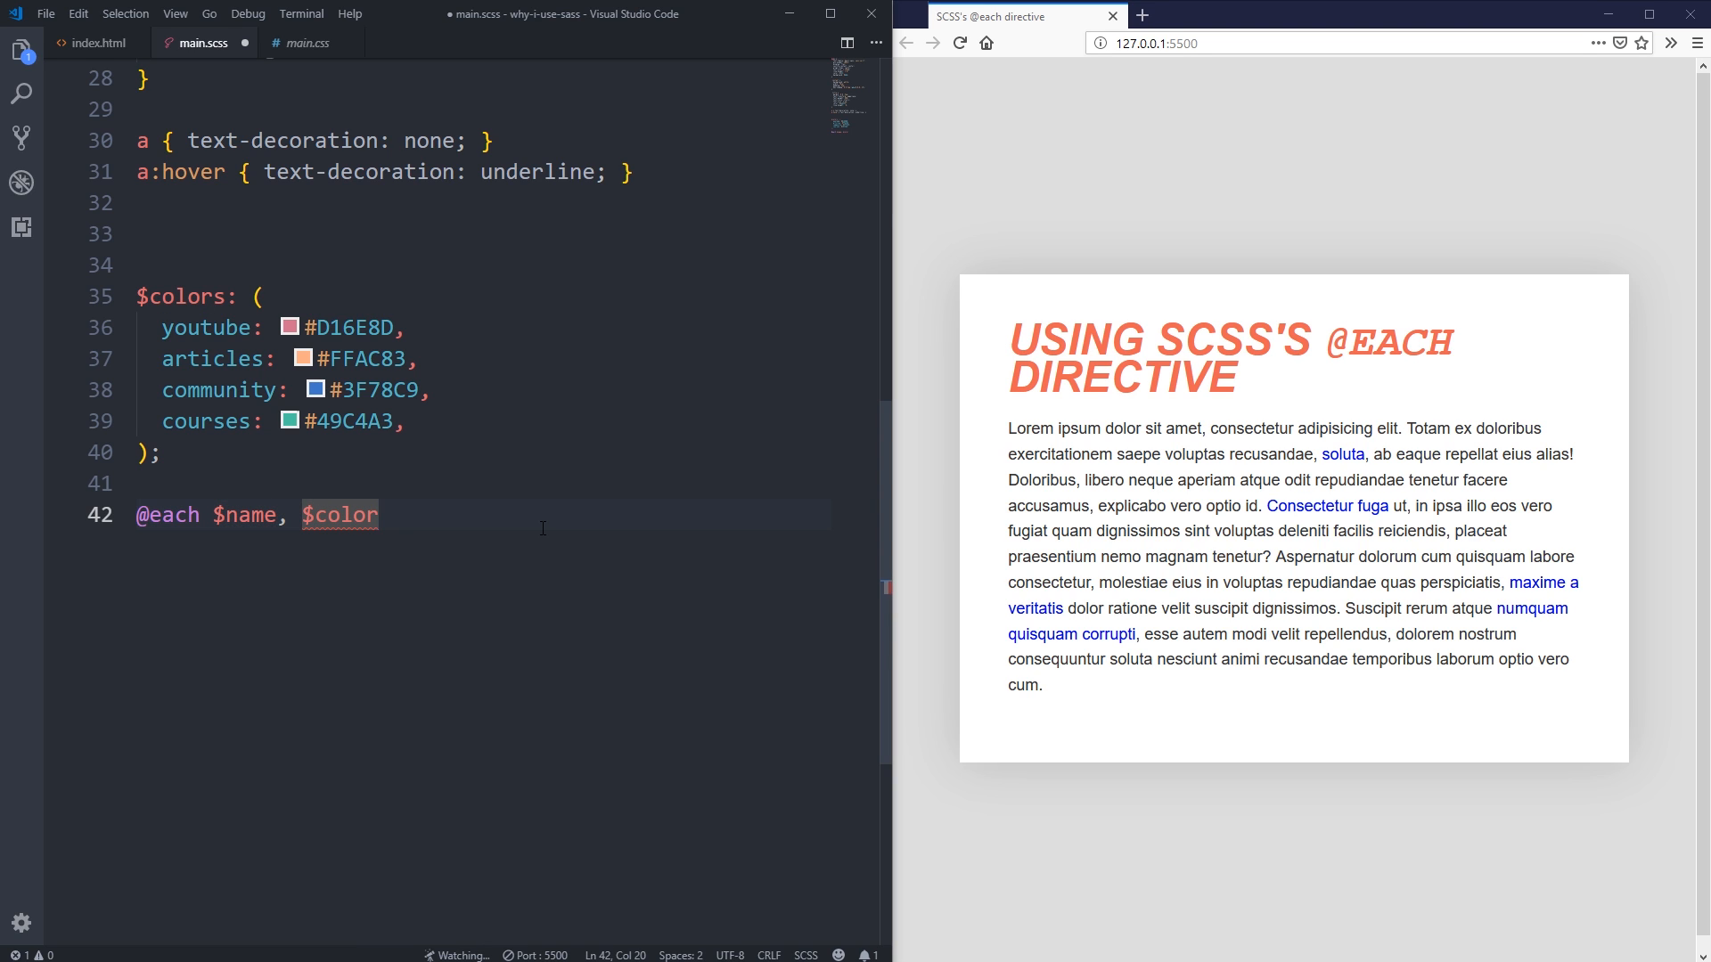
pyautogui.moveTo(412, 507)
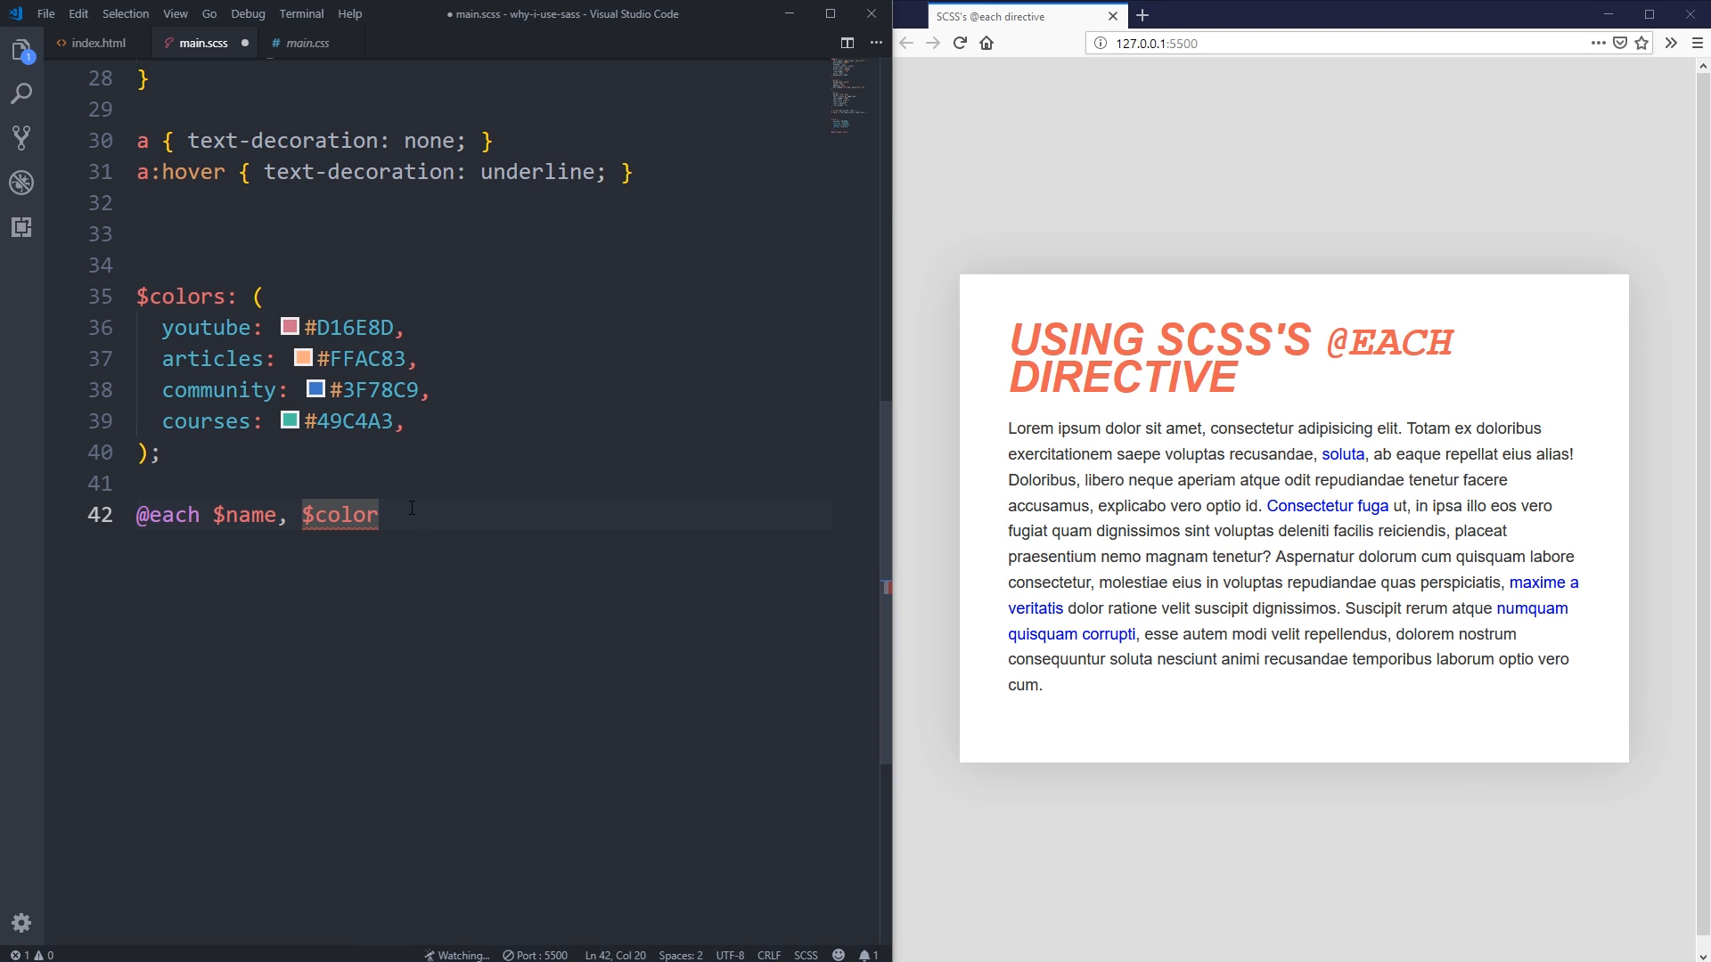
pyautogui.write('in $colors')
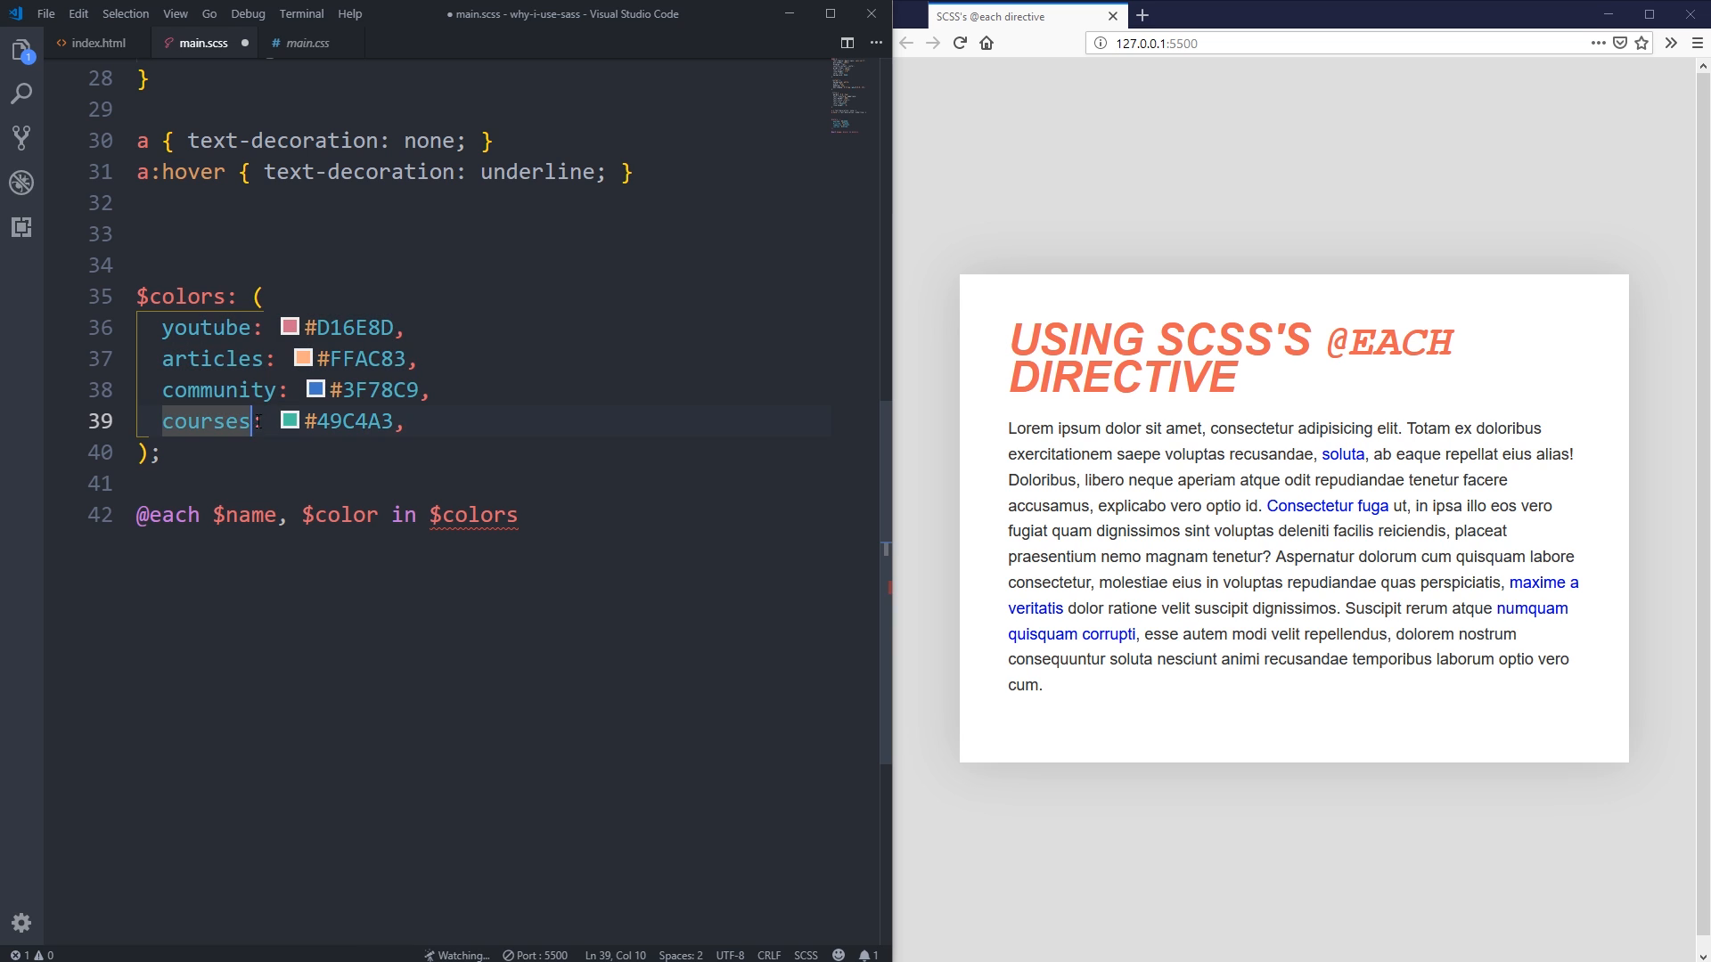
pyautogui.doubleClick(245, 514)
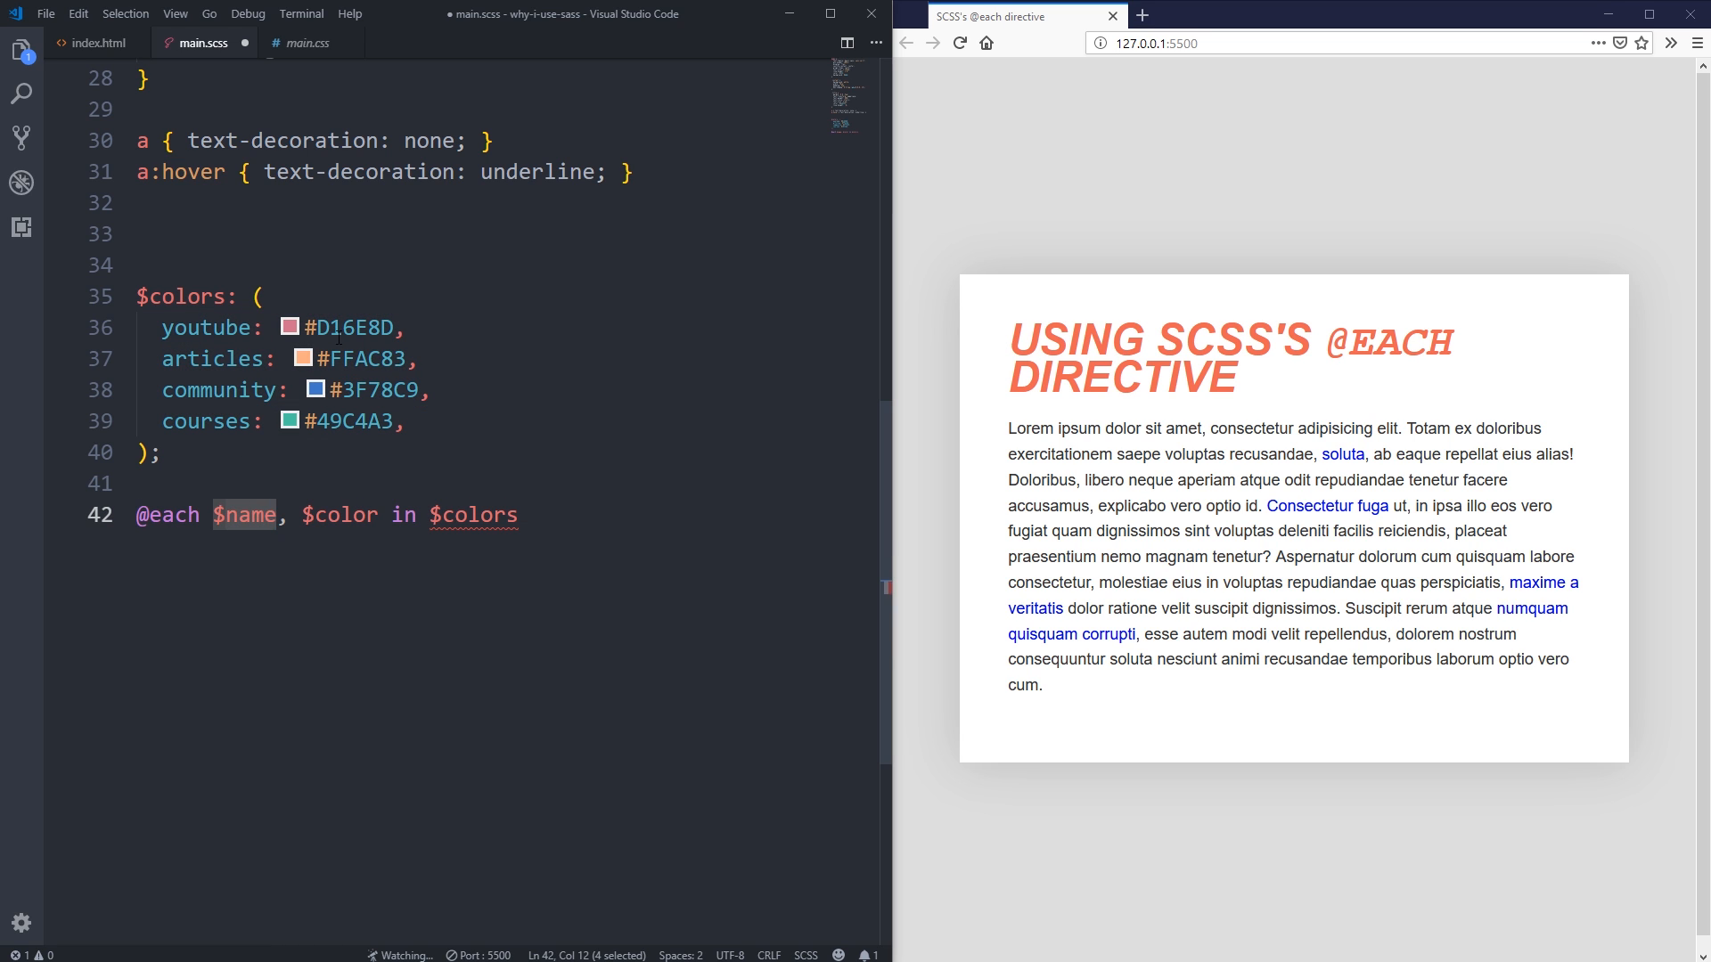
pyautogui.click(520, 515)
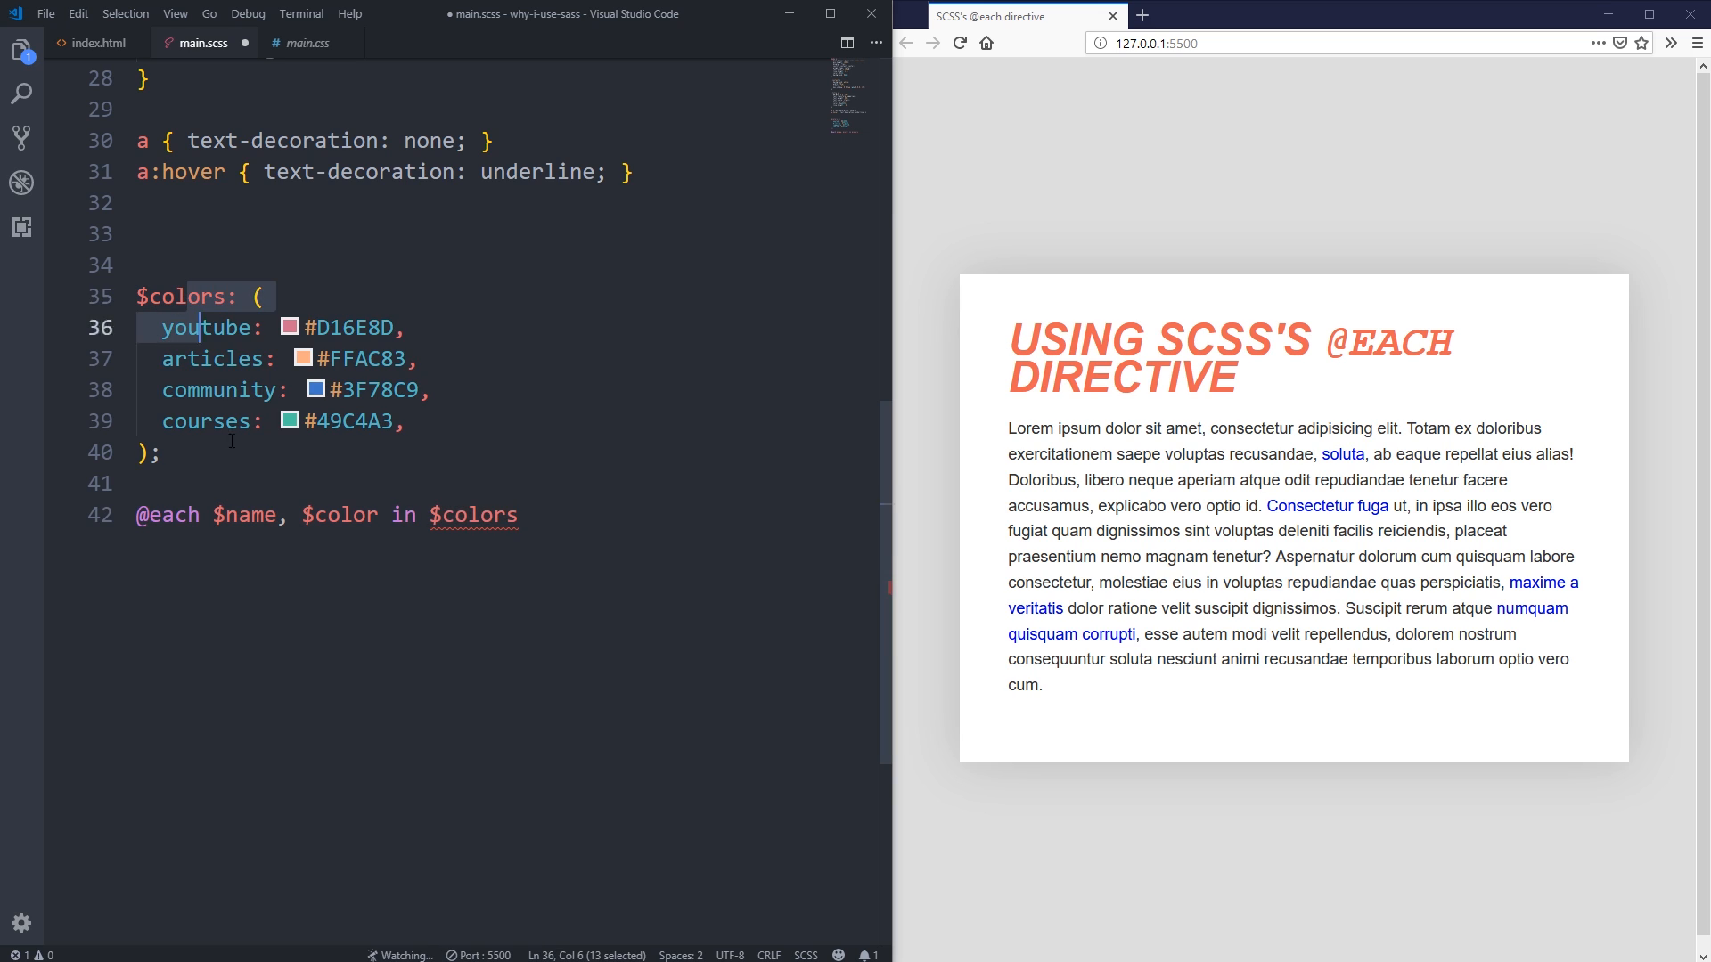
pyautogui.doubleClick(339, 514)
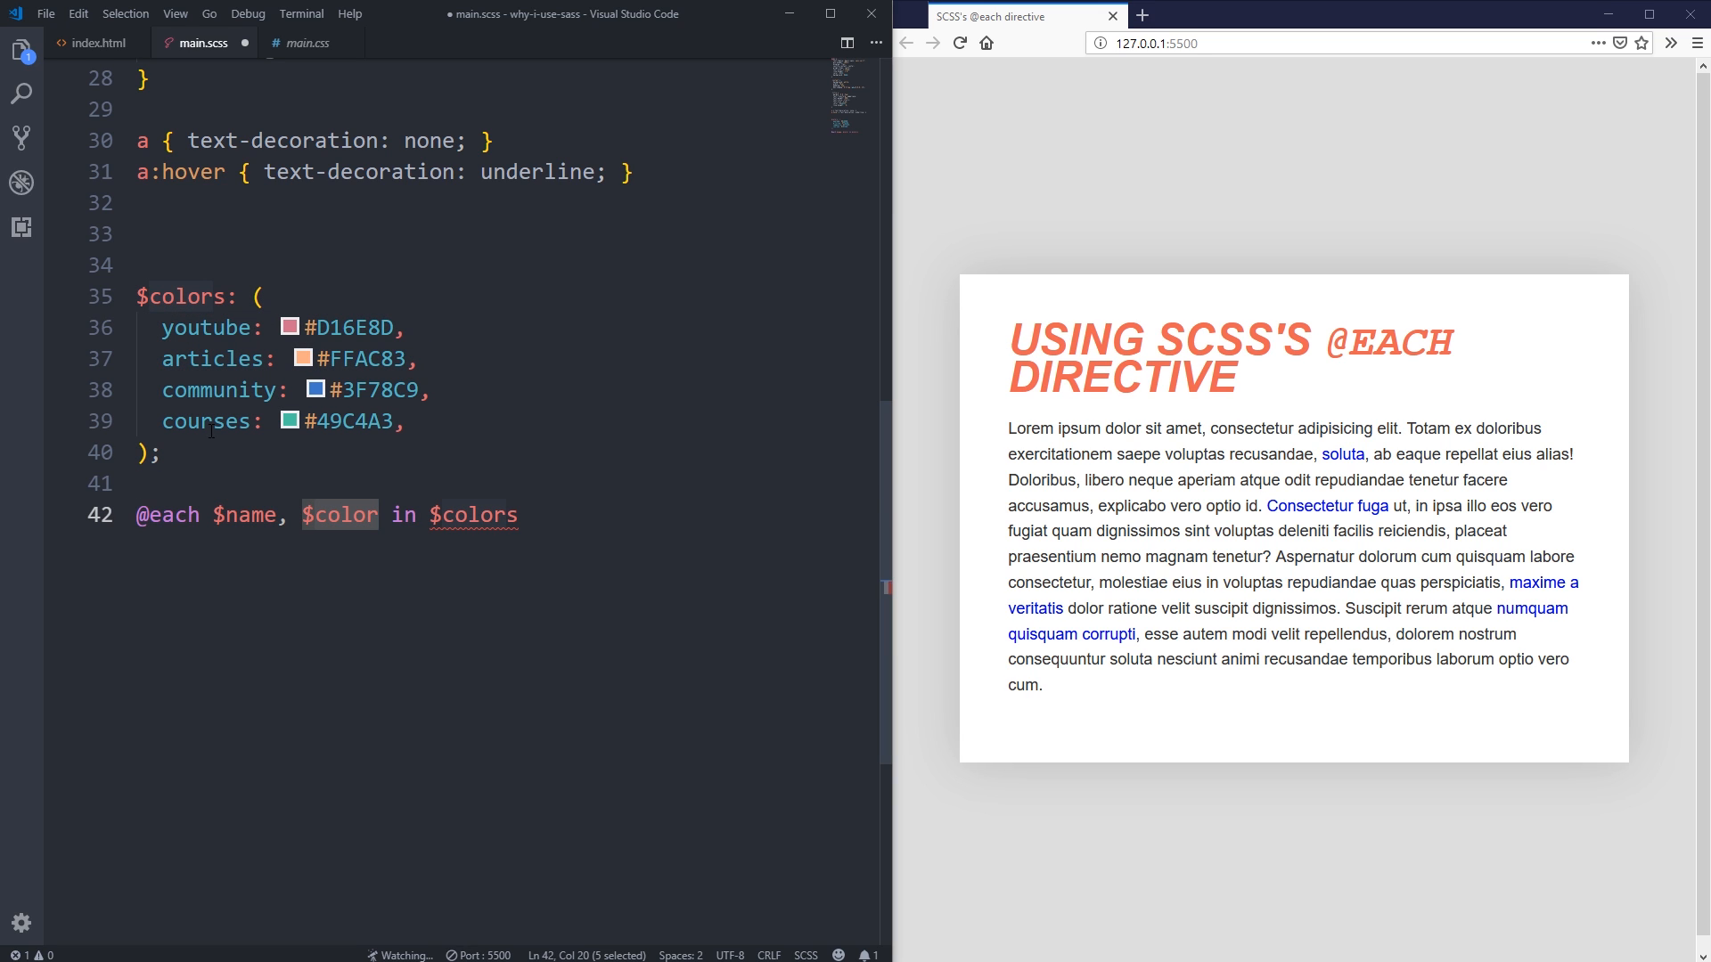
pyautogui.click(336, 327)
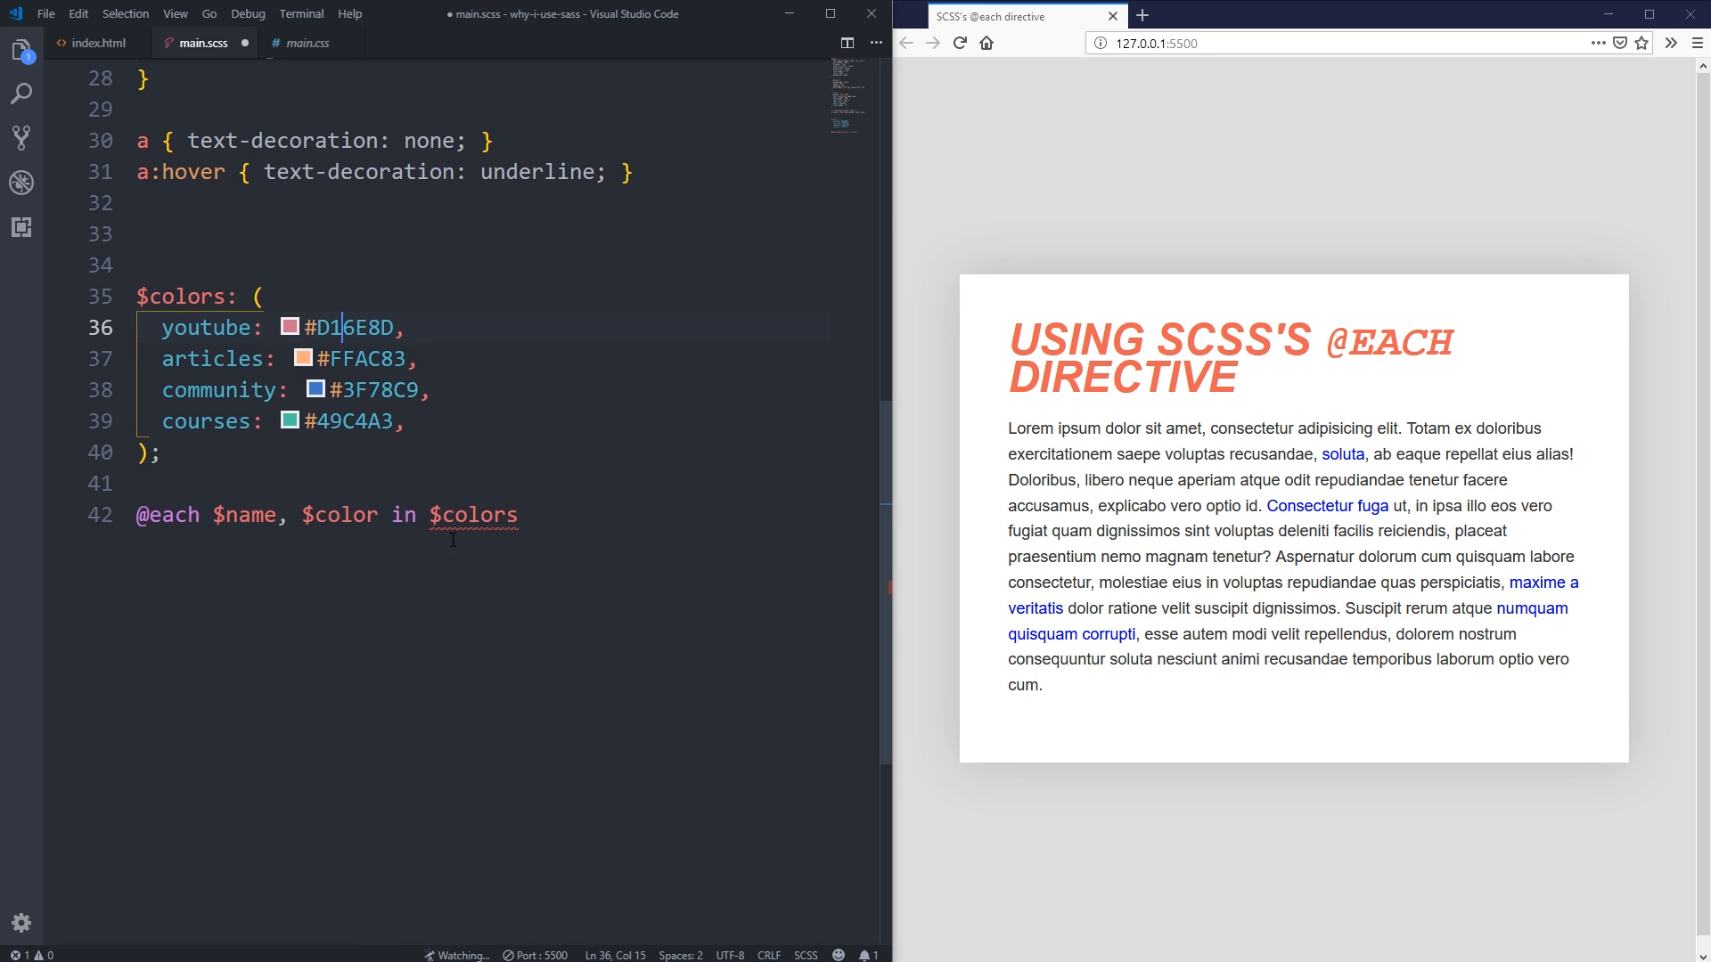
pyautogui.doubleClick(339, 515)
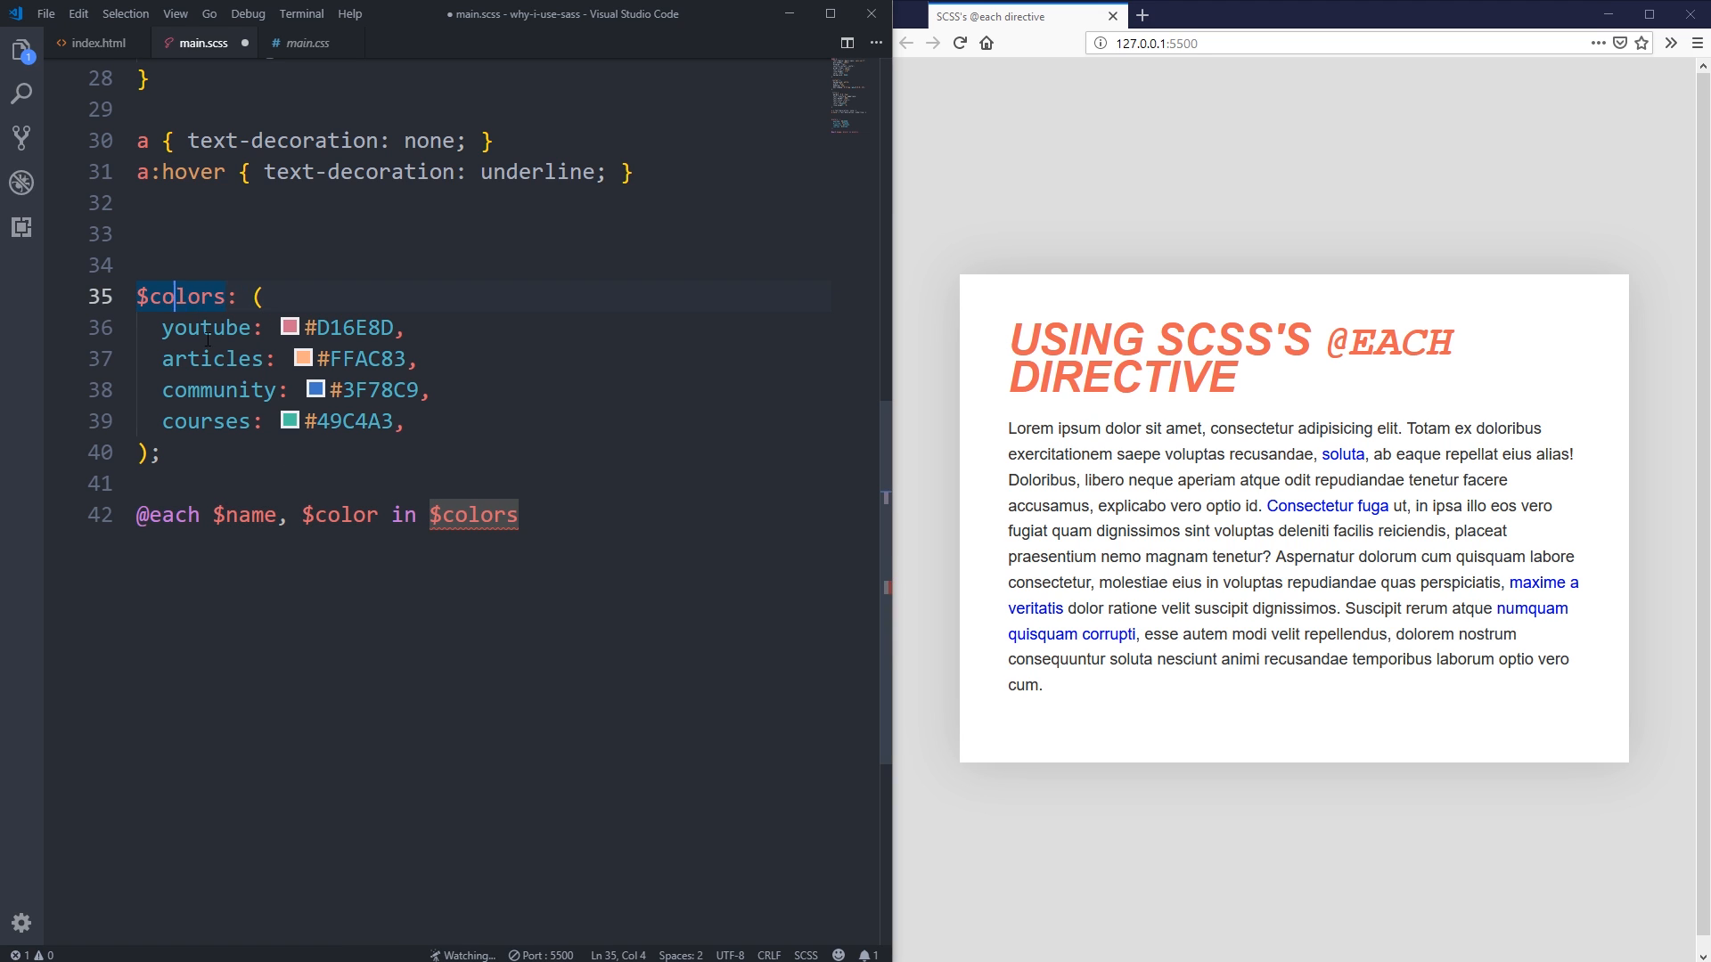
pyautogui.click(531, 515)
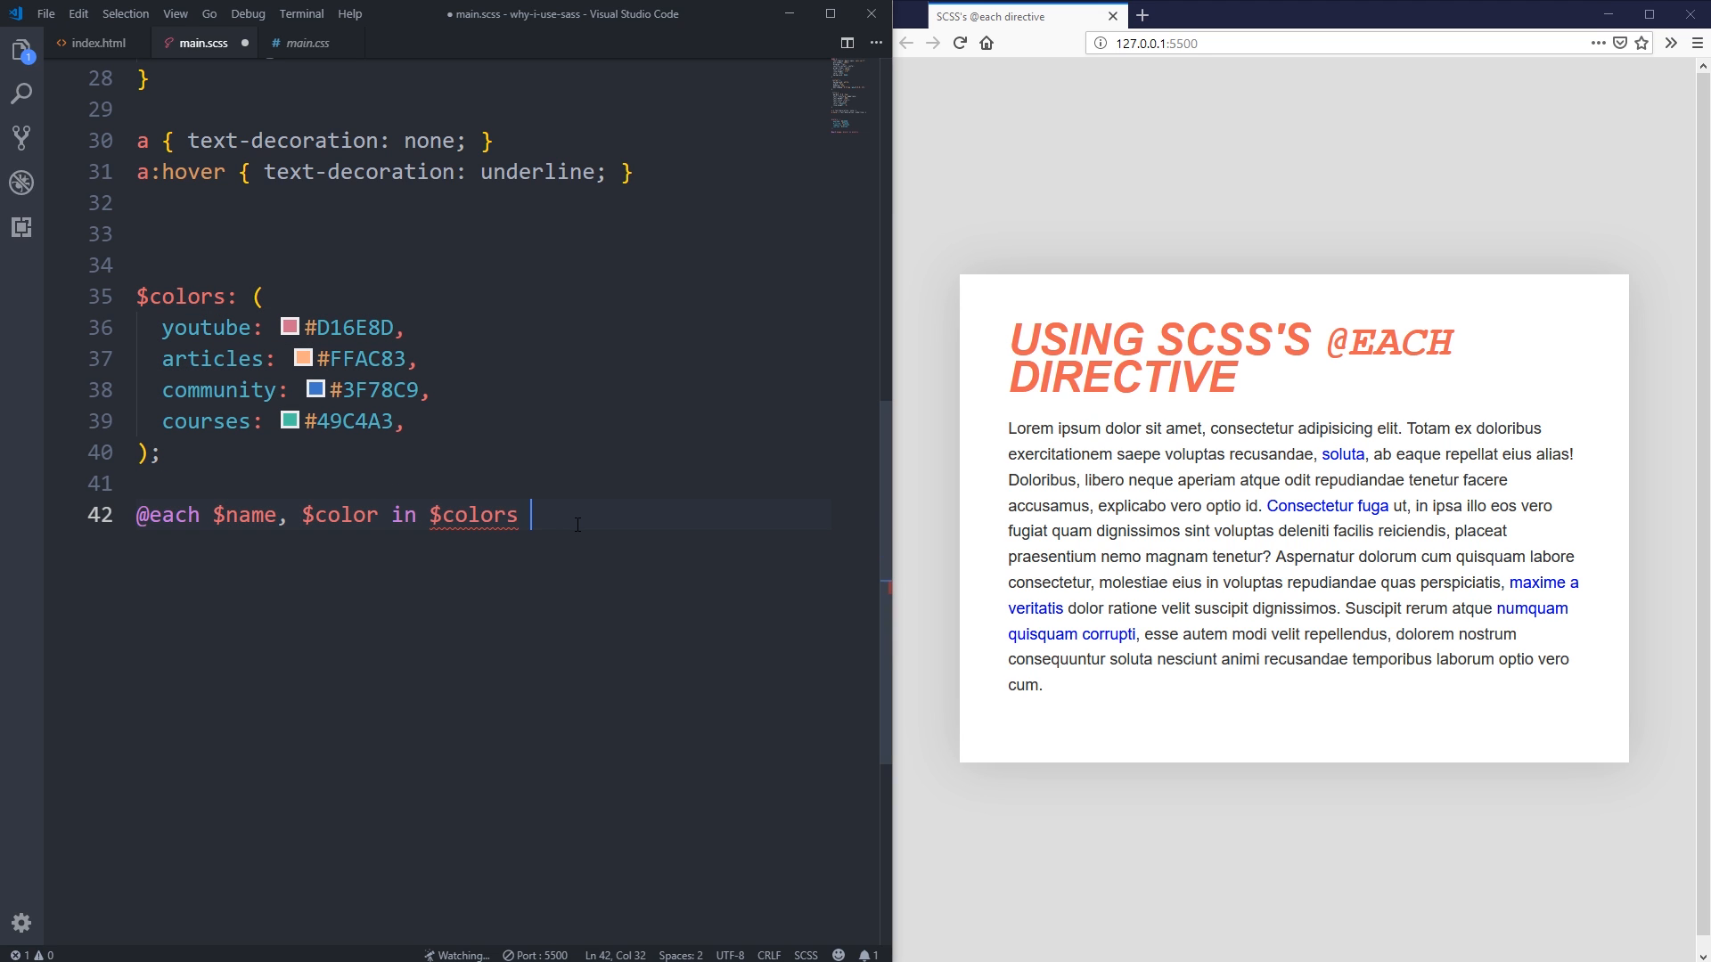
pyautogui.write('{')
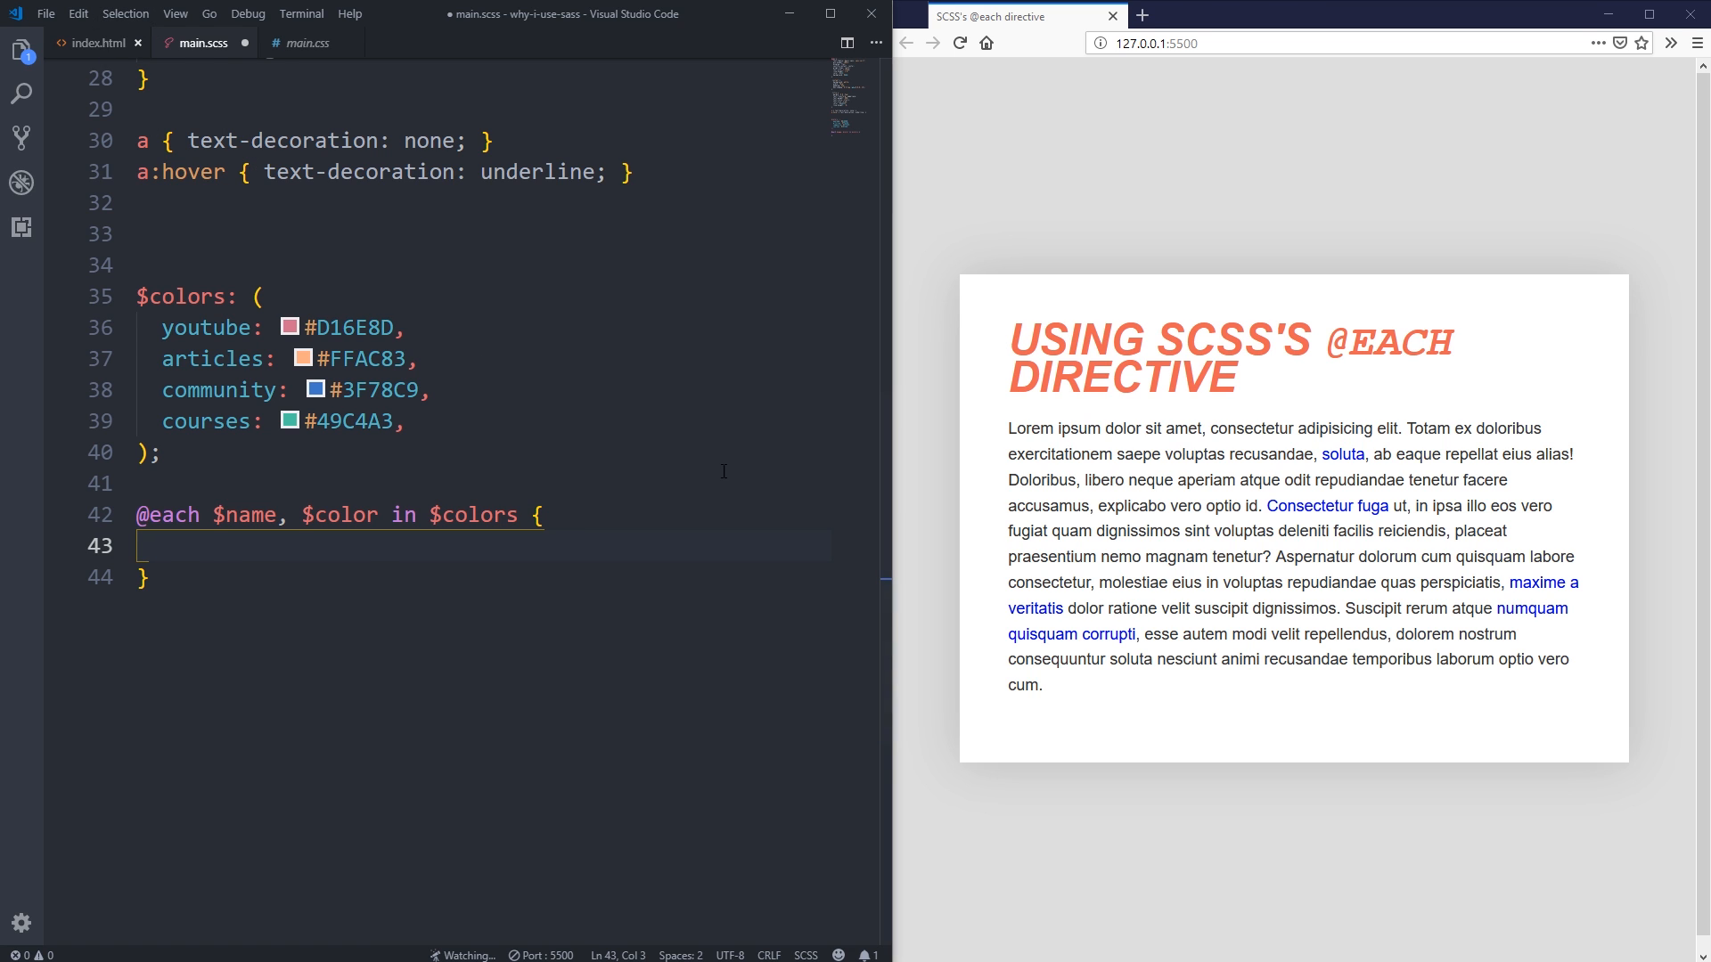
# Recheck the link classes in index.html, then remove the extra blank line in main.scss.
pyautogui.click(92, 43)
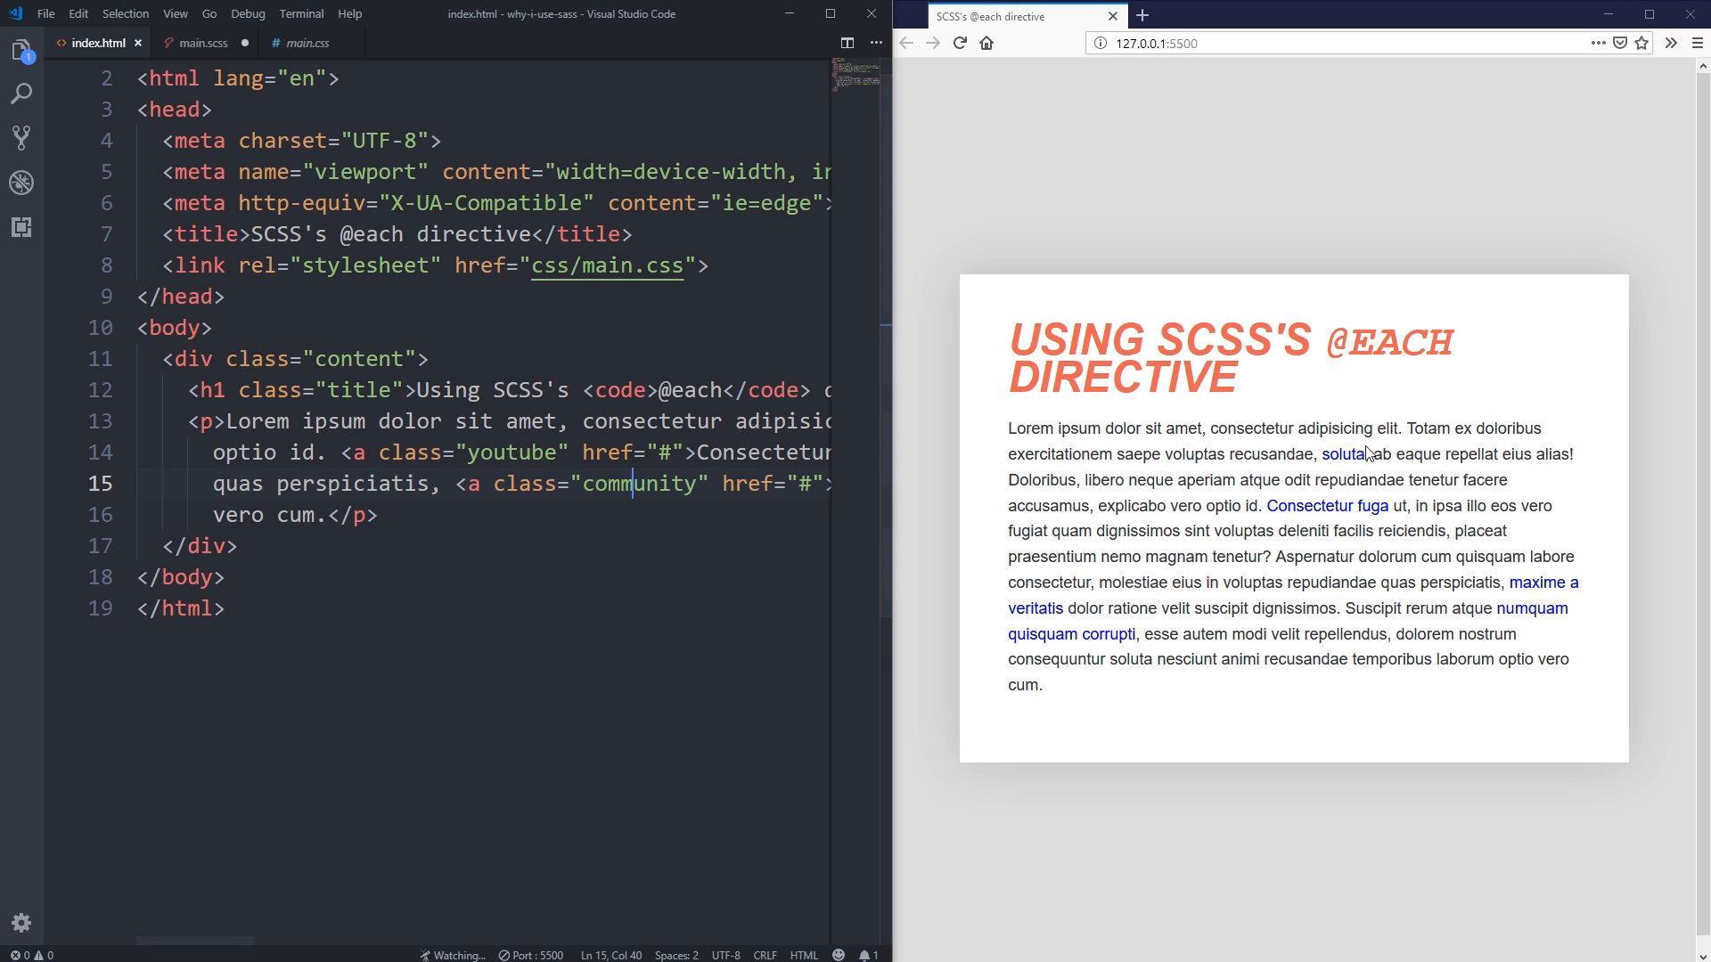
pyautogui.click(202, 43)
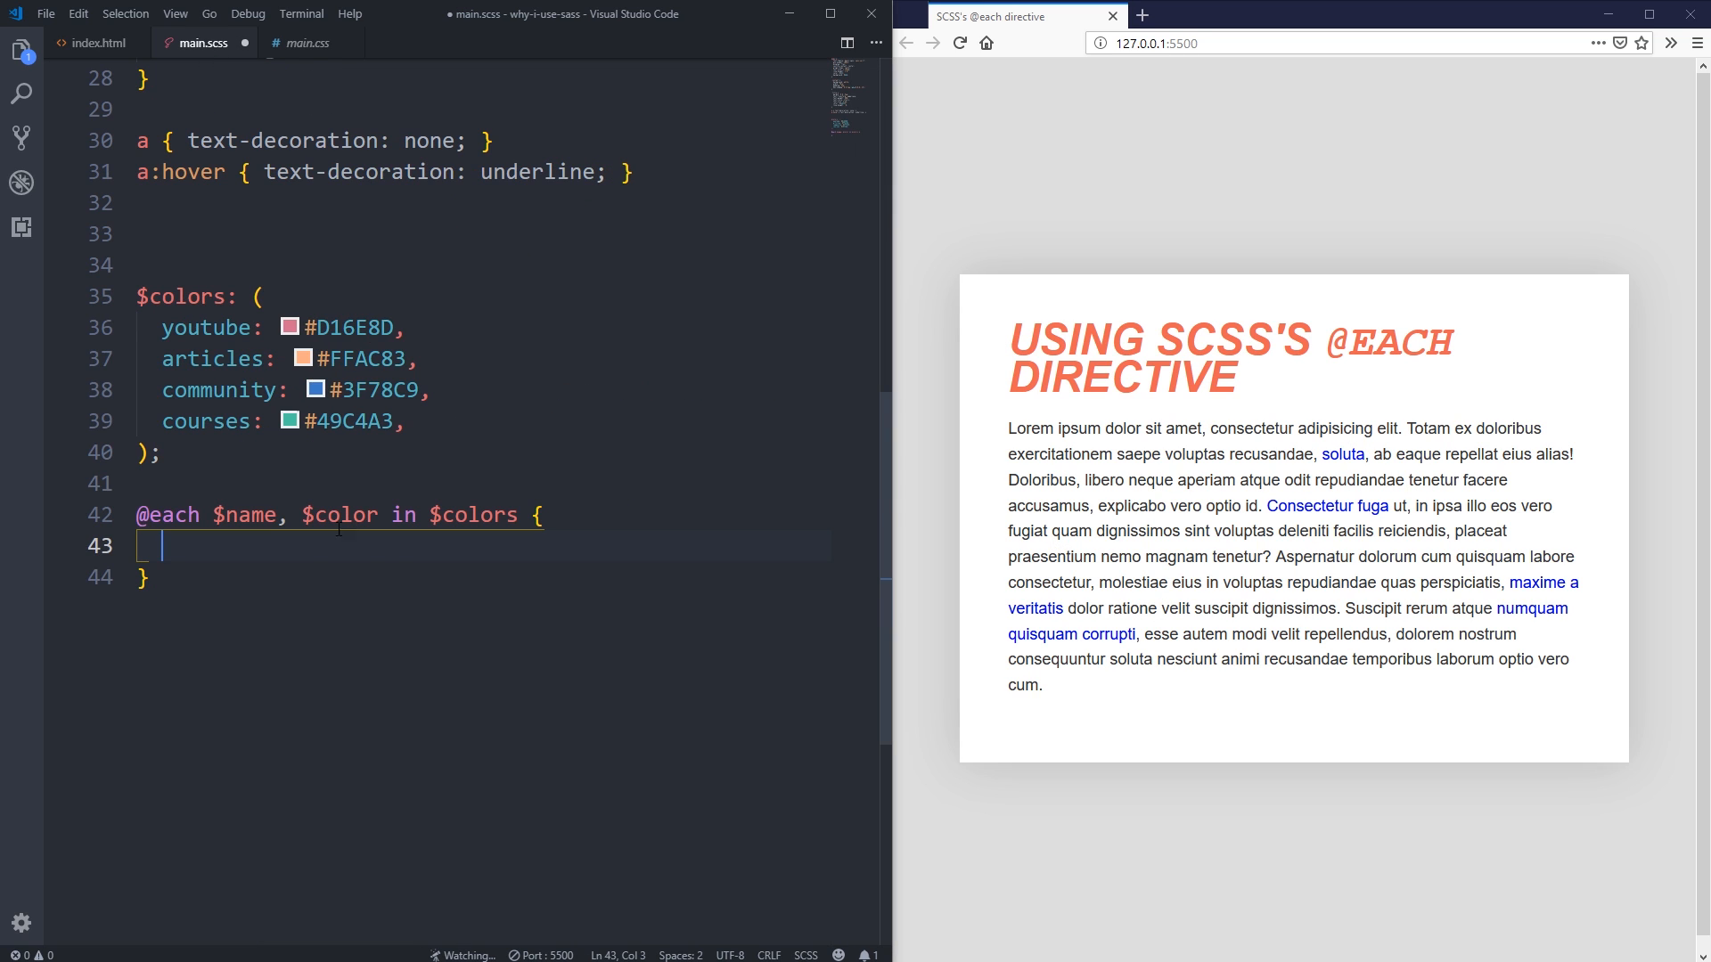
pyautogui.moveTo(418, 576)
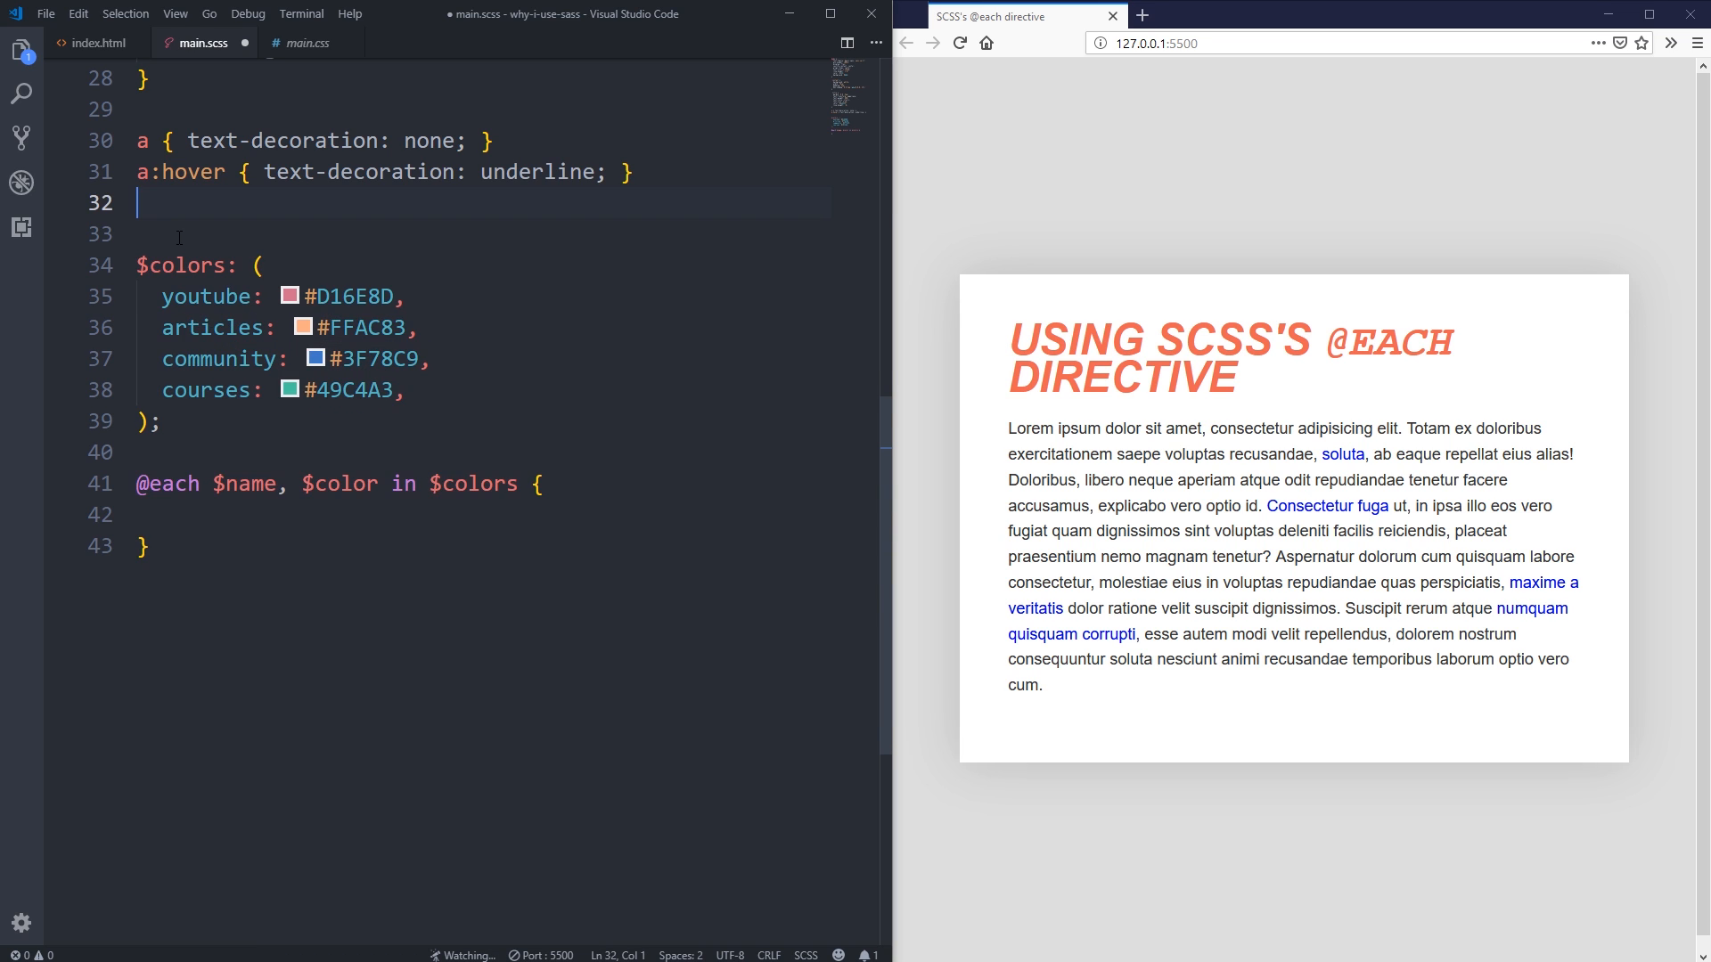
pyautogui.press('Backspace')
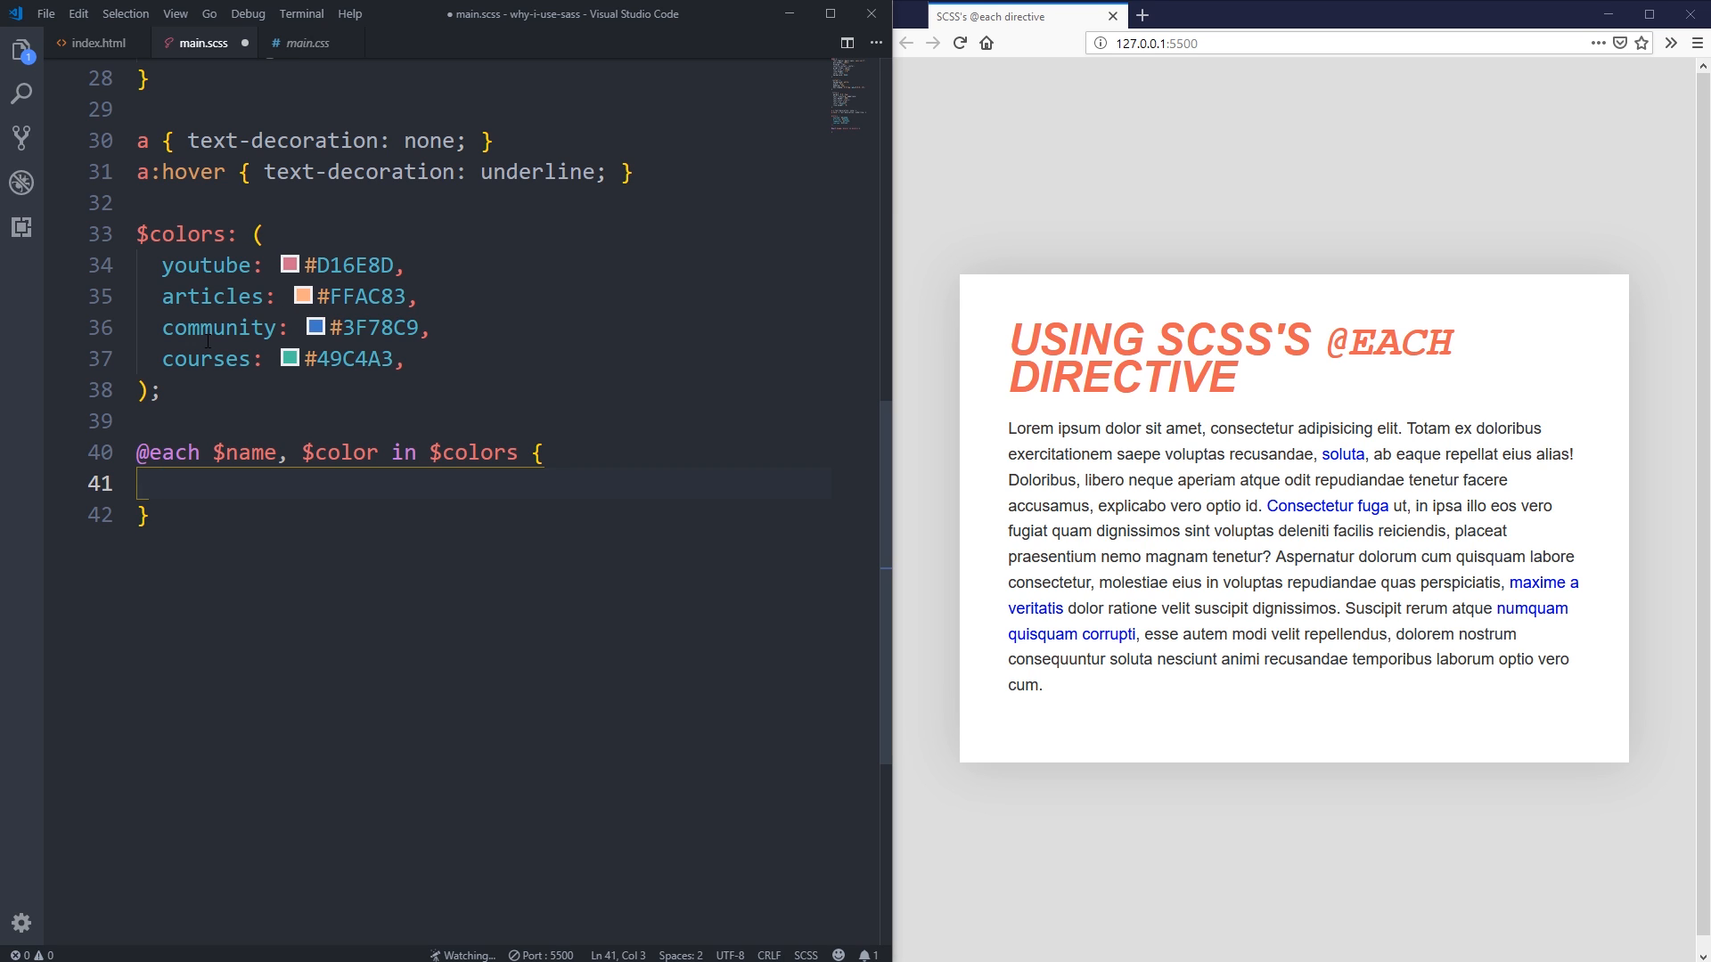
pyautogui.doubleClick(205, 266)
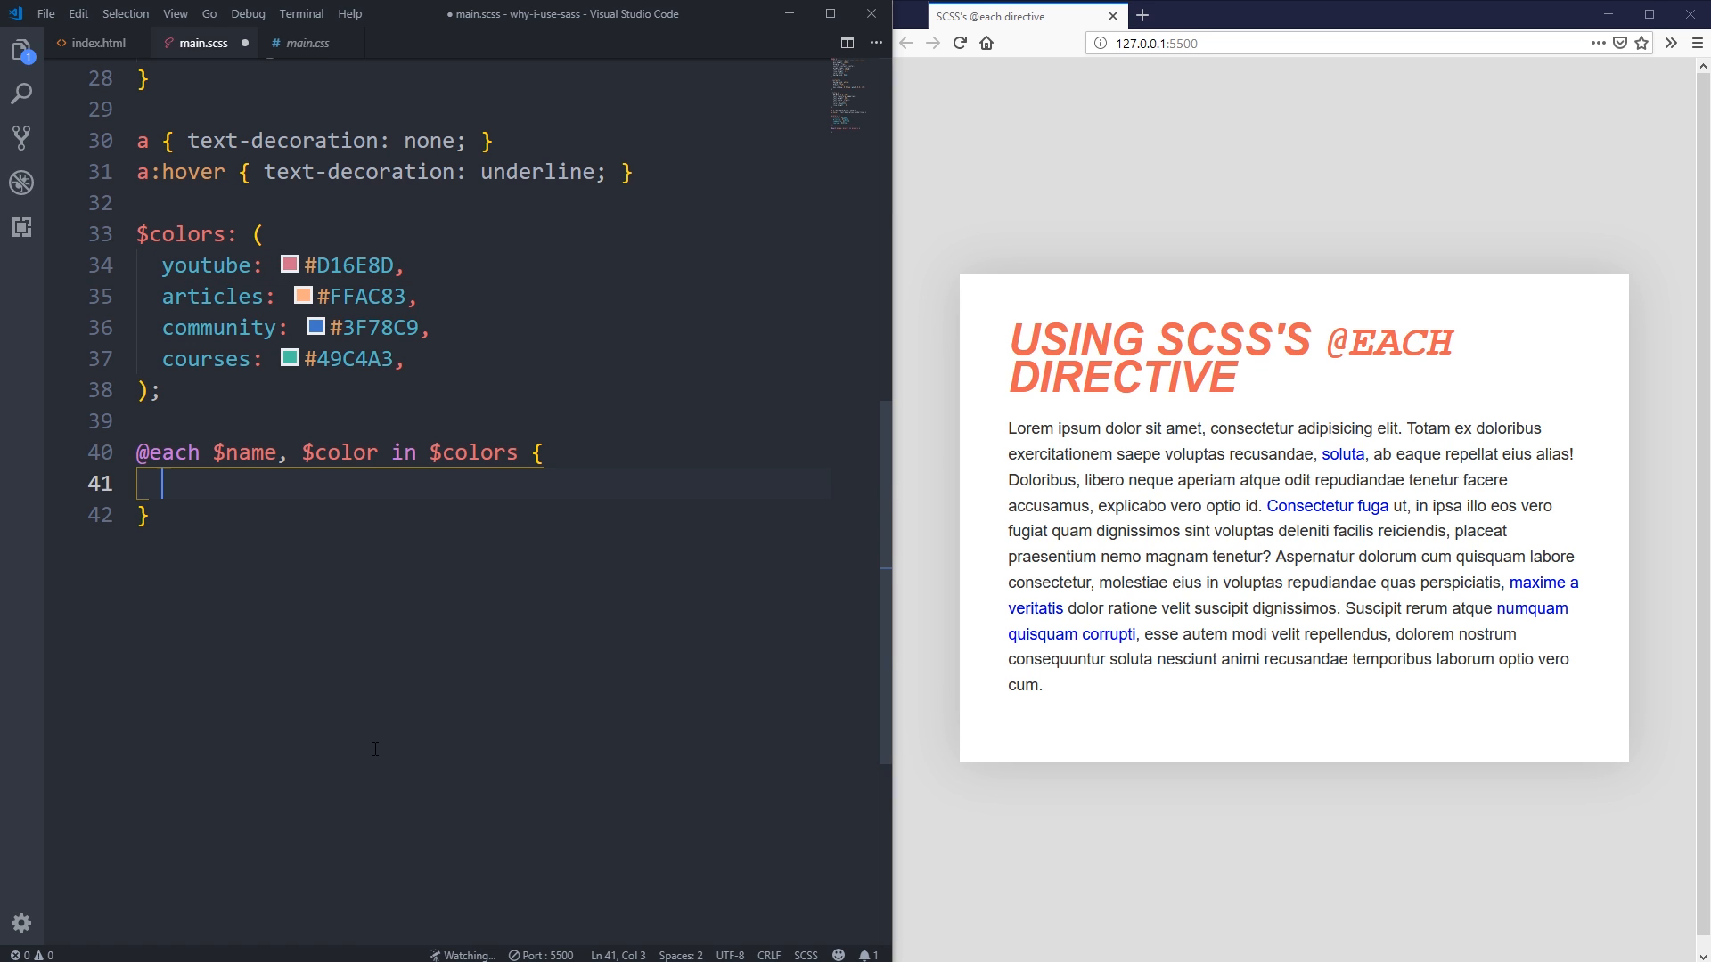
pyautogui.write('.')
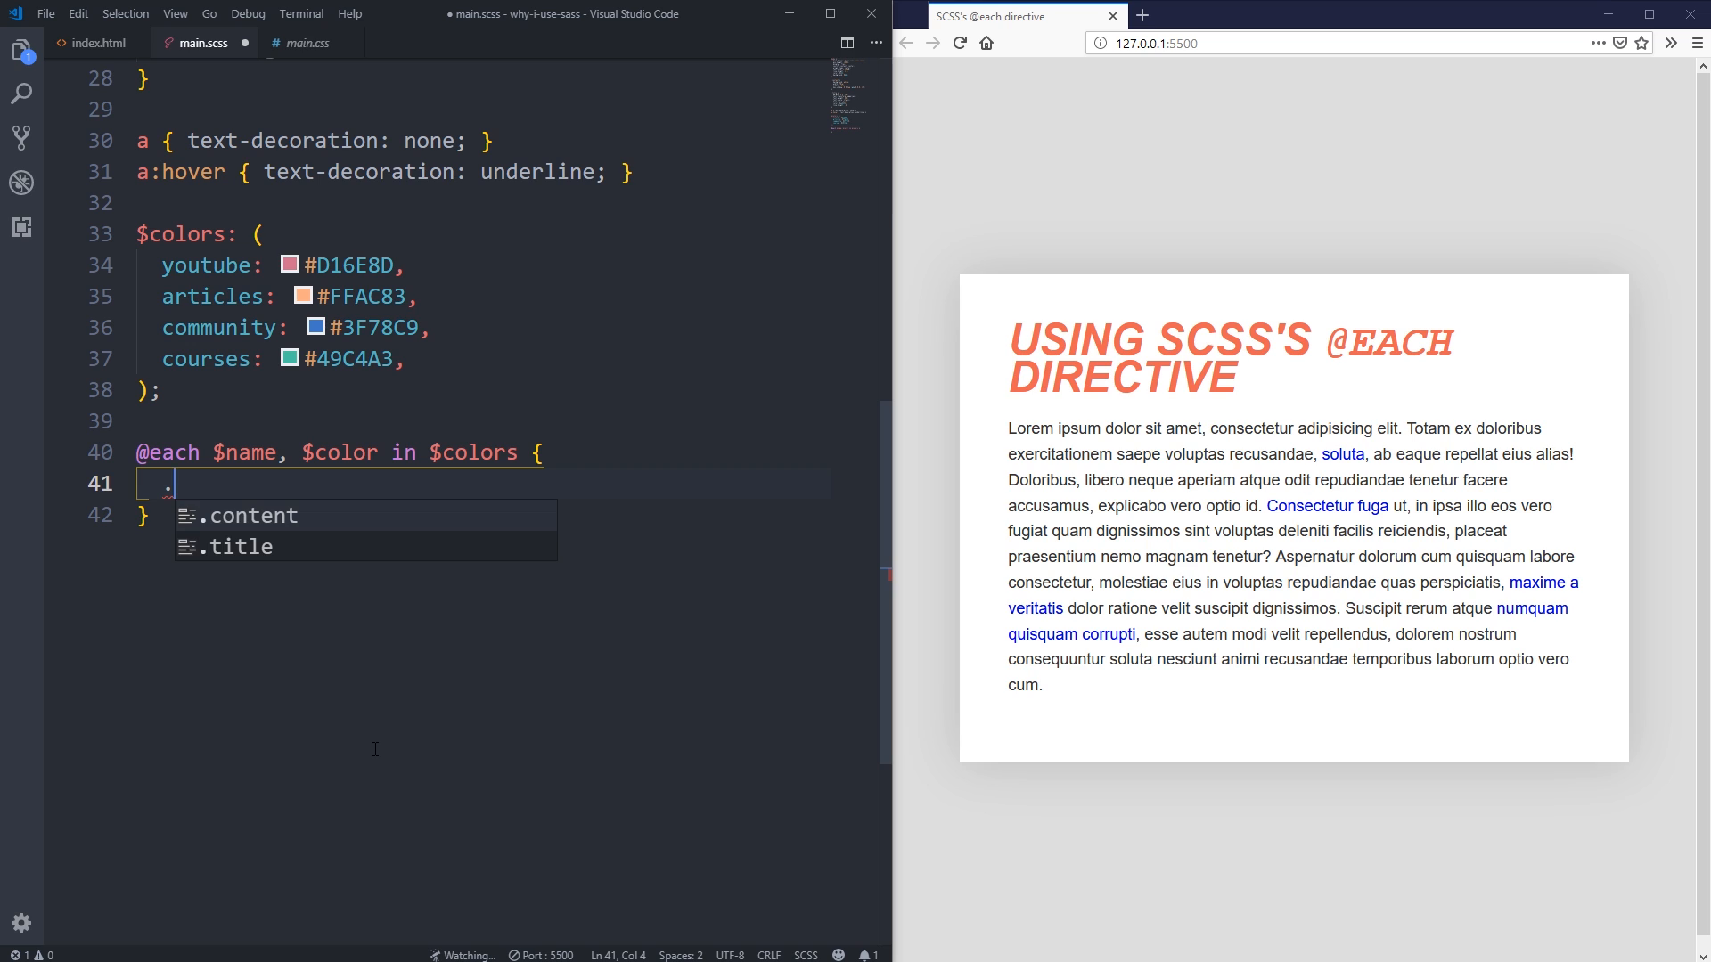
pyautogui.write('youtube:')
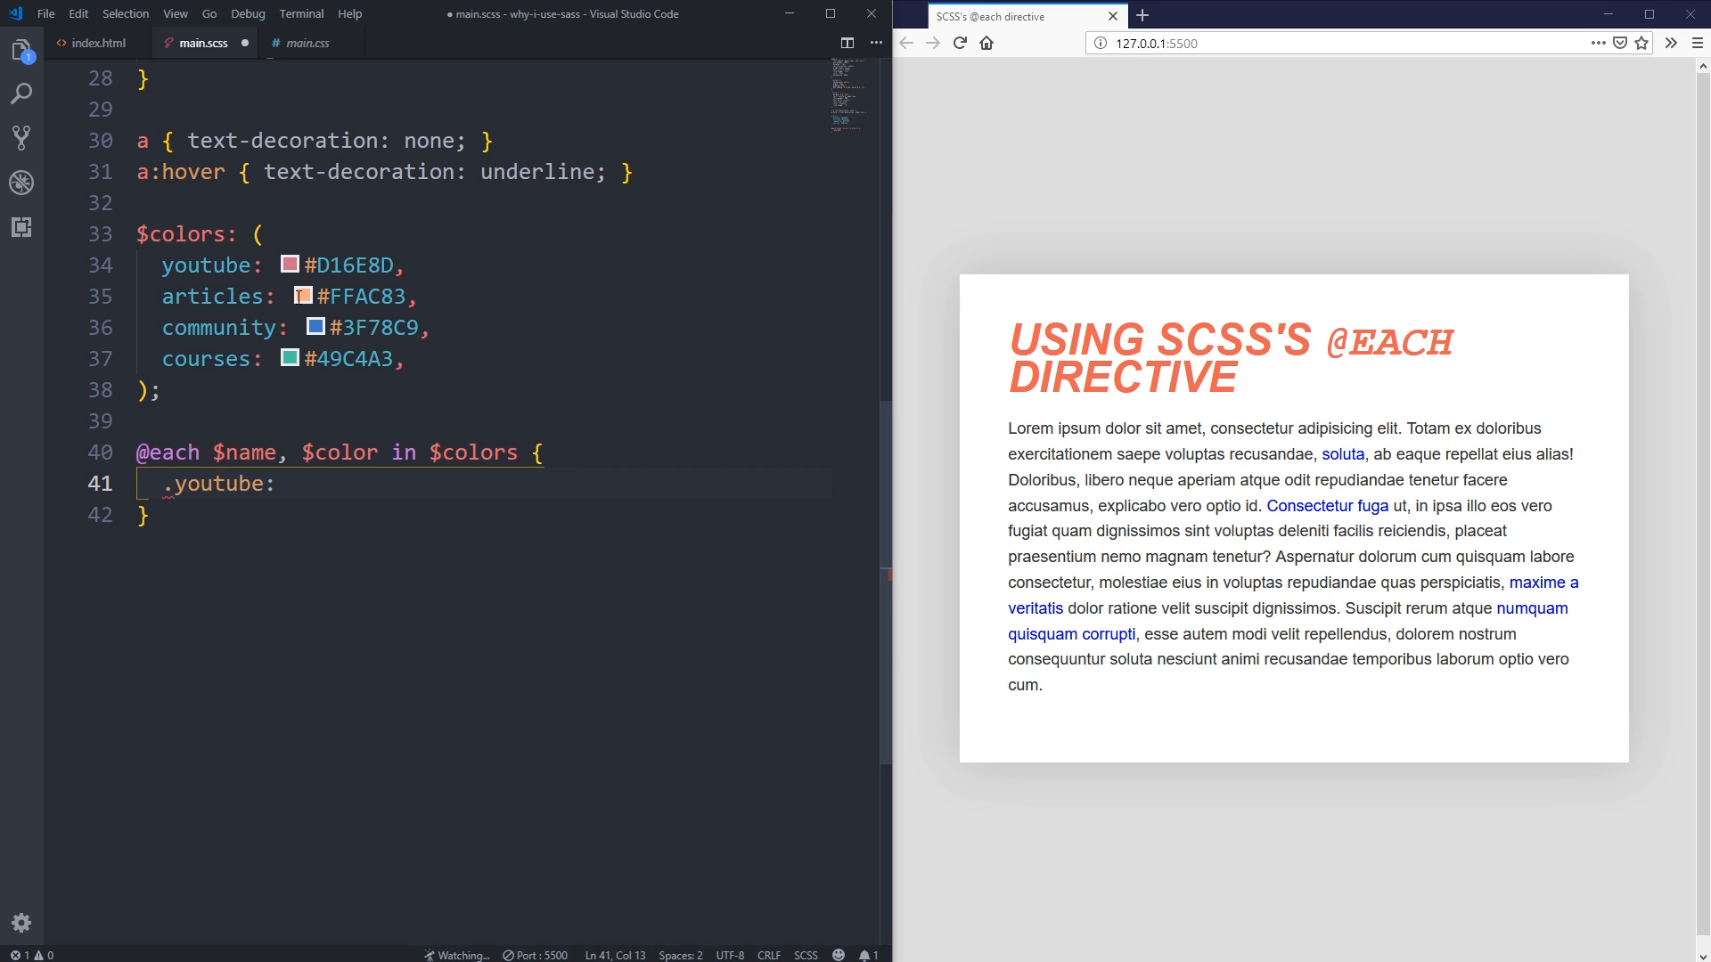
pyautogui.press('Backspace')
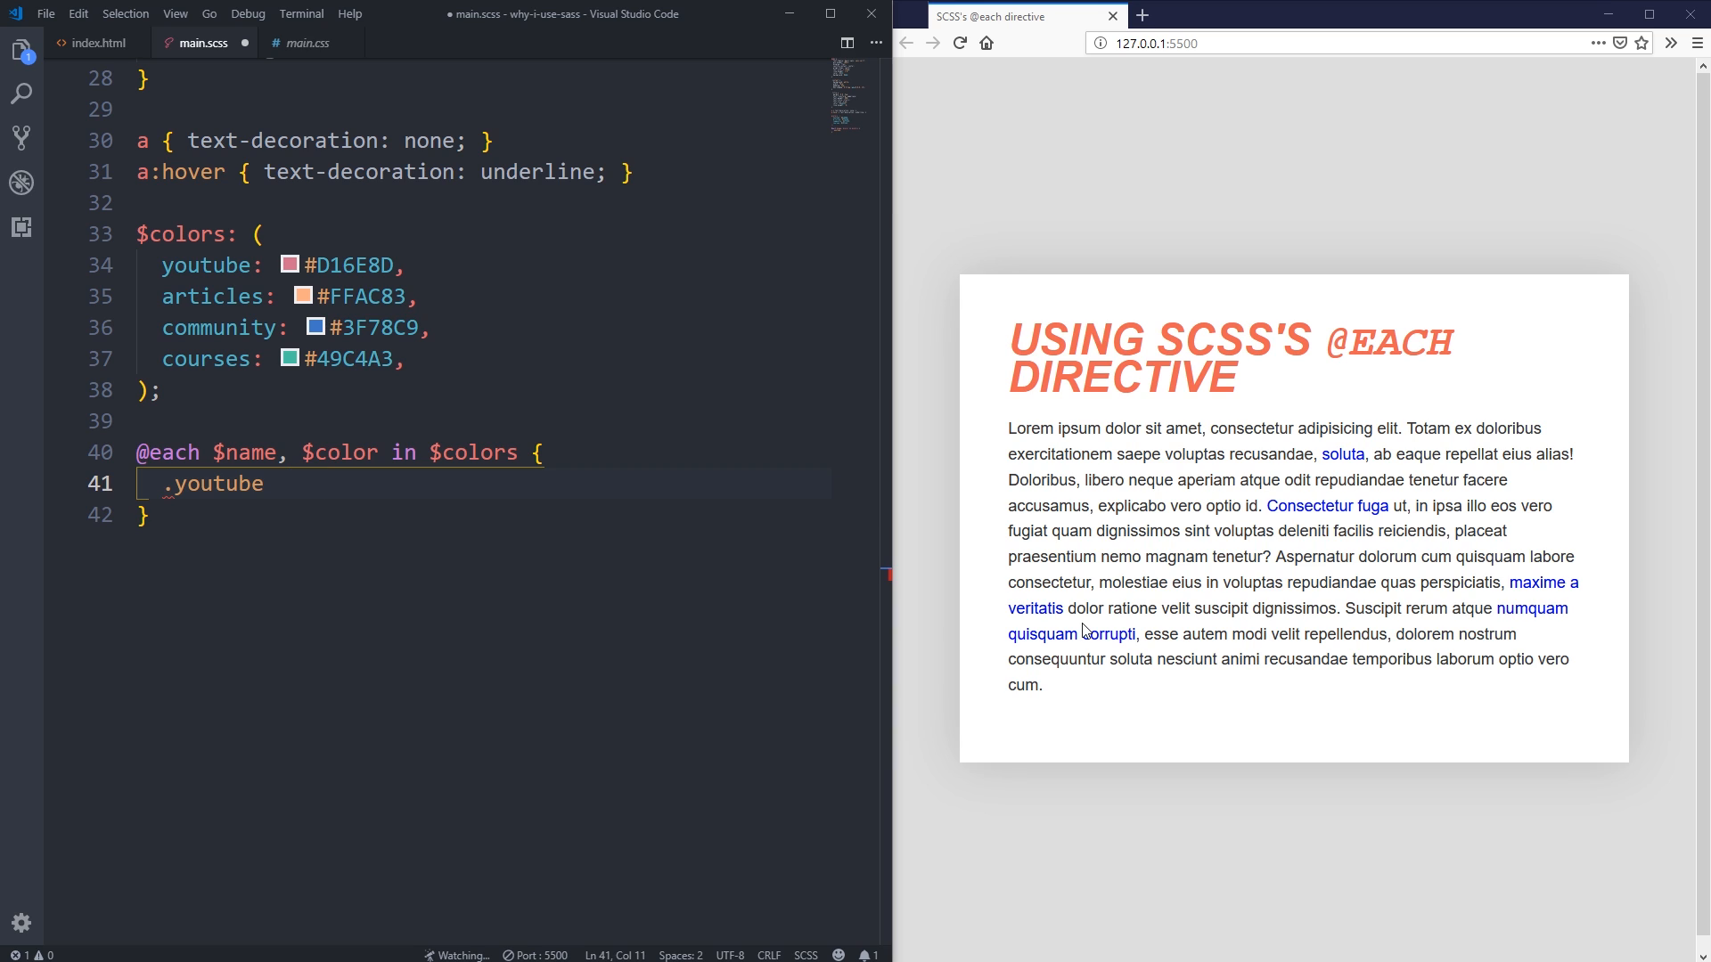
pyautogui.press('Backspace')
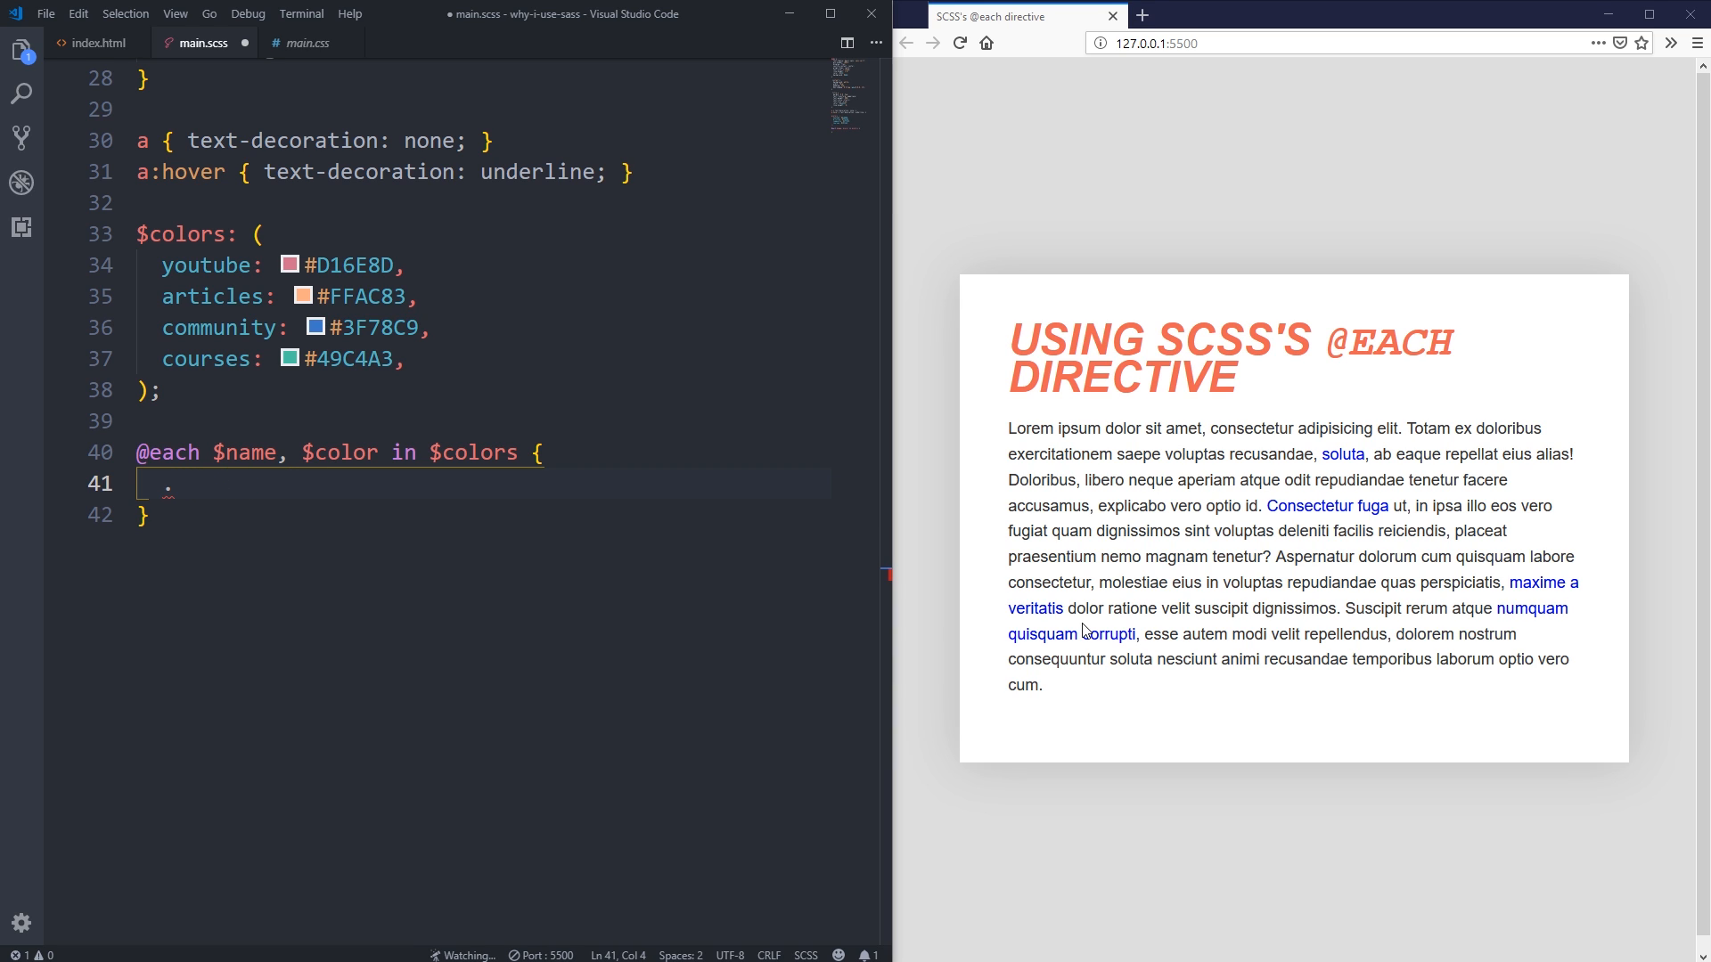
pyautogui.write('$colo')
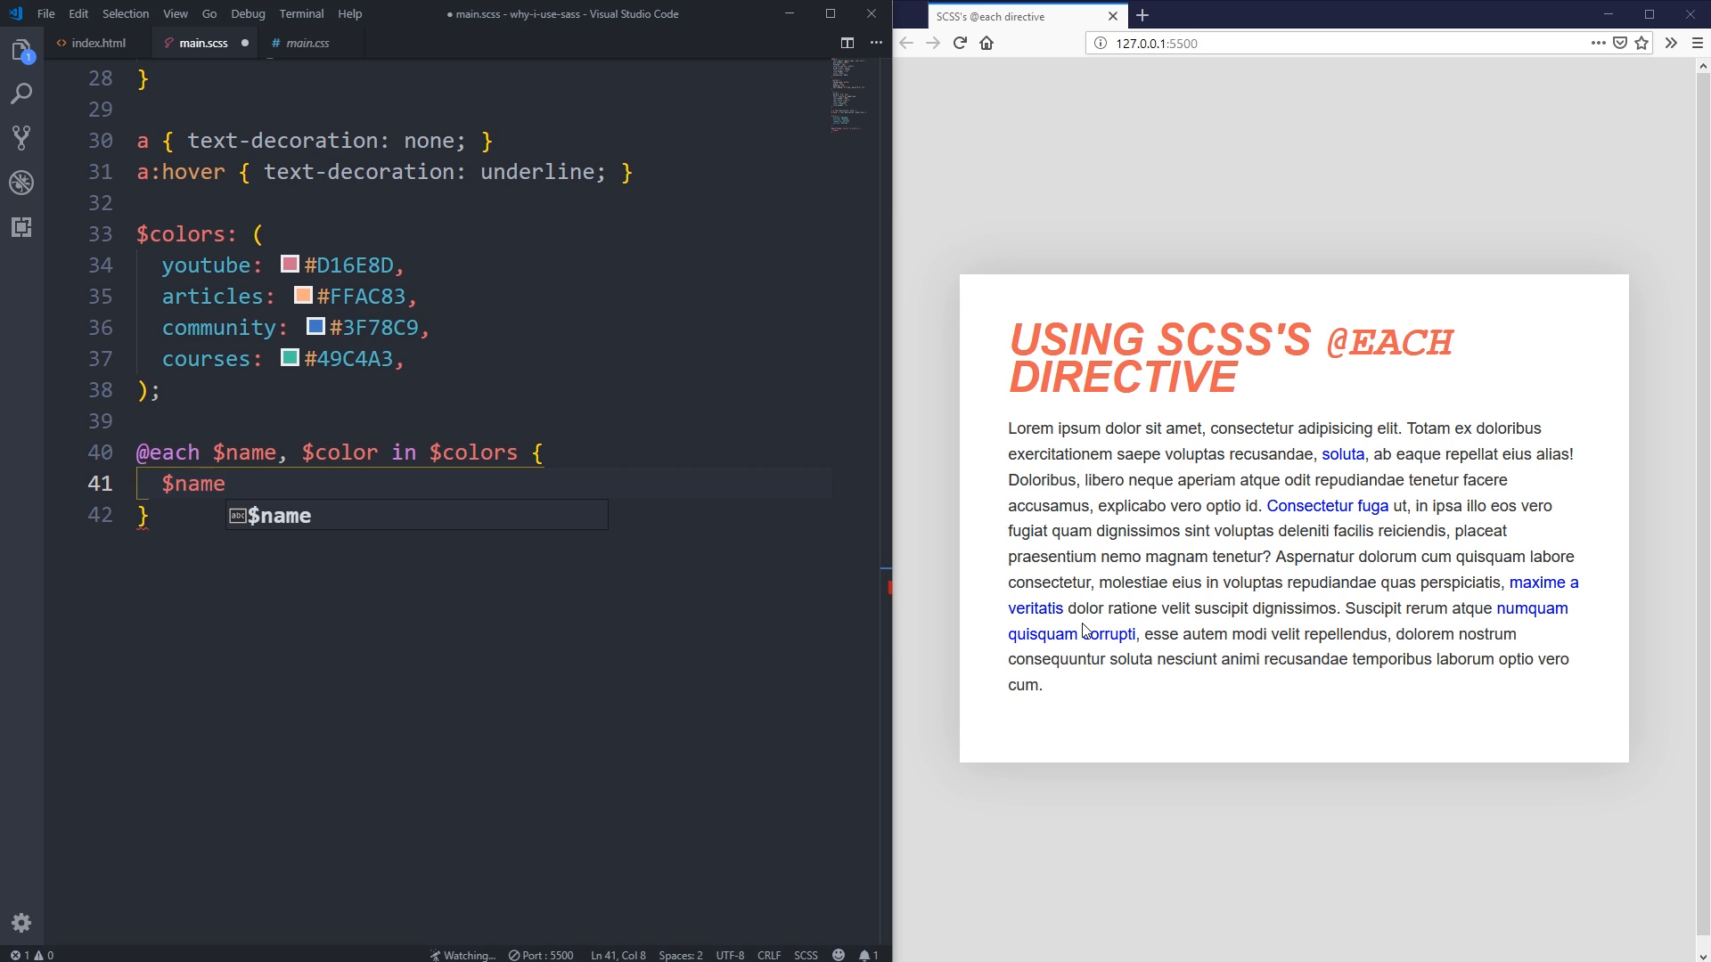
pyautogui.moveTo(131, 555)
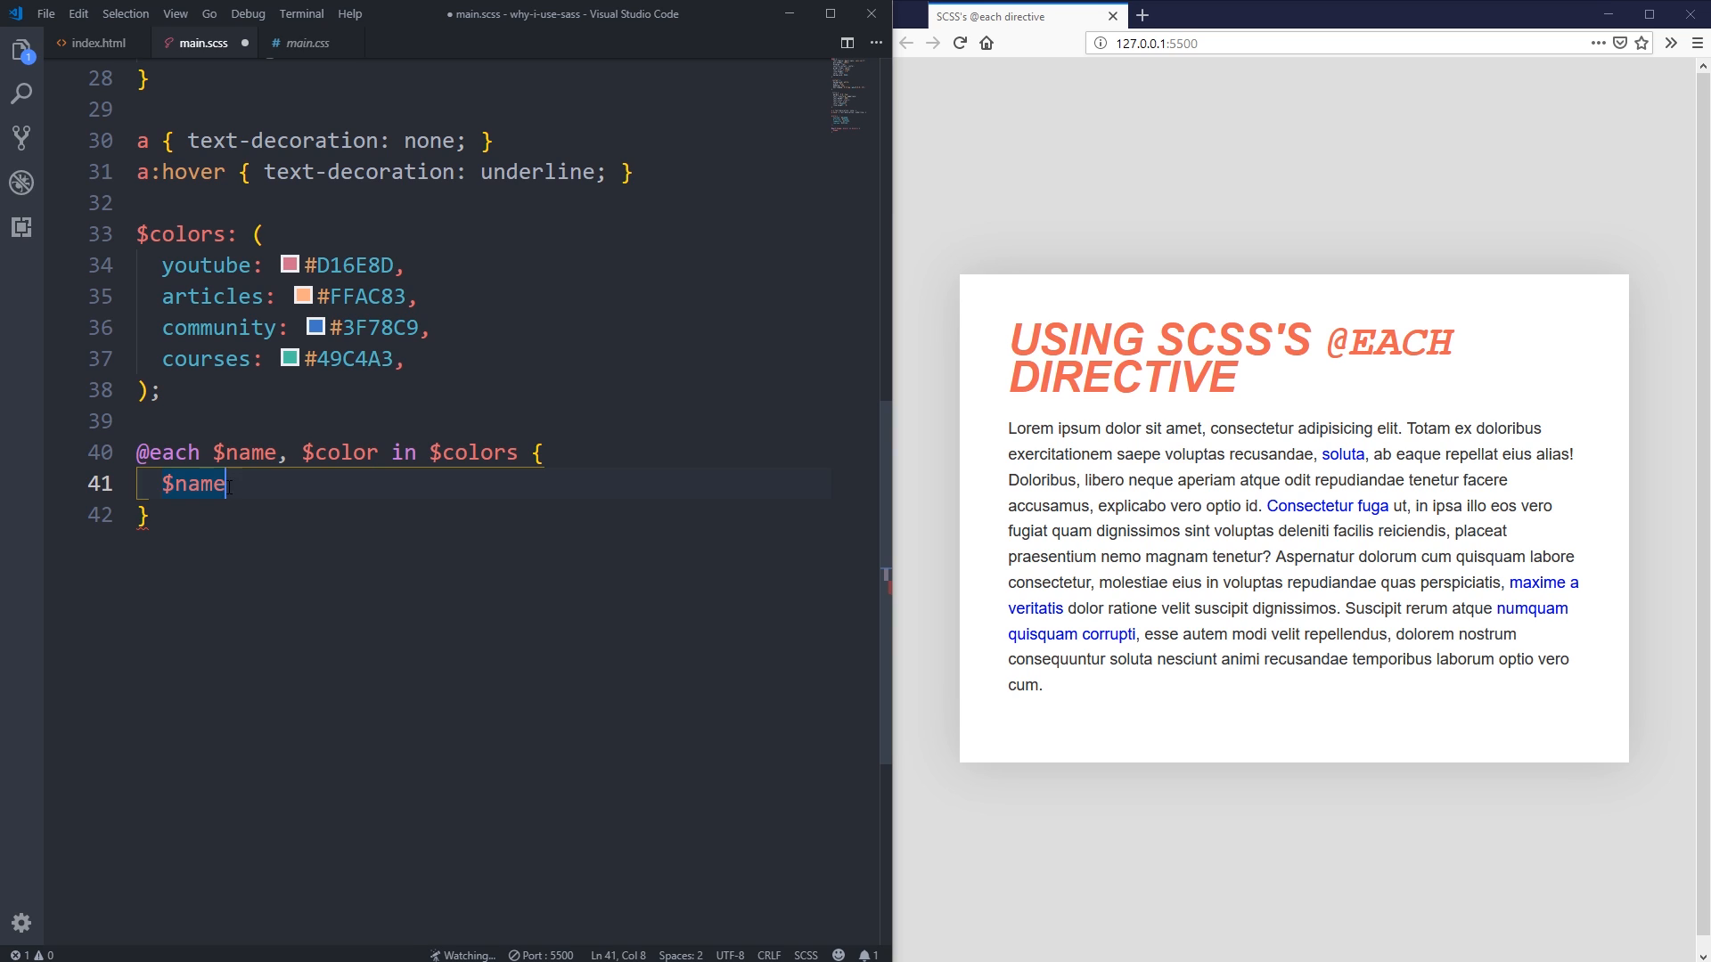
pyautogui.doubleClick(193, 483)
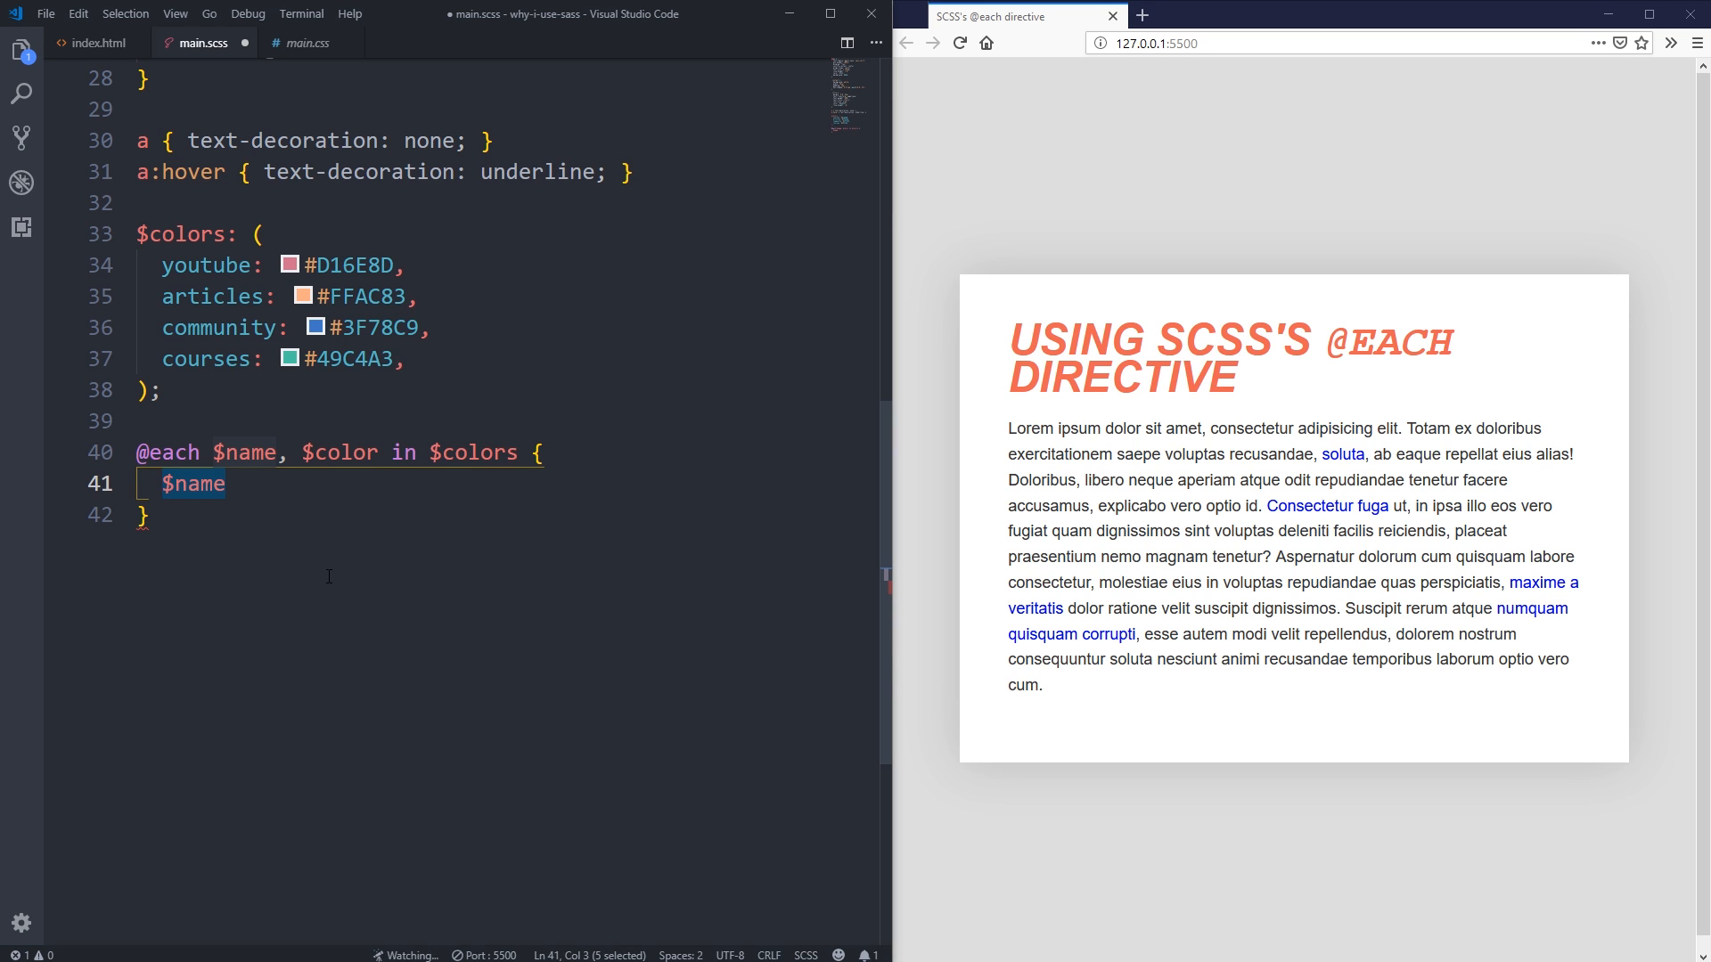
pyautogui.write('.')
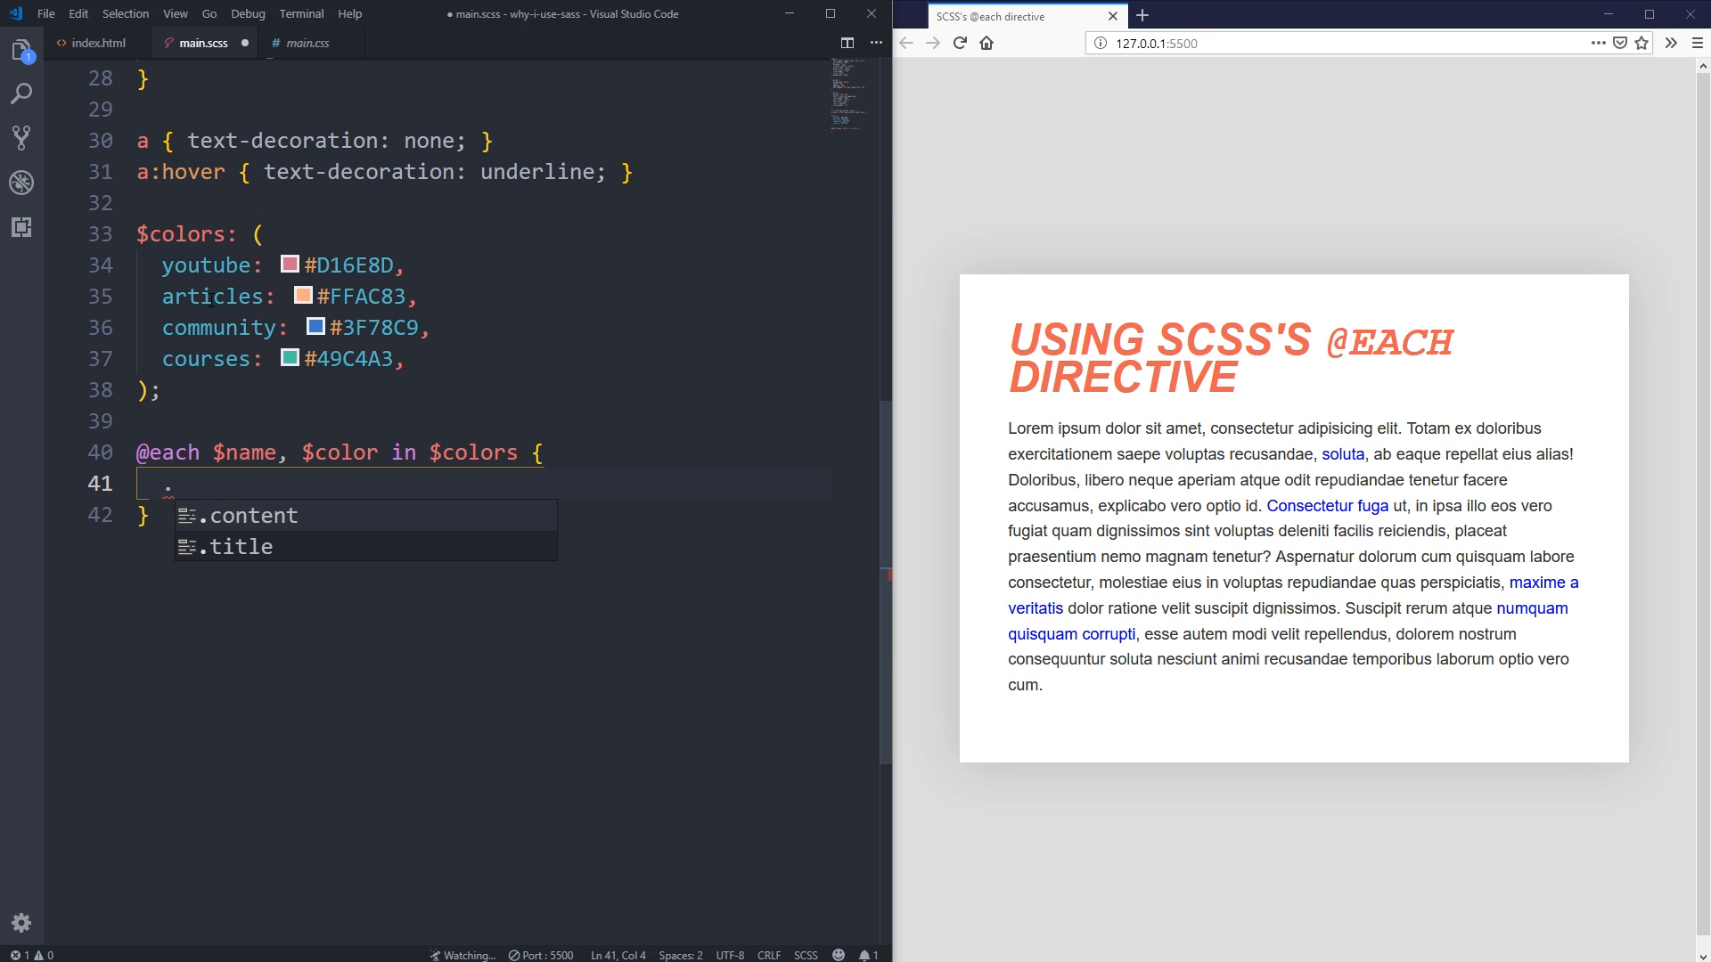
pyautogui.write('#{}')
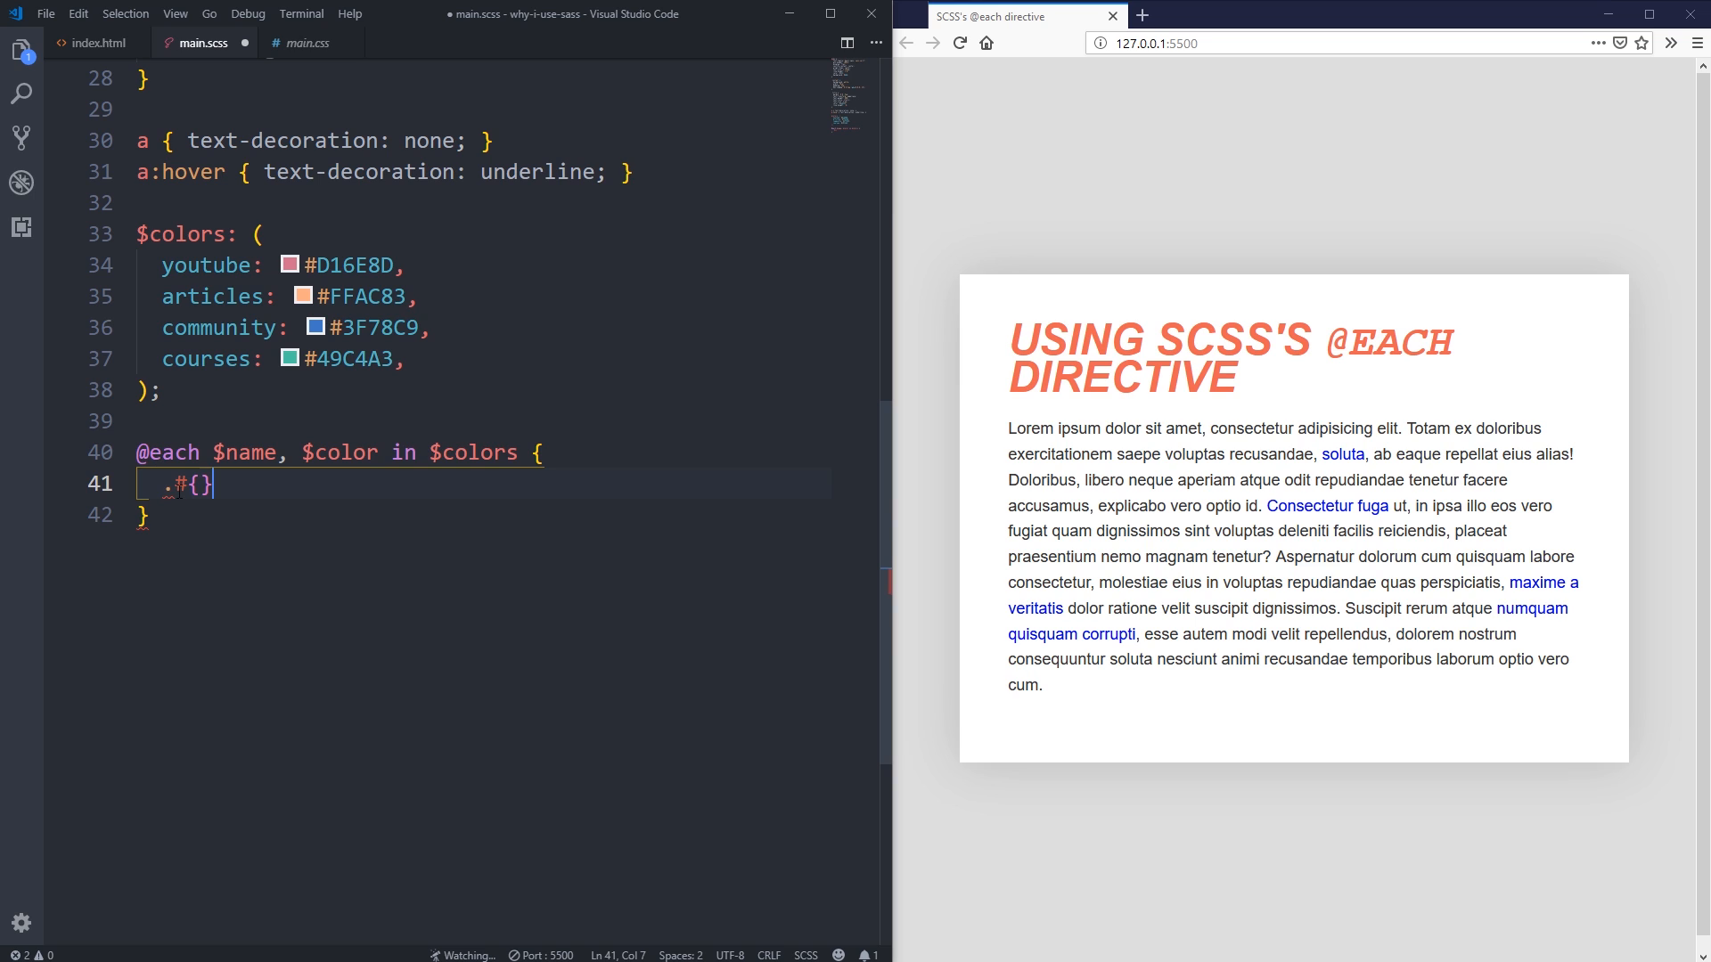
pyautogui.write('$')
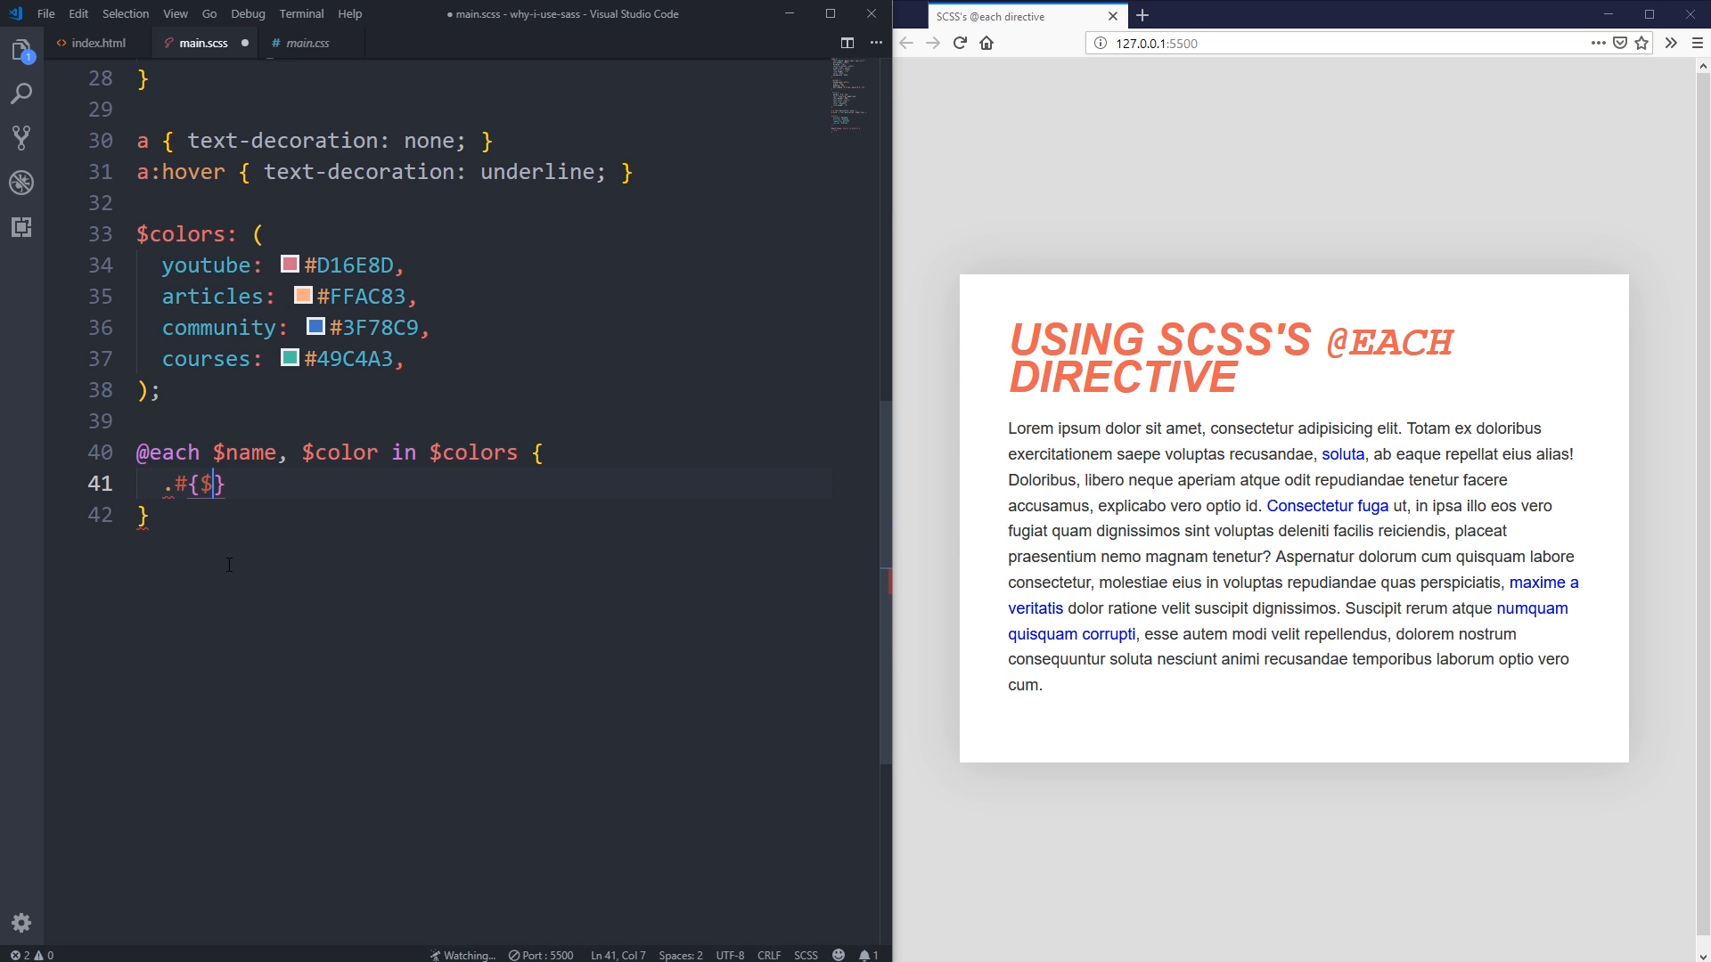
pyautogui.write('name')
pyautogui.write('co')
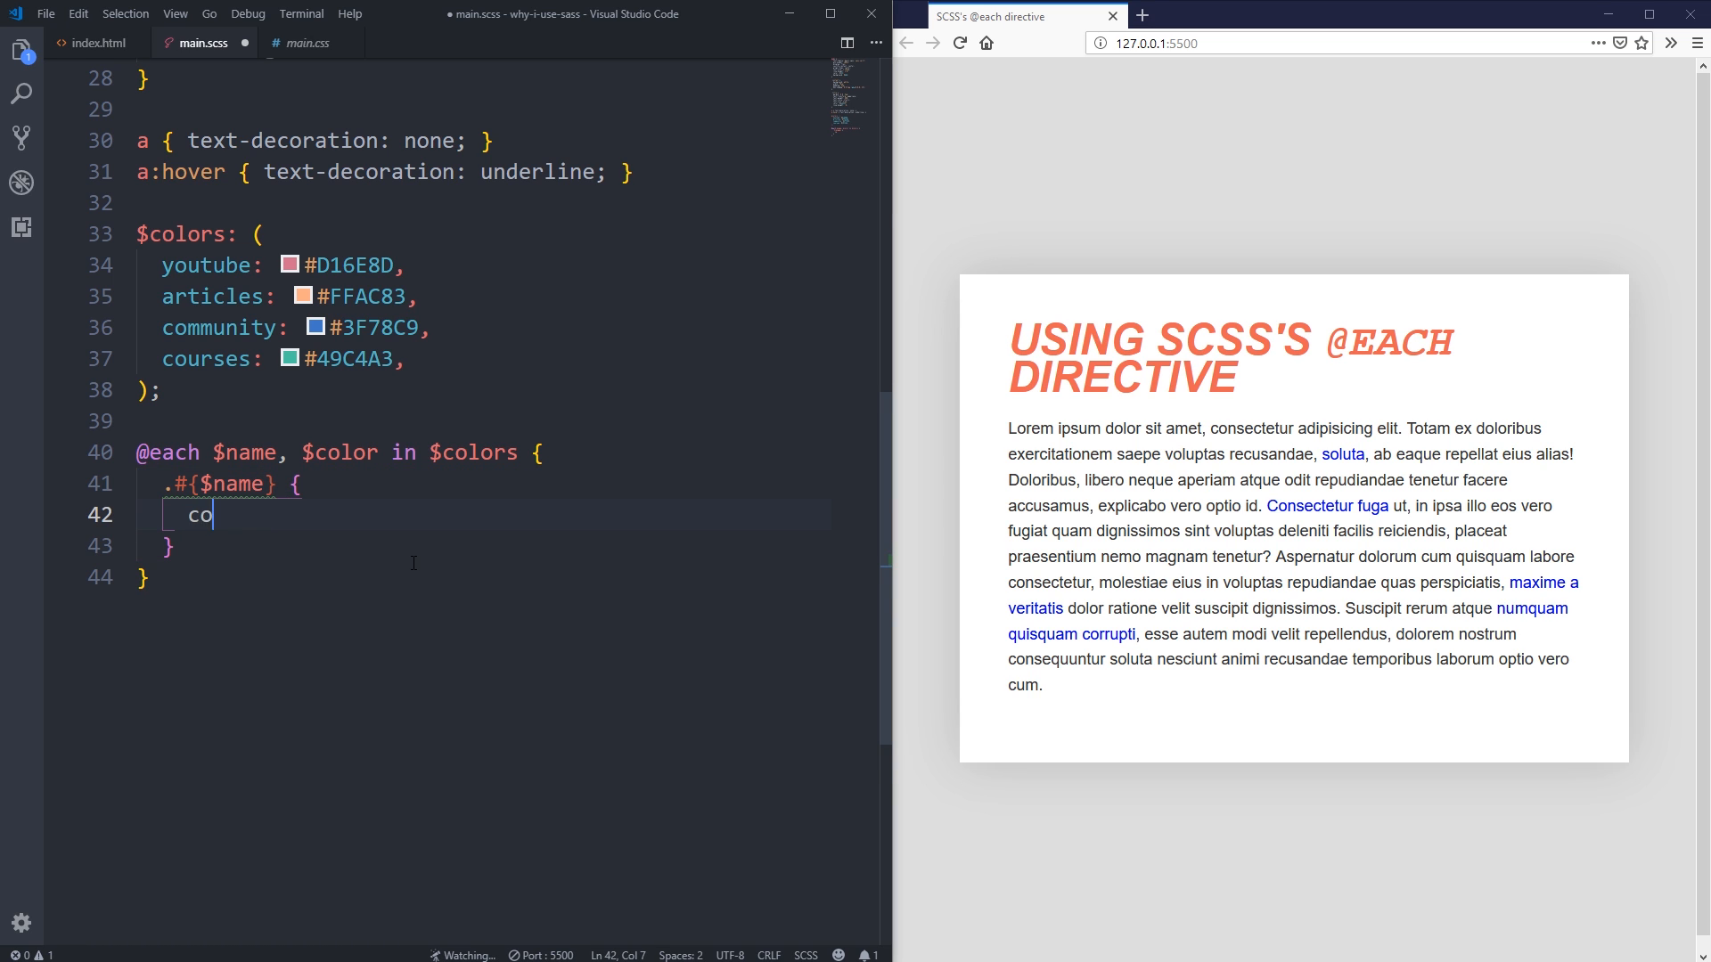
pyautogui.write('lor: $color;')
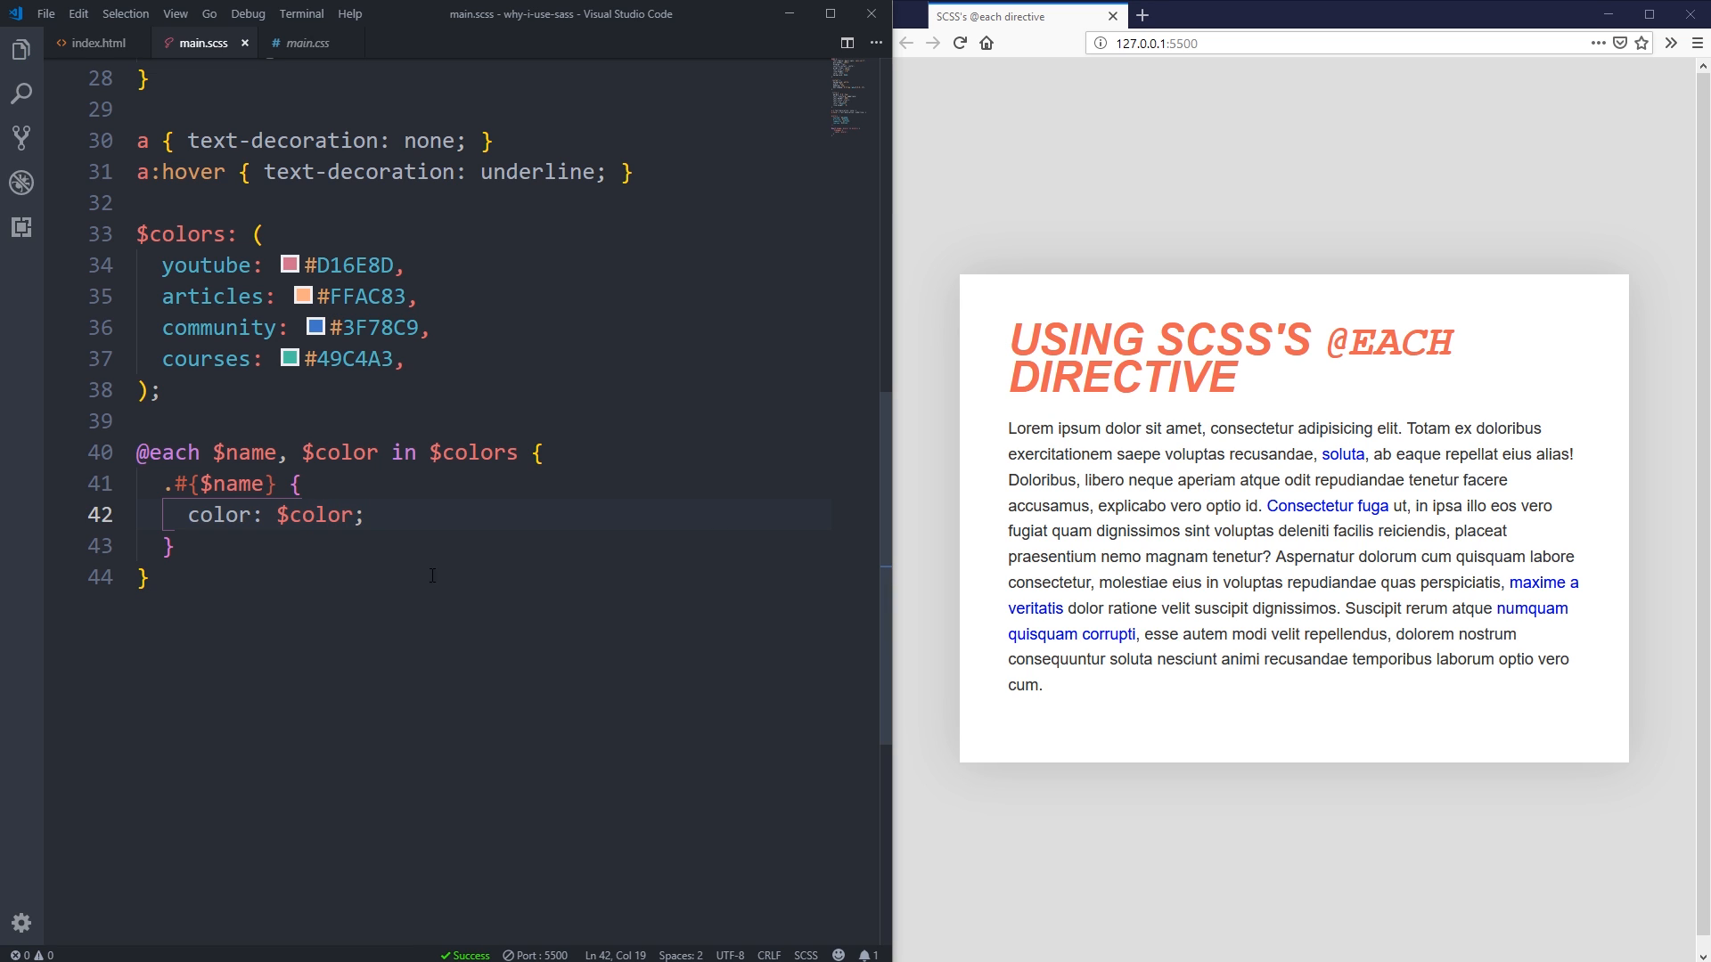
# Show main.css in a lower split and scroll through the compiled .youtube and .articles rules.
pyautogui.rightClick(303, 43)
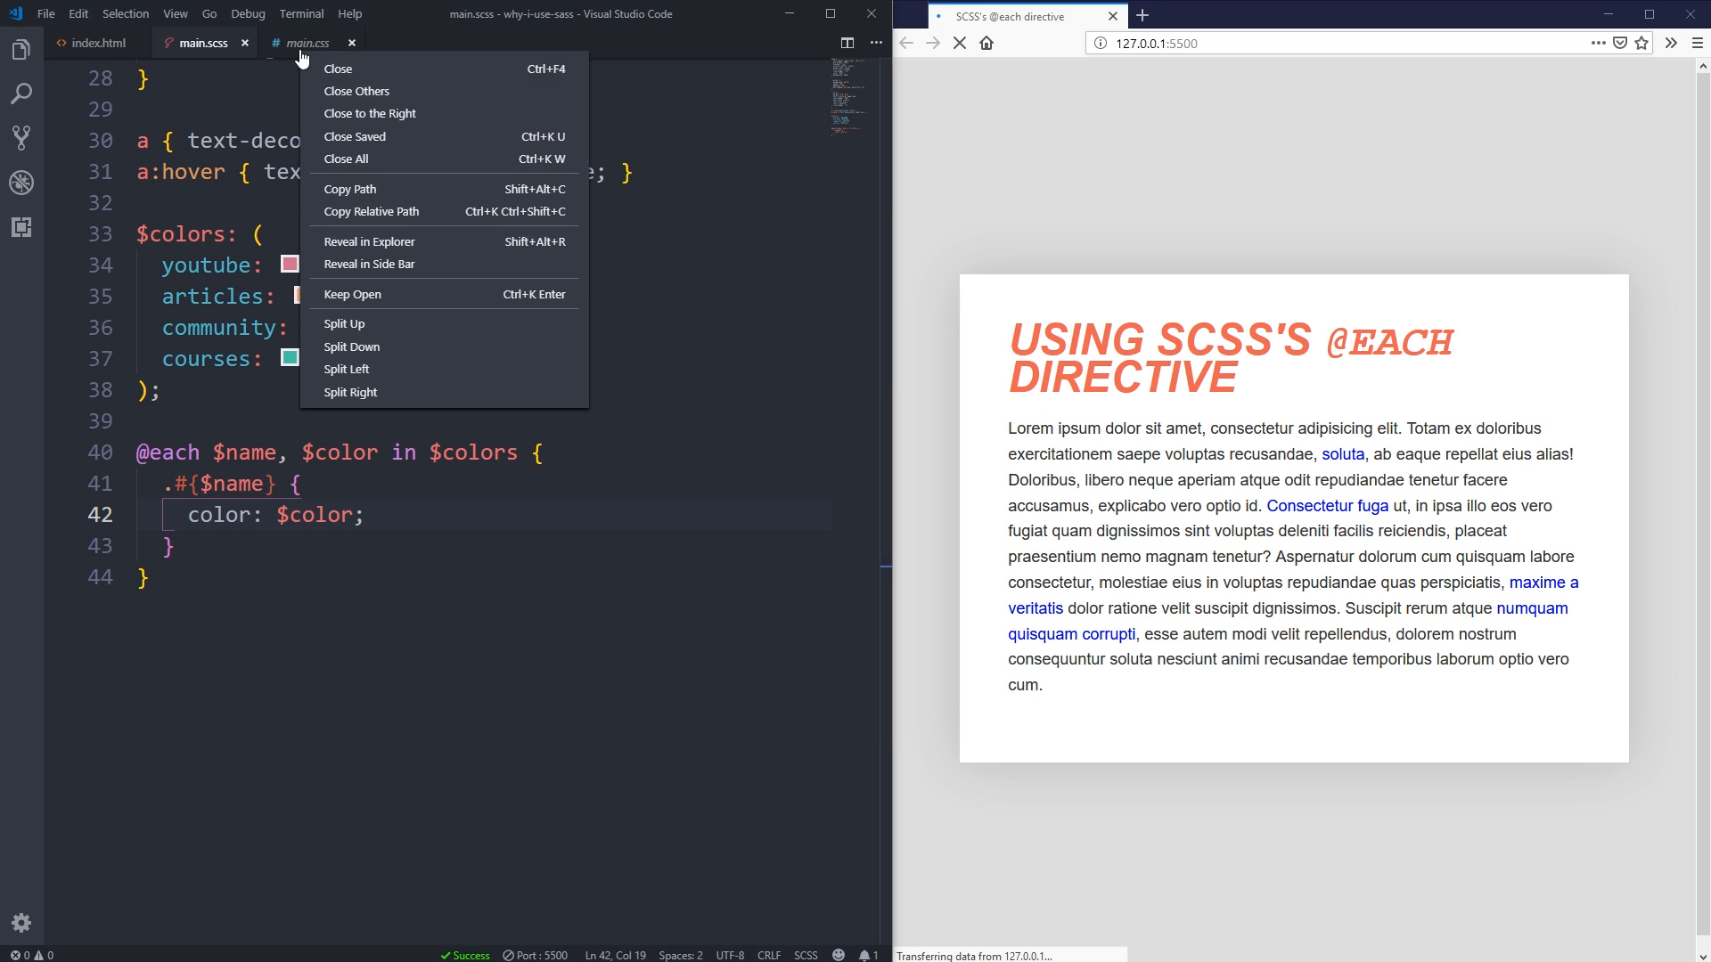
pyautogui.click(351, 346)
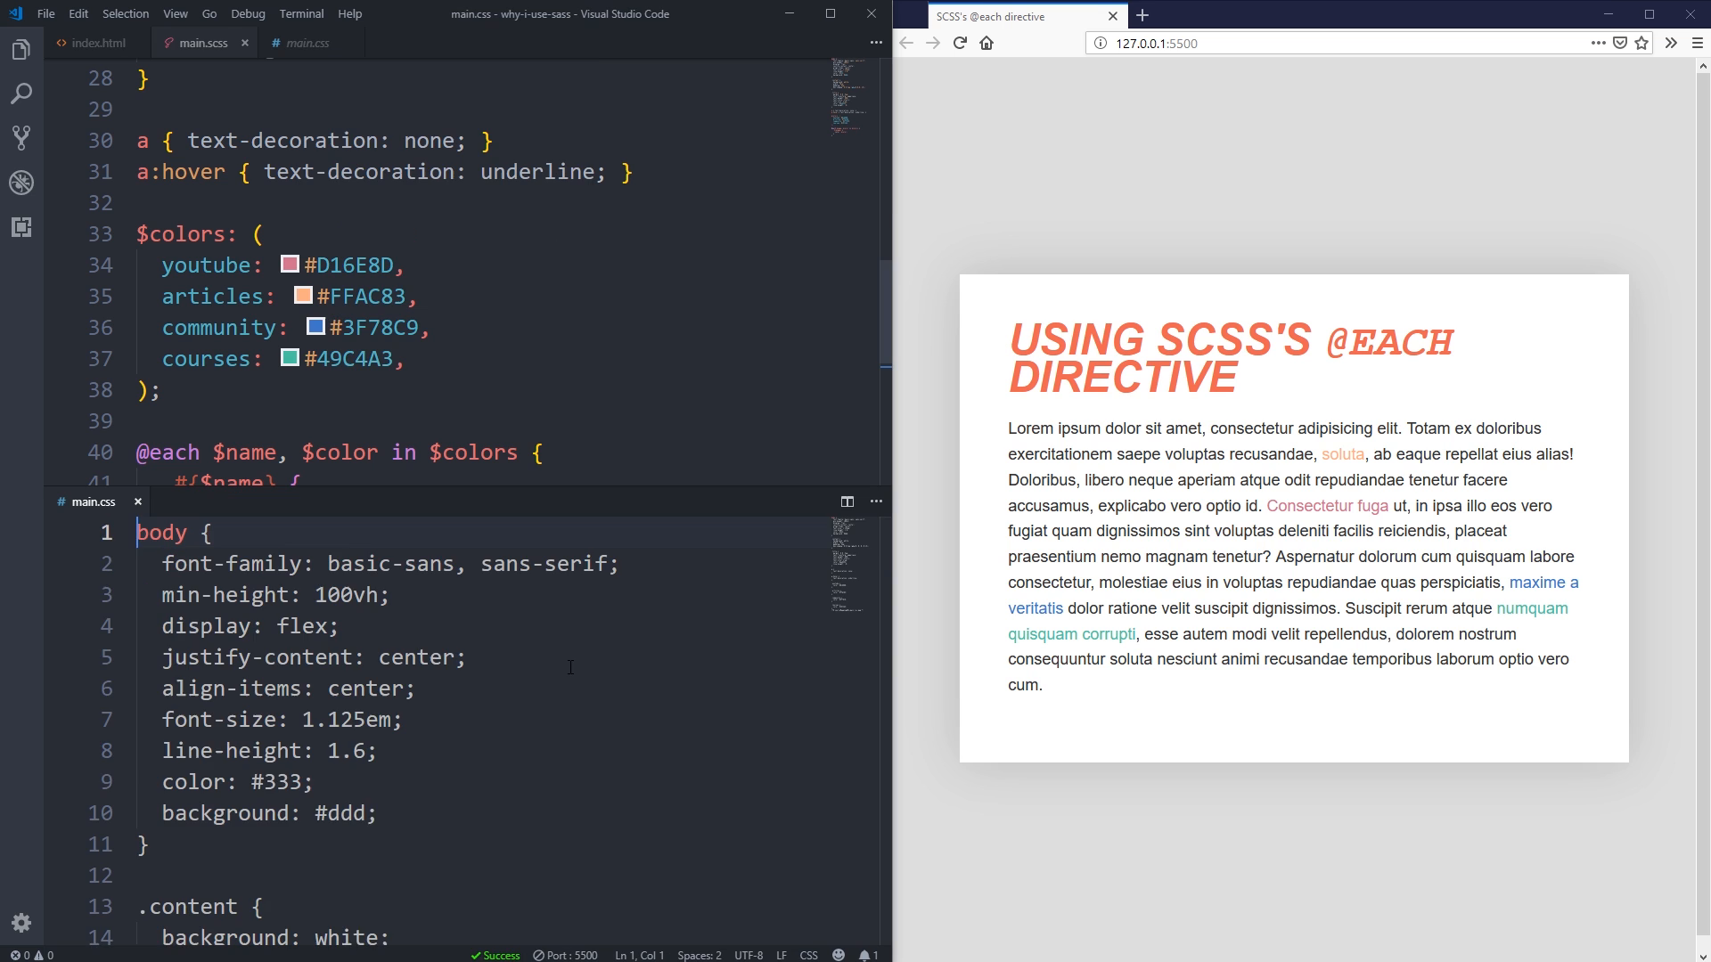
pyautogui.scroll(-3)
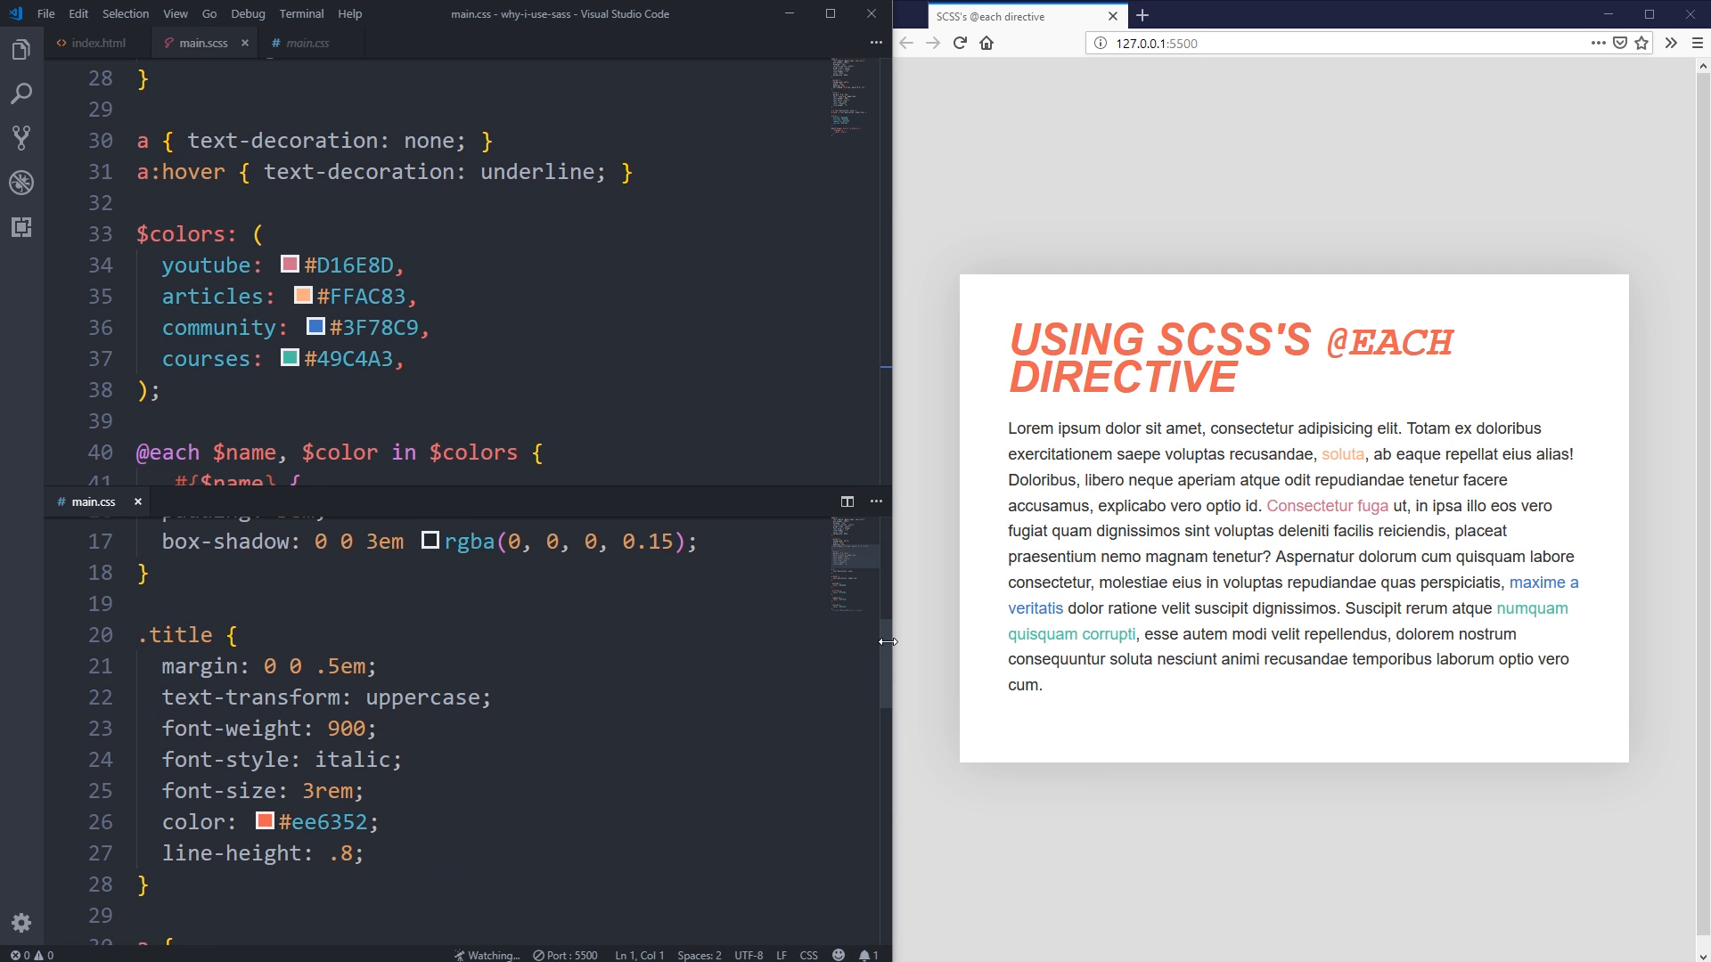
pyautogui.scroll(-3)
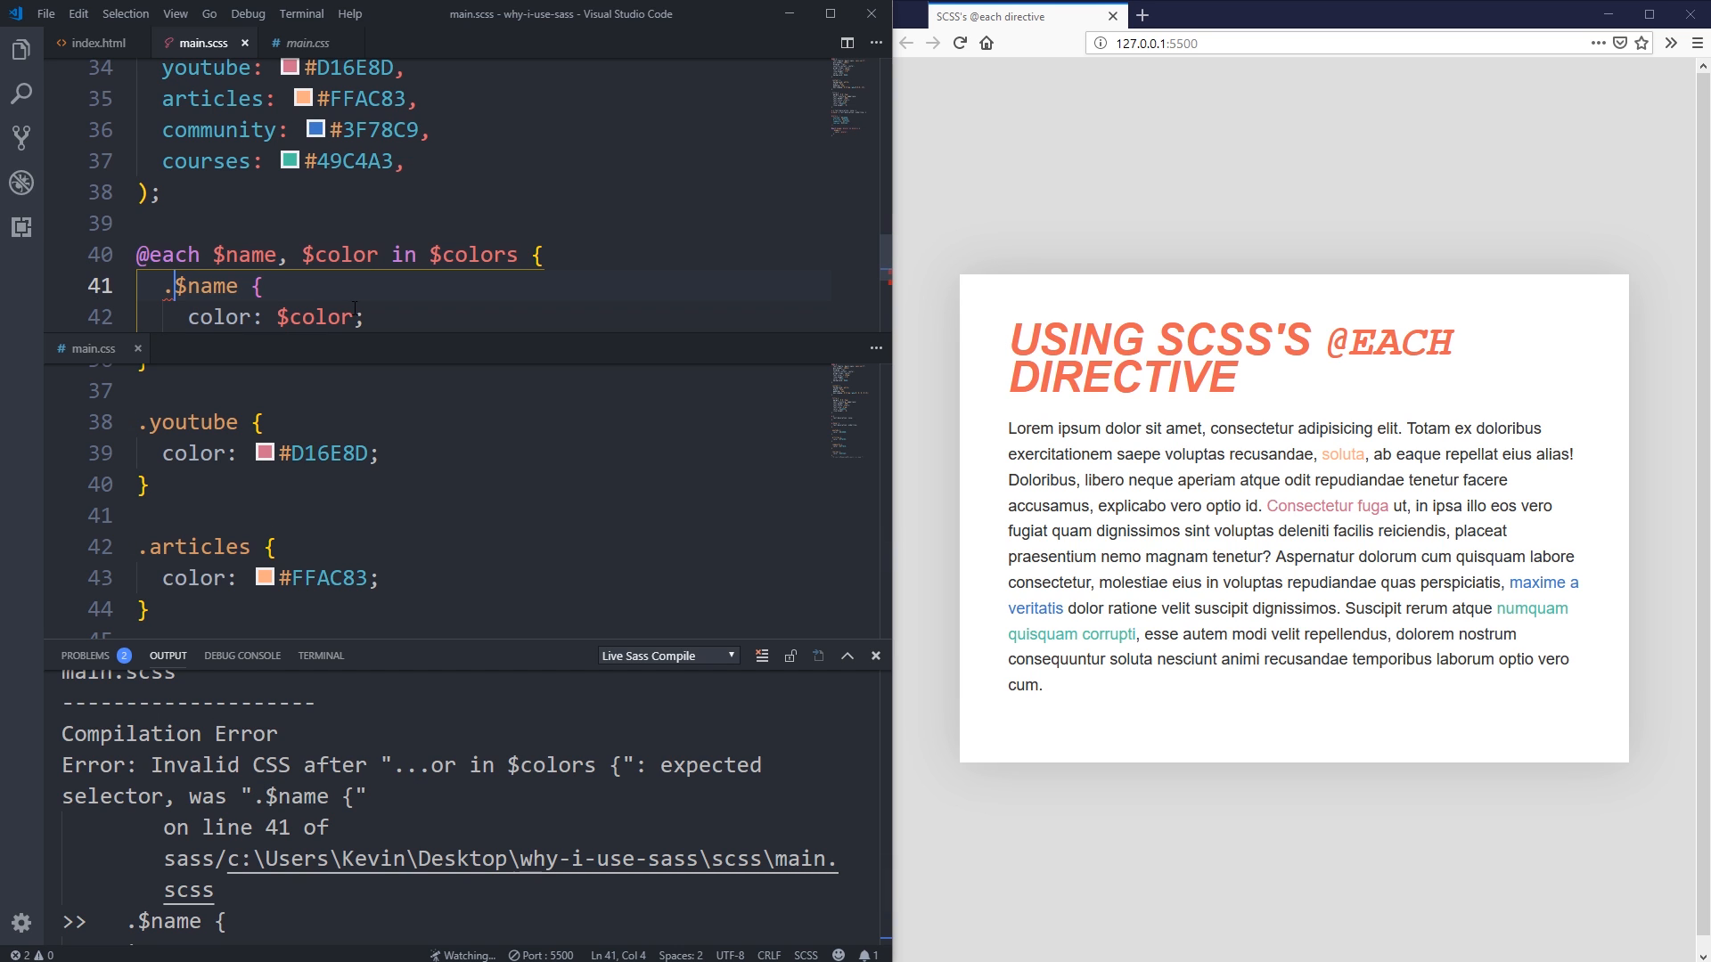
# Test removing the dot before $name, then restore '.#{$name}' and save.
pyautogui.press('Backspace')
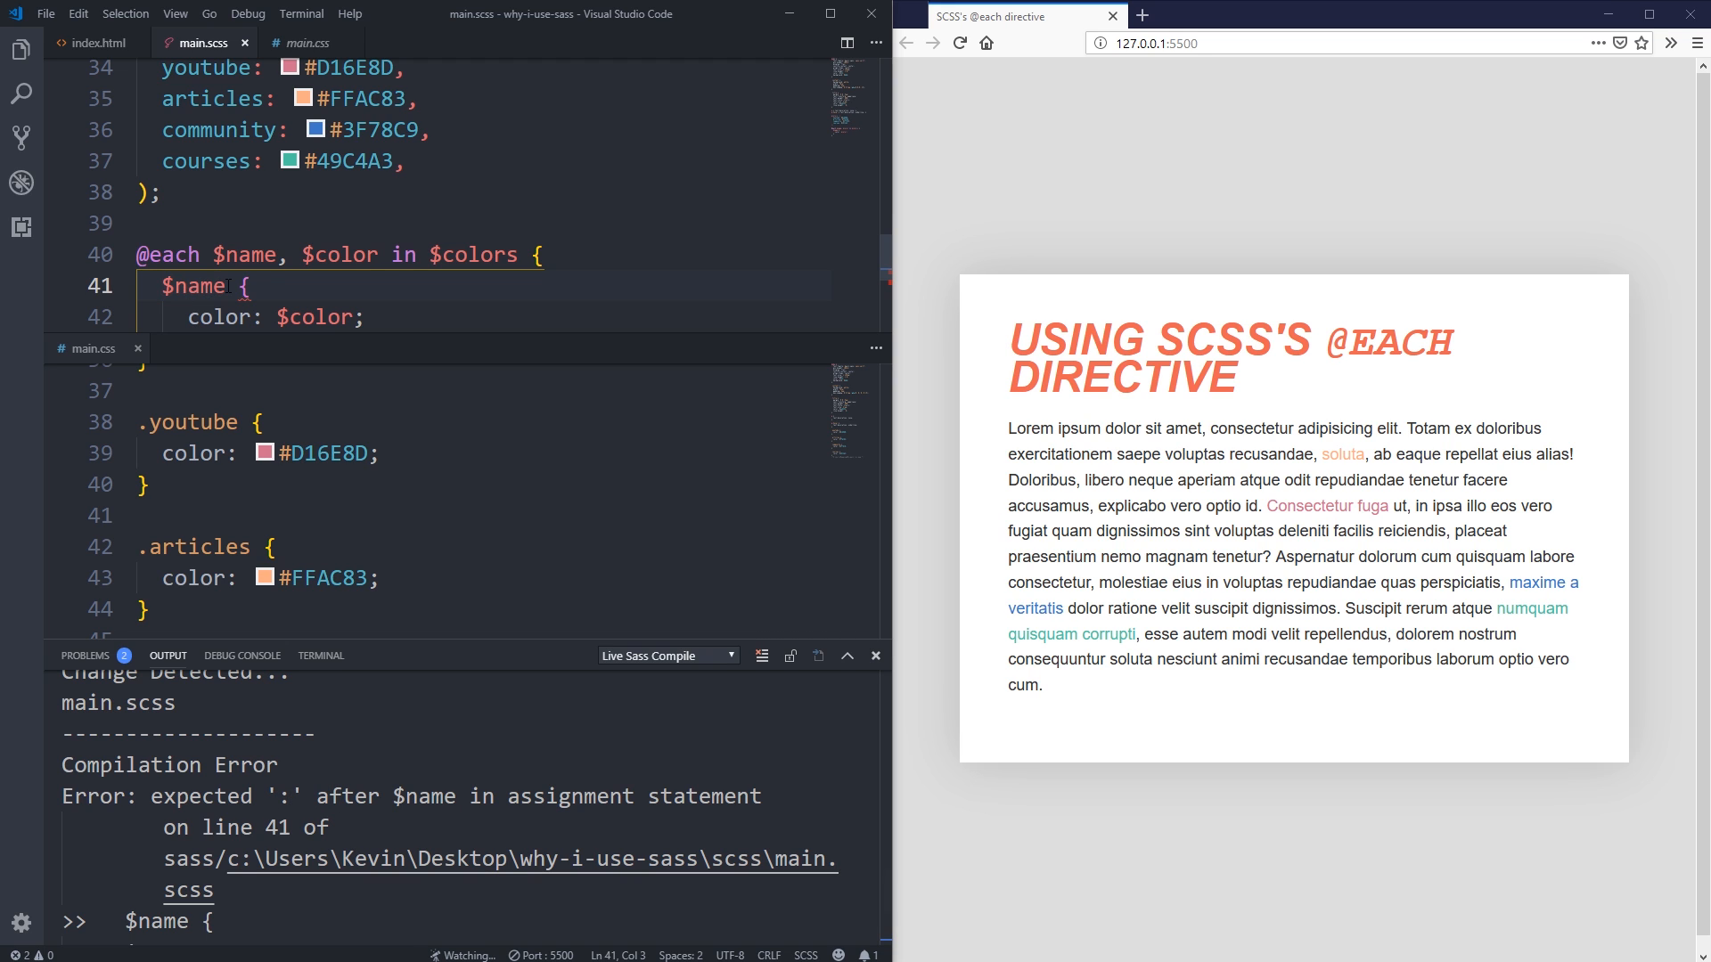
pyautogui.doubleClick(195, 286)
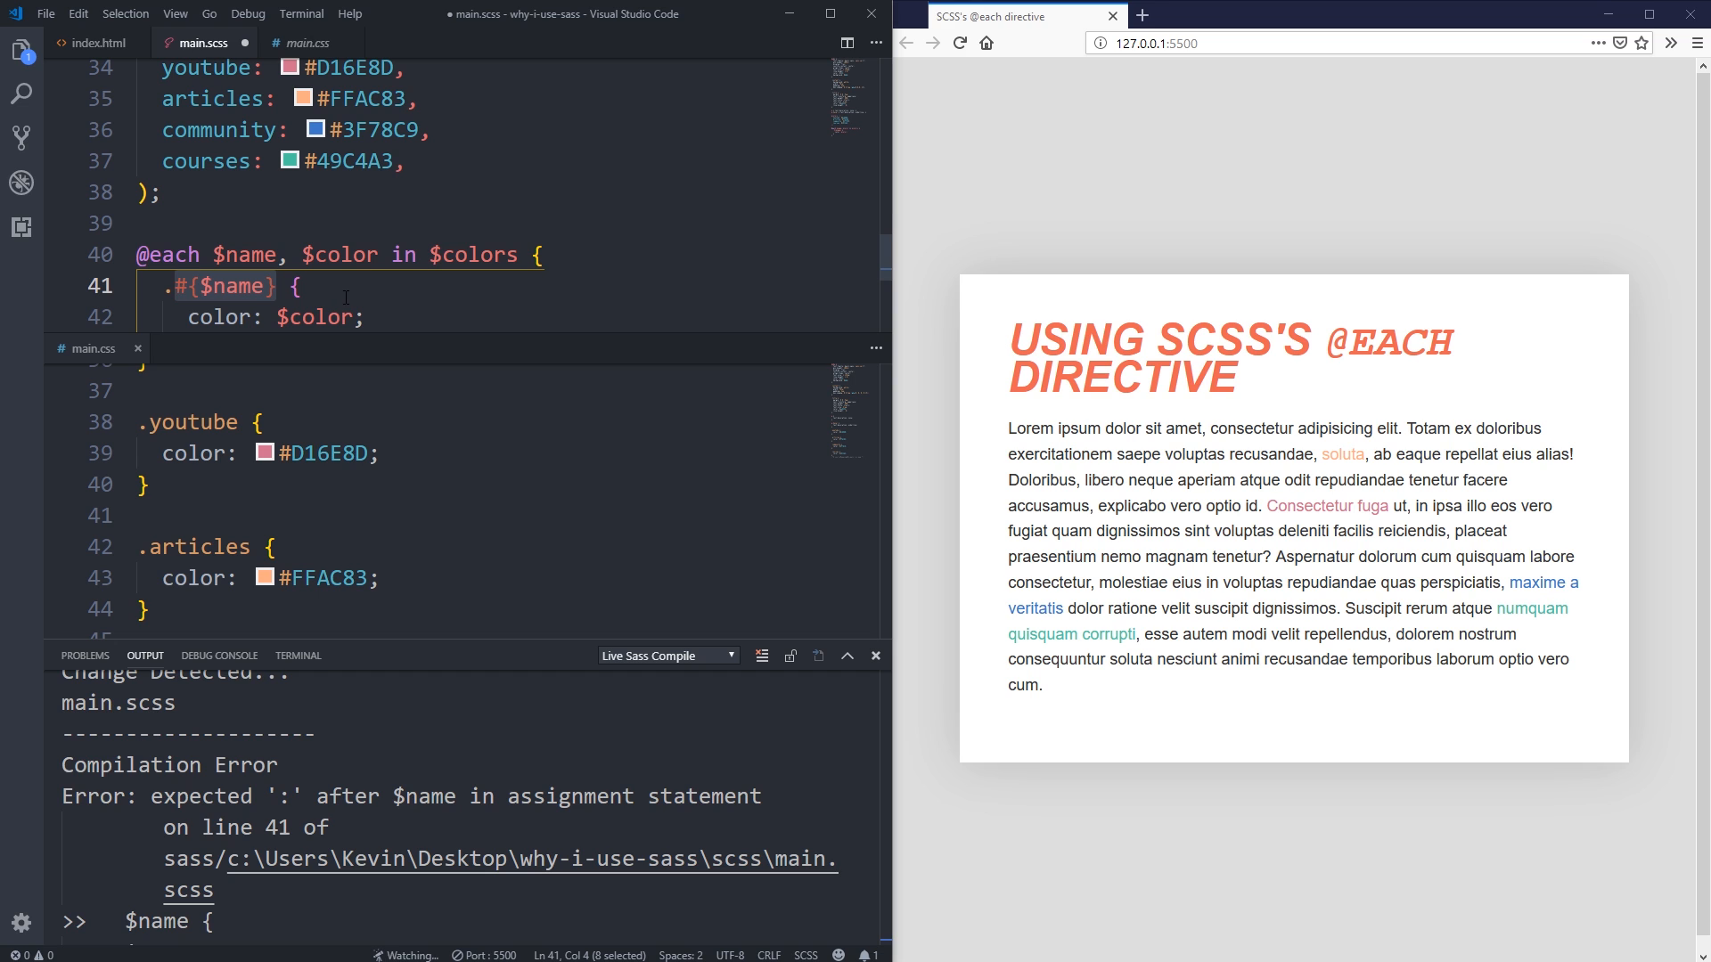
pyautogui.press('ctrl+s')
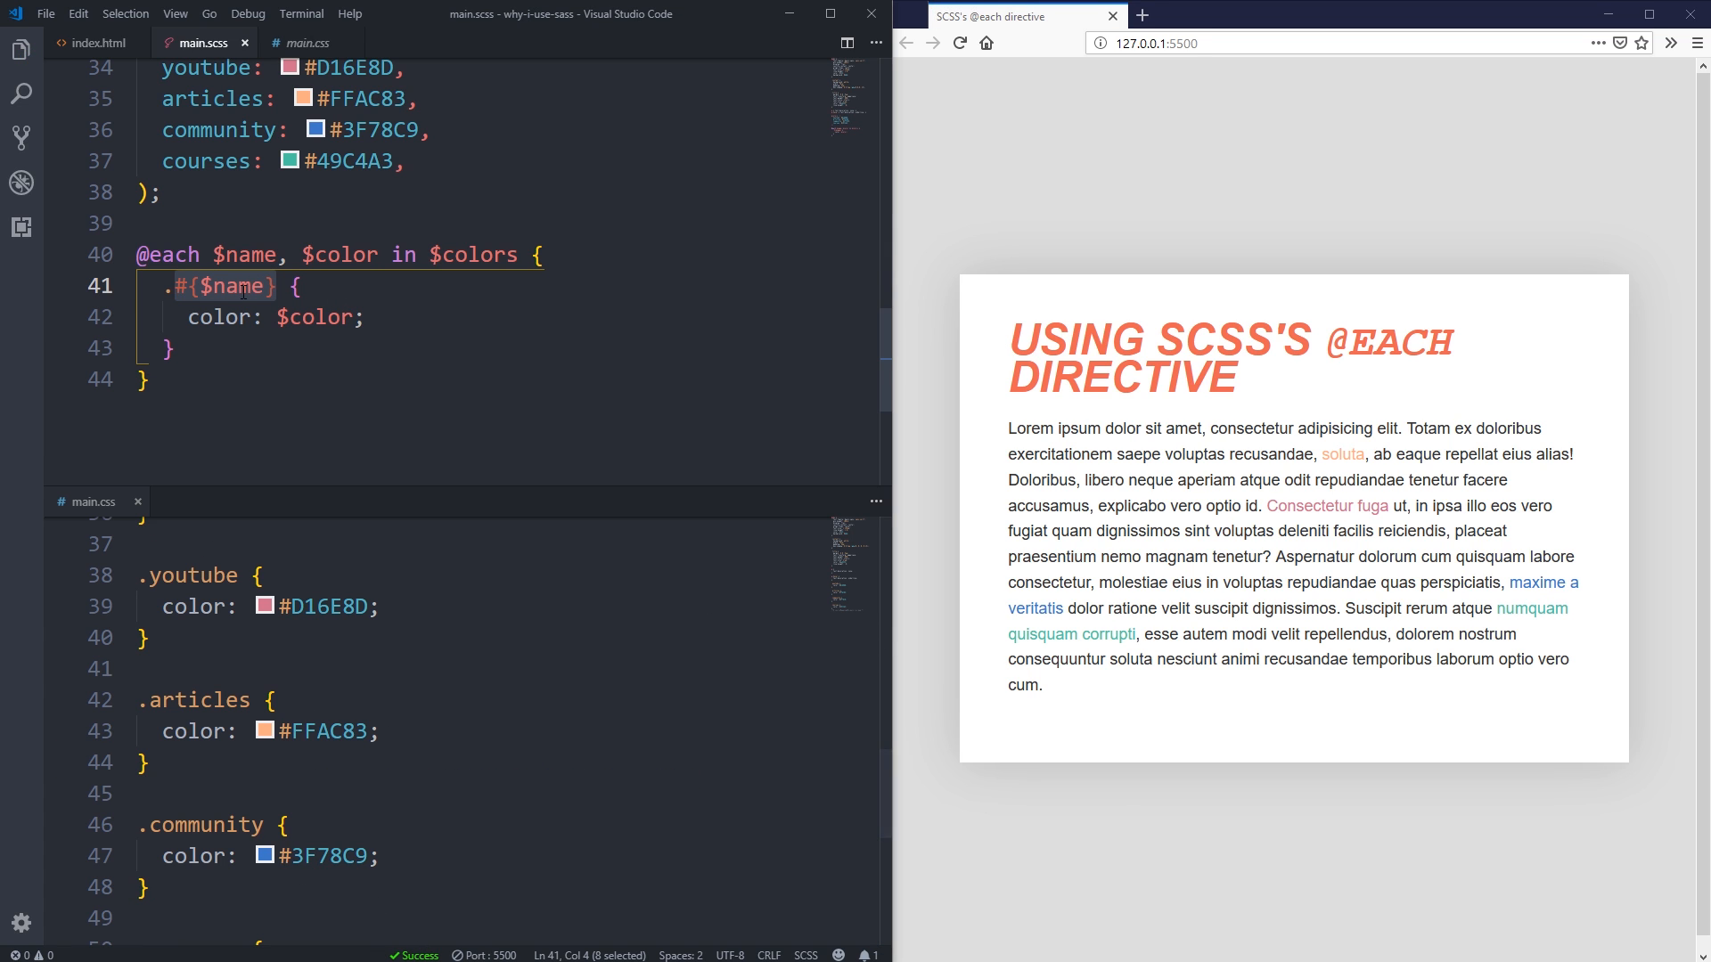
pyautogui.click(169, 348)
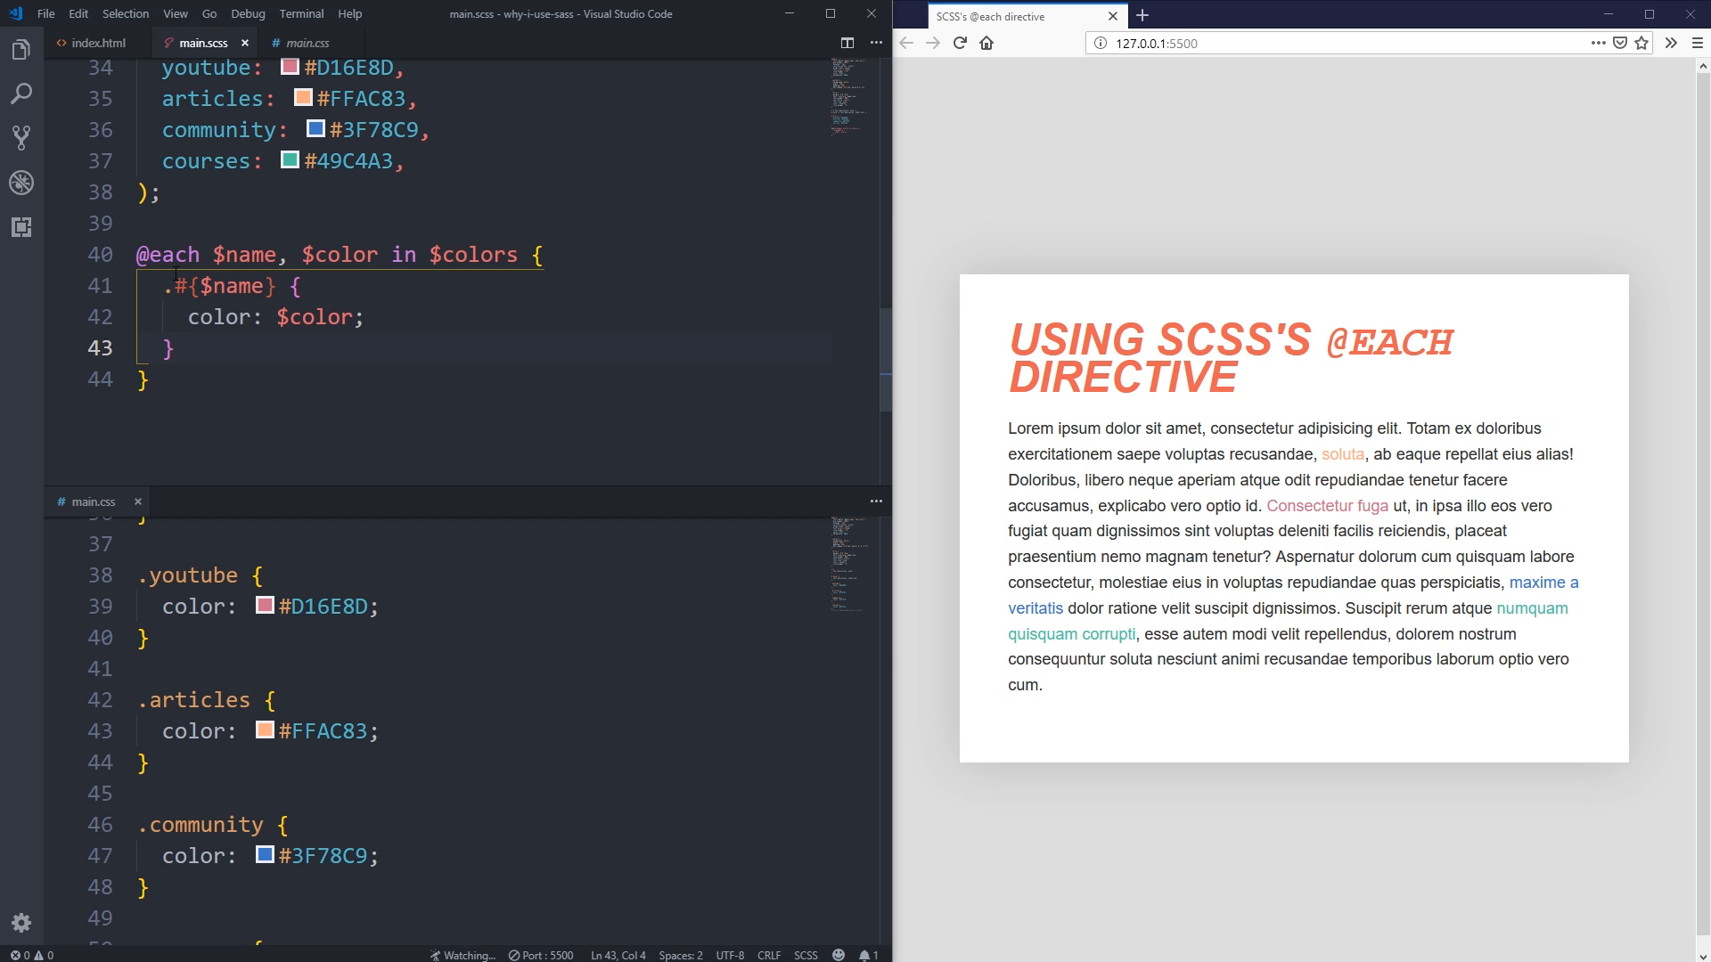
pyautogui.click(273, 317)
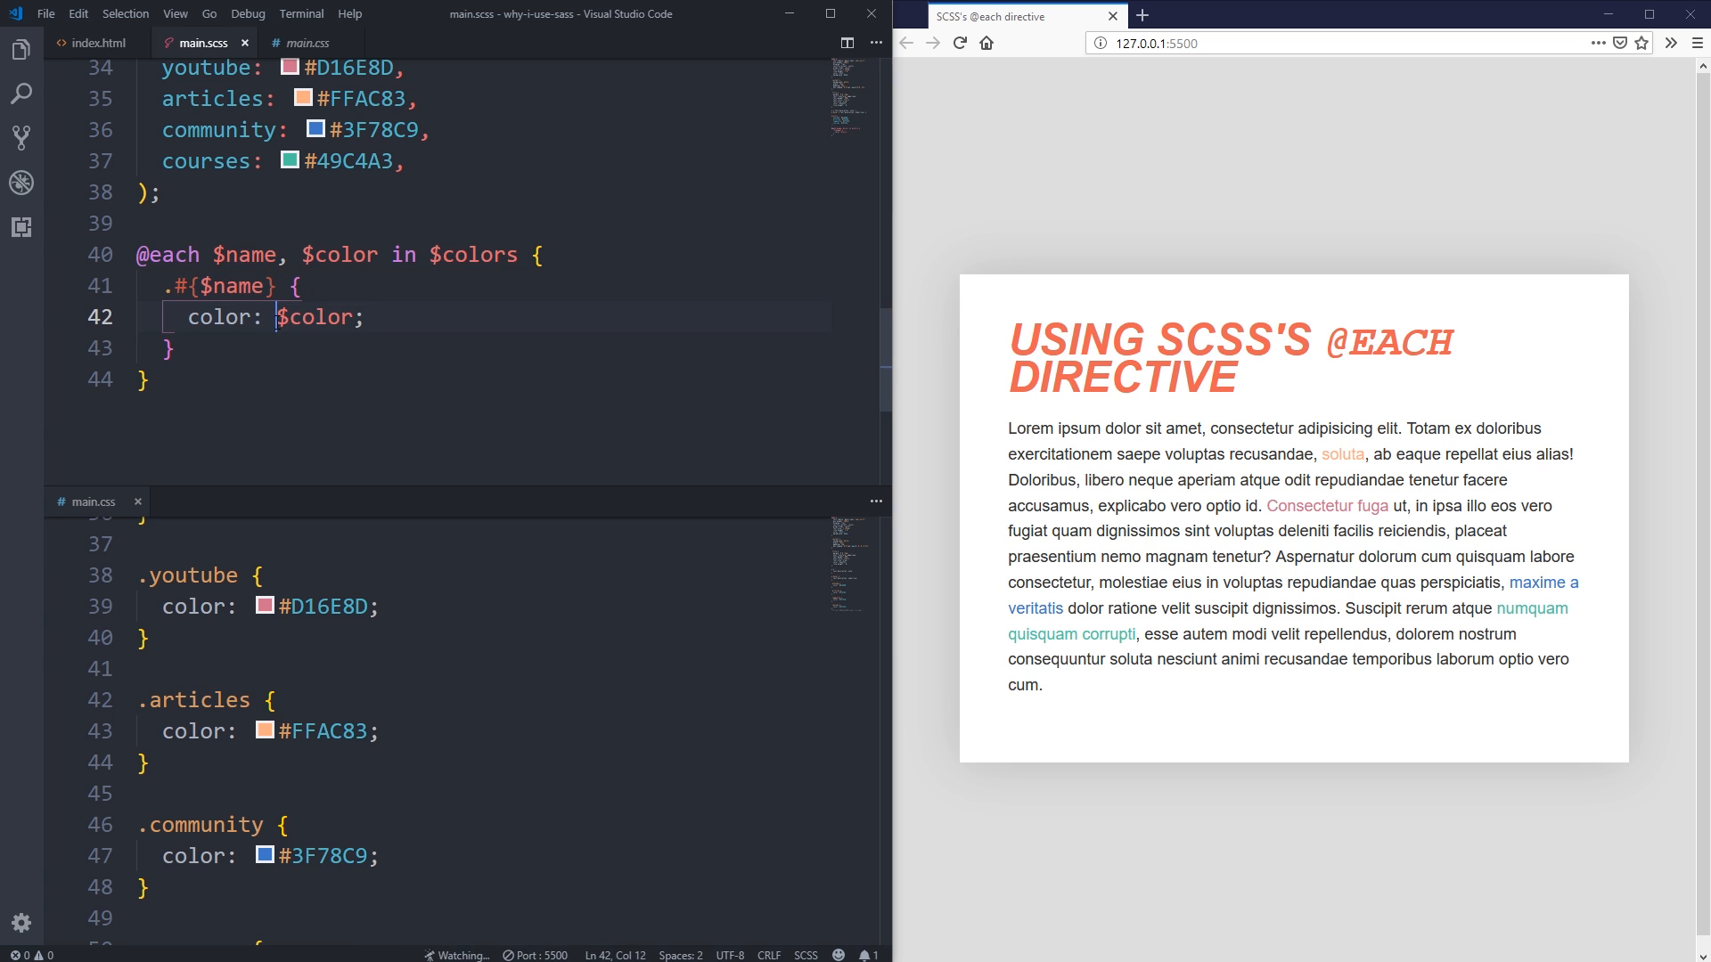
pyautogui.doubleClick(317, 317)
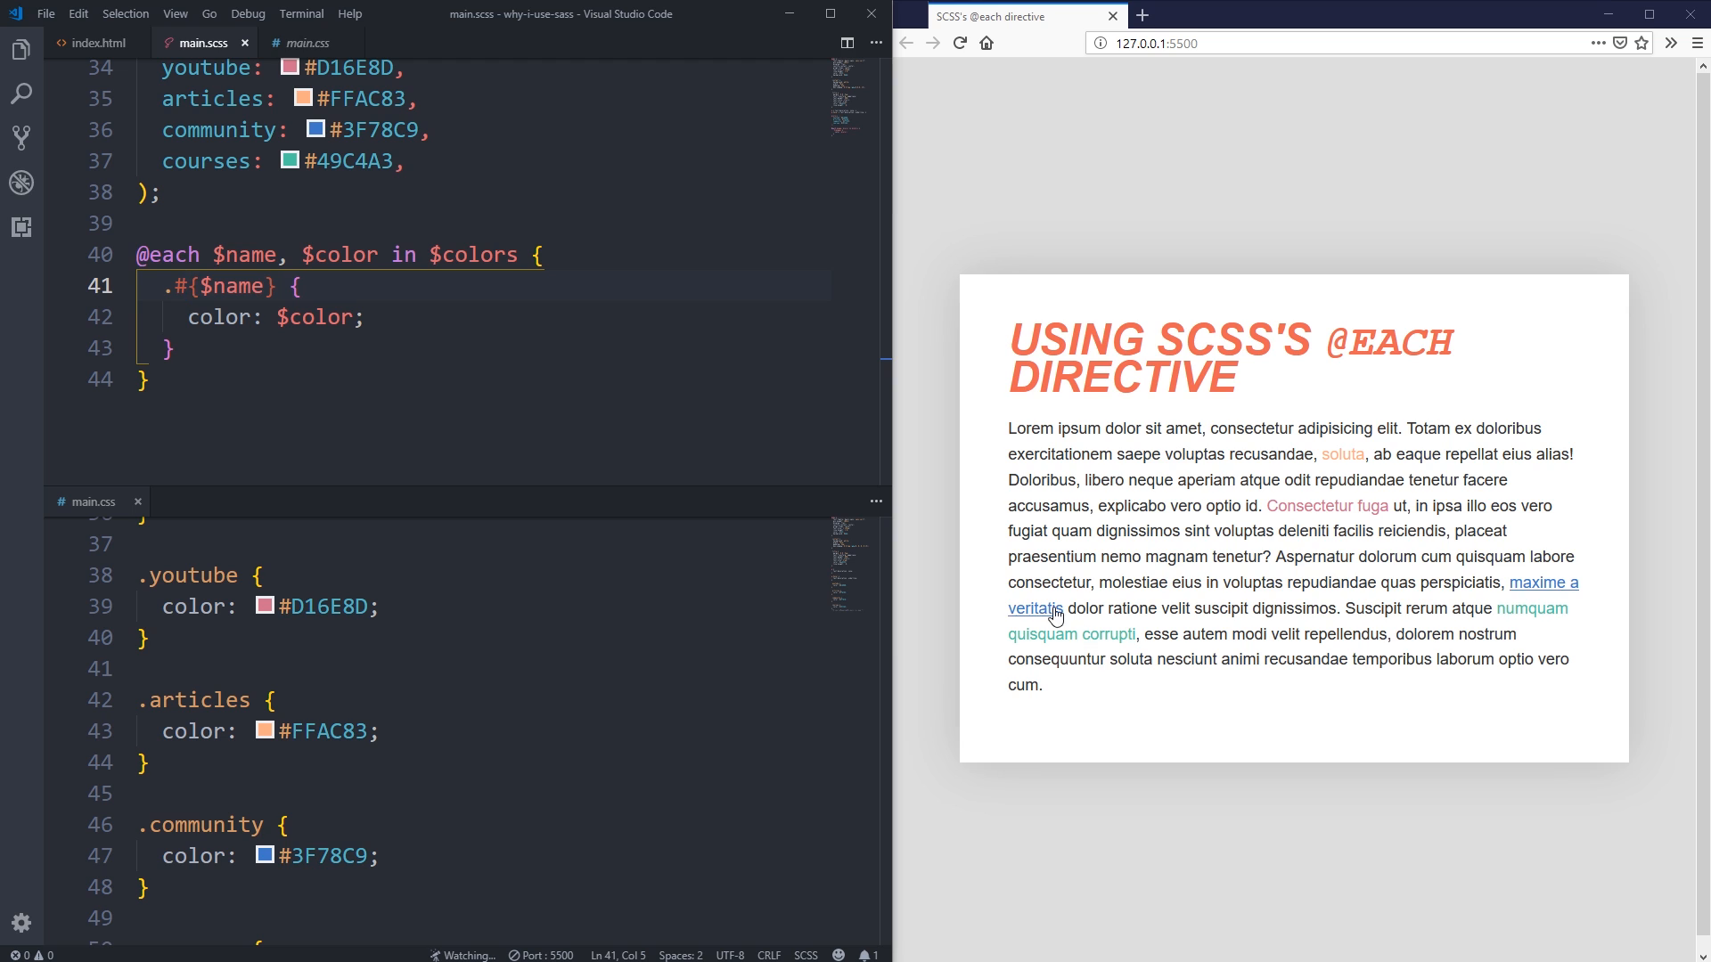
pyautogui.click(413, 317)
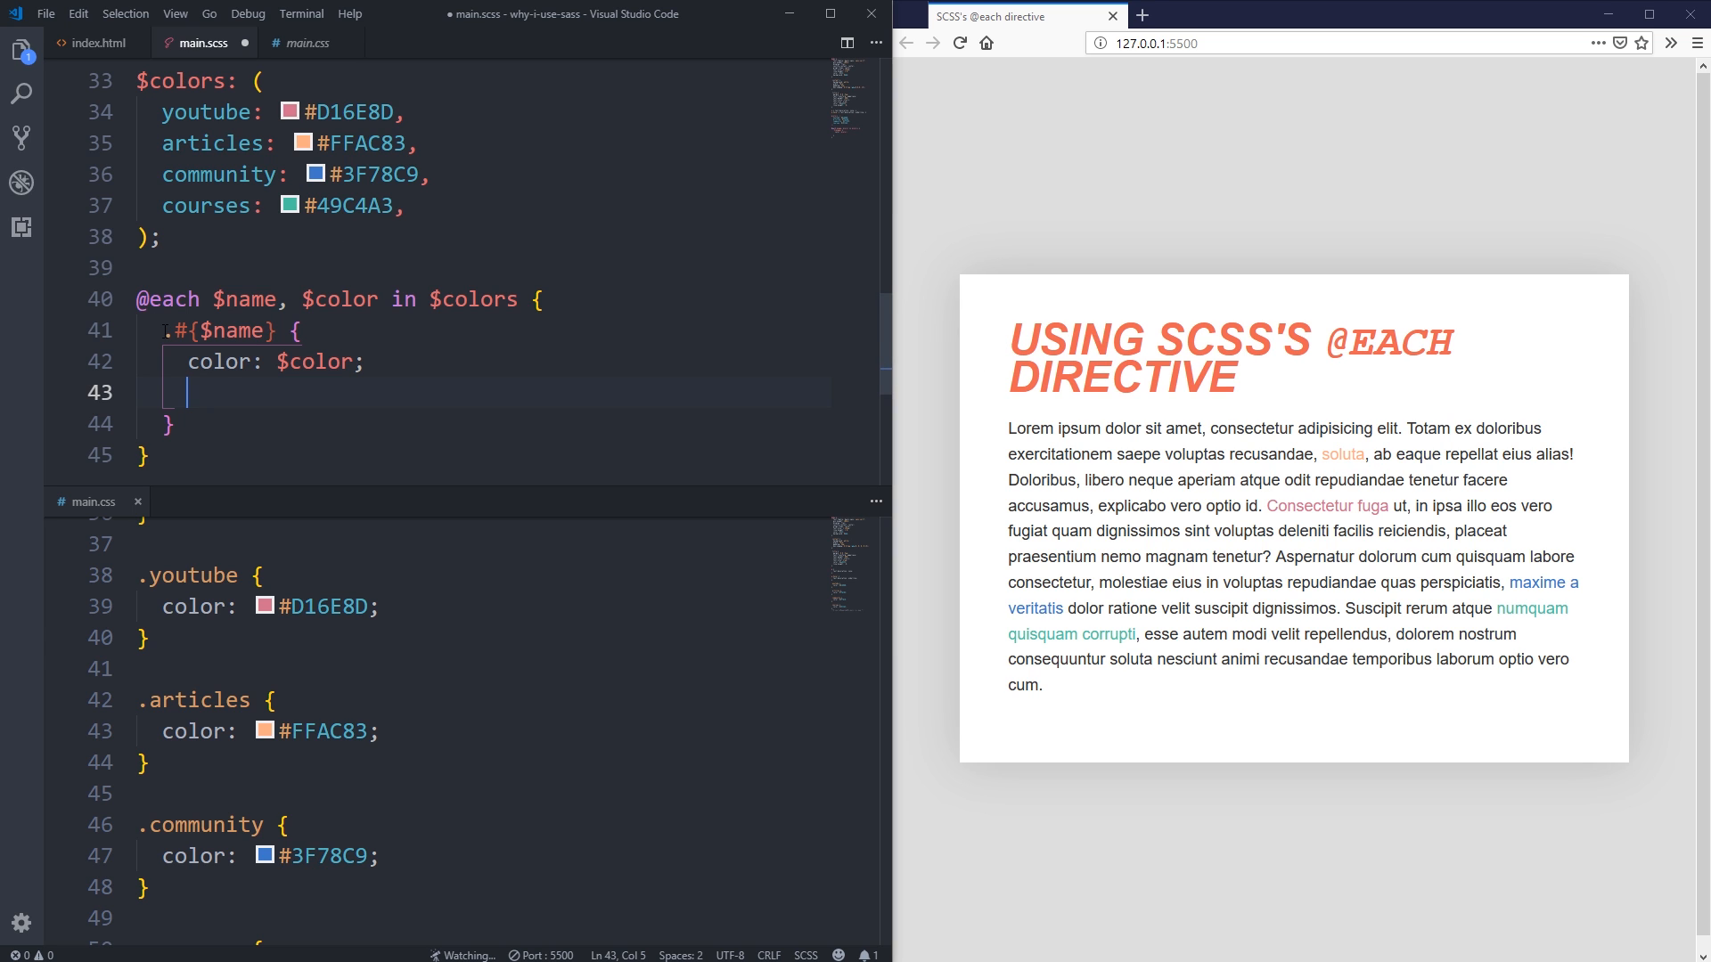
pyautogui.write('.link--')
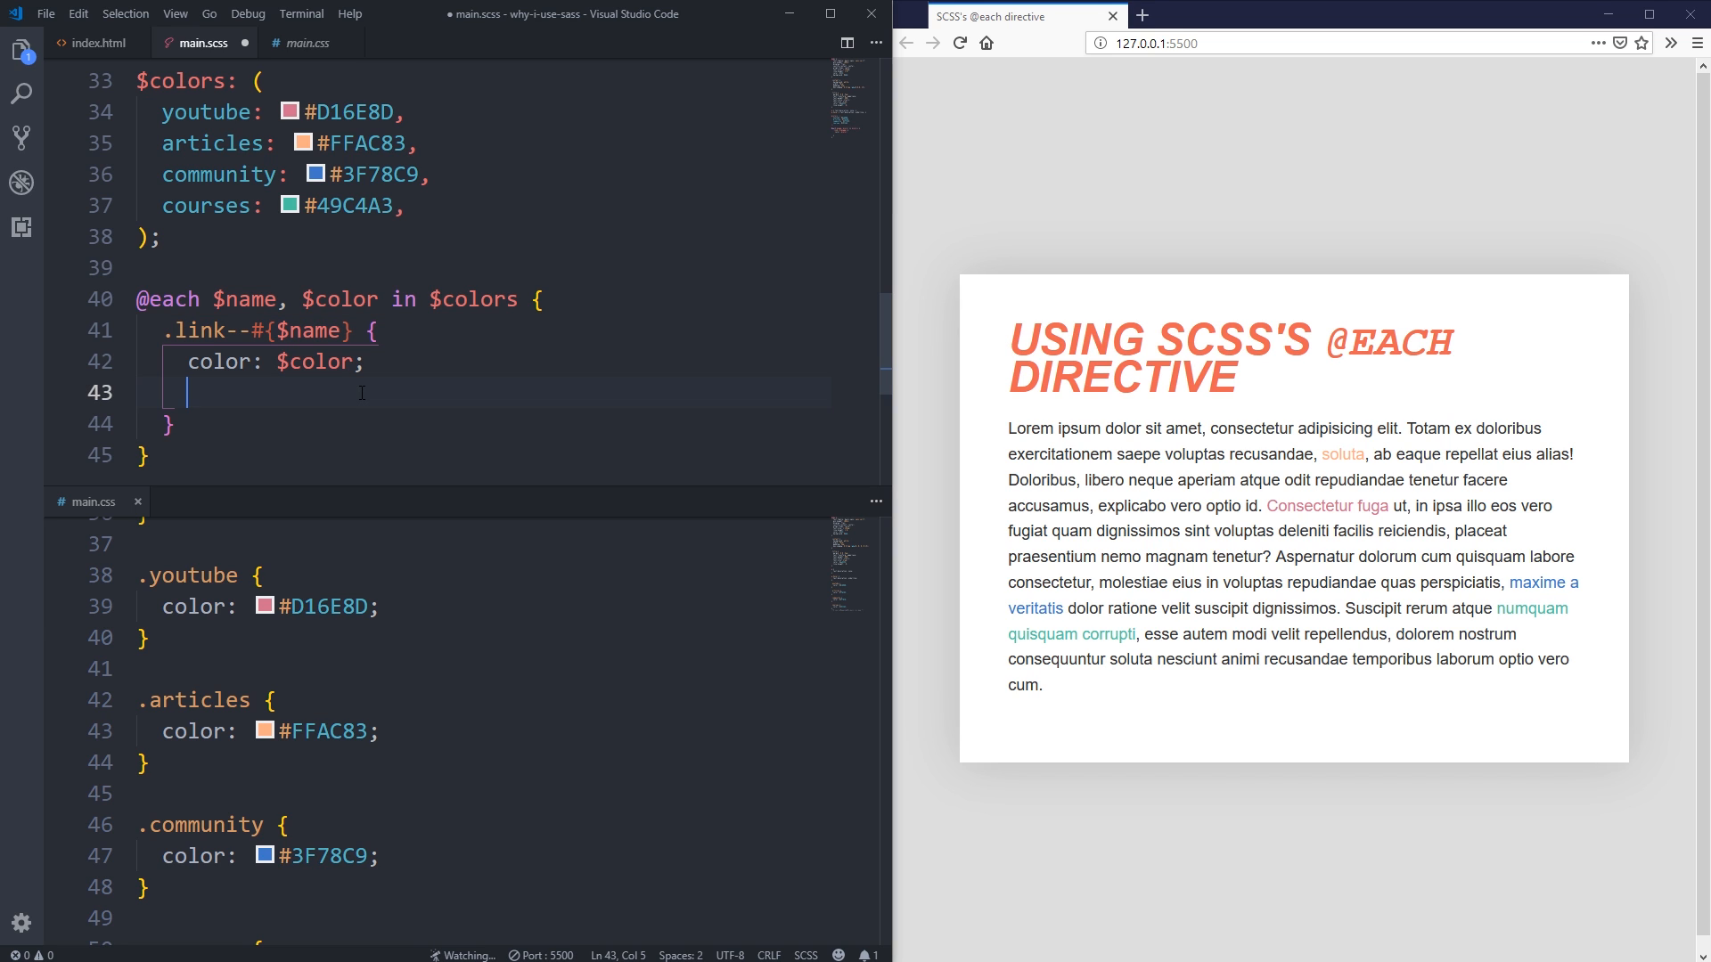
pyautogui.write('font-weight')
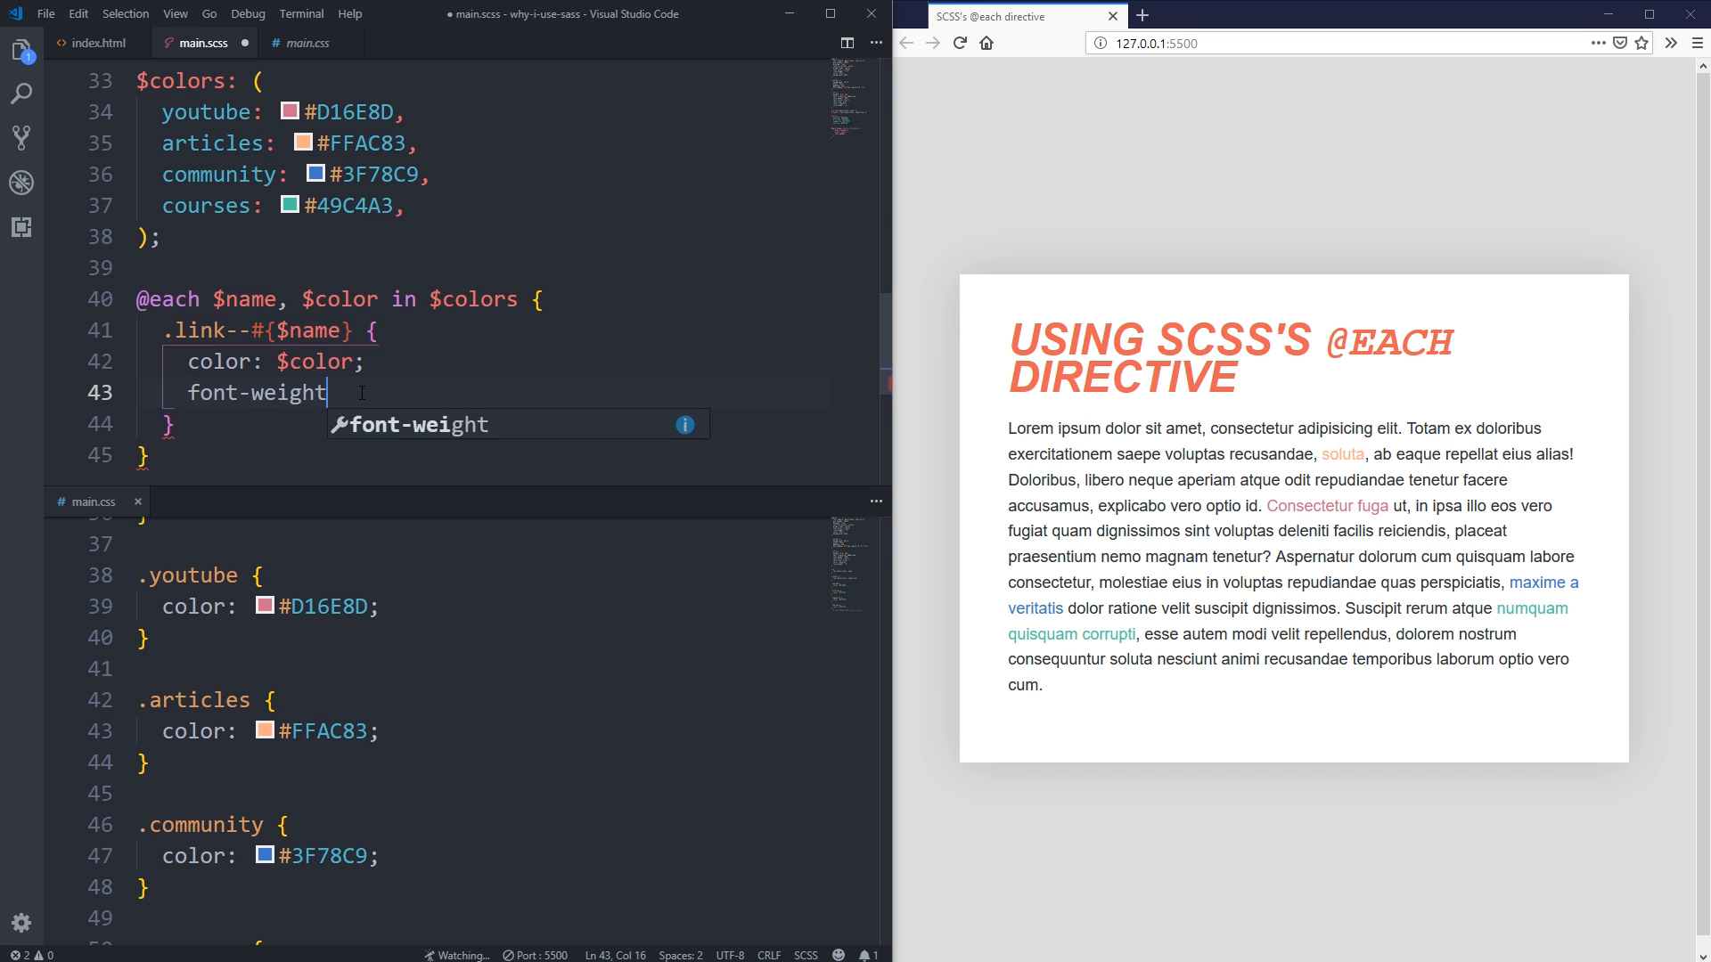
pyautogui.write(': bold;')
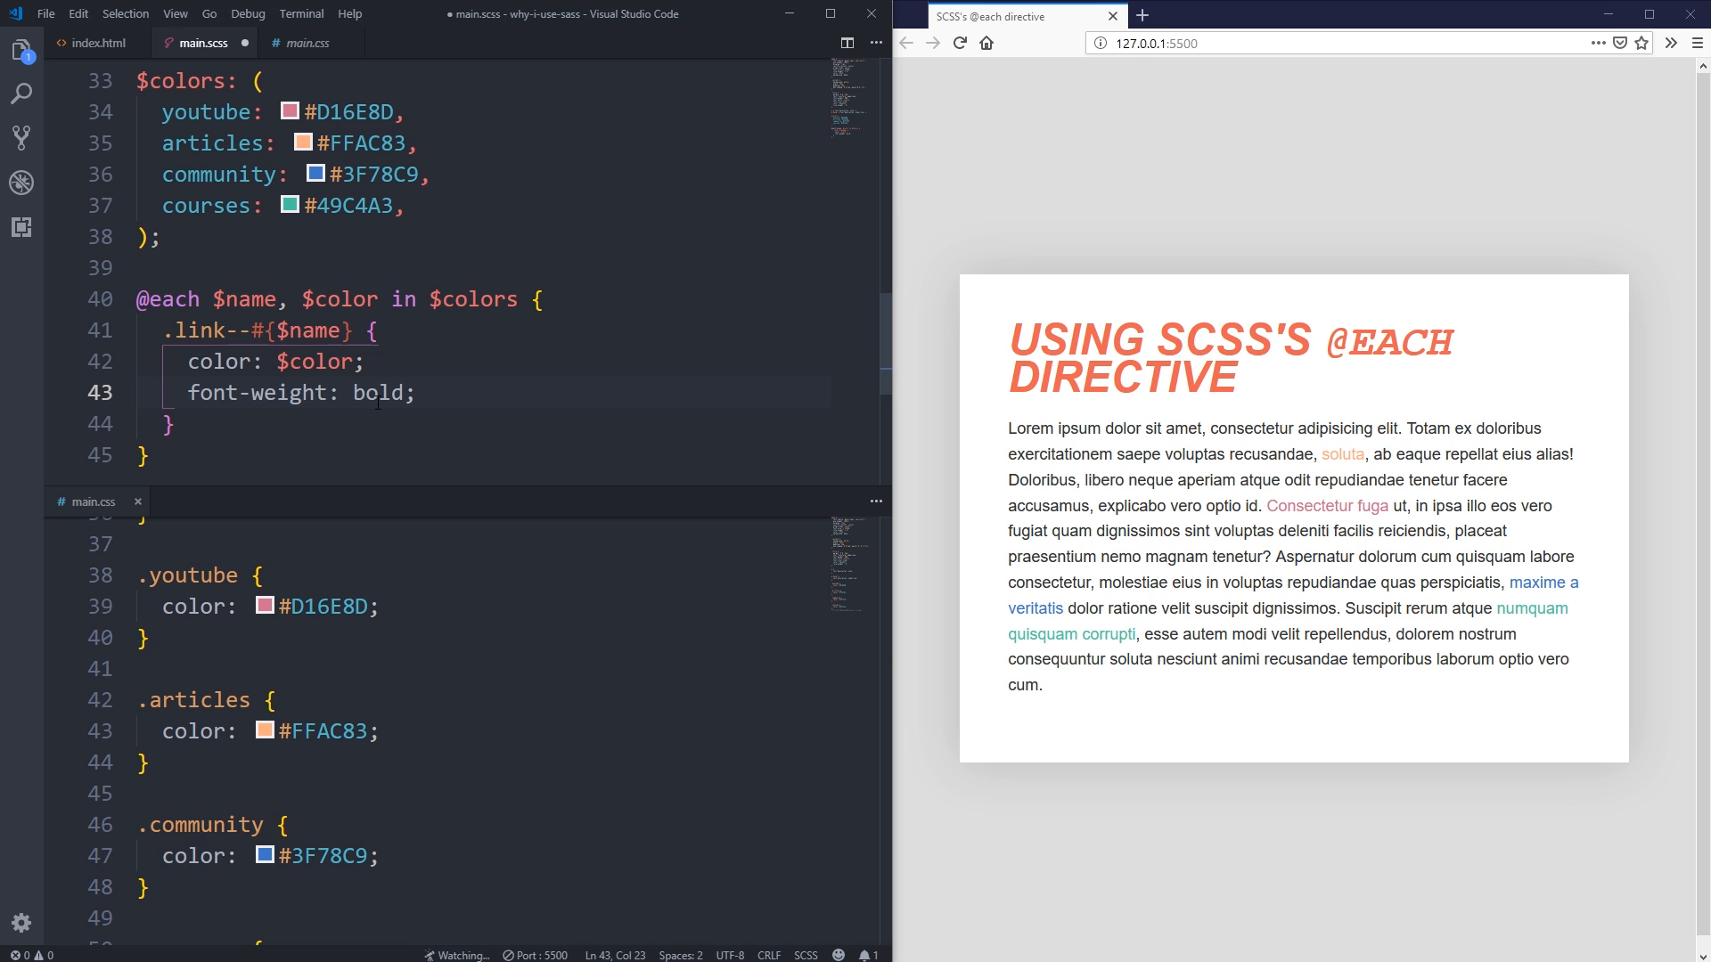
pyautogui.press('ctrl+s')
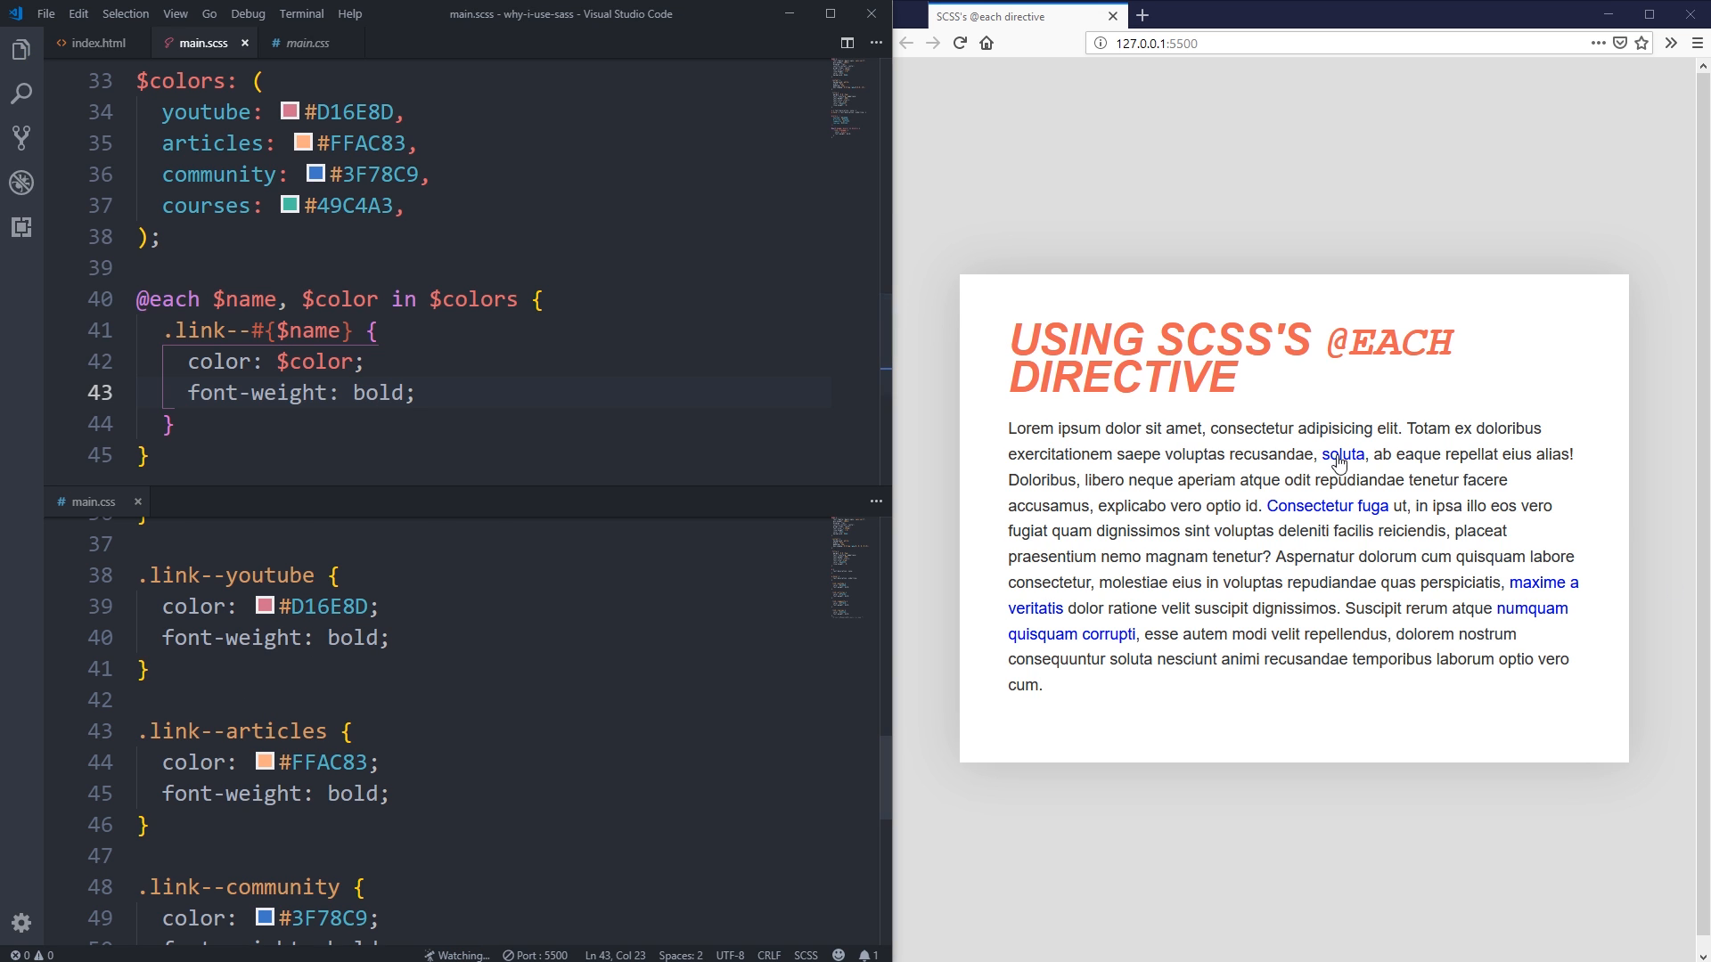
pyautogui.scroll(3)
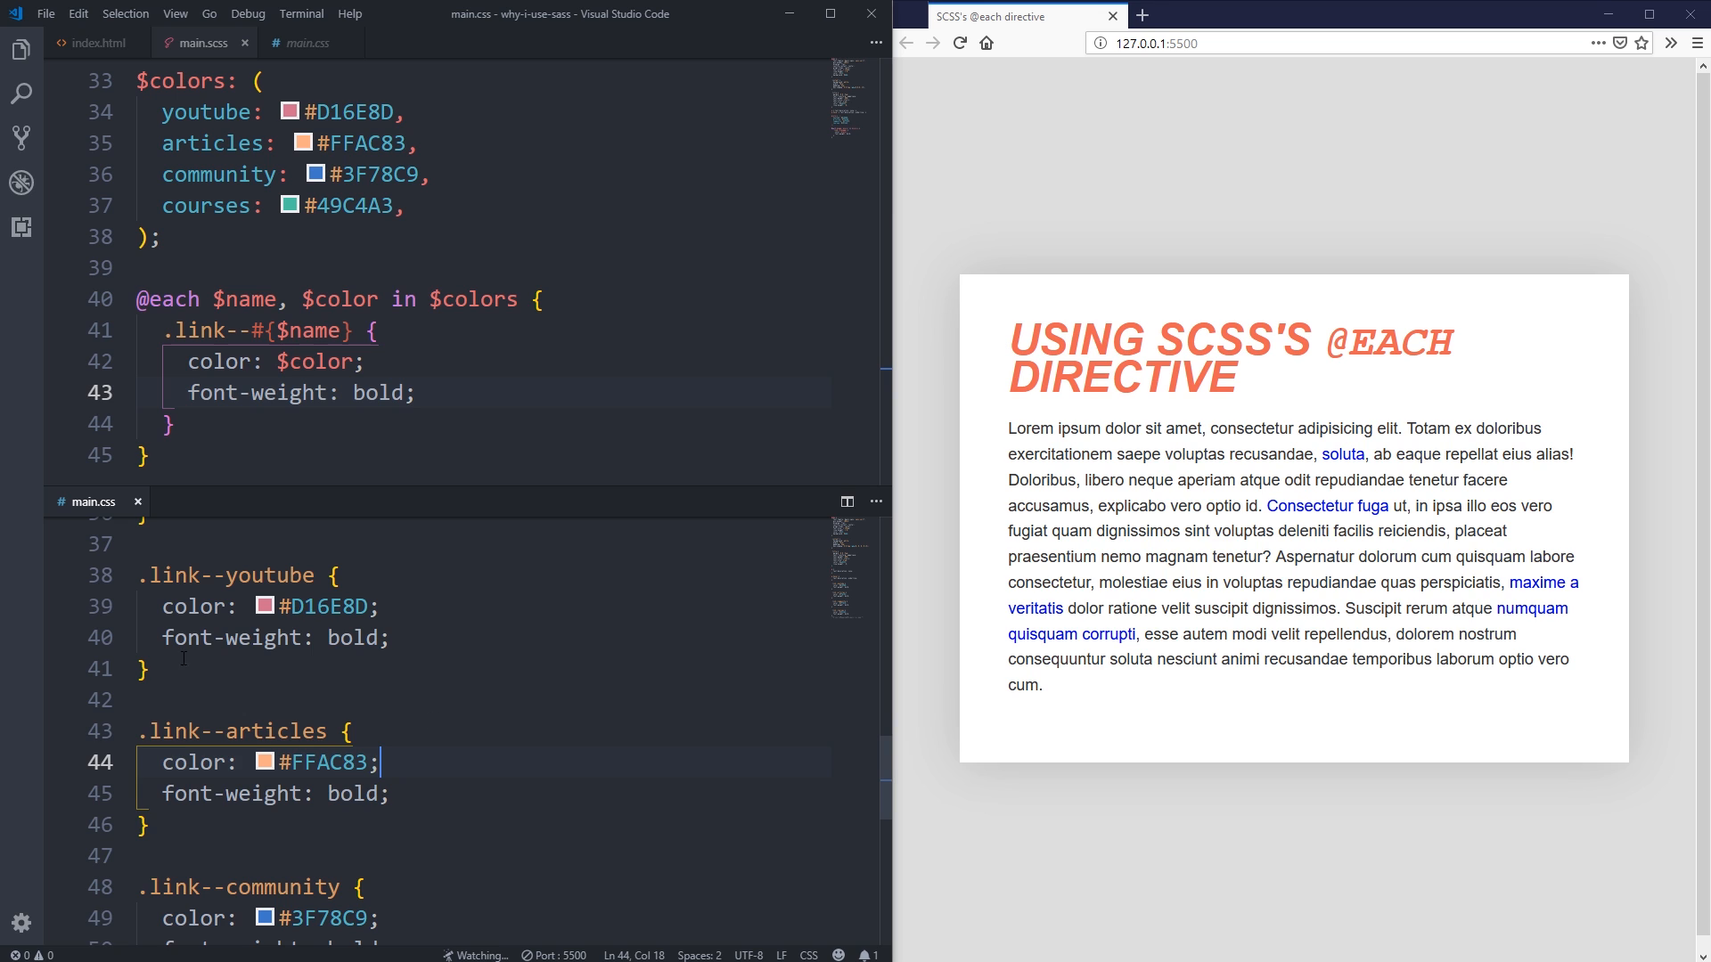
pyautogui.scroll(-3)
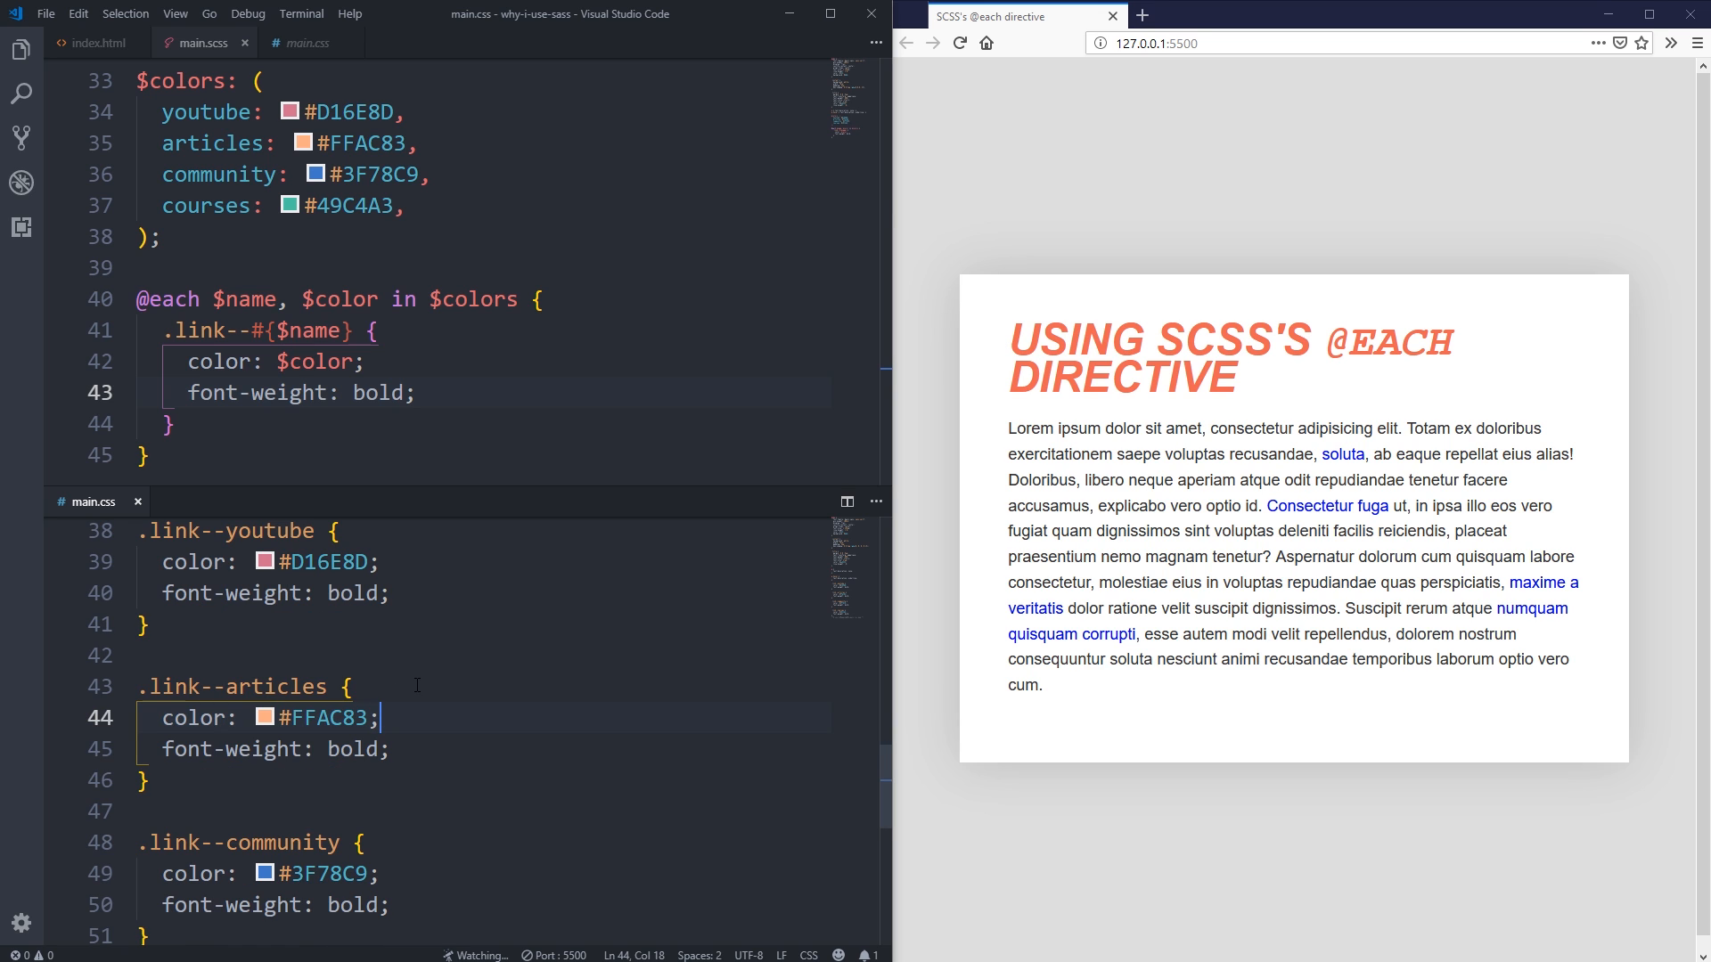
pyautogui.doubleClick(320, 562)
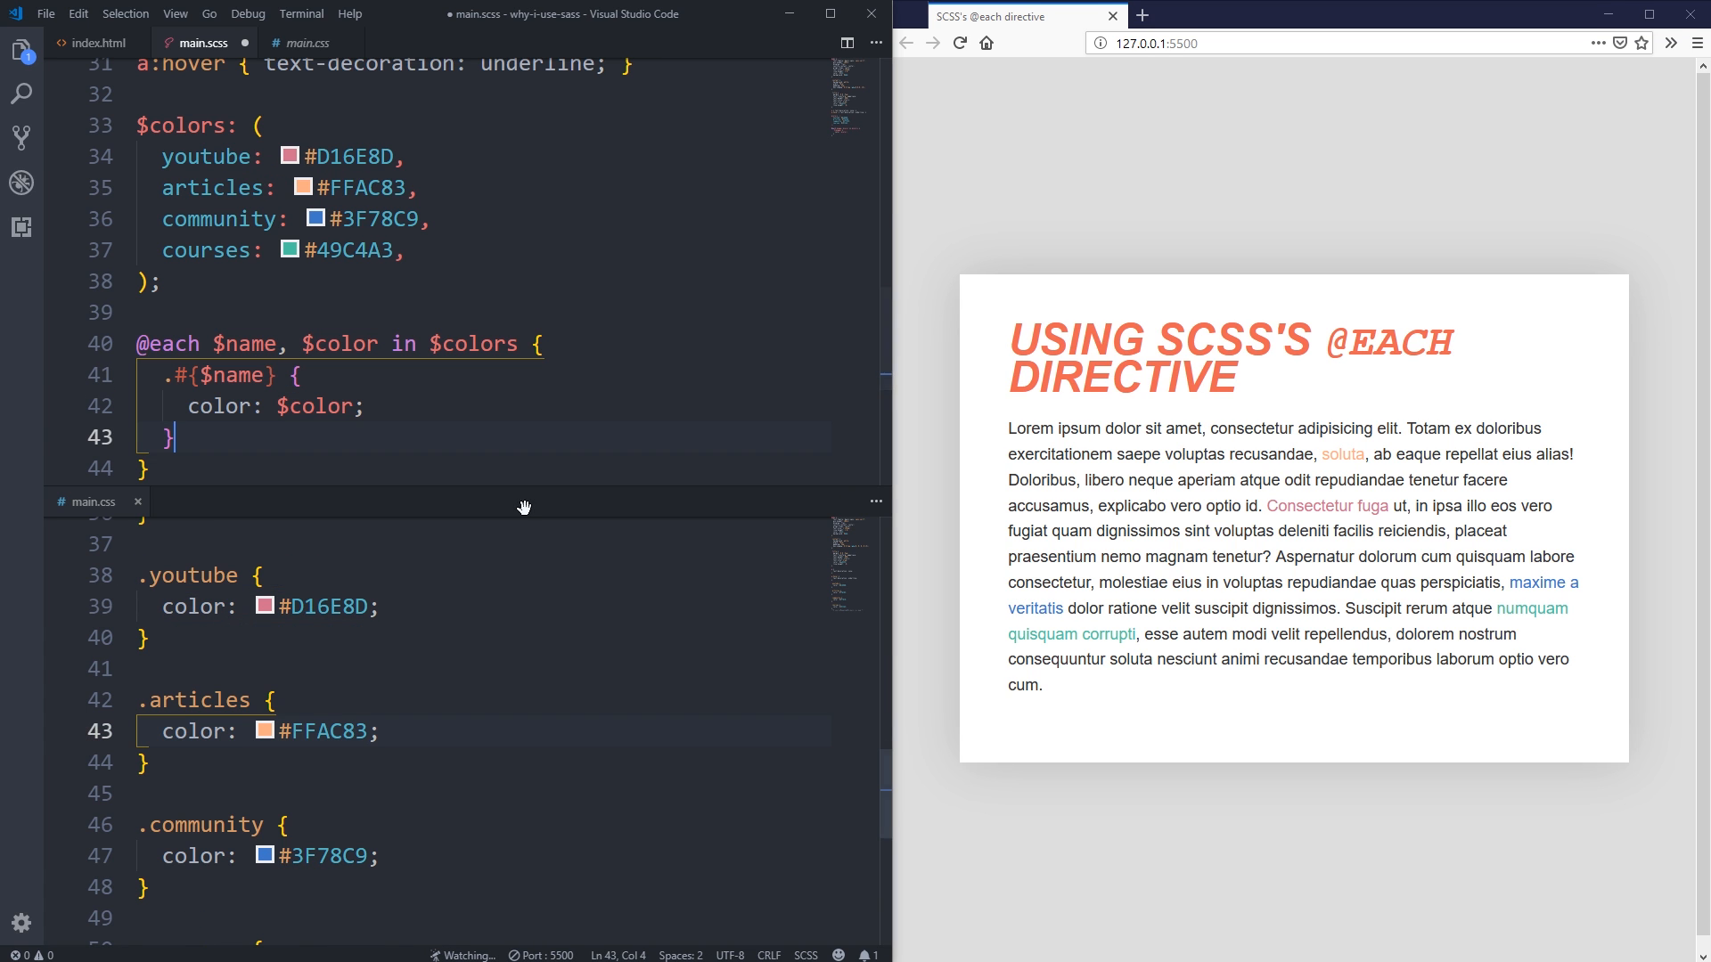
pyautogui.moveTo(541, 770)
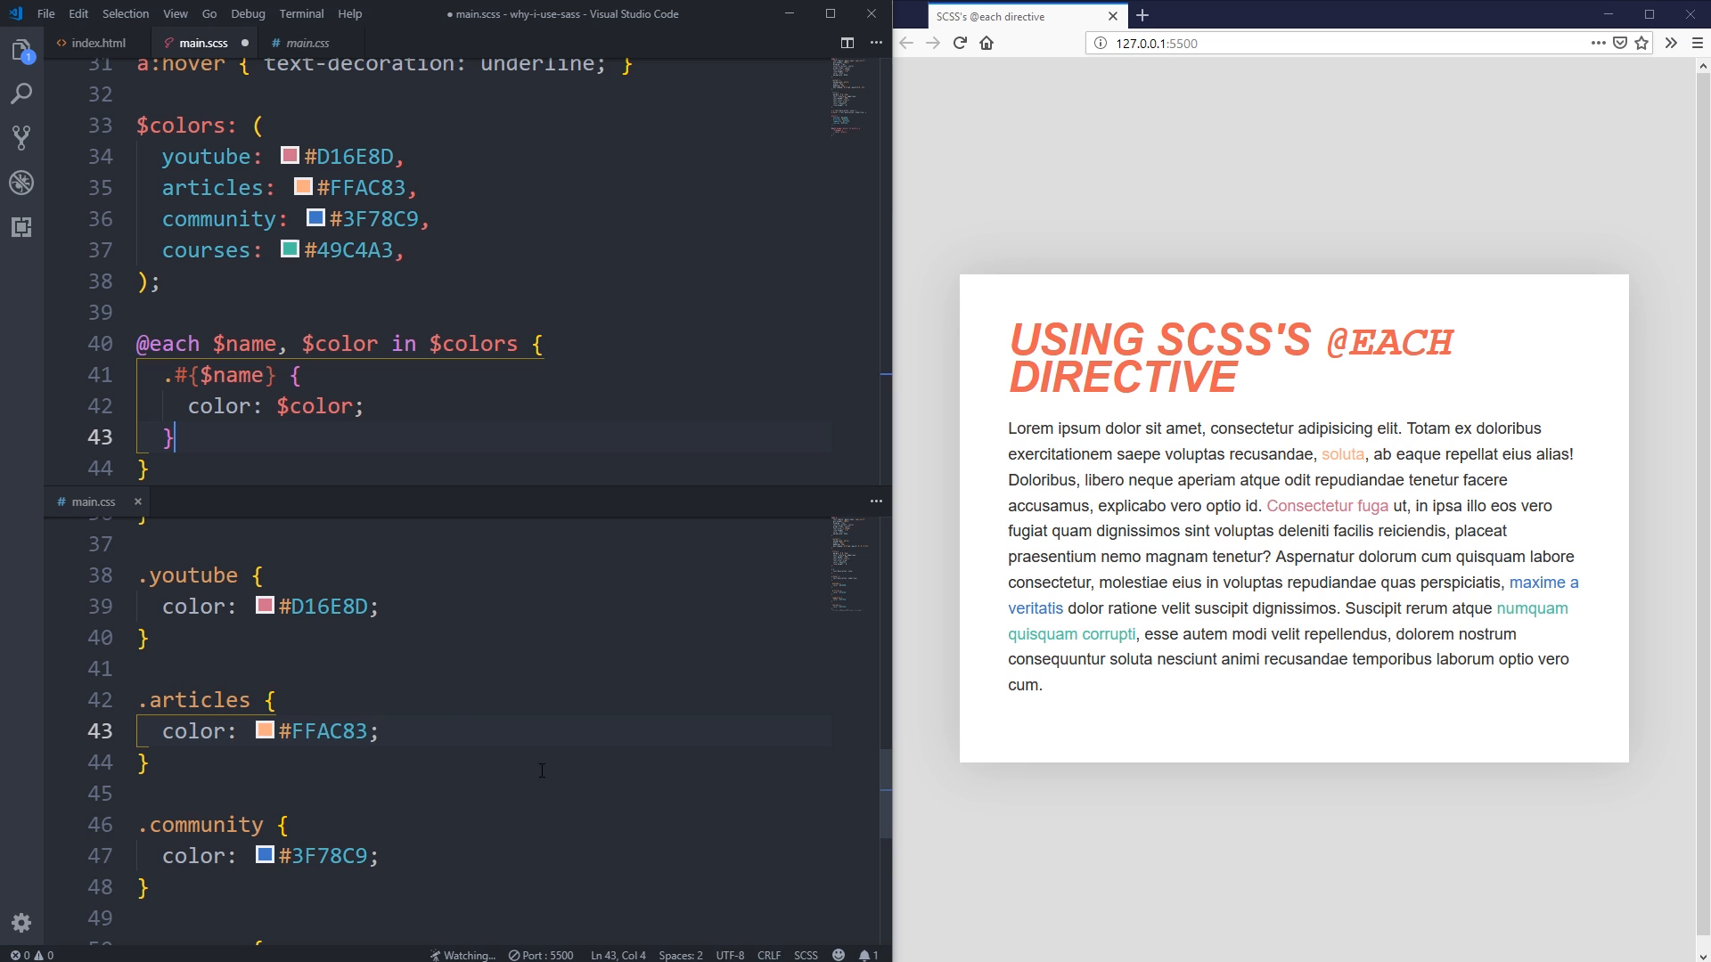
# Review the $colors map entries and place the caret above it for the $font-sizes map.
pyautogui.scroll(3)
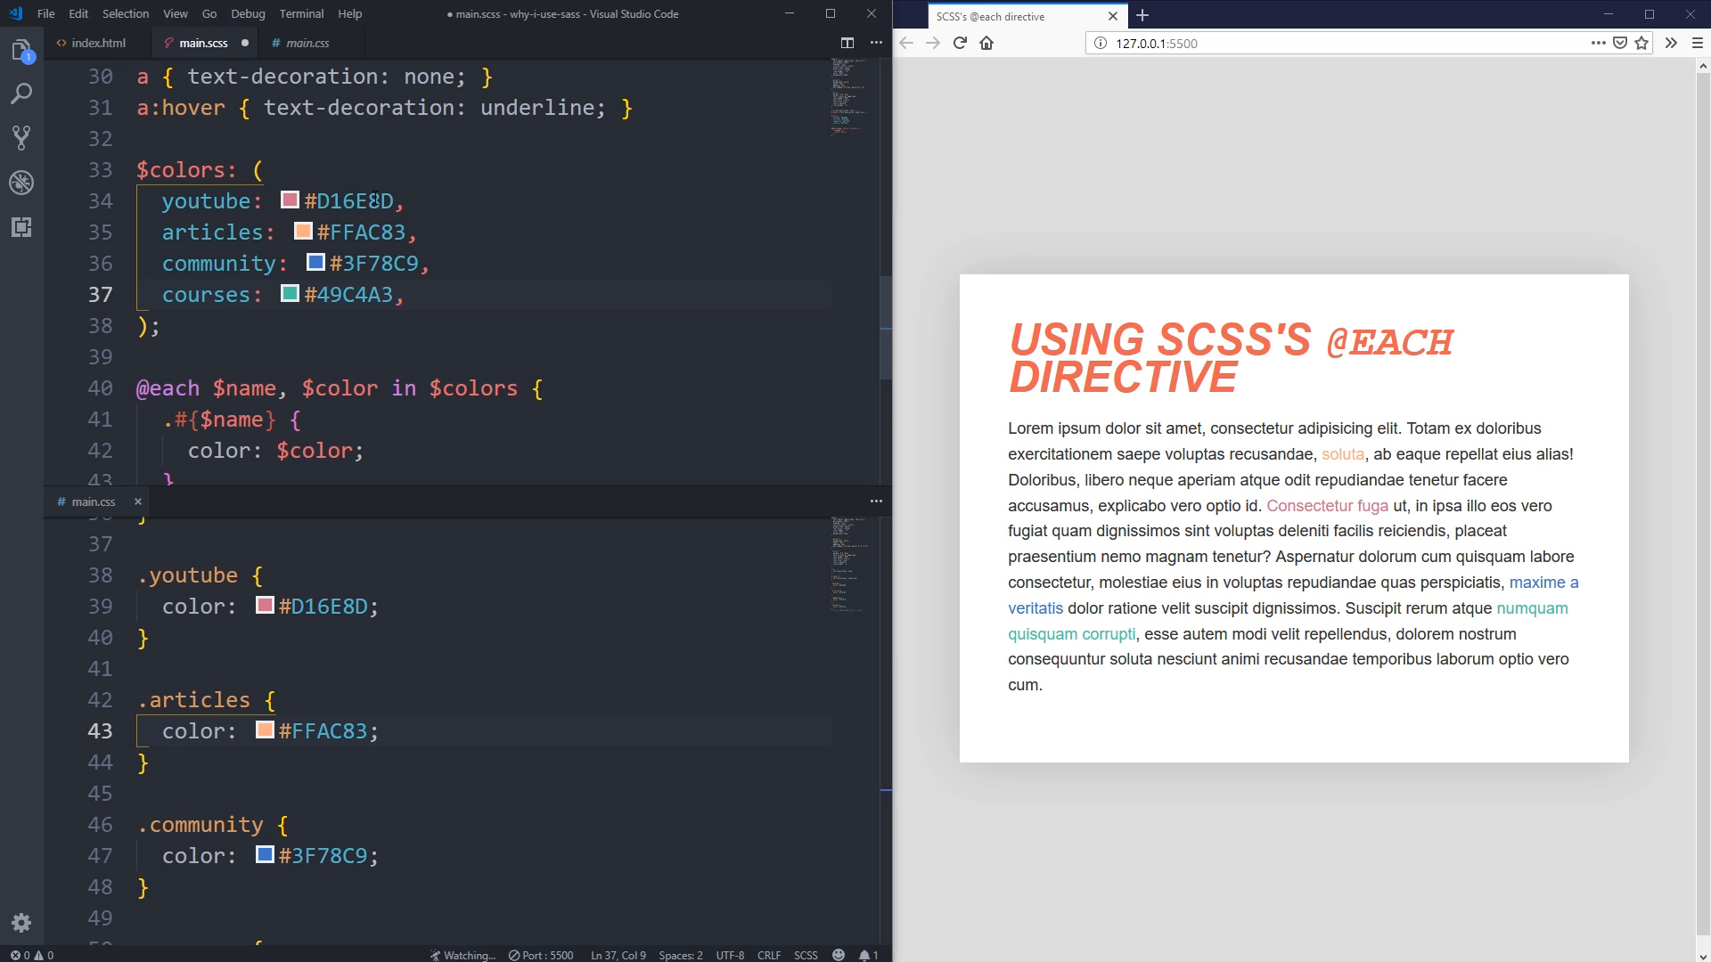
pyautogui.click(406, 200)
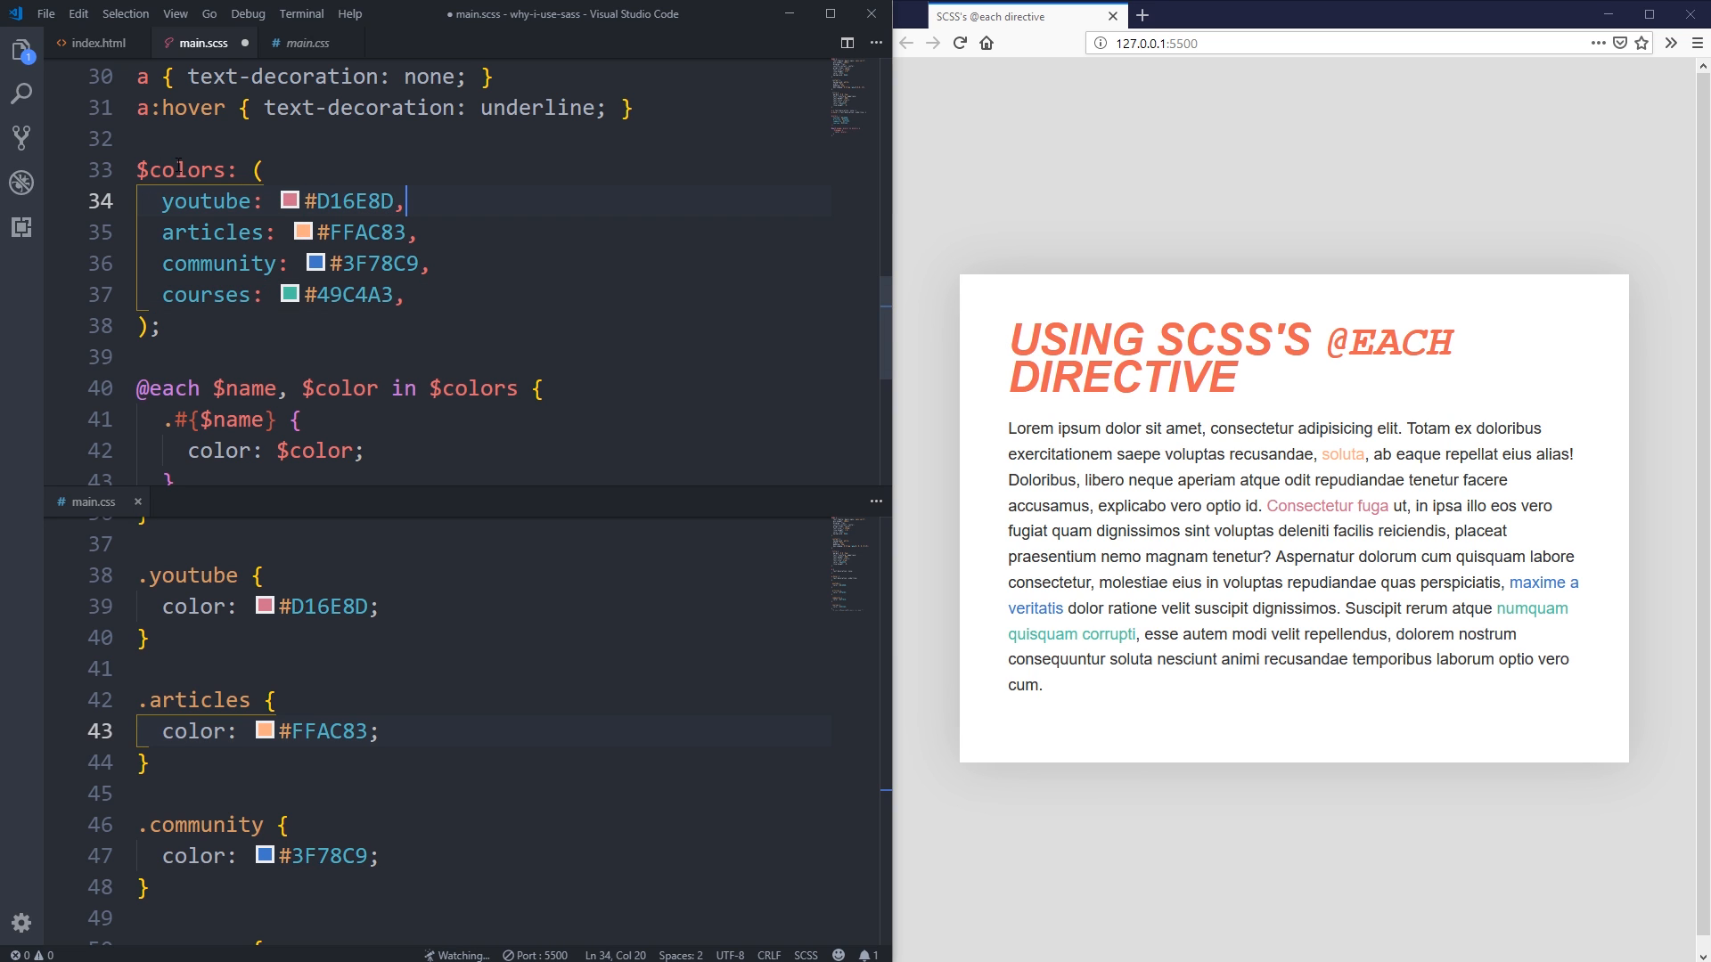
pyautogui.doubleClick(185, 170)
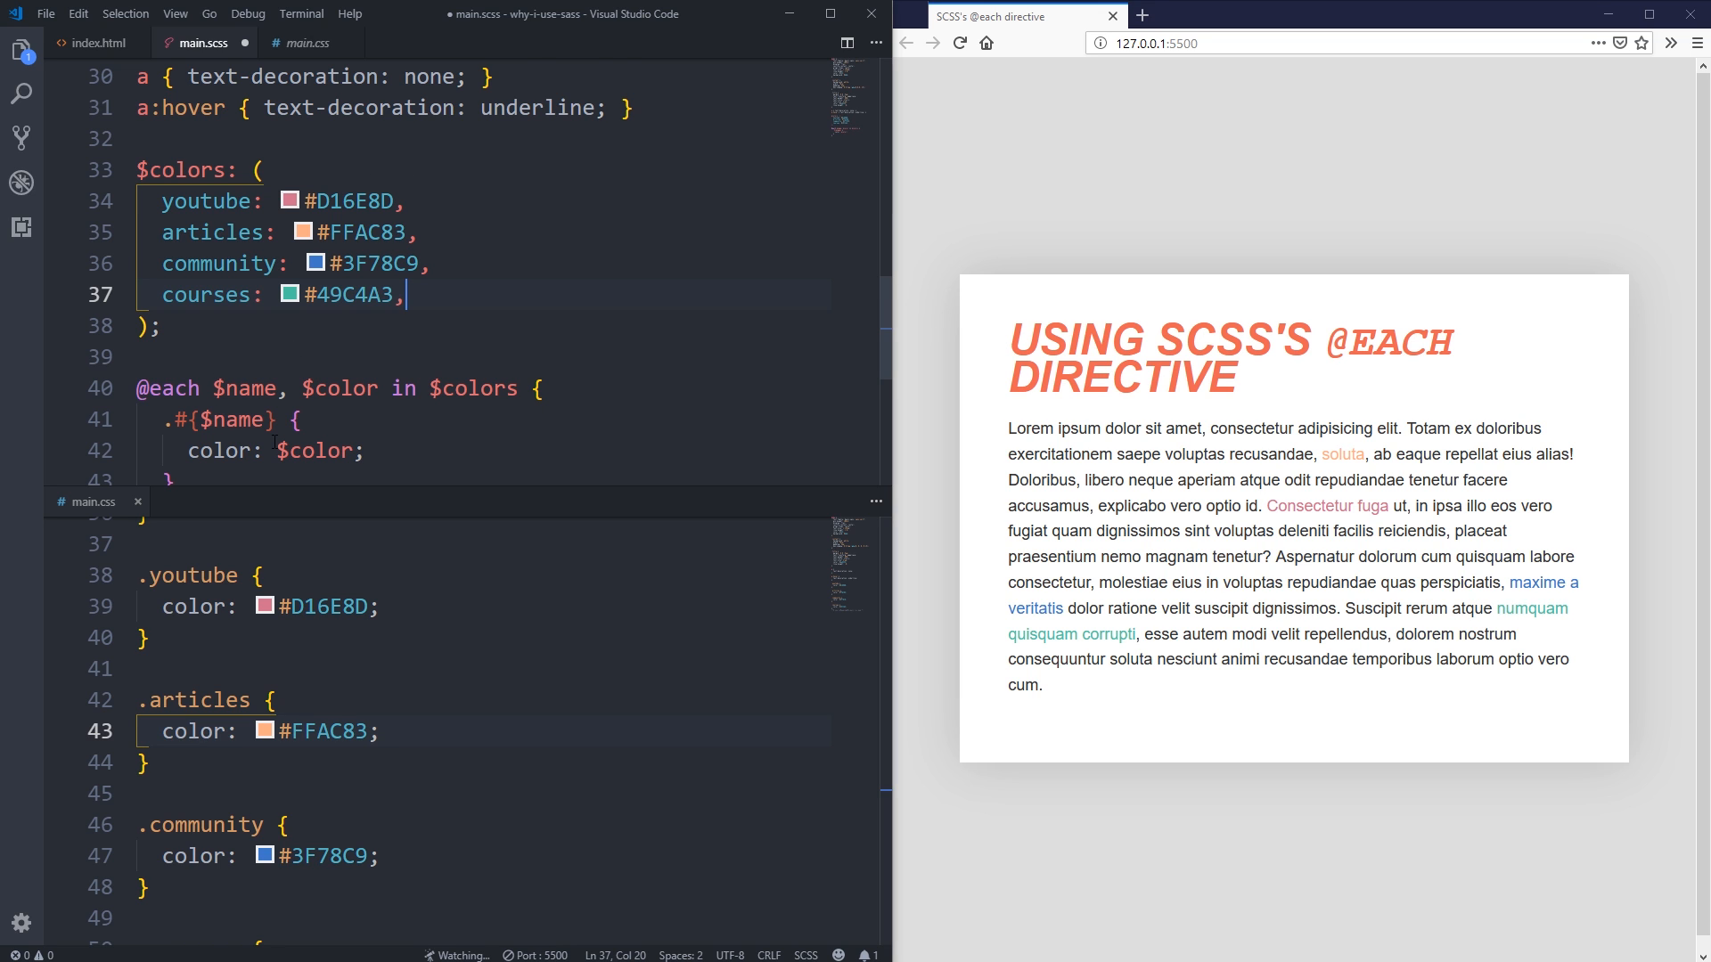
pyautogui.scroll(3)
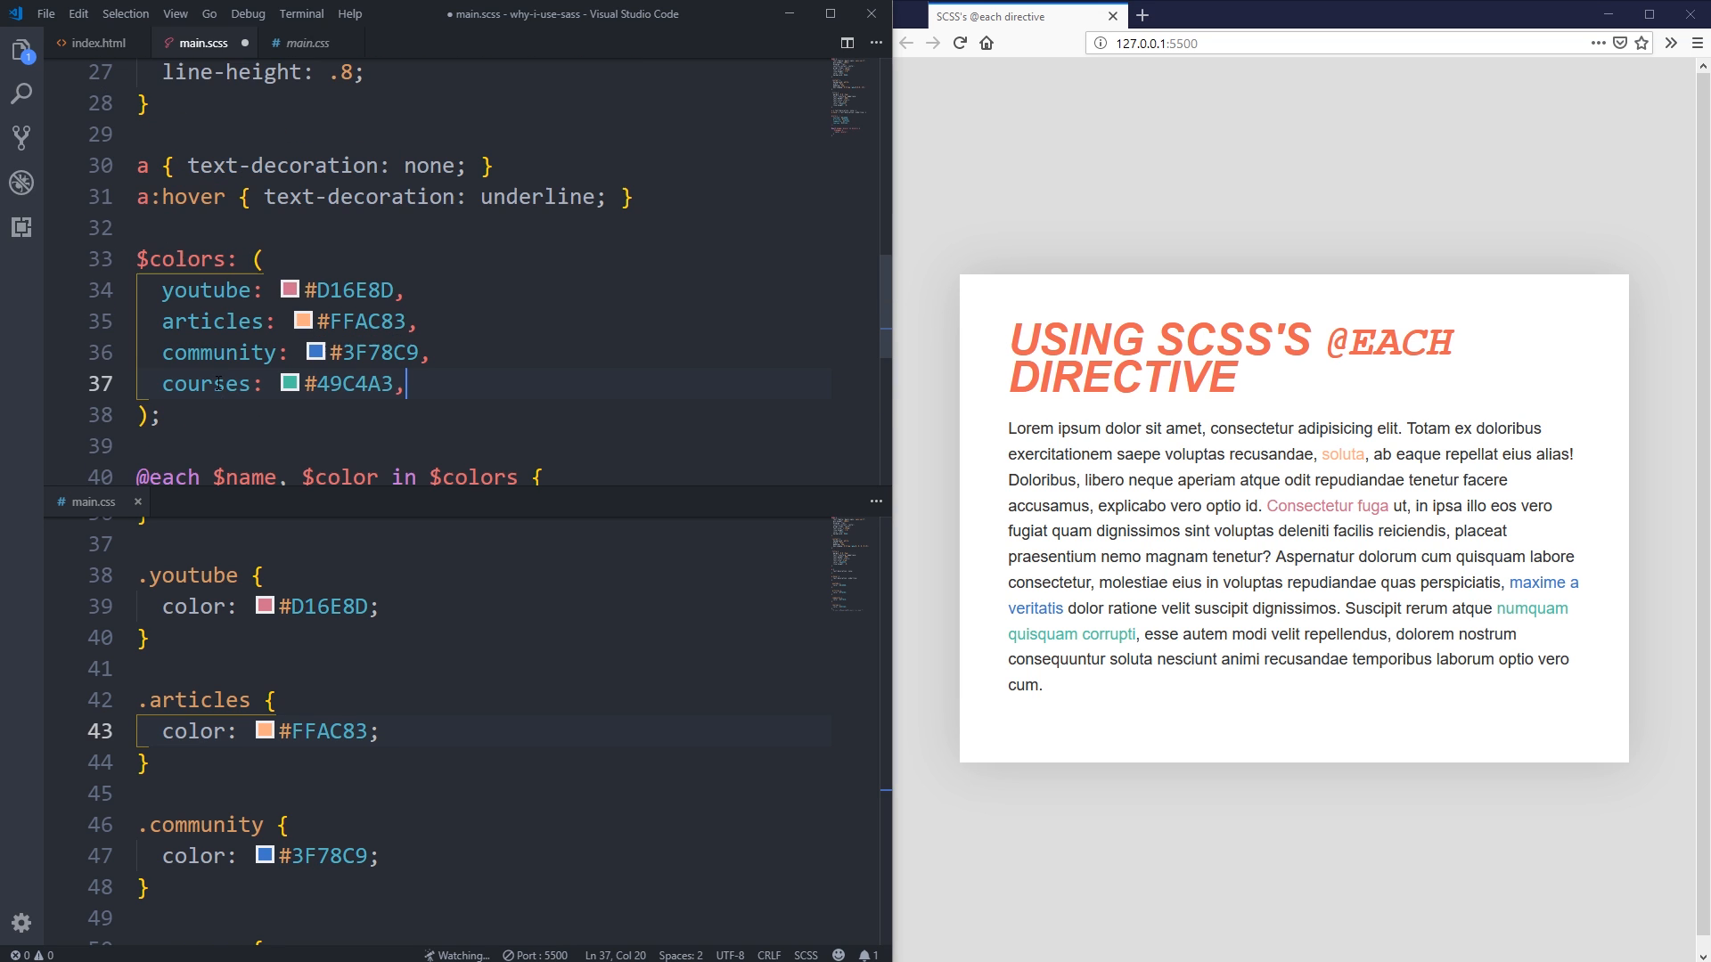
pyautogui.click(152, 227)
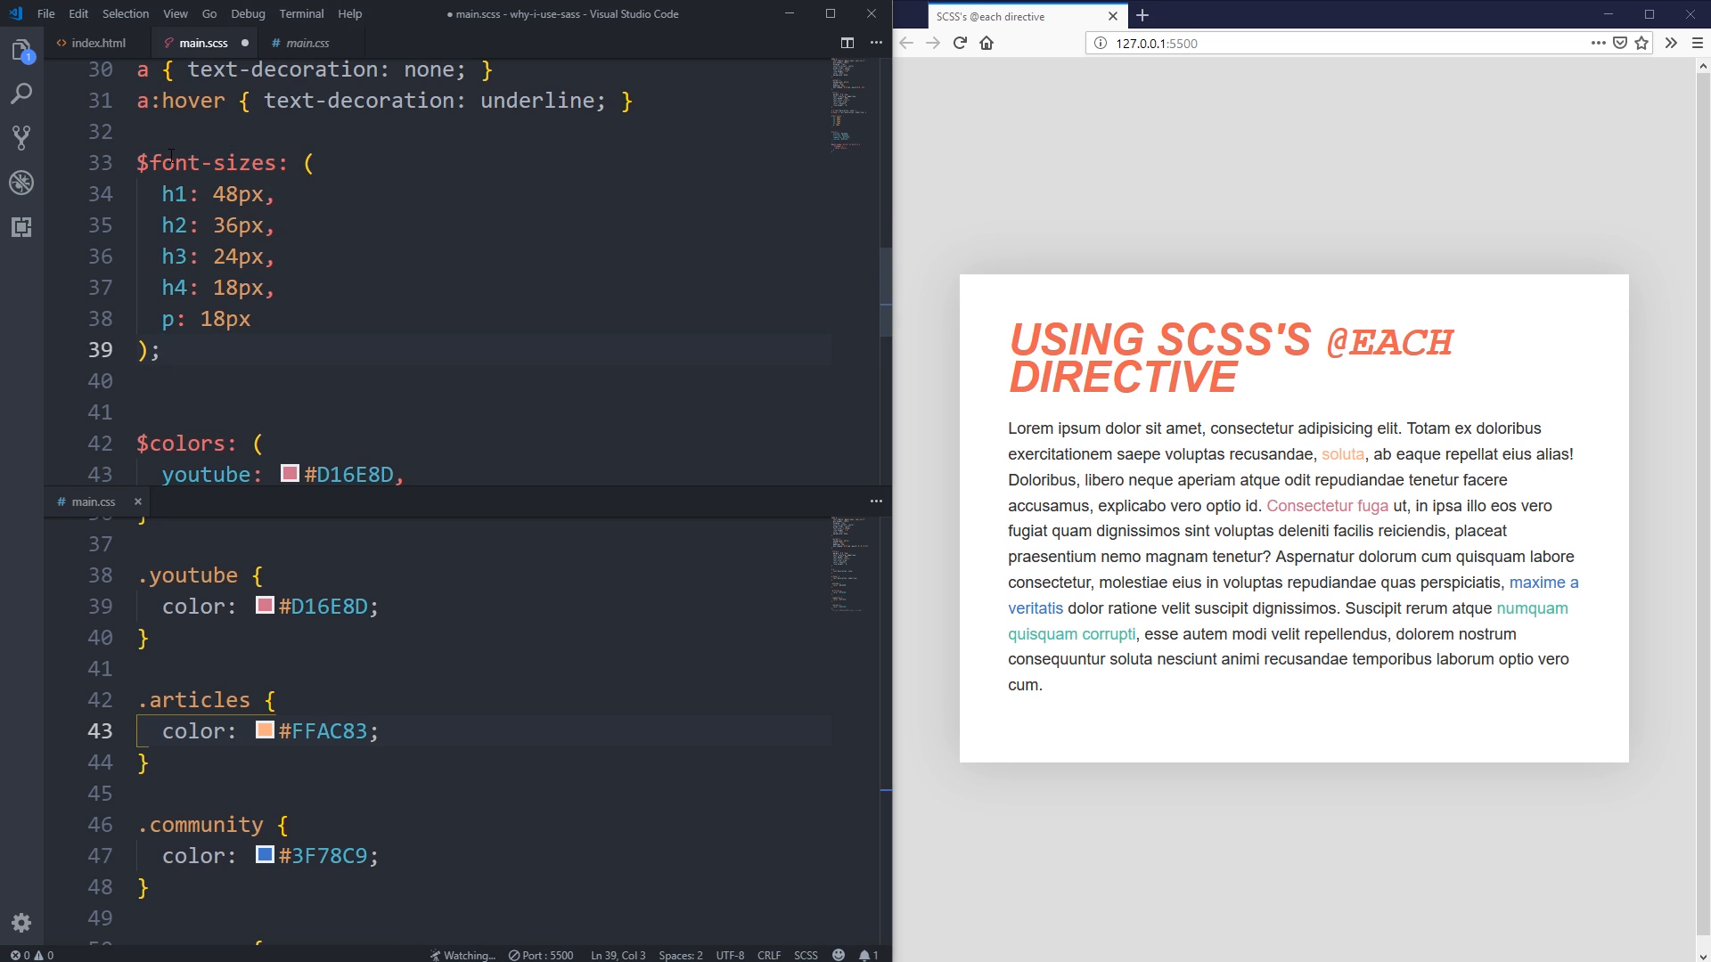
pyautogui.click(245, 257)
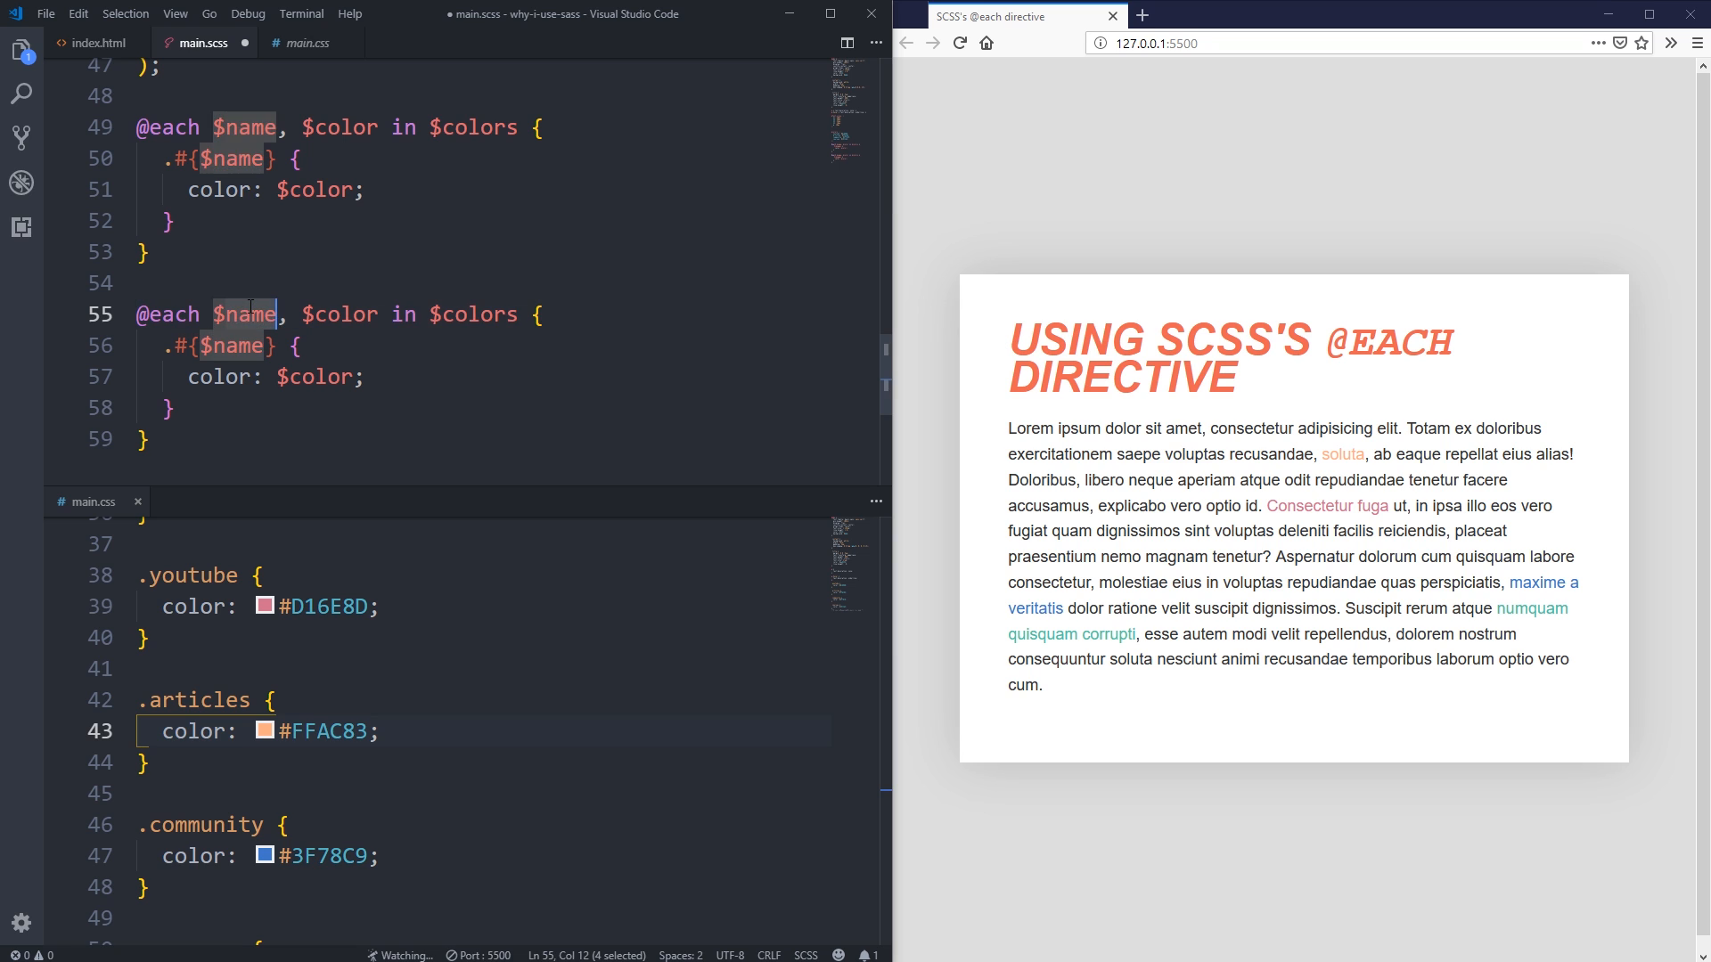
pyautogui.write('tag')
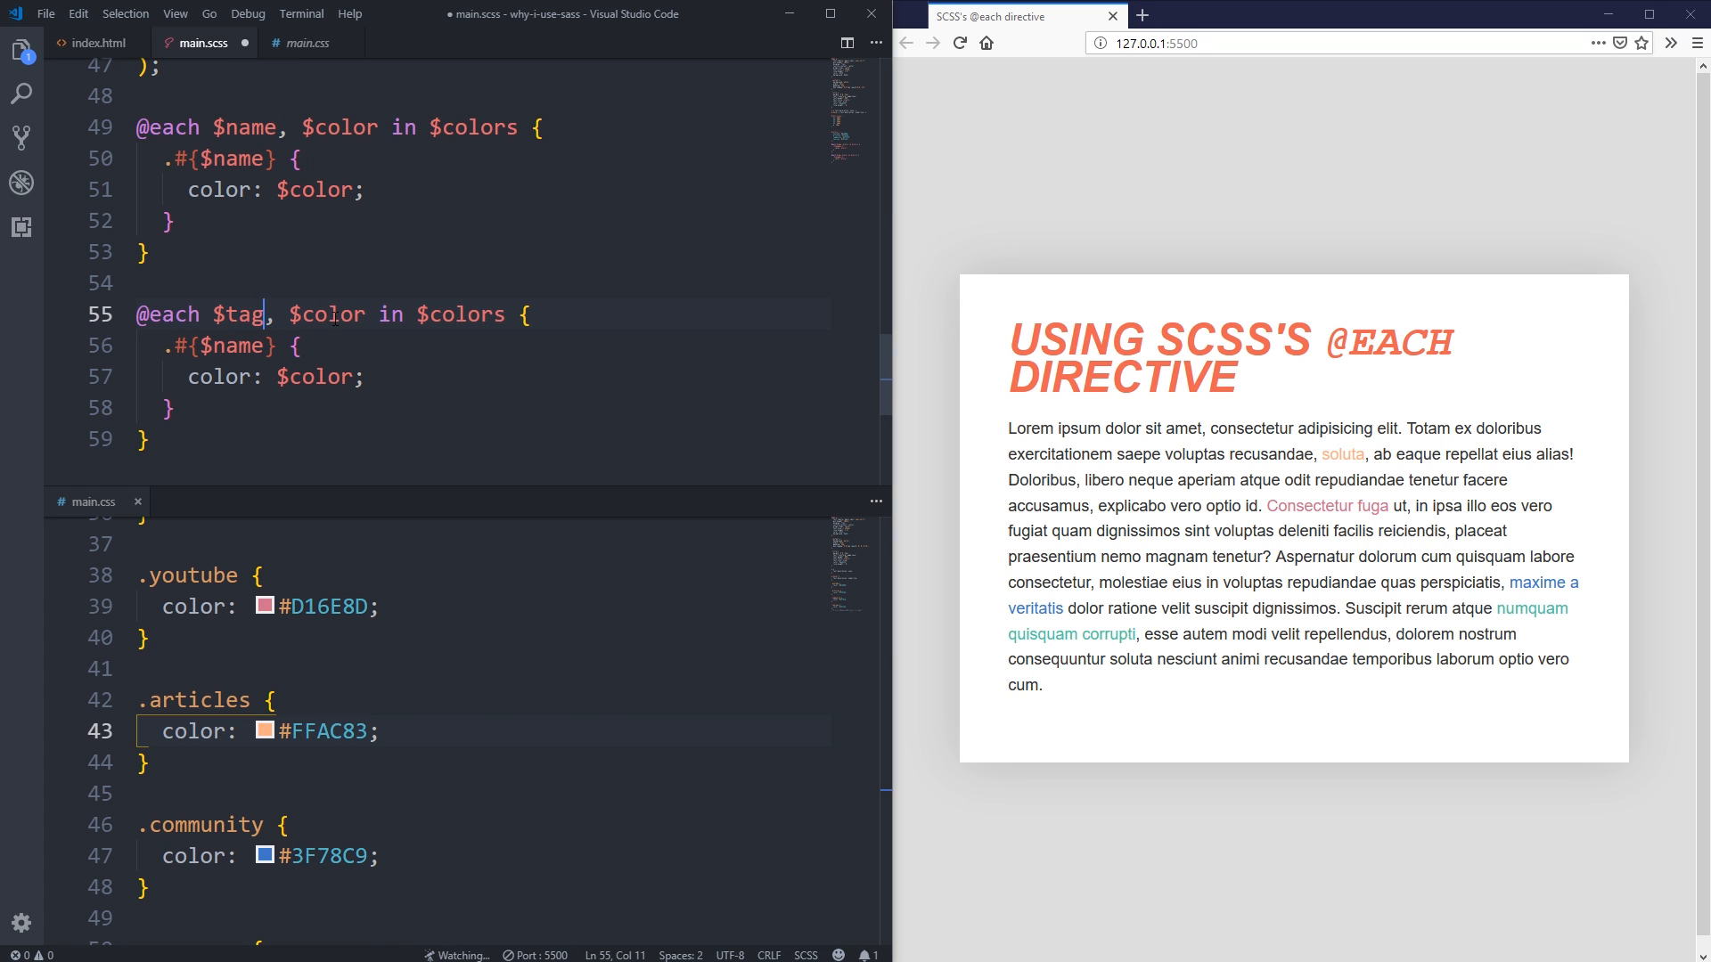
pyautogui.write('$size')
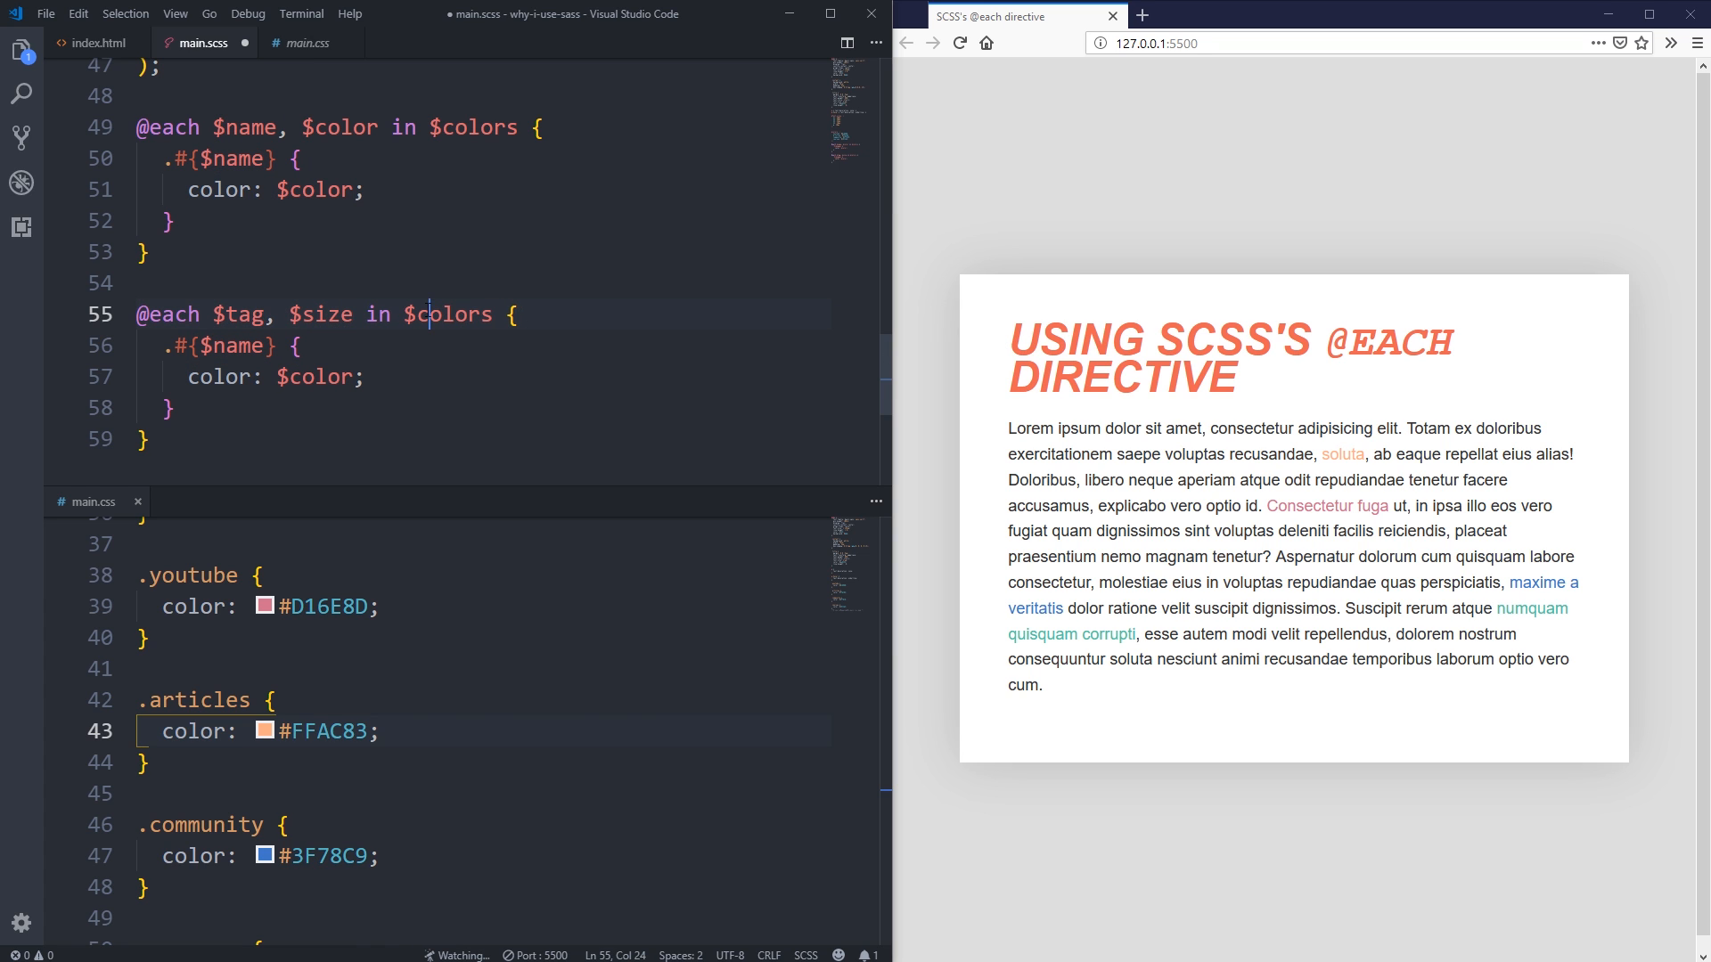
pyautogui.write('$font-sie')
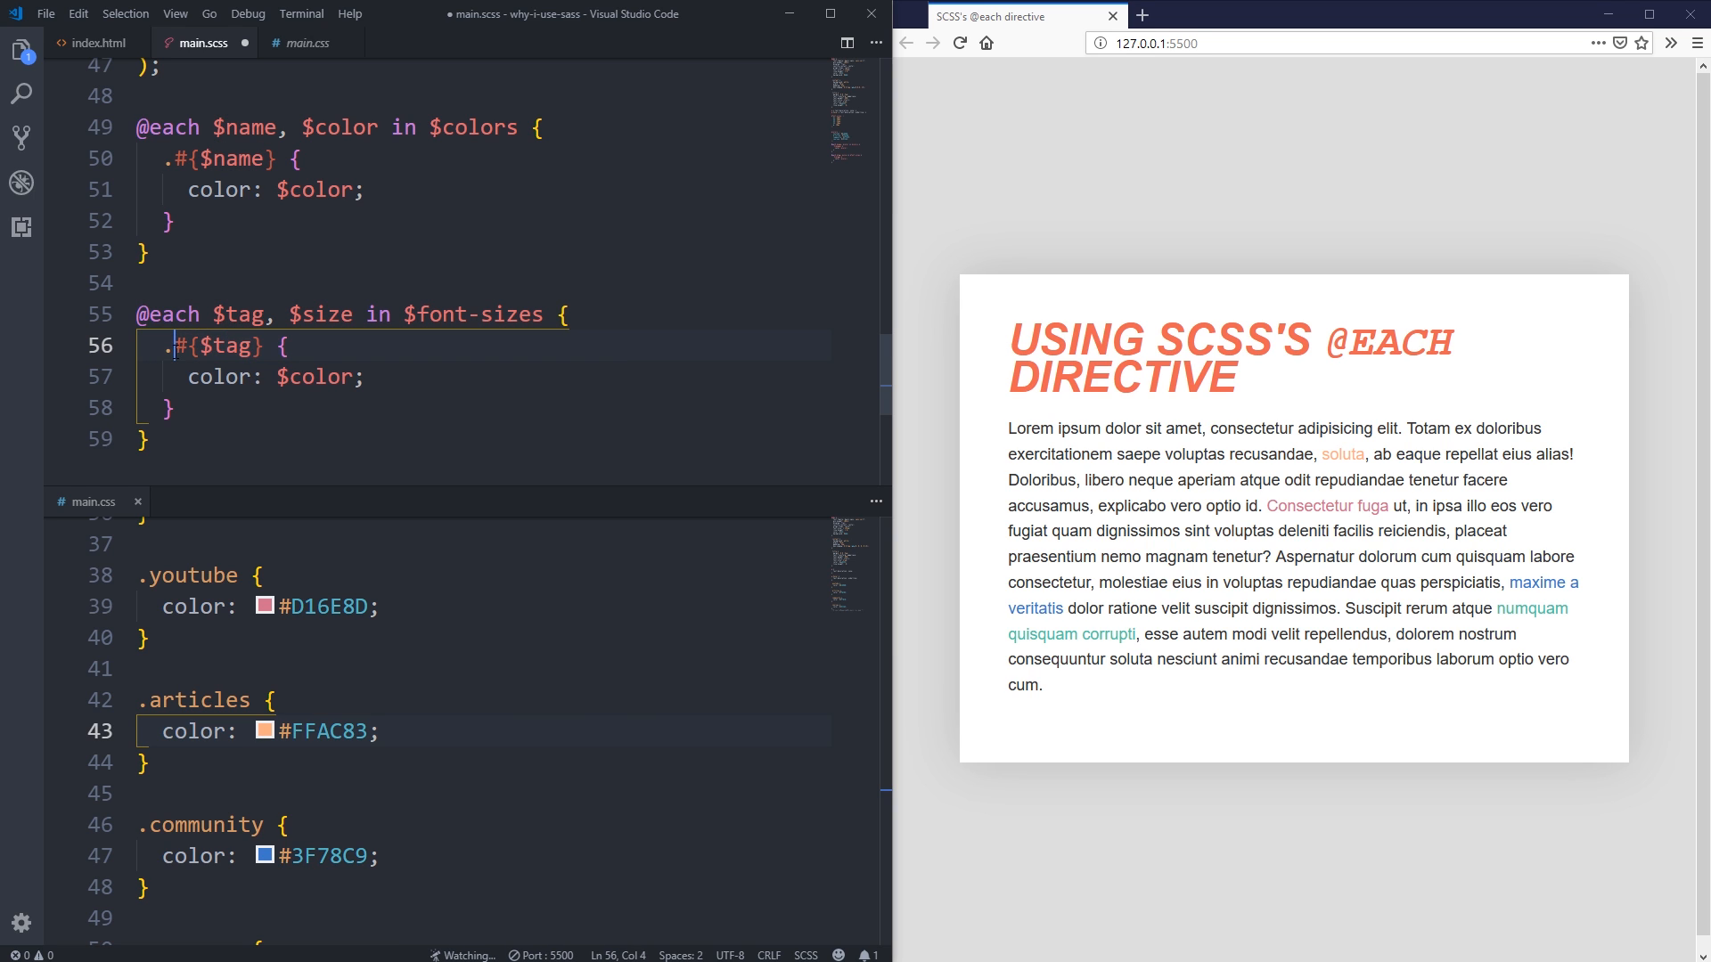
pyautogui.press('Backspace')
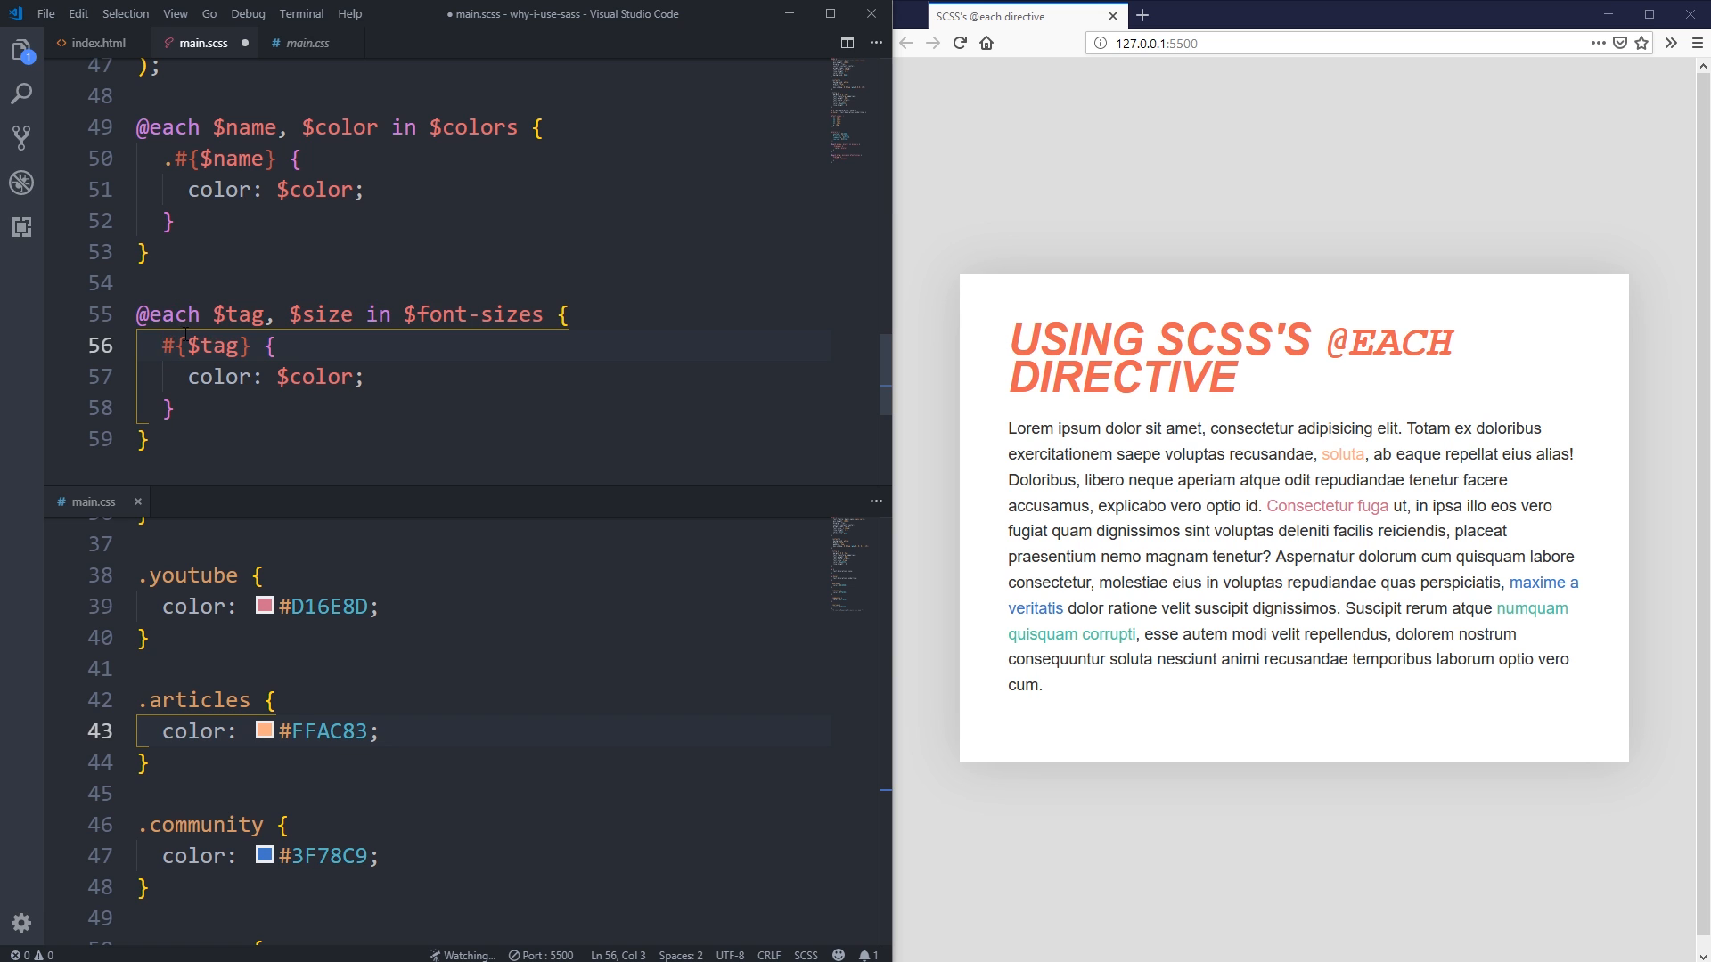
pyautogui.doubleClick(218, 376)
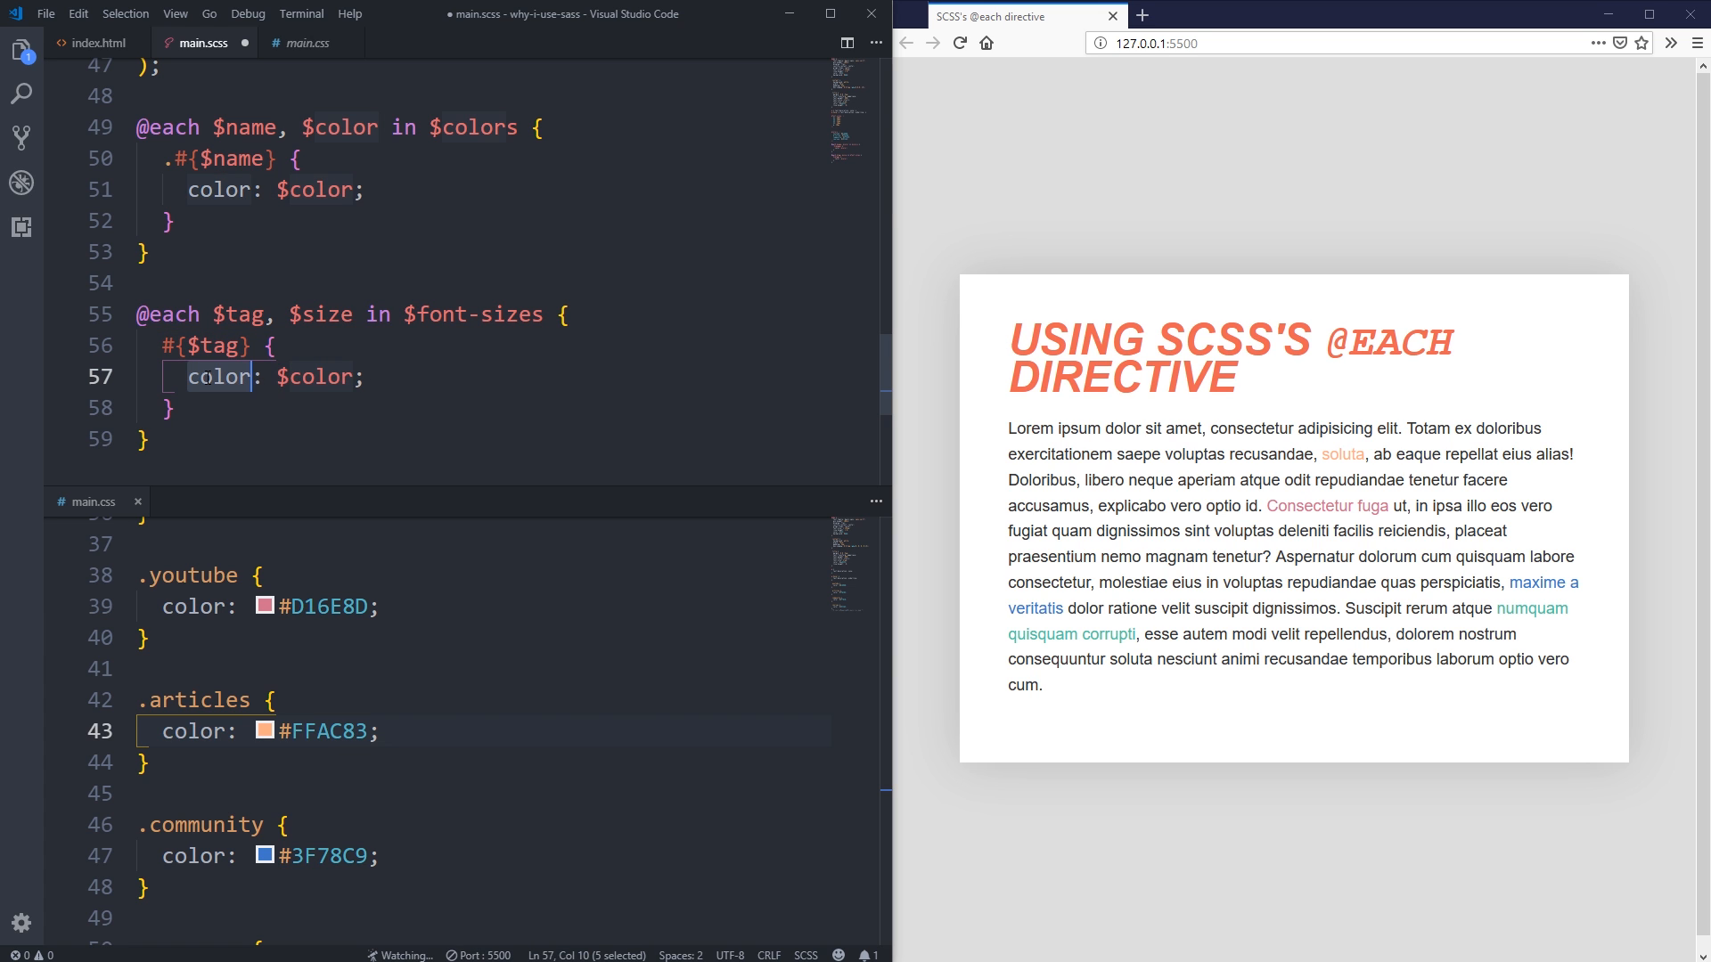
pyautogui.write('font-size')
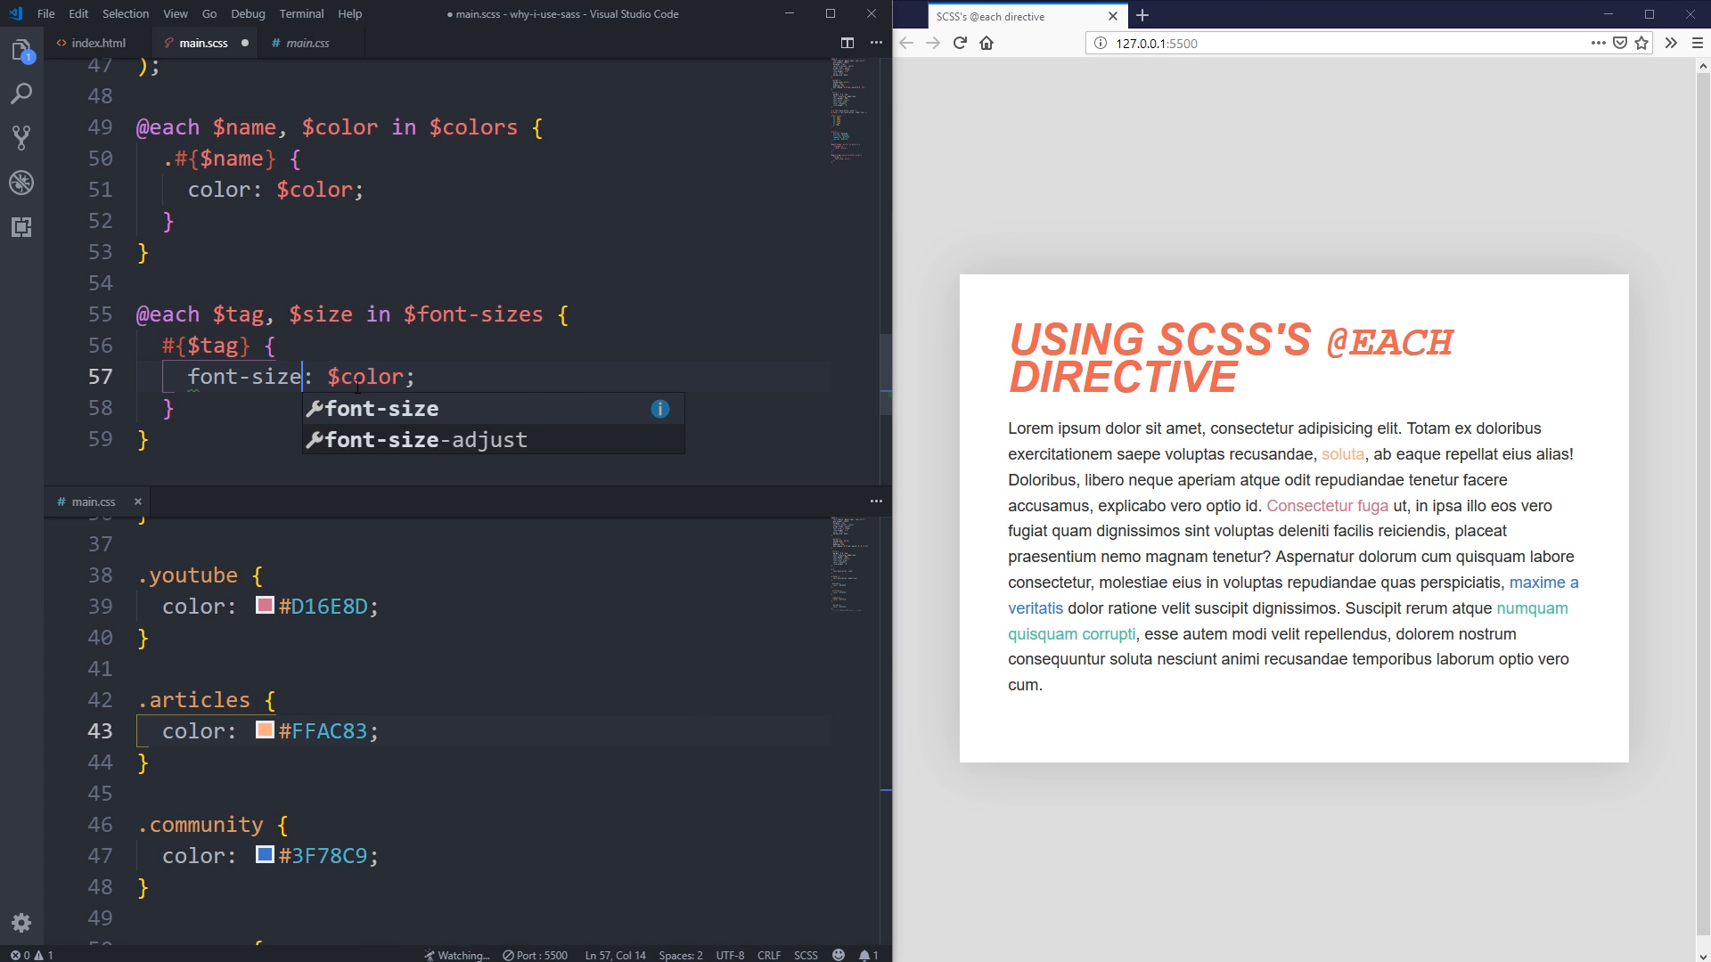
pyautogui.write('$size')
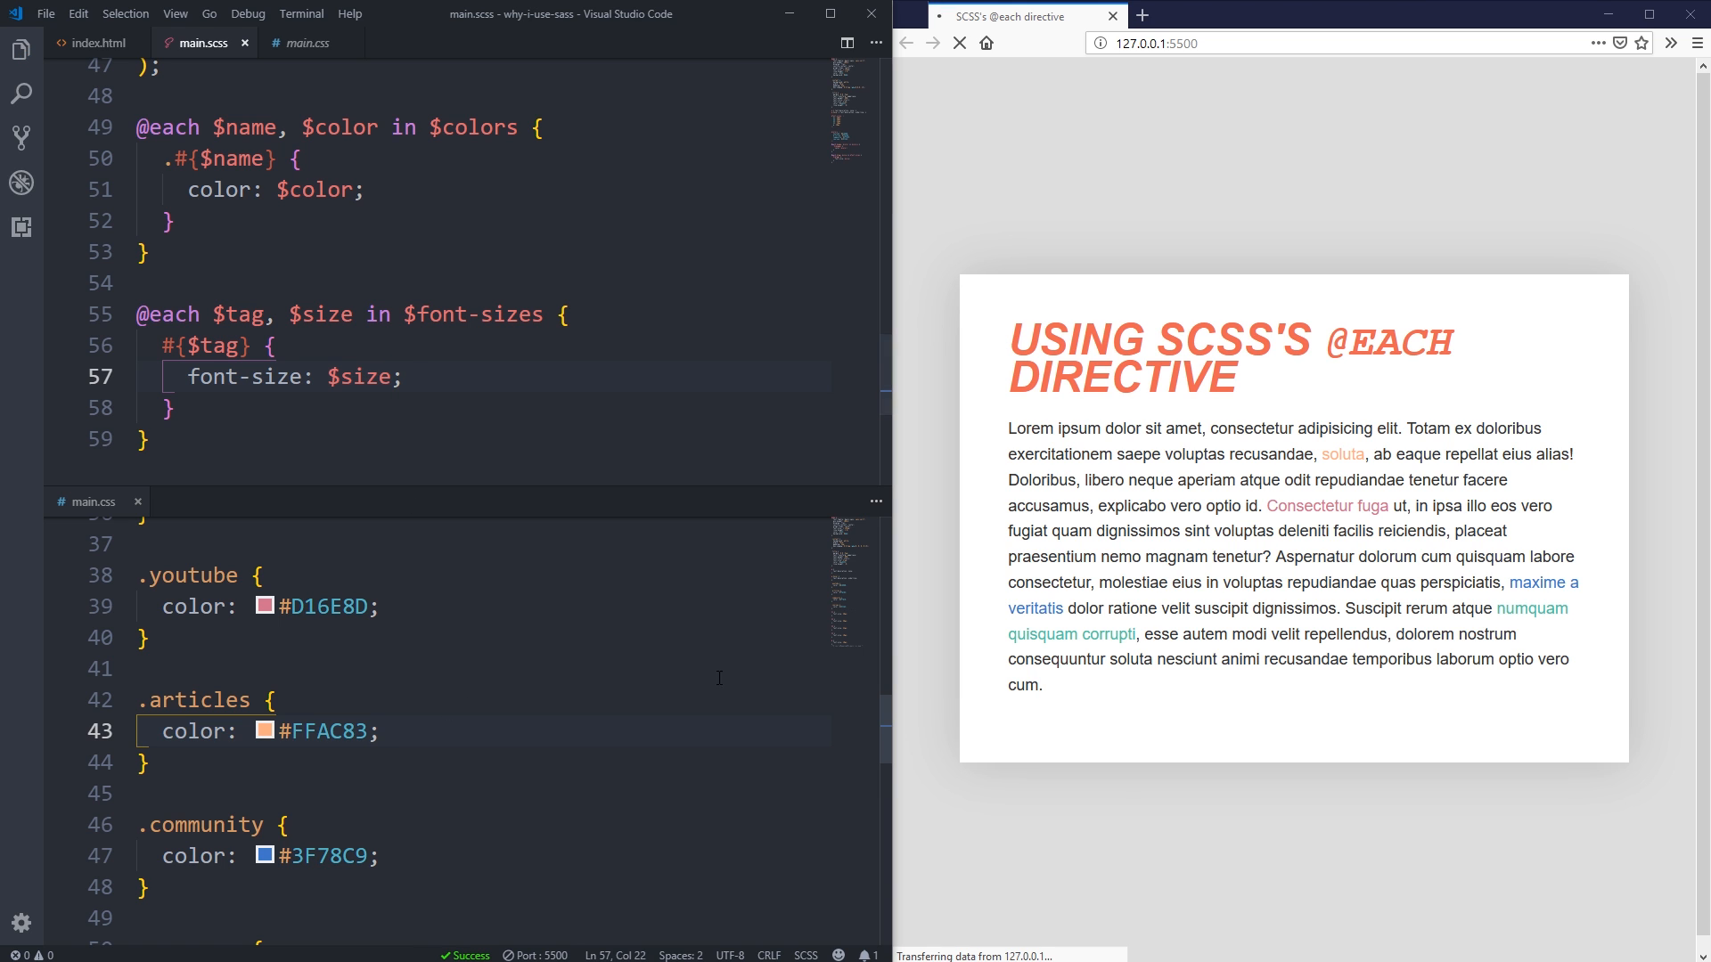
pyautogui.scroll(-3)
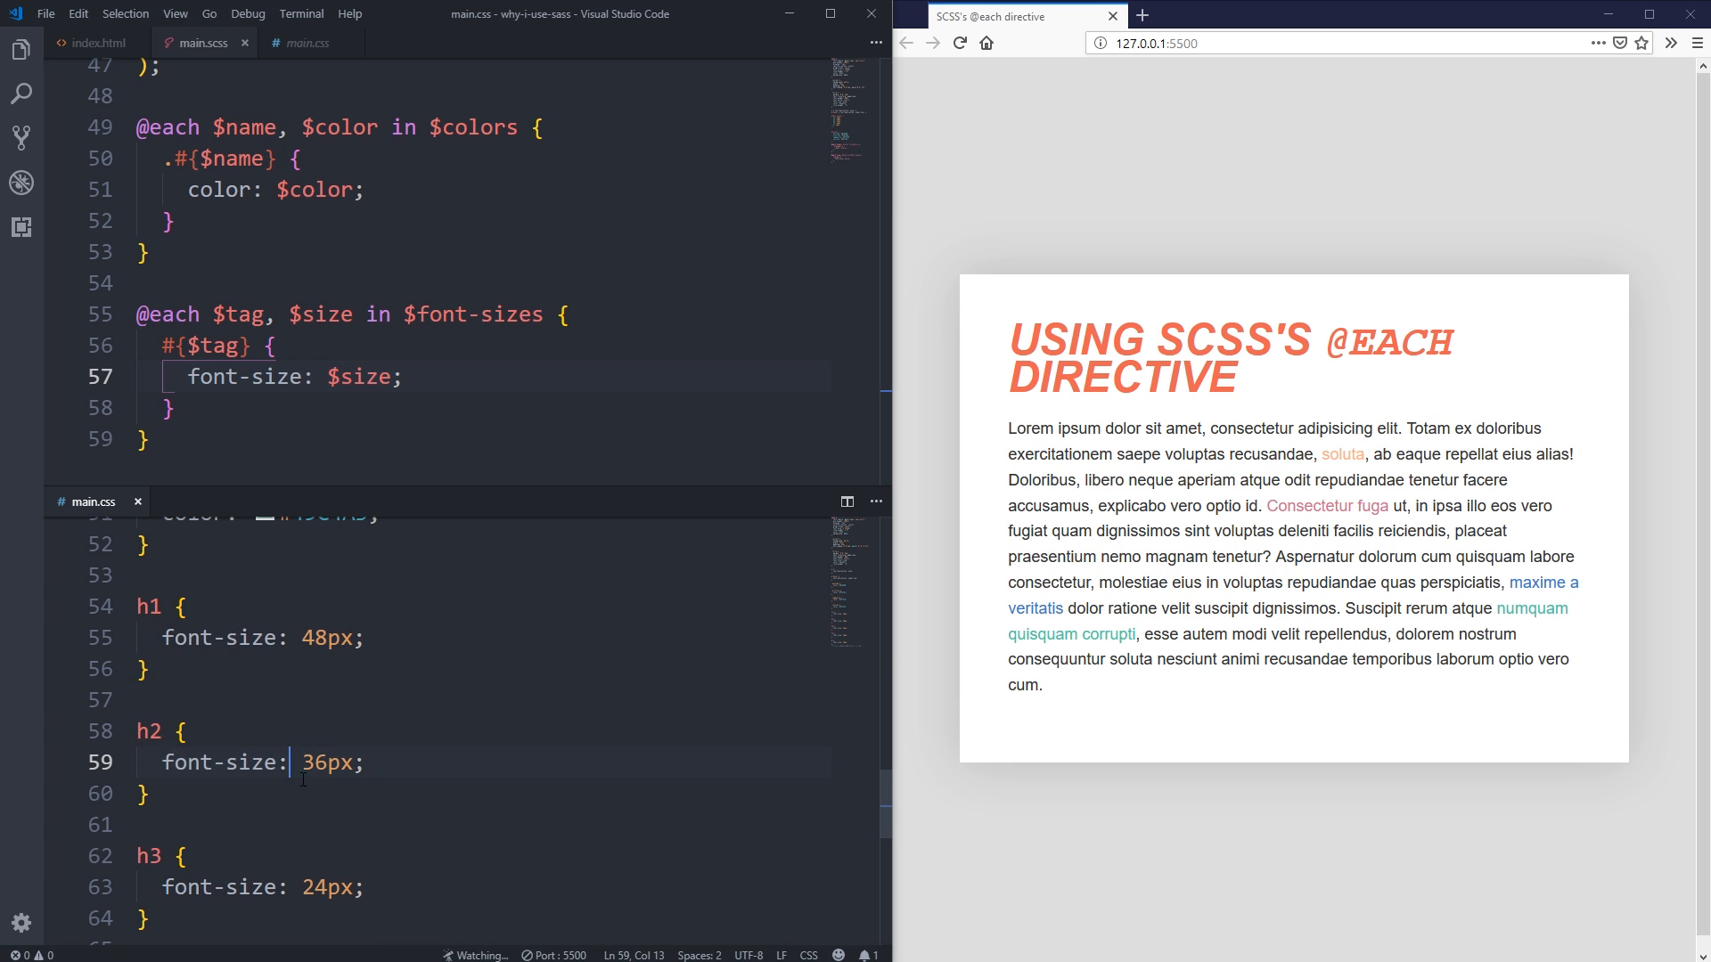
pyautogui.scroll(-3)
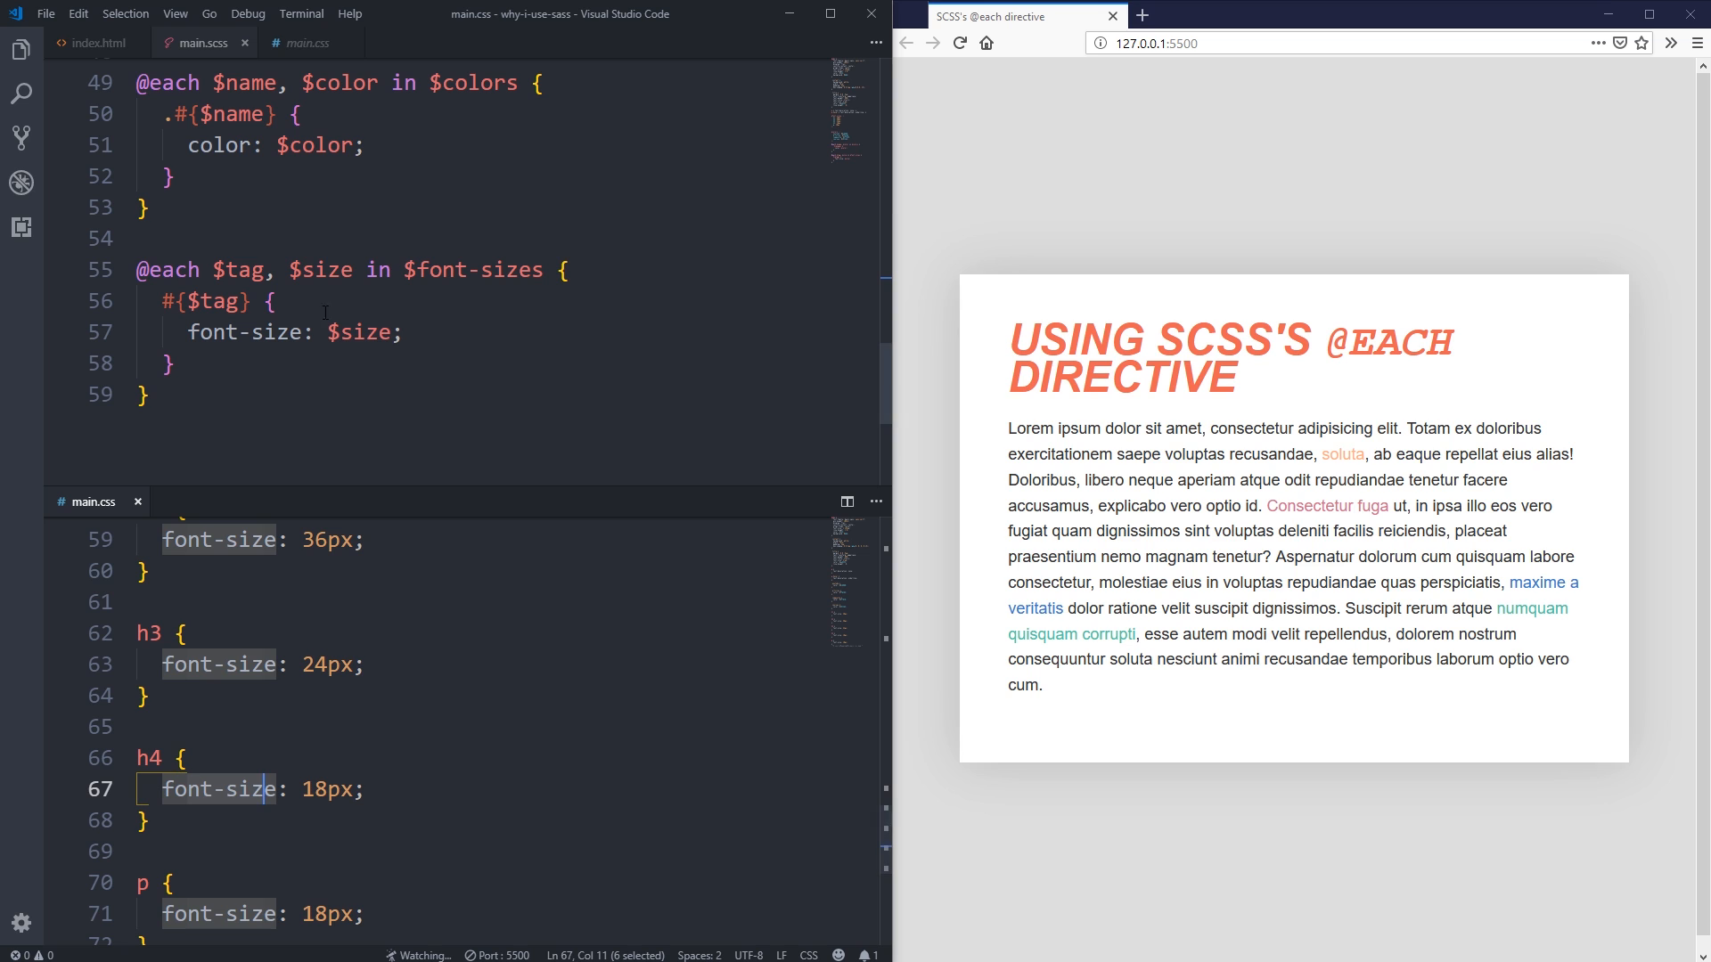
pyautogui.scroll(3)
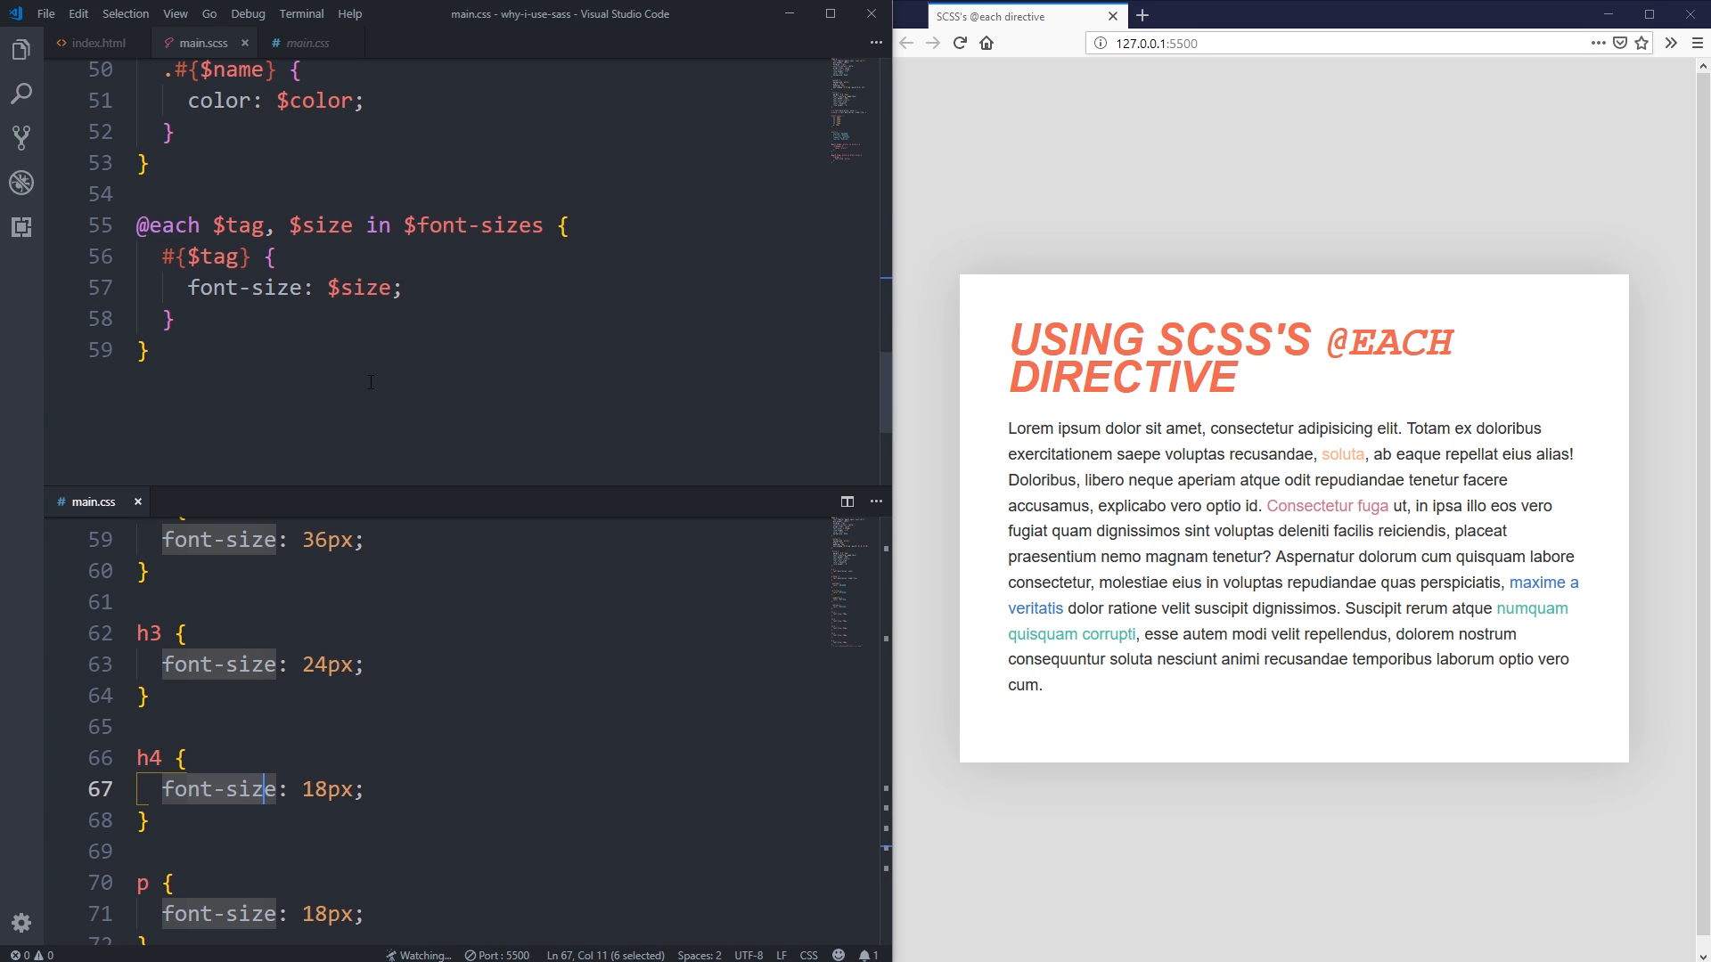
pyautogui.moveTo(436, 327)
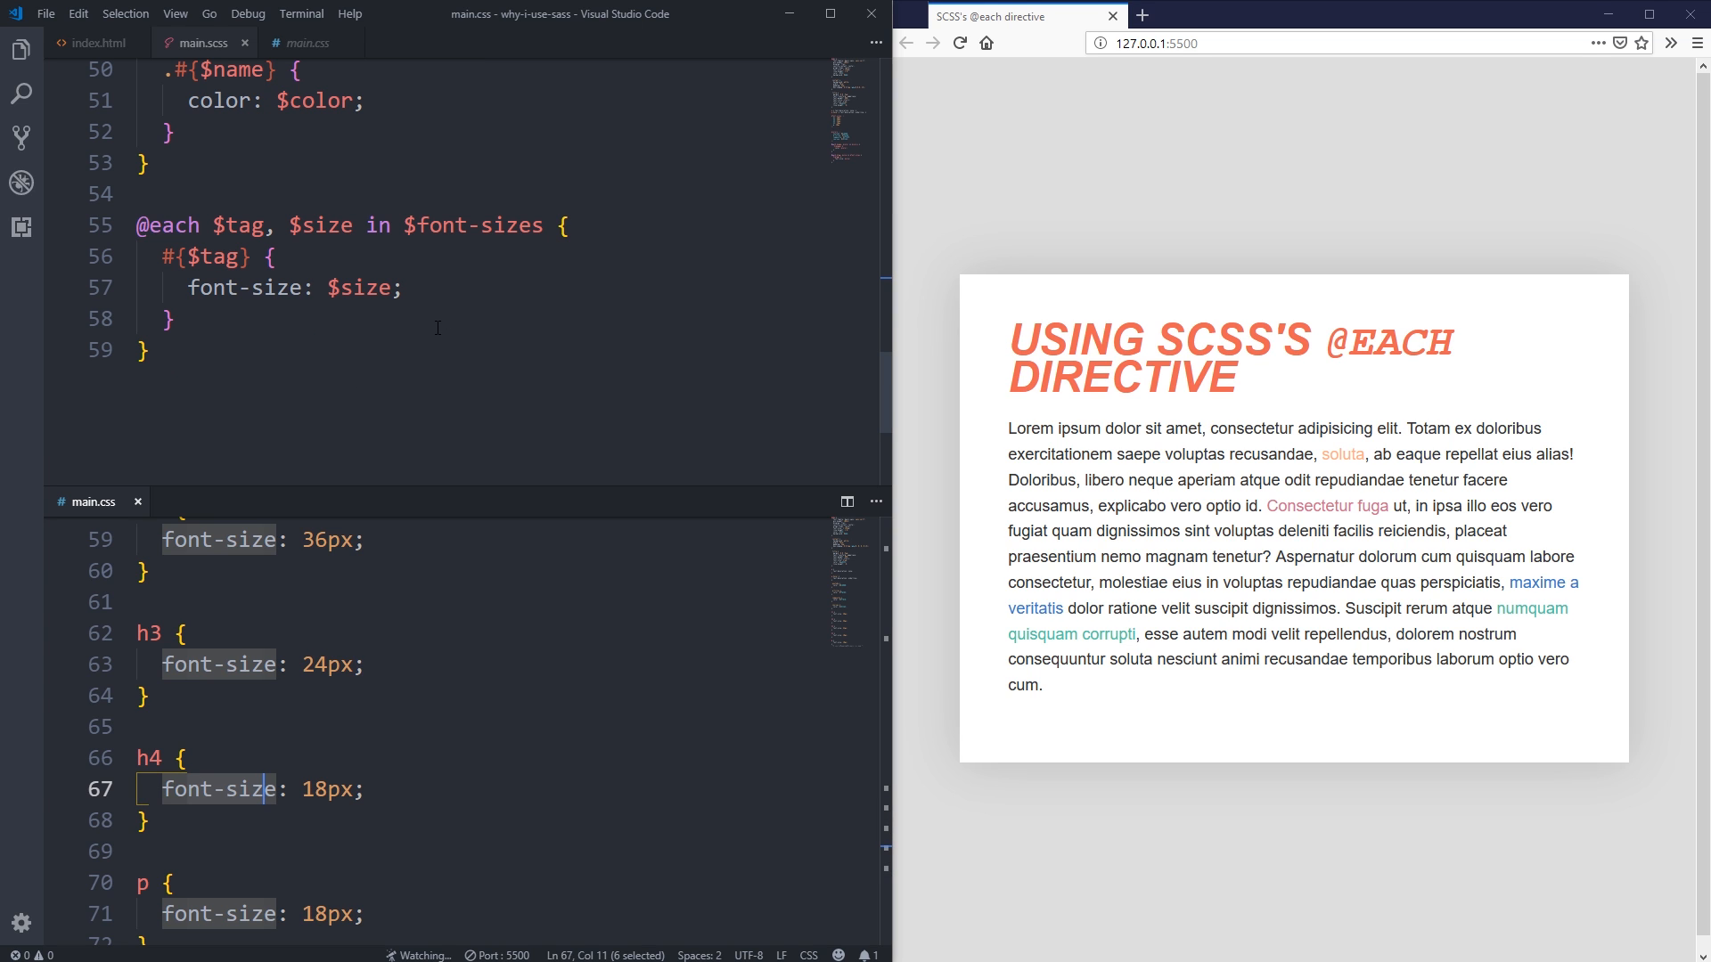
pyautogui.scroll(3)
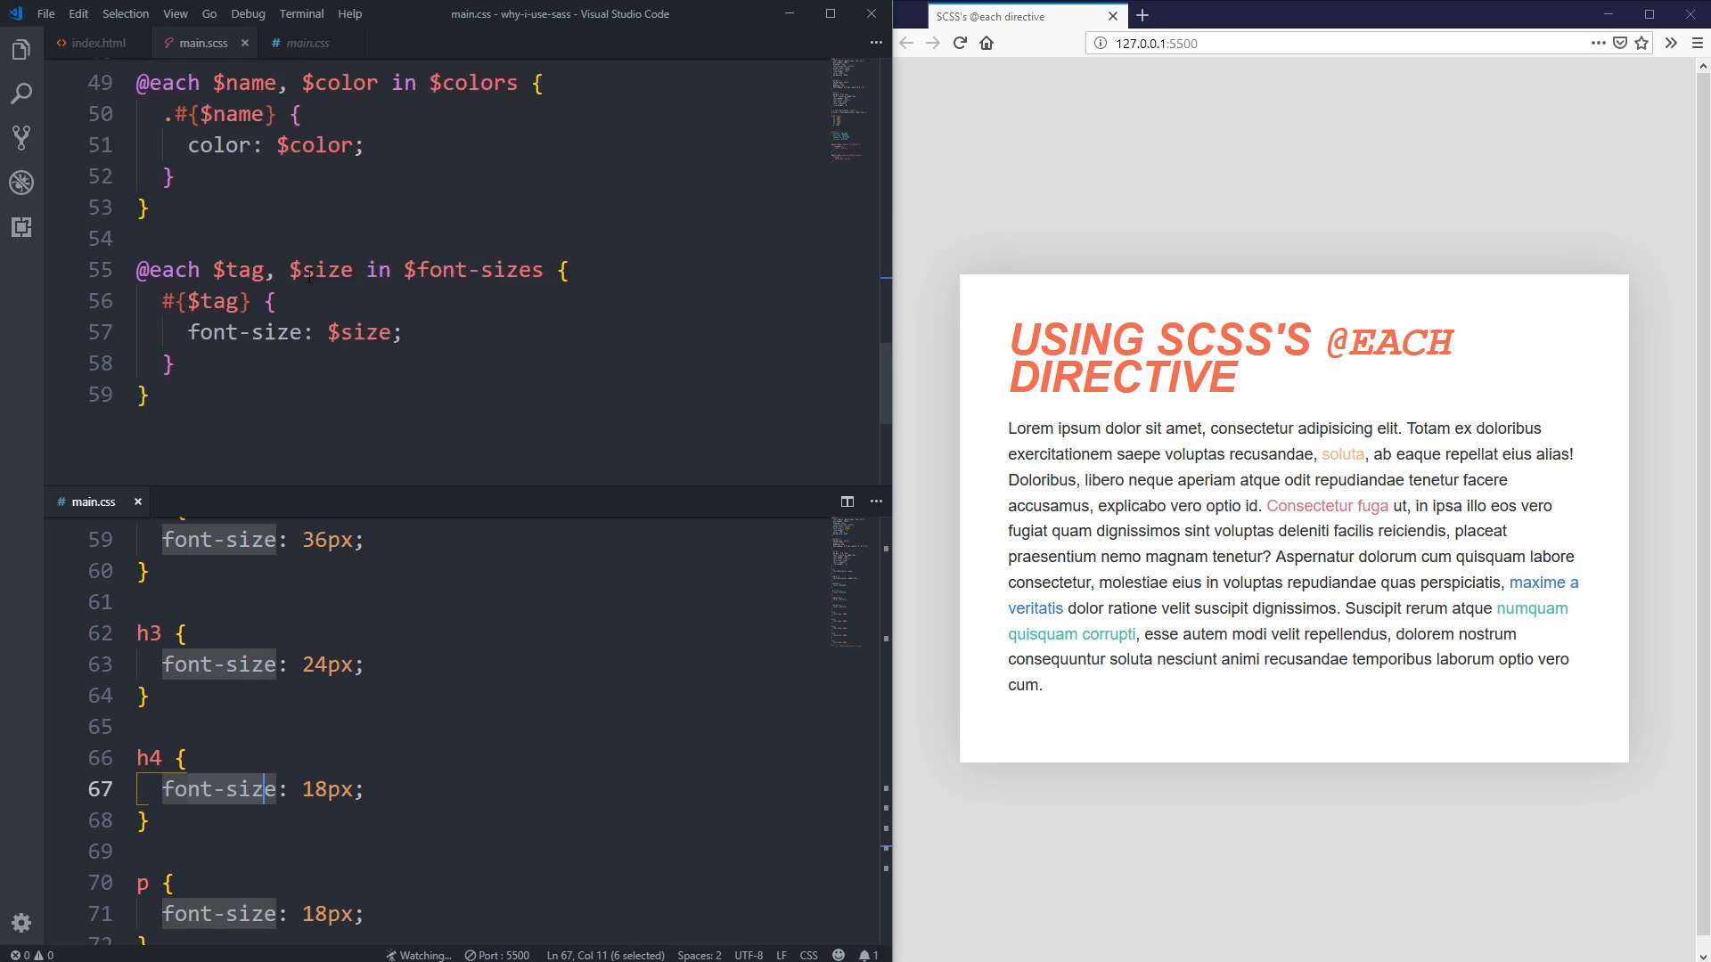
pyautogui.scroll(3)
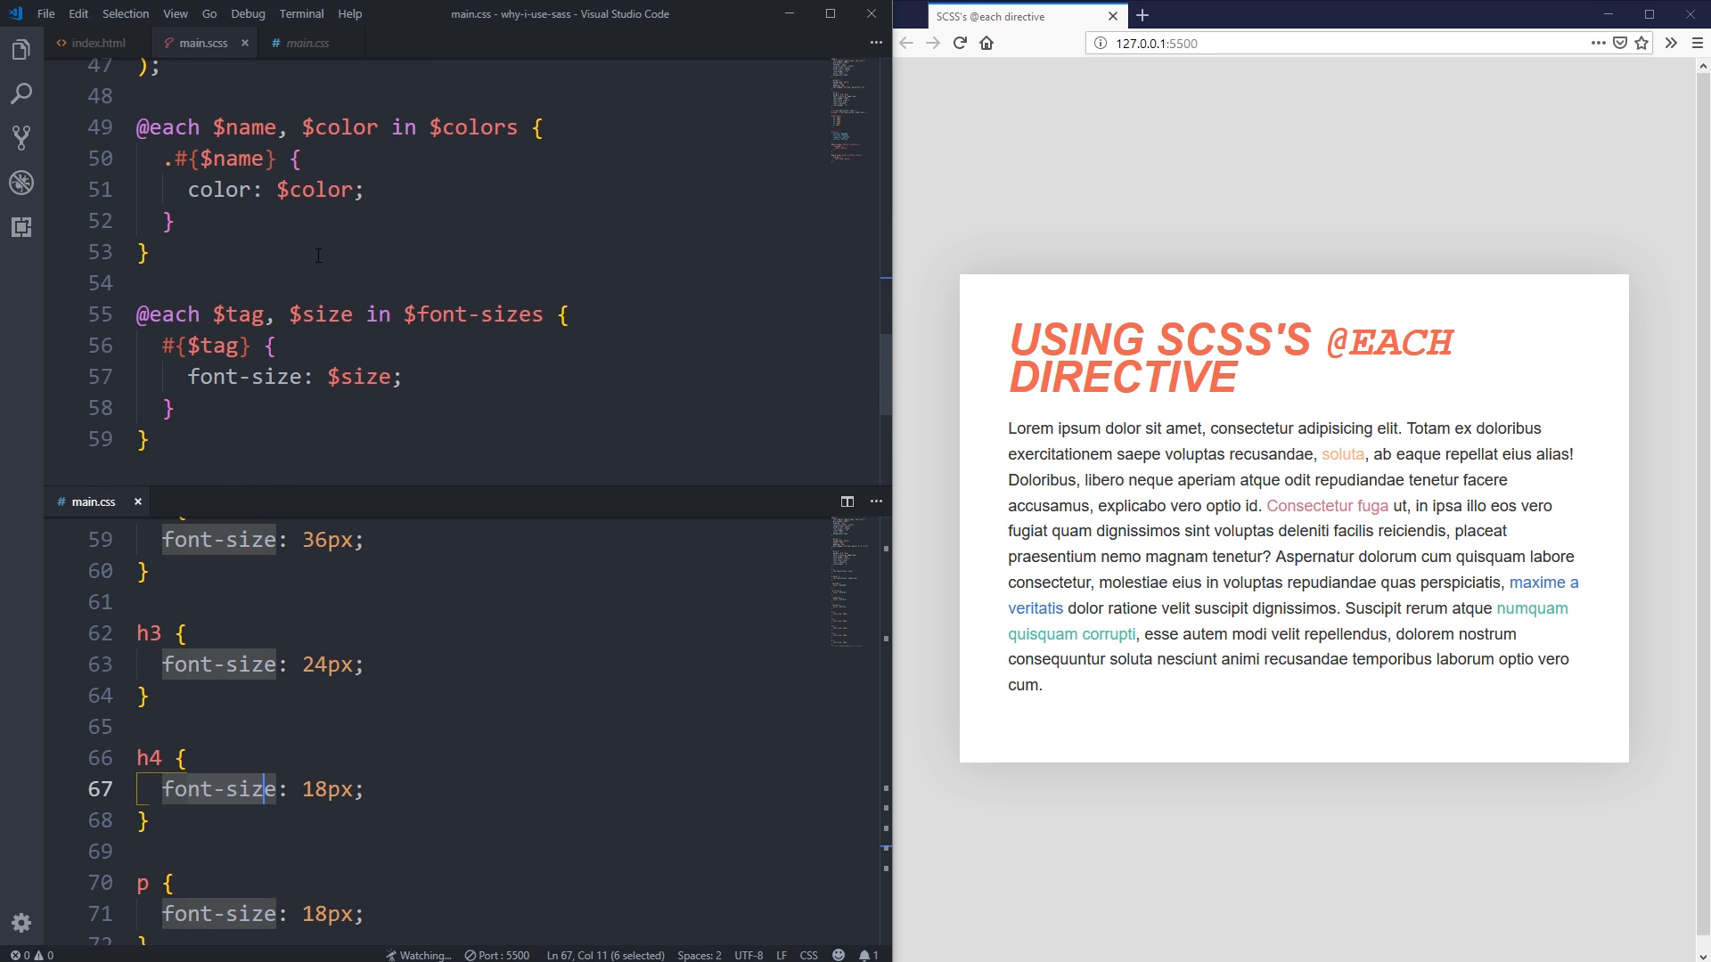